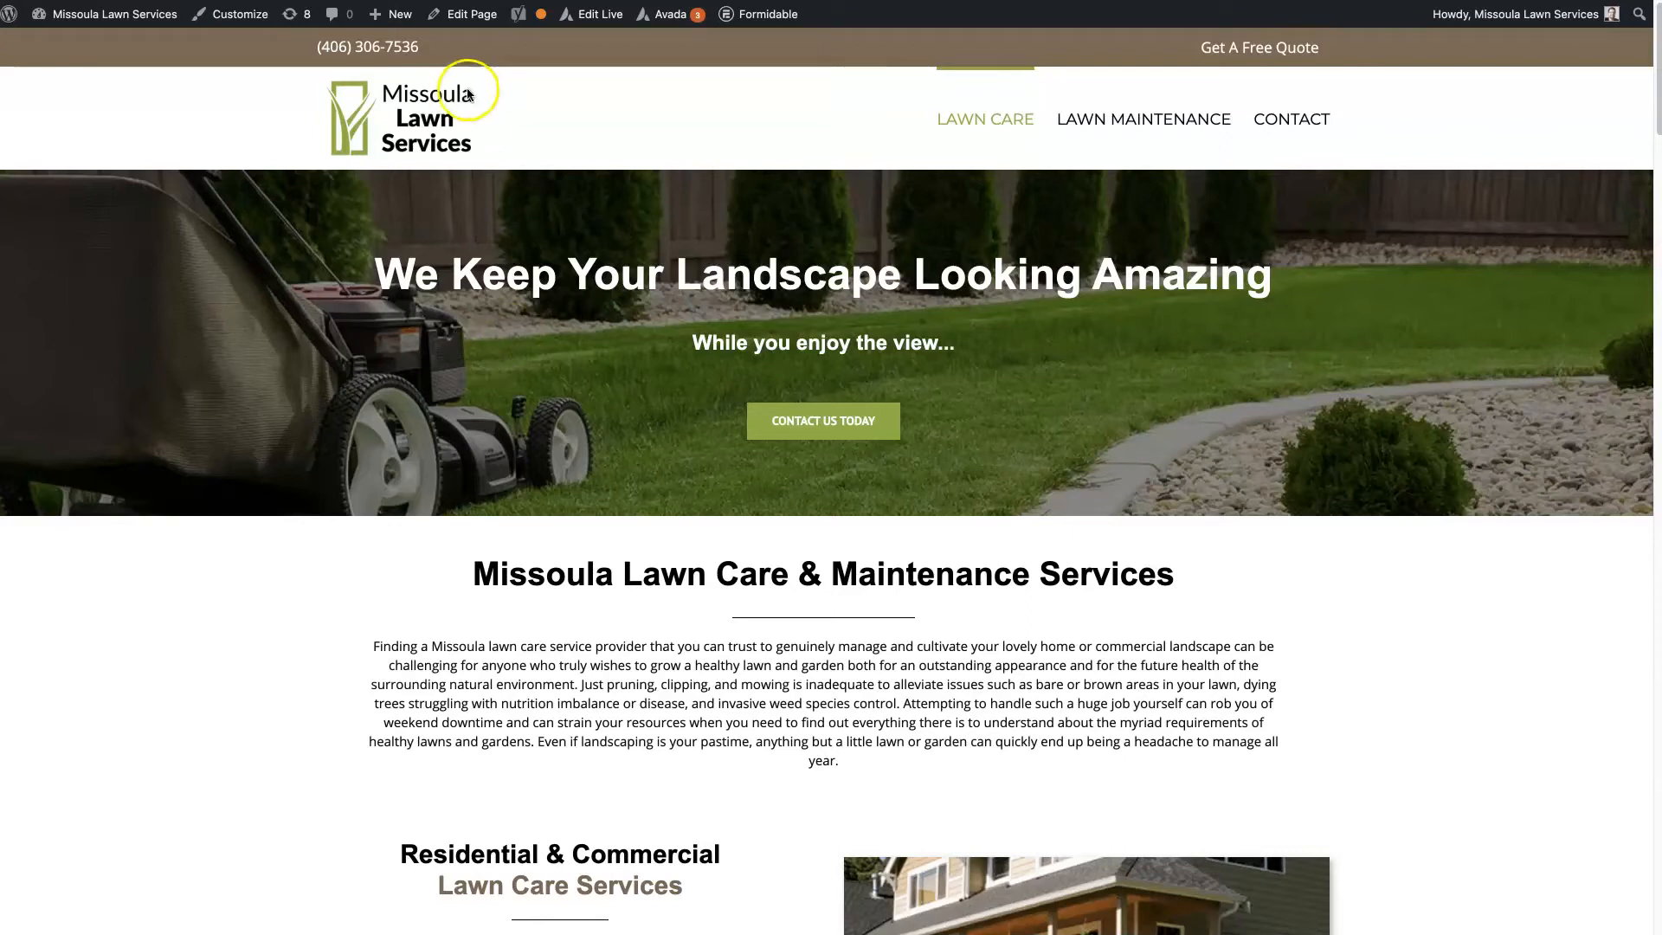
{"action": "mouse_move", "coordinate": [689, 198]}
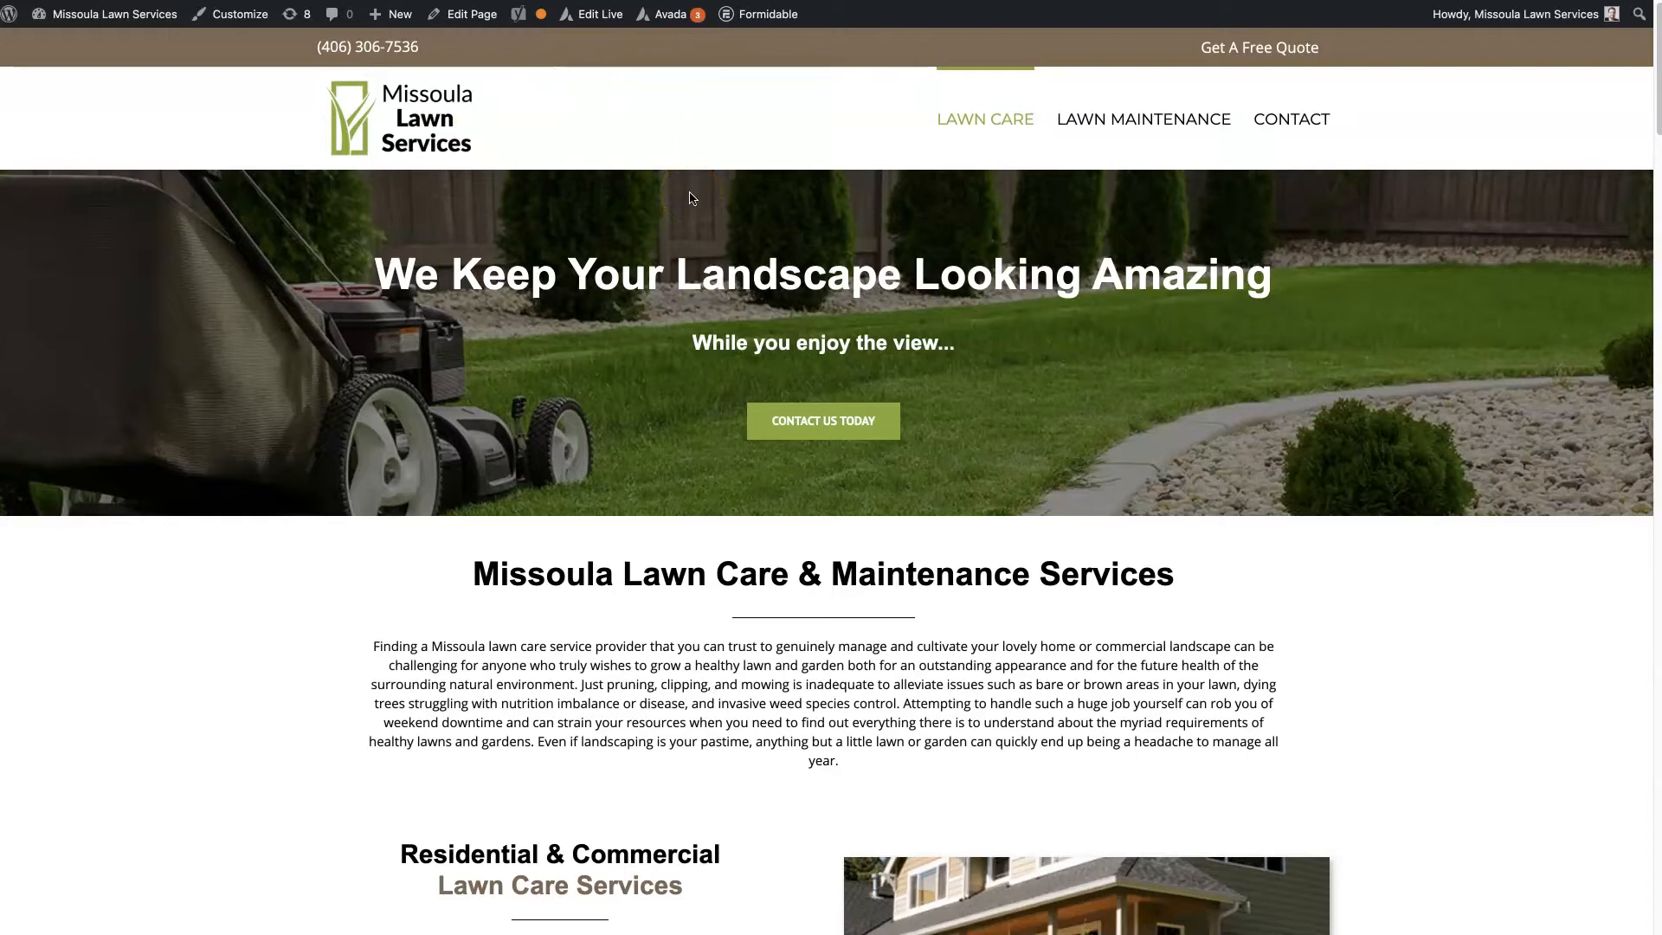
{"action": "mouse_move", "coordinate": [760, 88]}
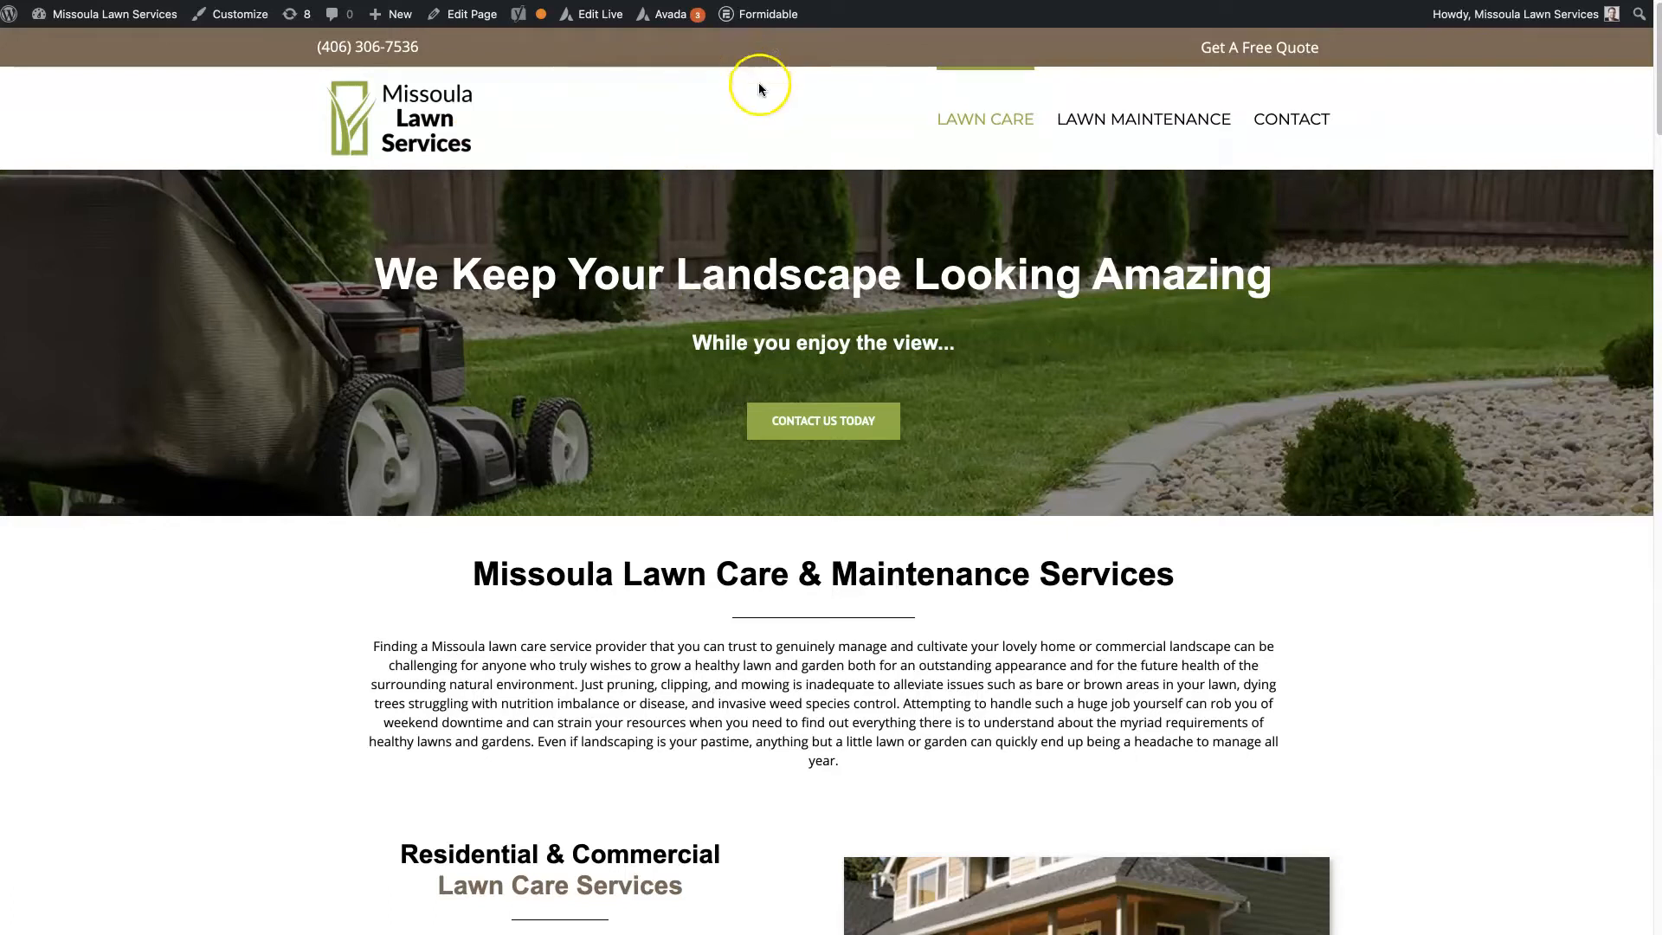
{"action": "mouse_move", "coordinate": [1500, 143]}
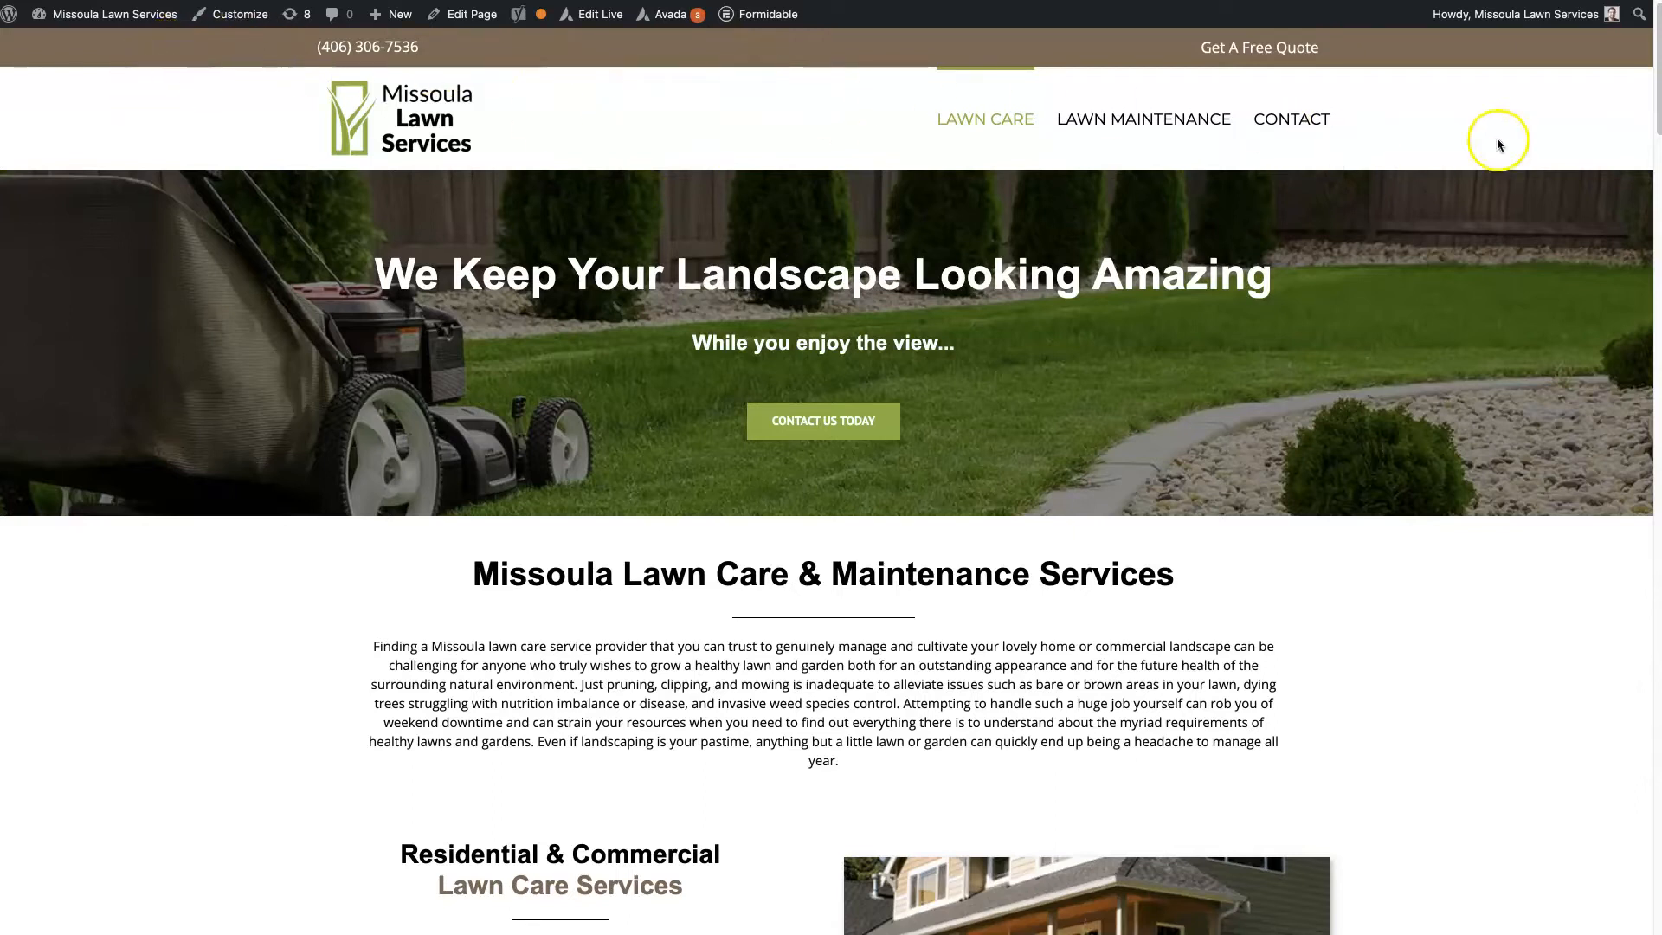
{"action": "mouse_move", "coordinate": [832, 100]}
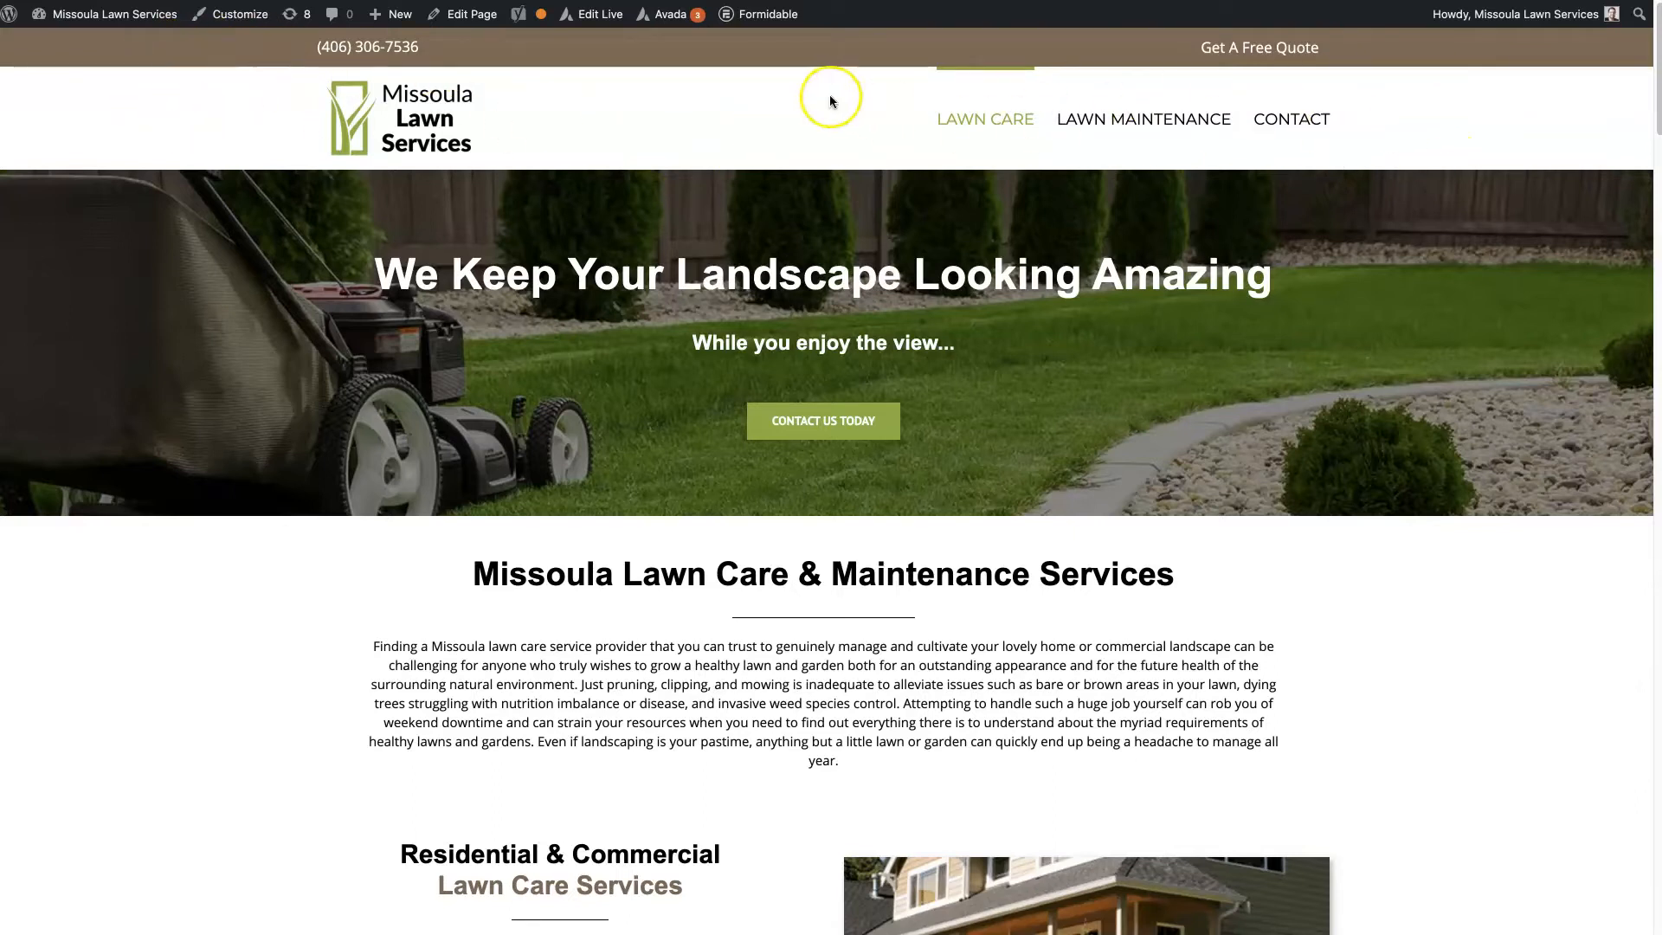
{"action": "mouse_move", "coordinate": [809, 99]}
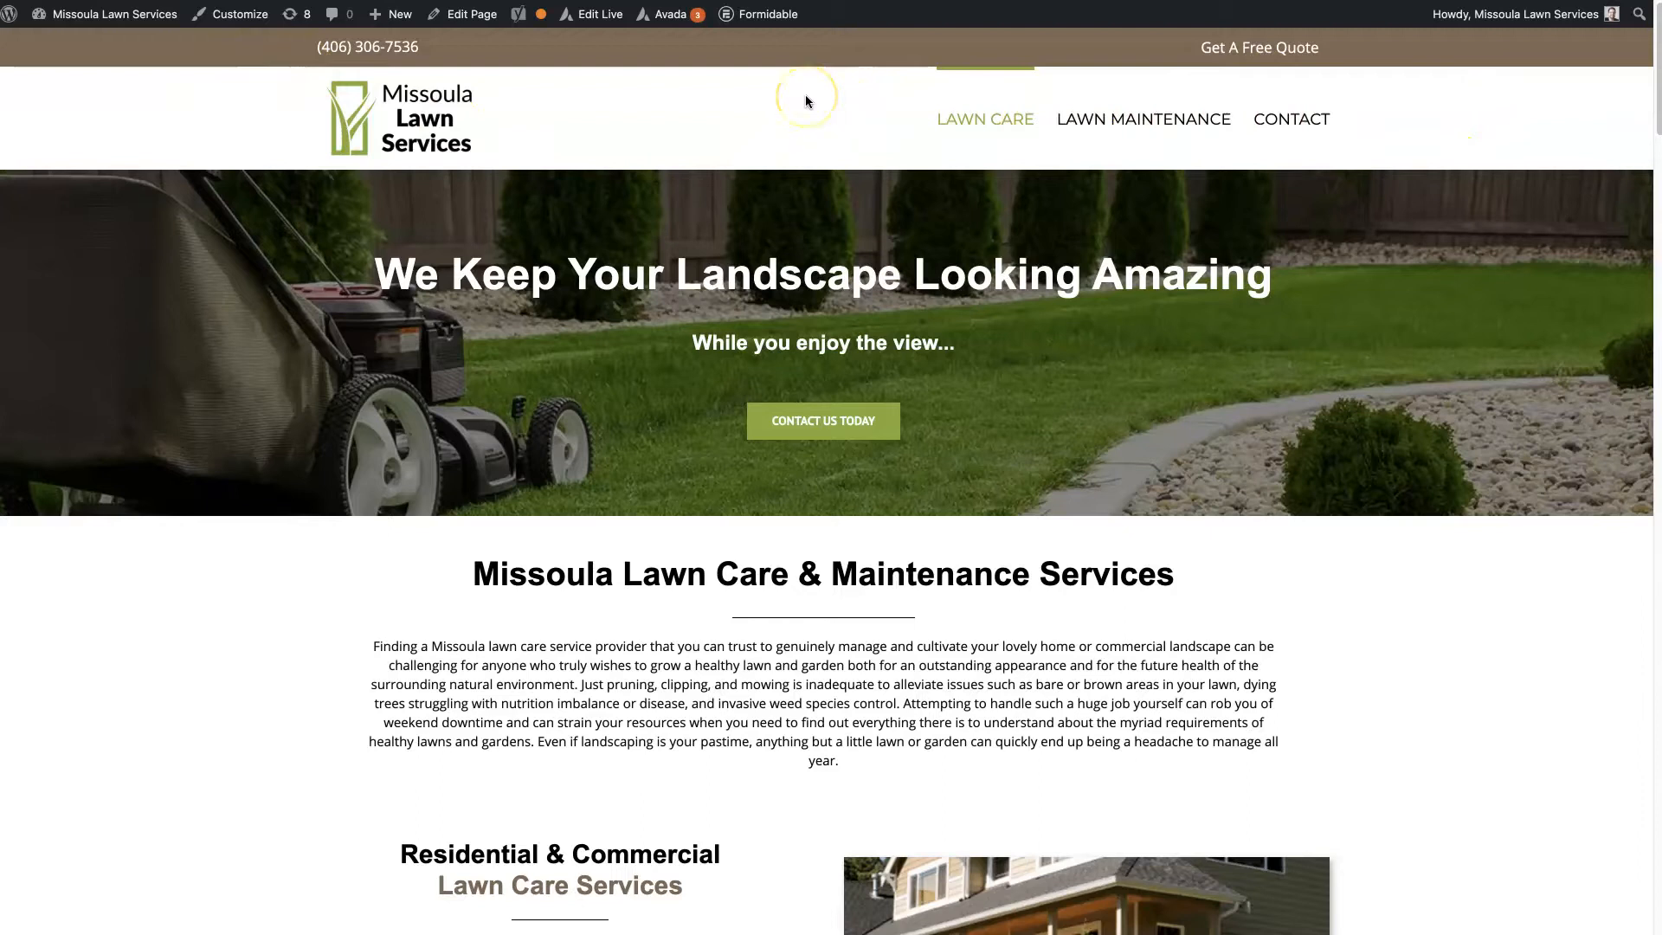
{"action": "mouse_move", "coordinate": [674, 69]}
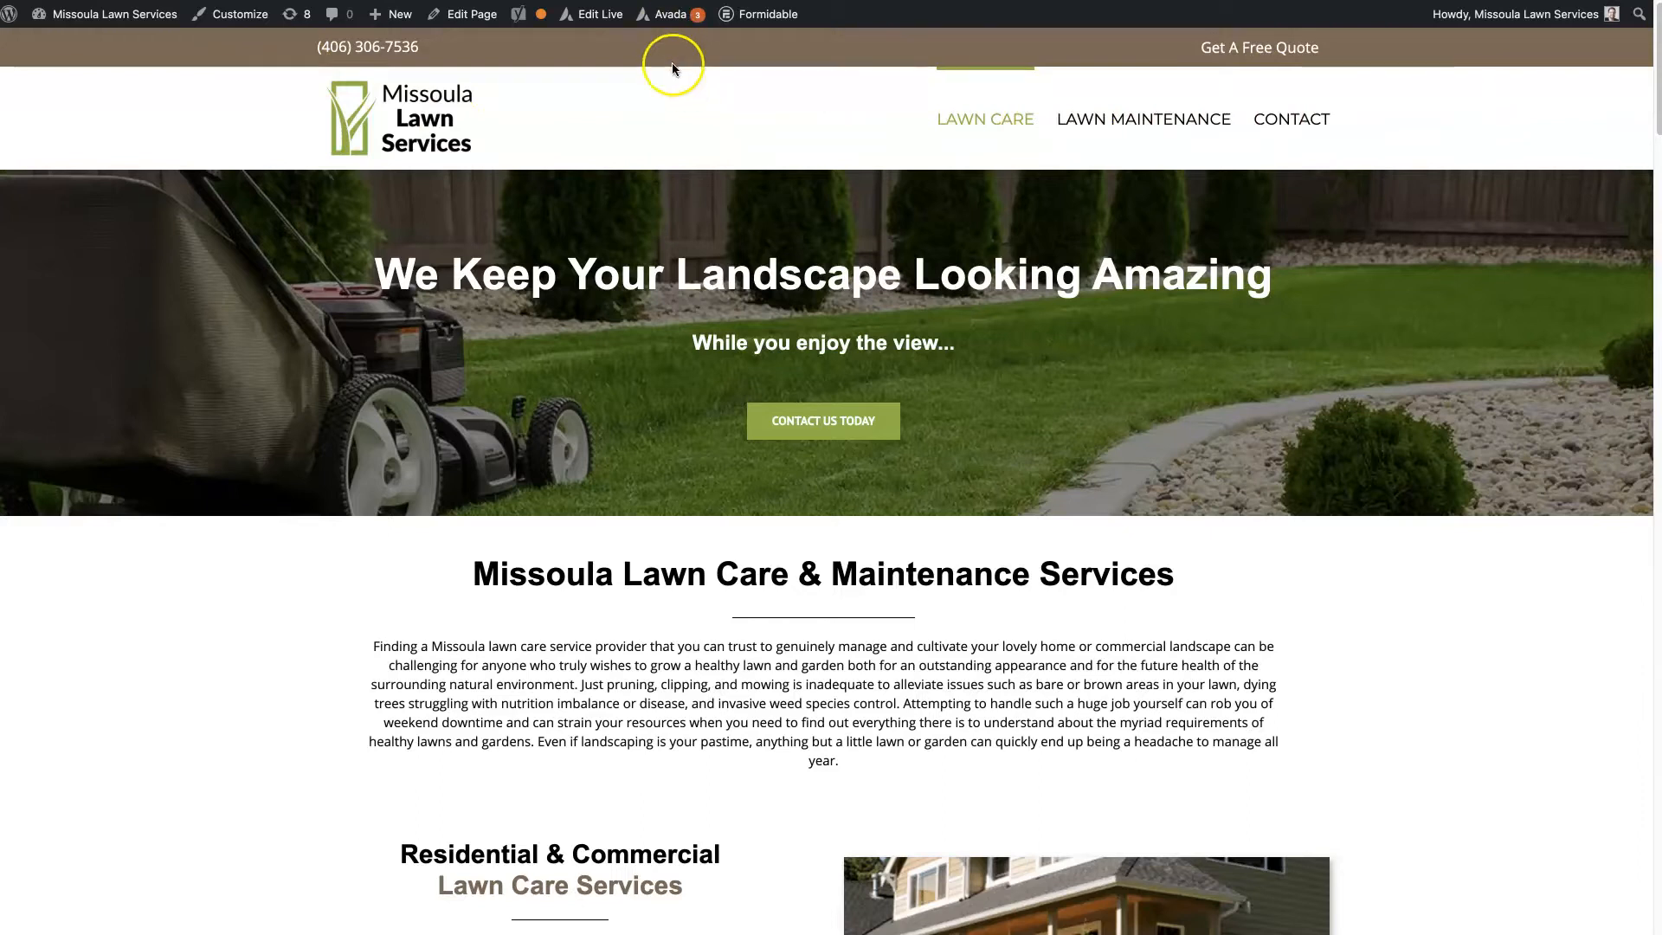
- Reach Avada Options' Header Content page and review the header layout and contact info options
{"action": "left_click", "coordinate": [669, 14]}
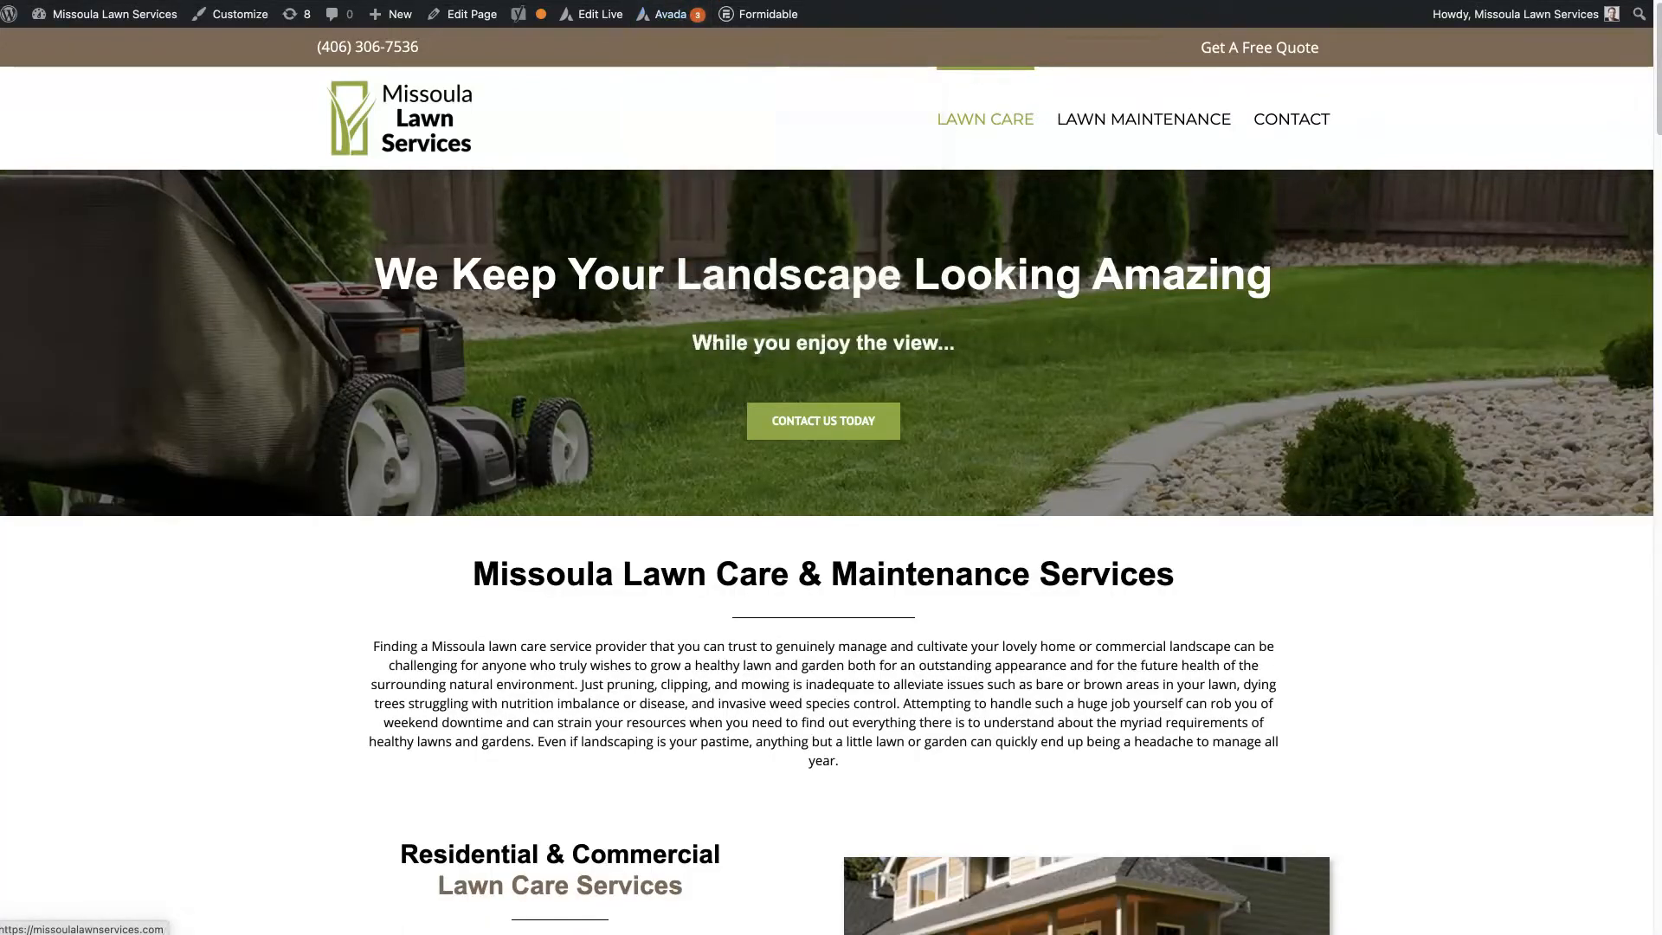
{"action": "left_click", "coordinate": [670, 14]}
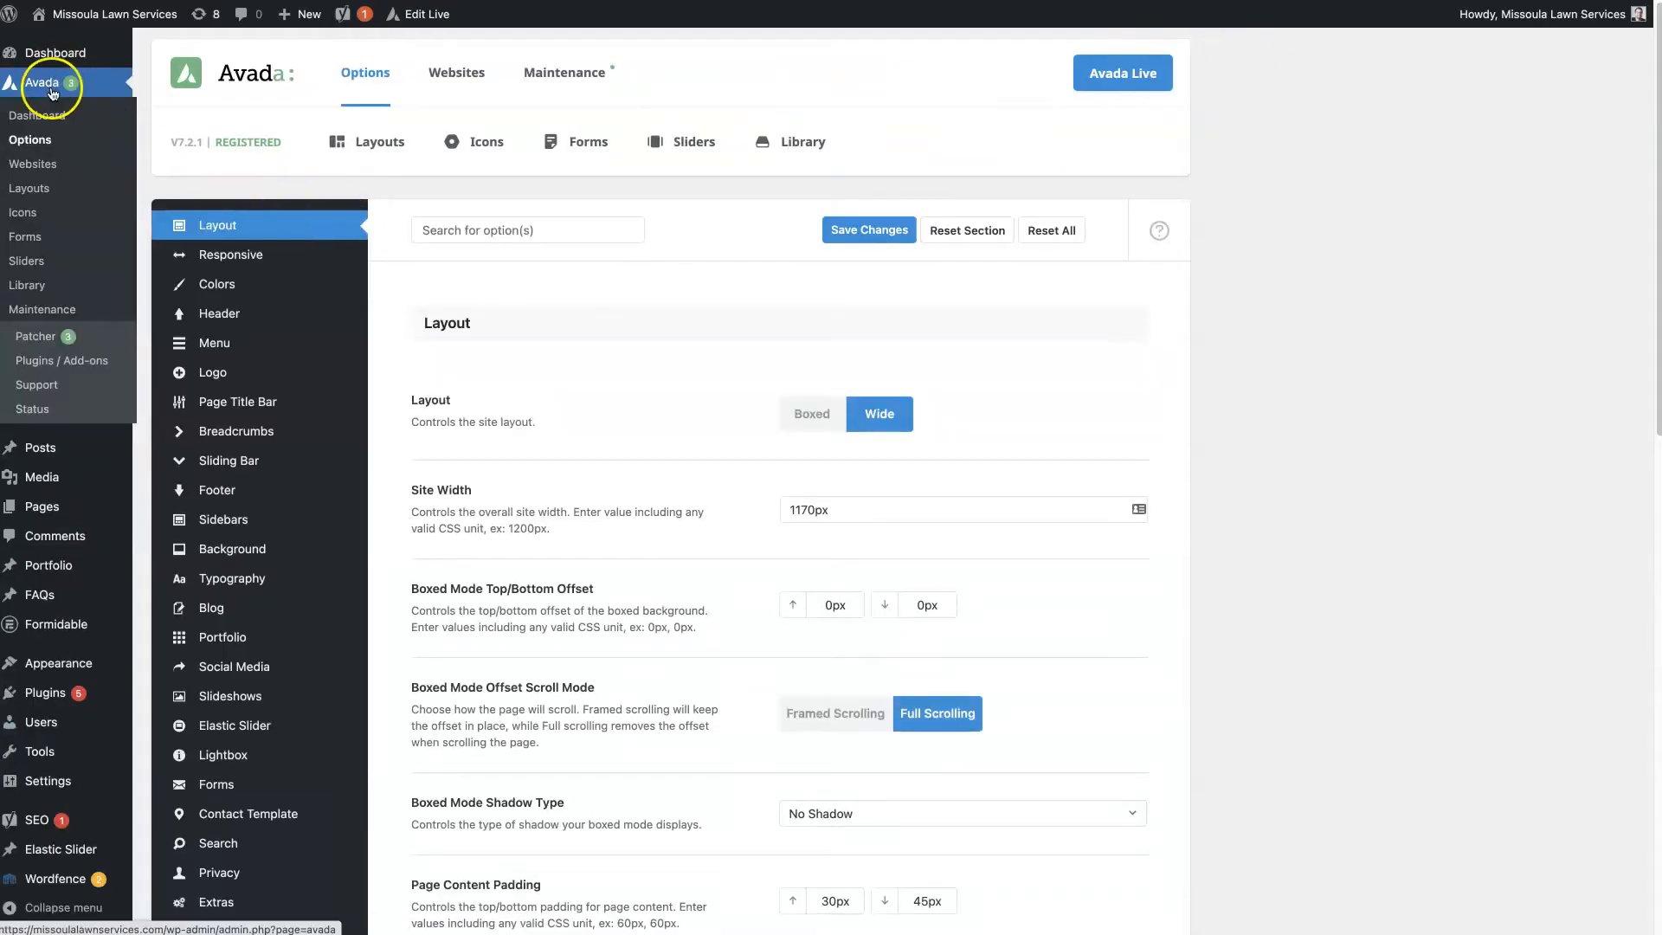
{"action": "mouse_move", "coordinate": [35, 114]}
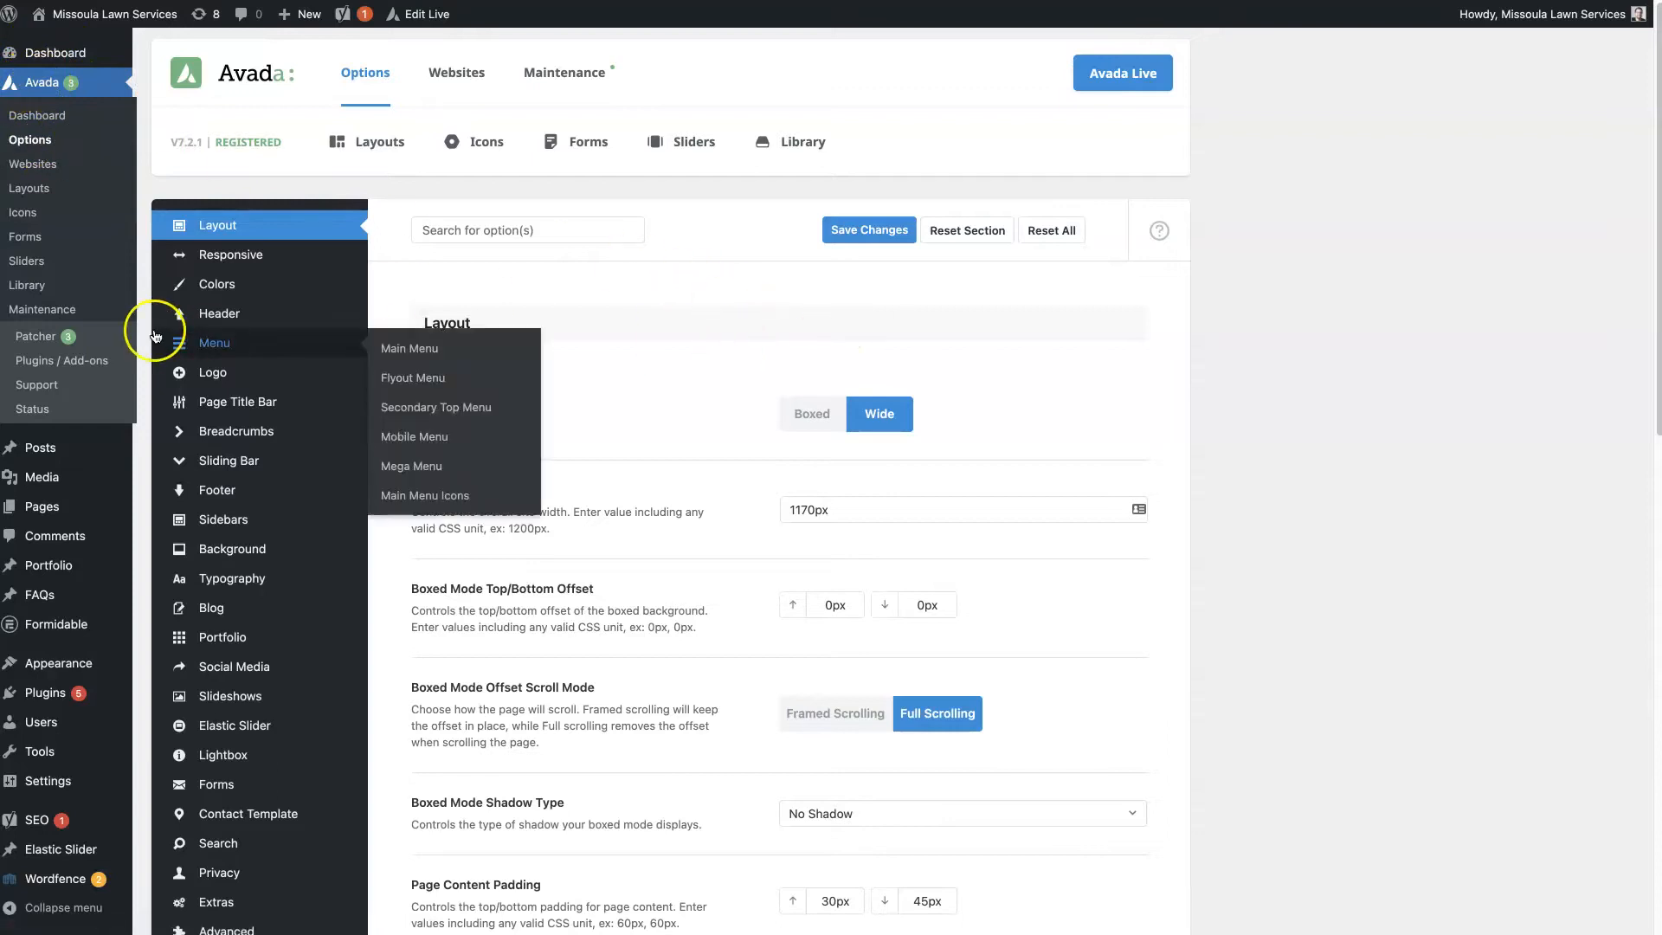
{"action": "left_click", "coordinate": [220, 313]}
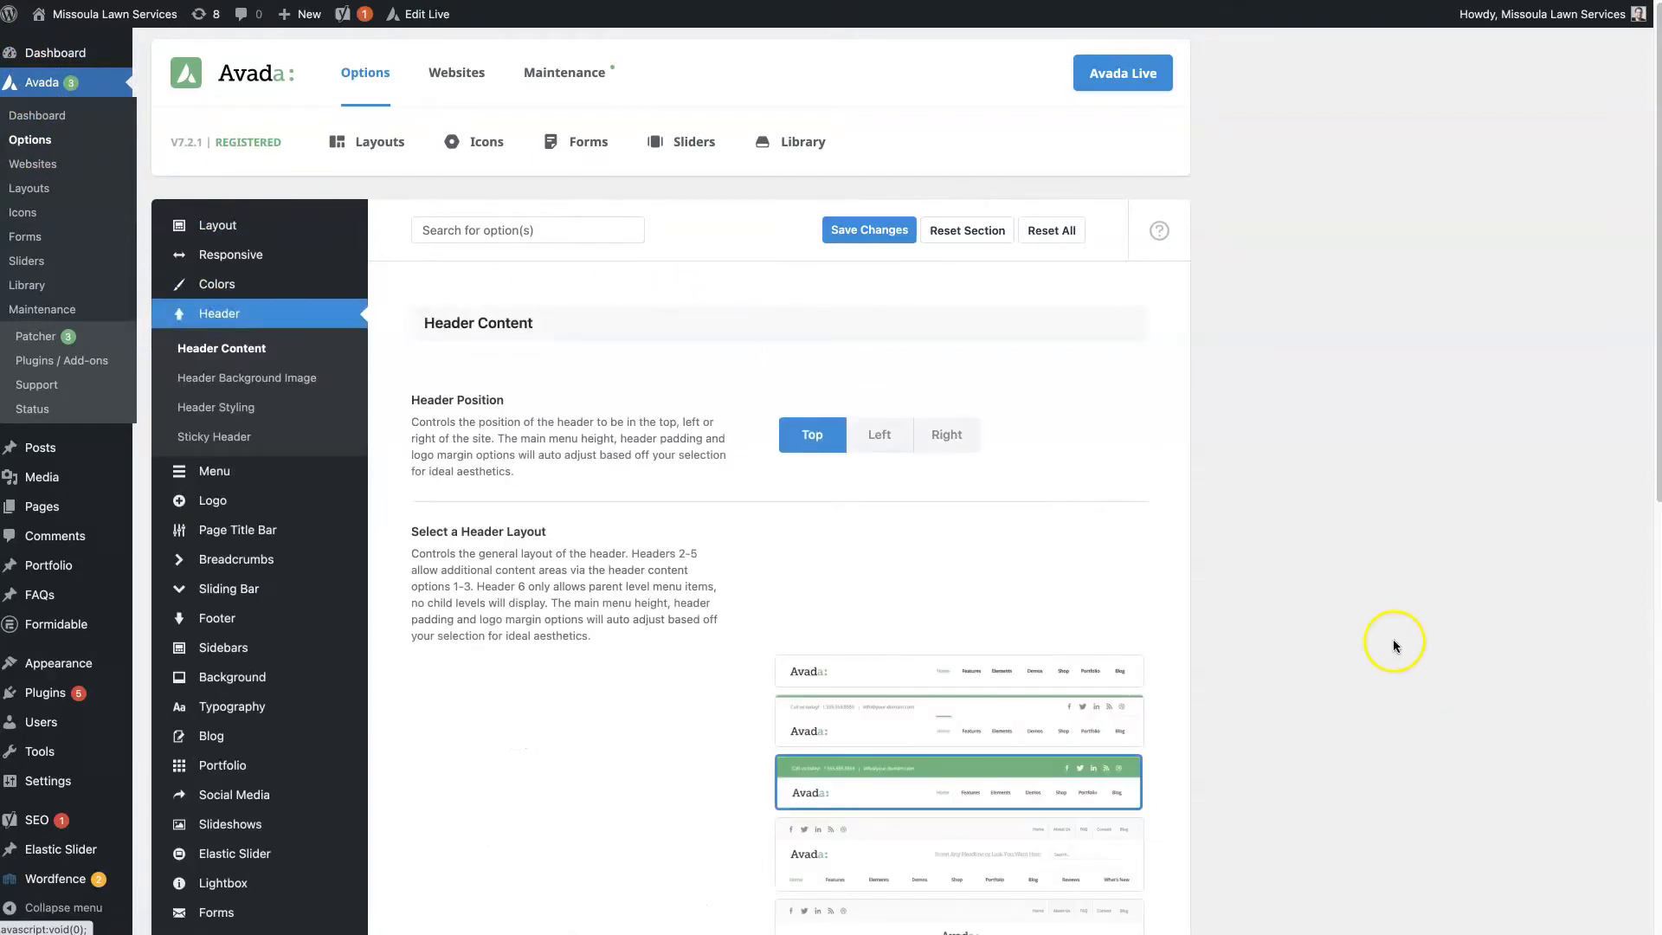
{"action": "scroll", "scroll_direction": "down", "scroll_amount": 3}
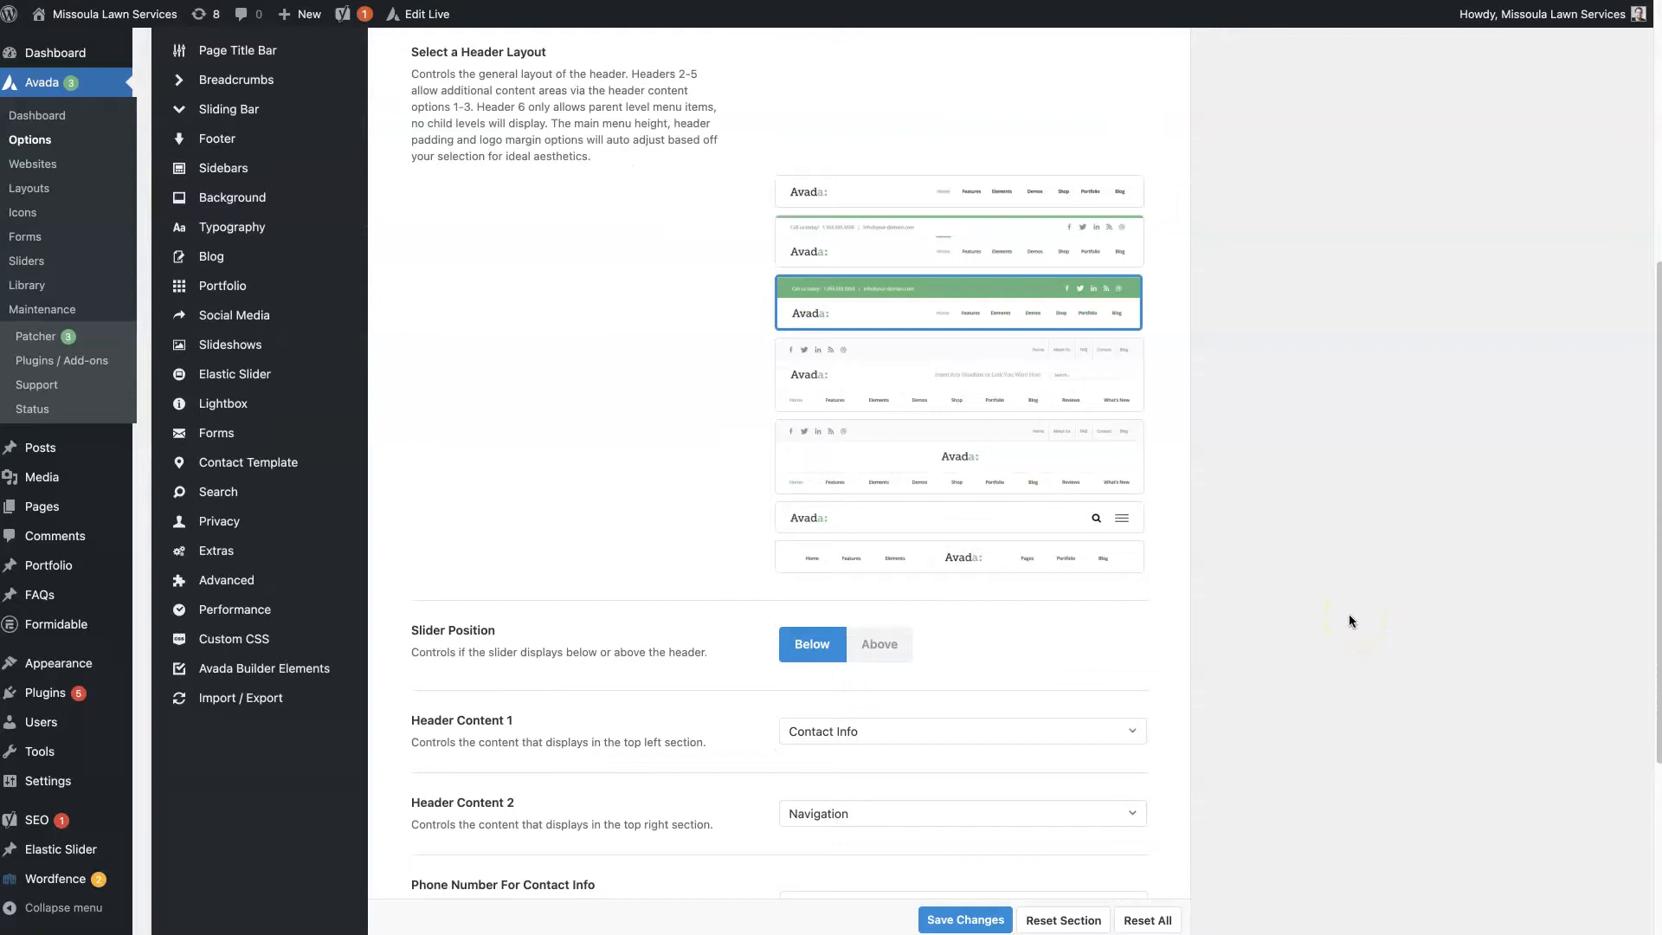
{"action": "left_click", "coordinate": [958, 374]}
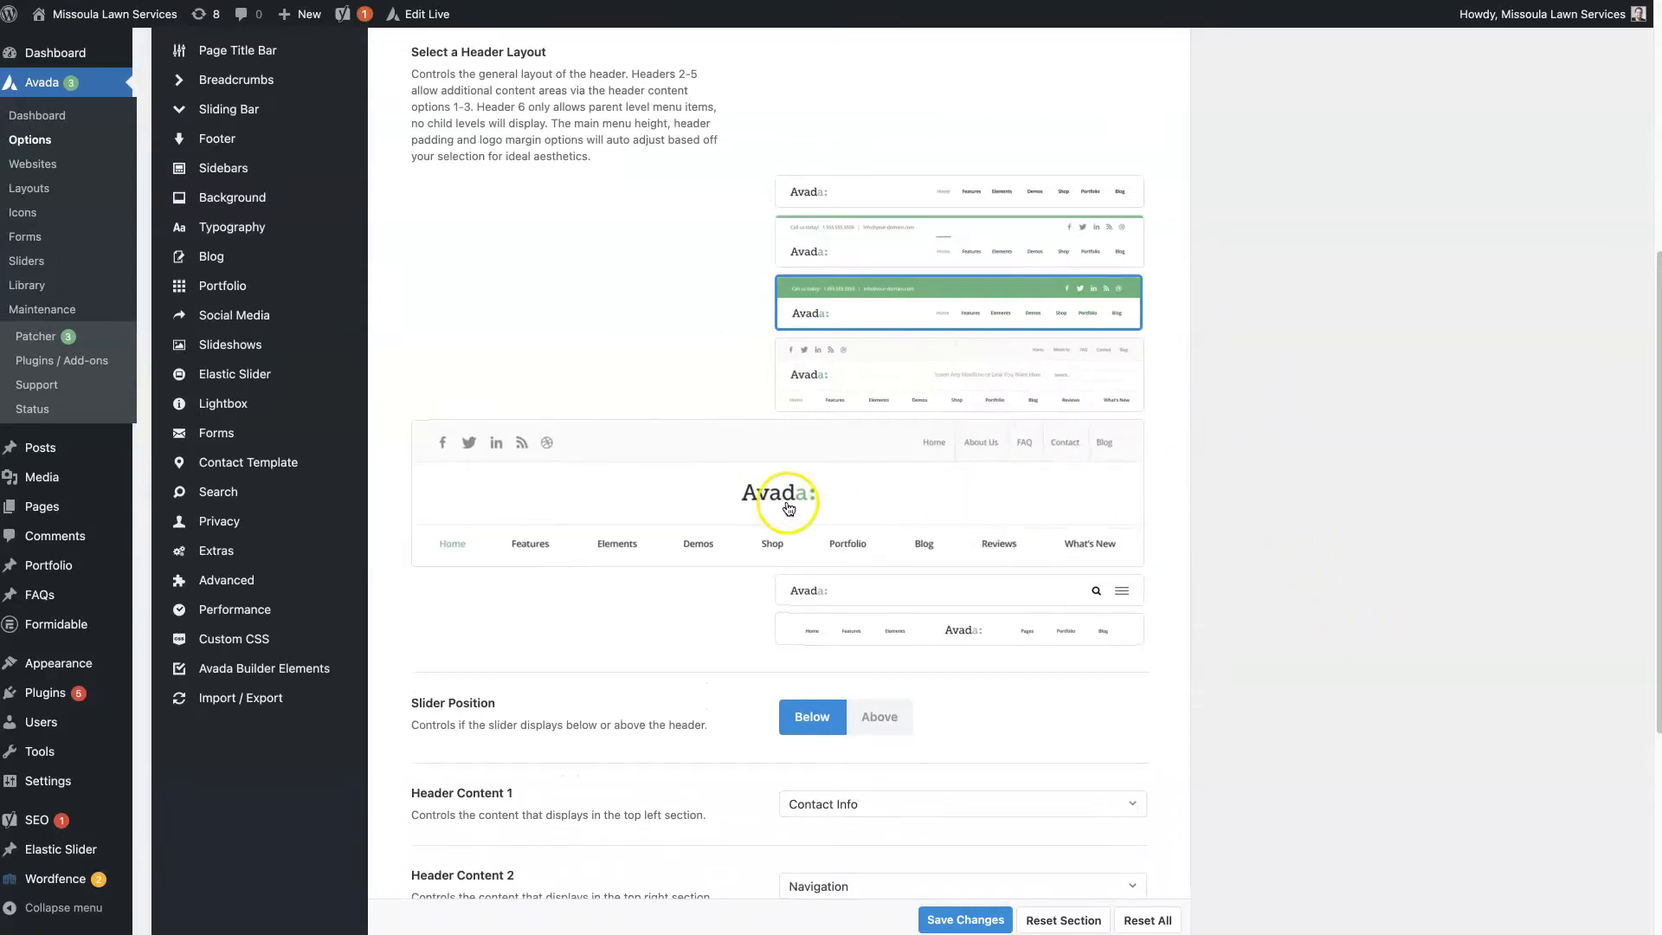
{"action": "mouse_move", "coordinate": [984, 549]}
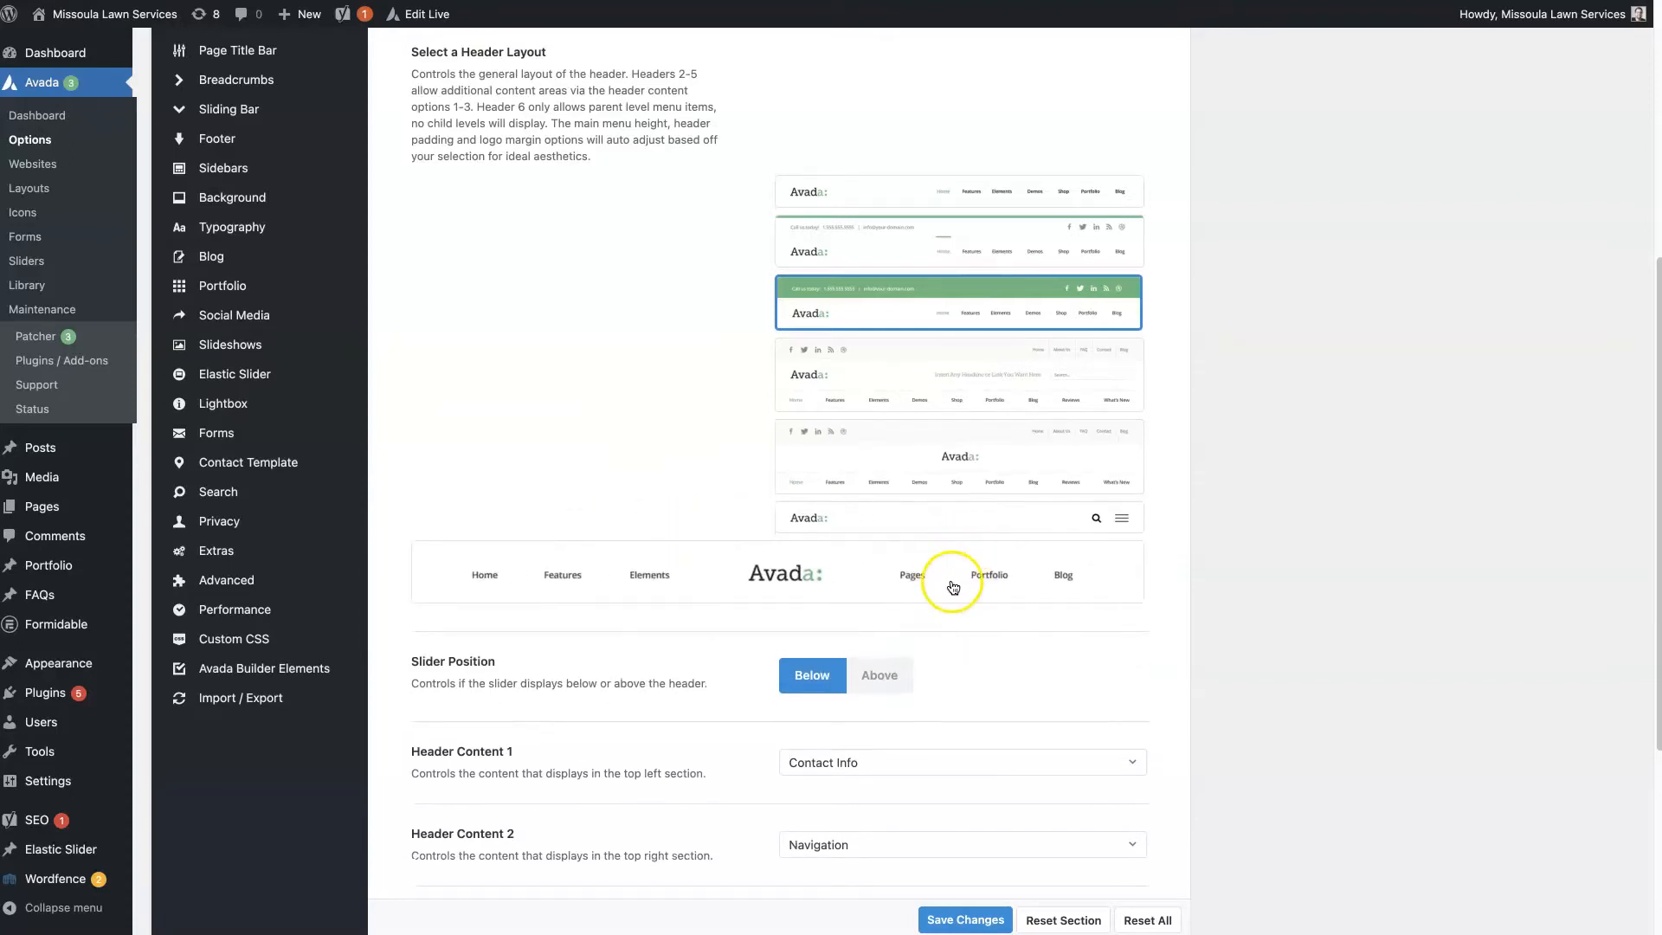
{"action": "mouse_move", "coordinate": [639, 583]}
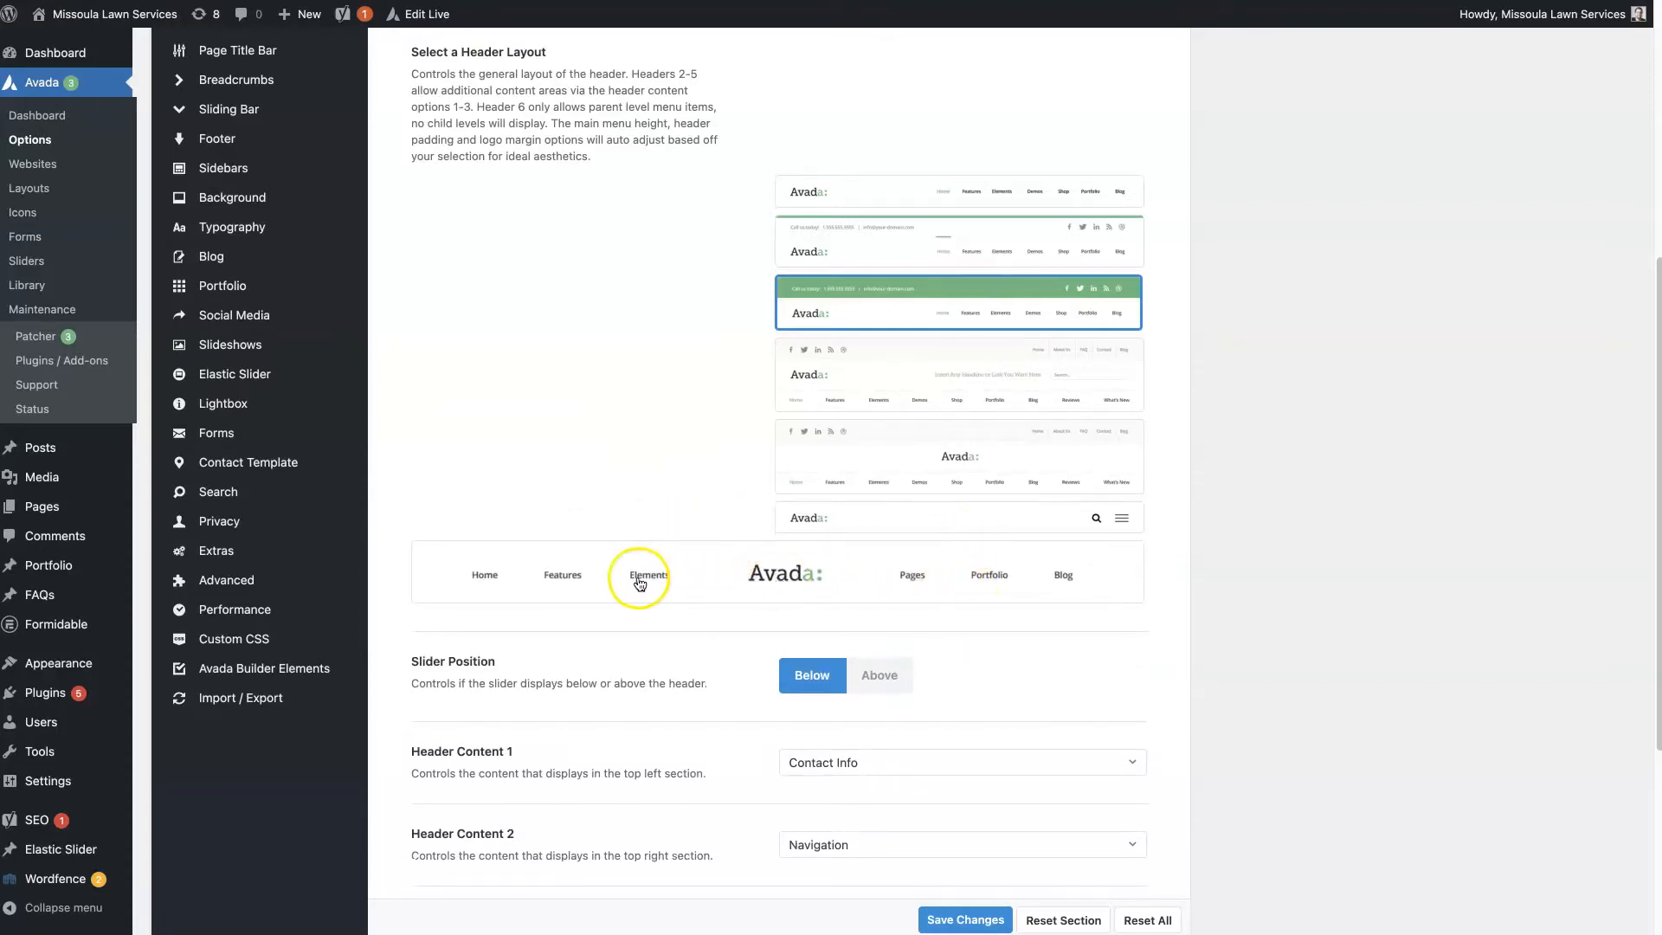
{"action": "mouse_move", "coordinate": [1064, 575]}
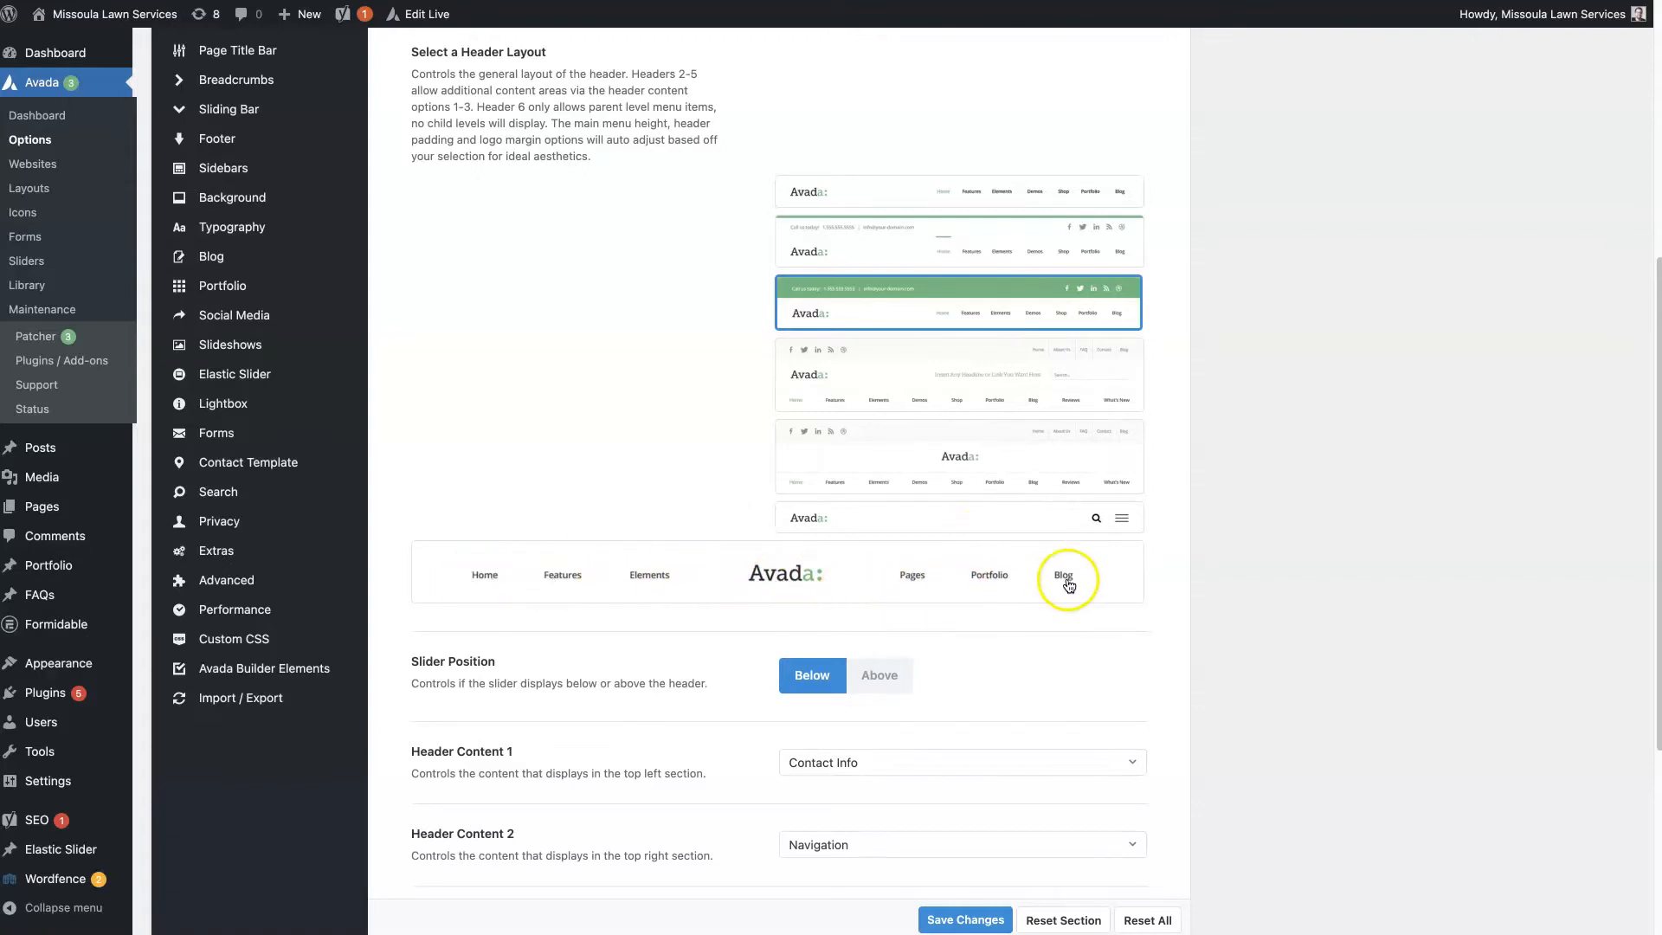
{"action": "scroll", "scroll_direction": "down", "scroll_amount": 3}
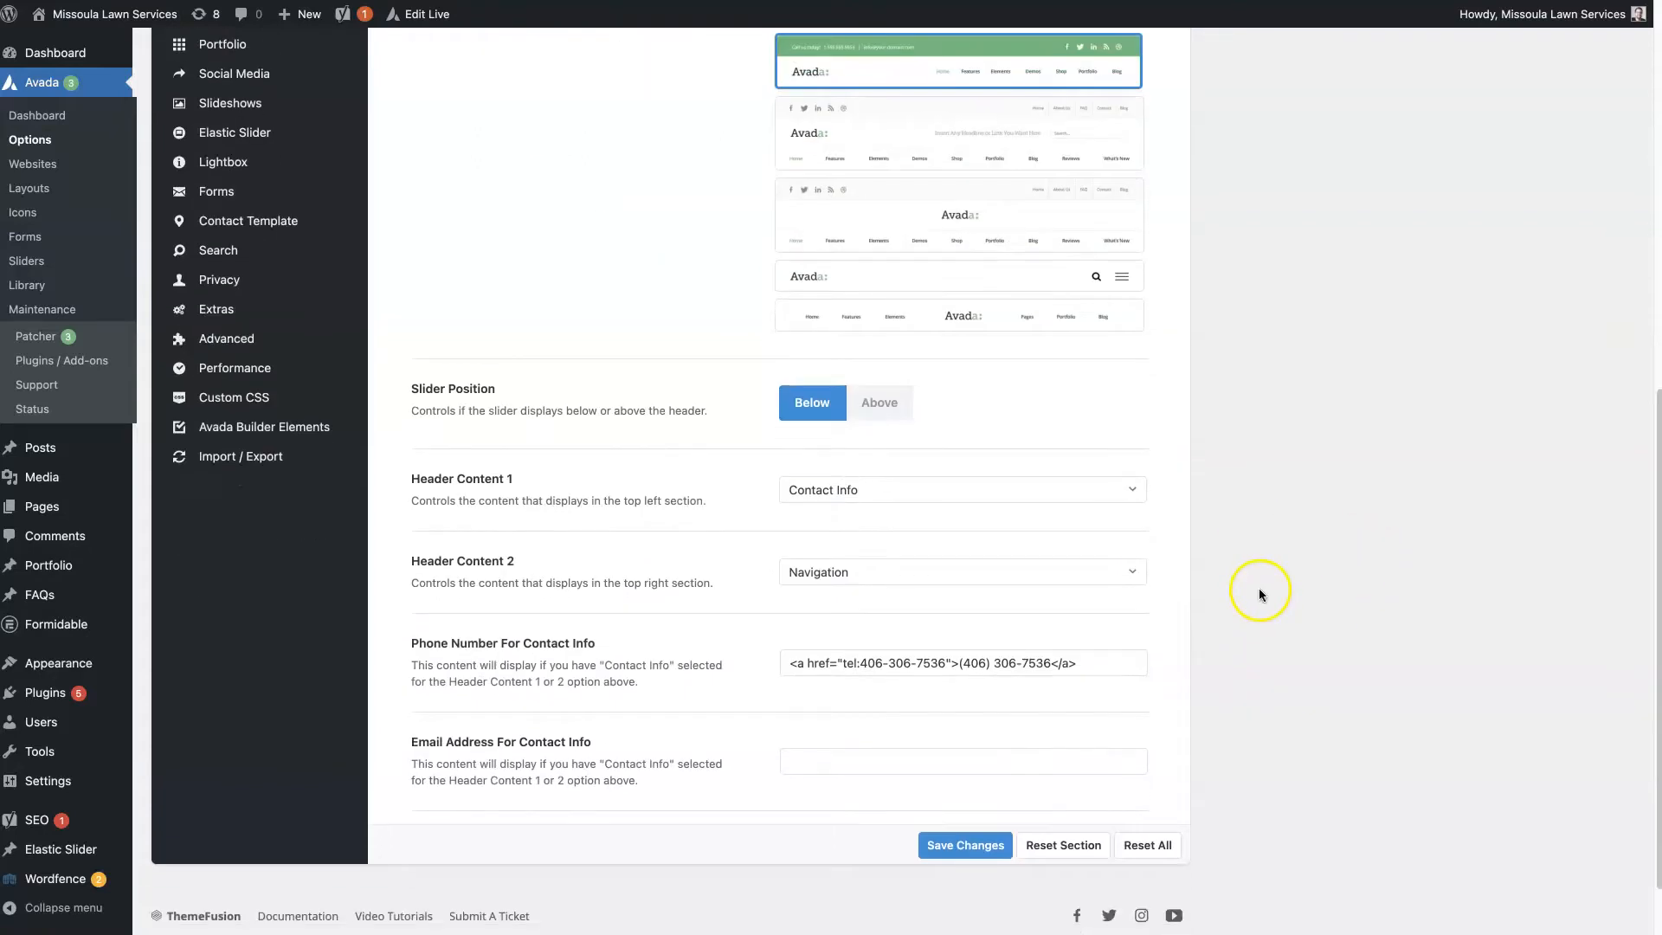
{"action": "scroll", "scroll_direction": "up", "scroll_amount": 3}
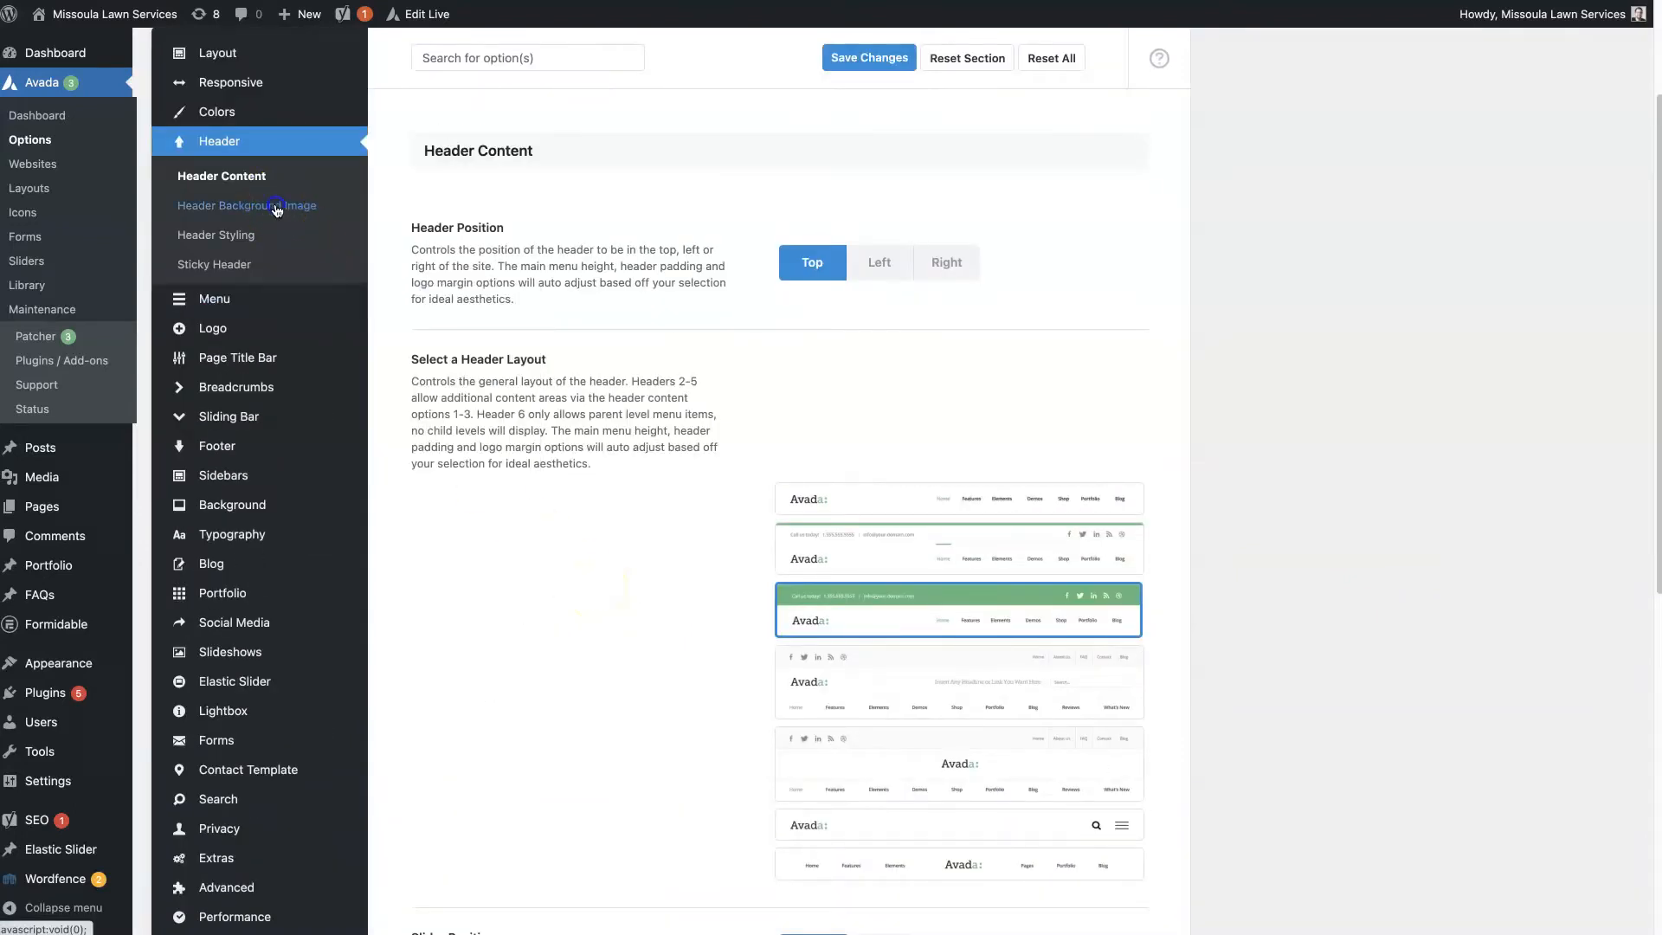
- Browse the Header Background Image, Sticky Header and Header Styling options without changing them
{"action": "left_click", "coordinate": [248, 205]}
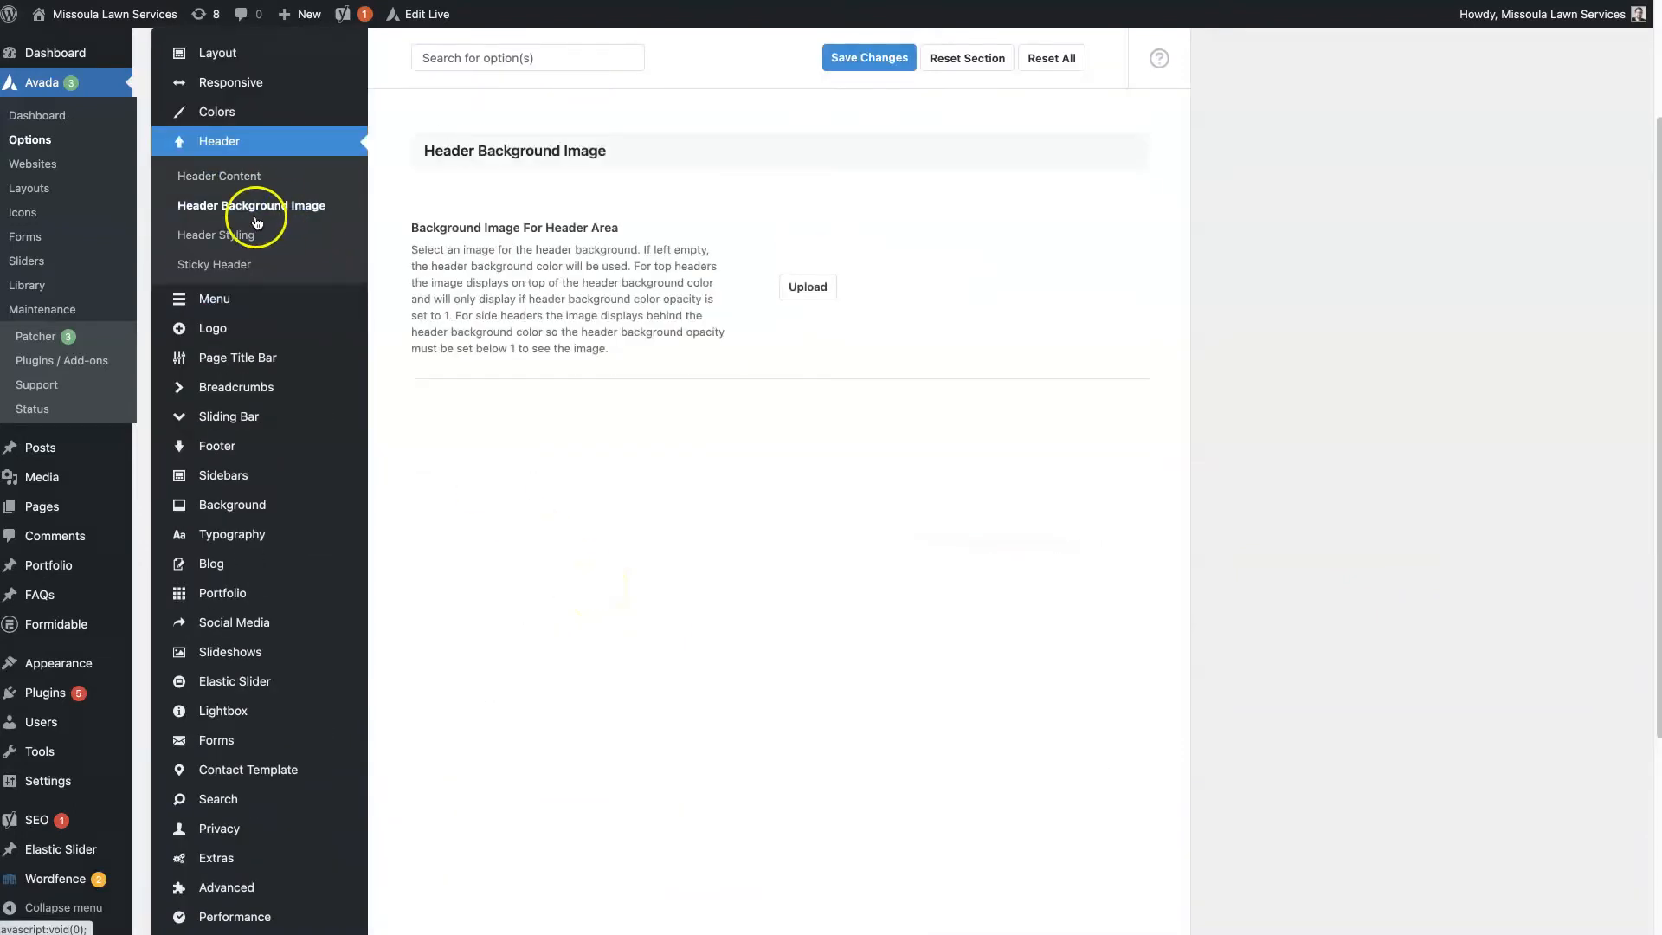
{"action": "scroll", "scroll_direction": "down", "scroll_amount": 3}
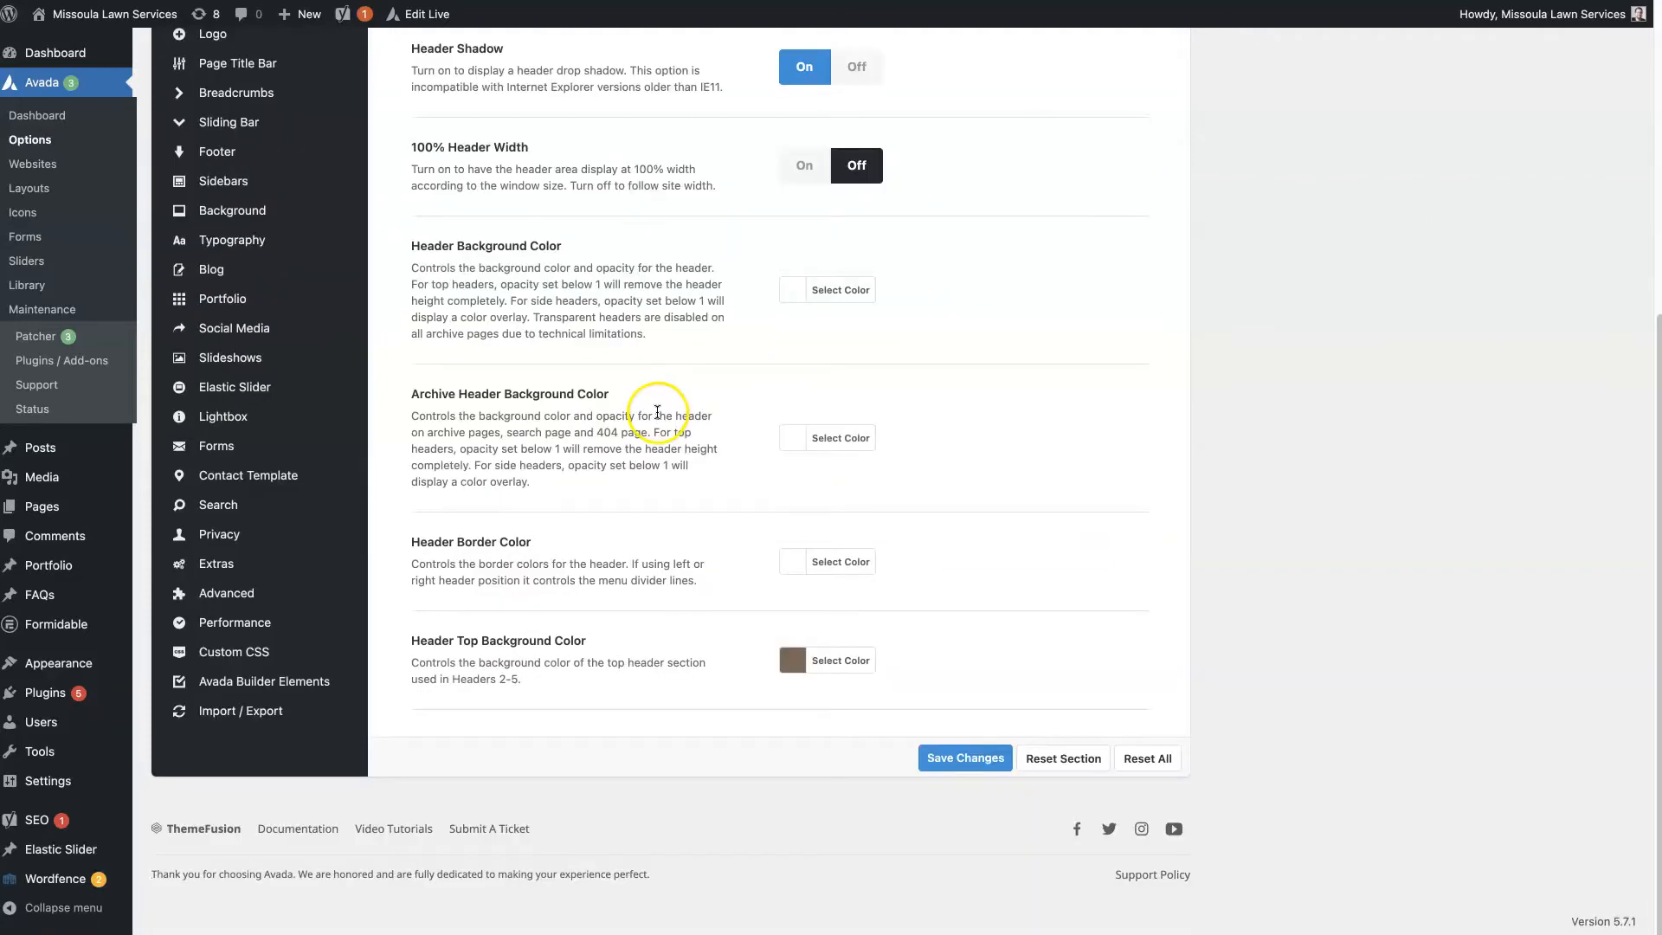
{"action": "left_click", "coordinate": [219, 374]}
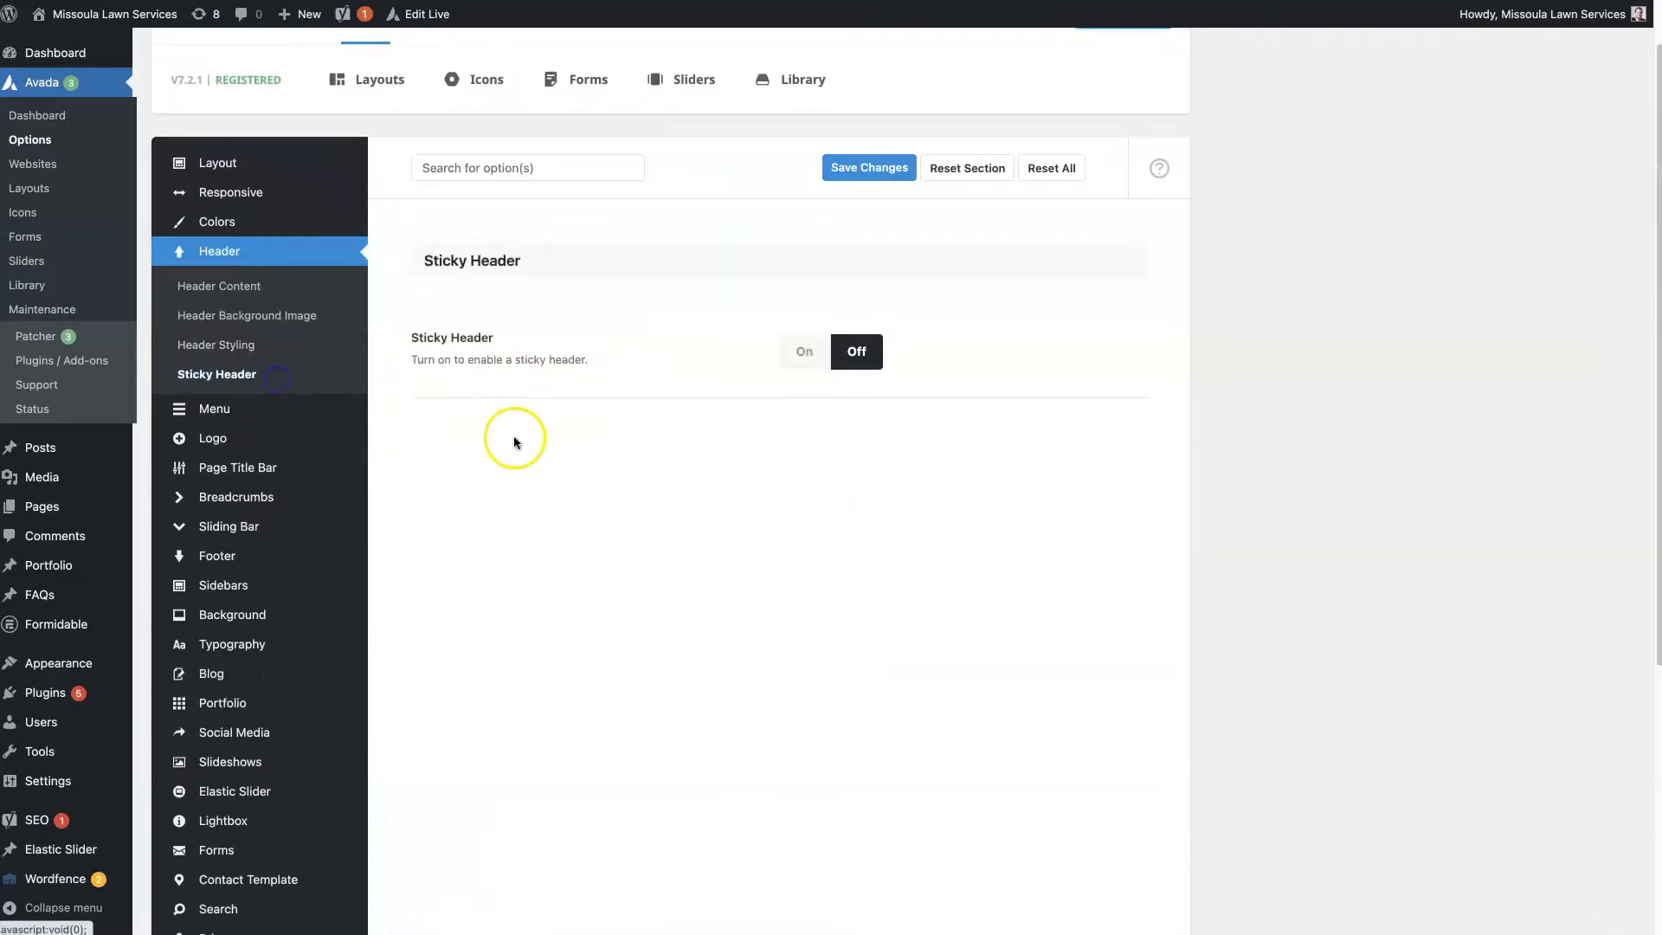
{"action": "left_click", "coordinate": [218, 345]}
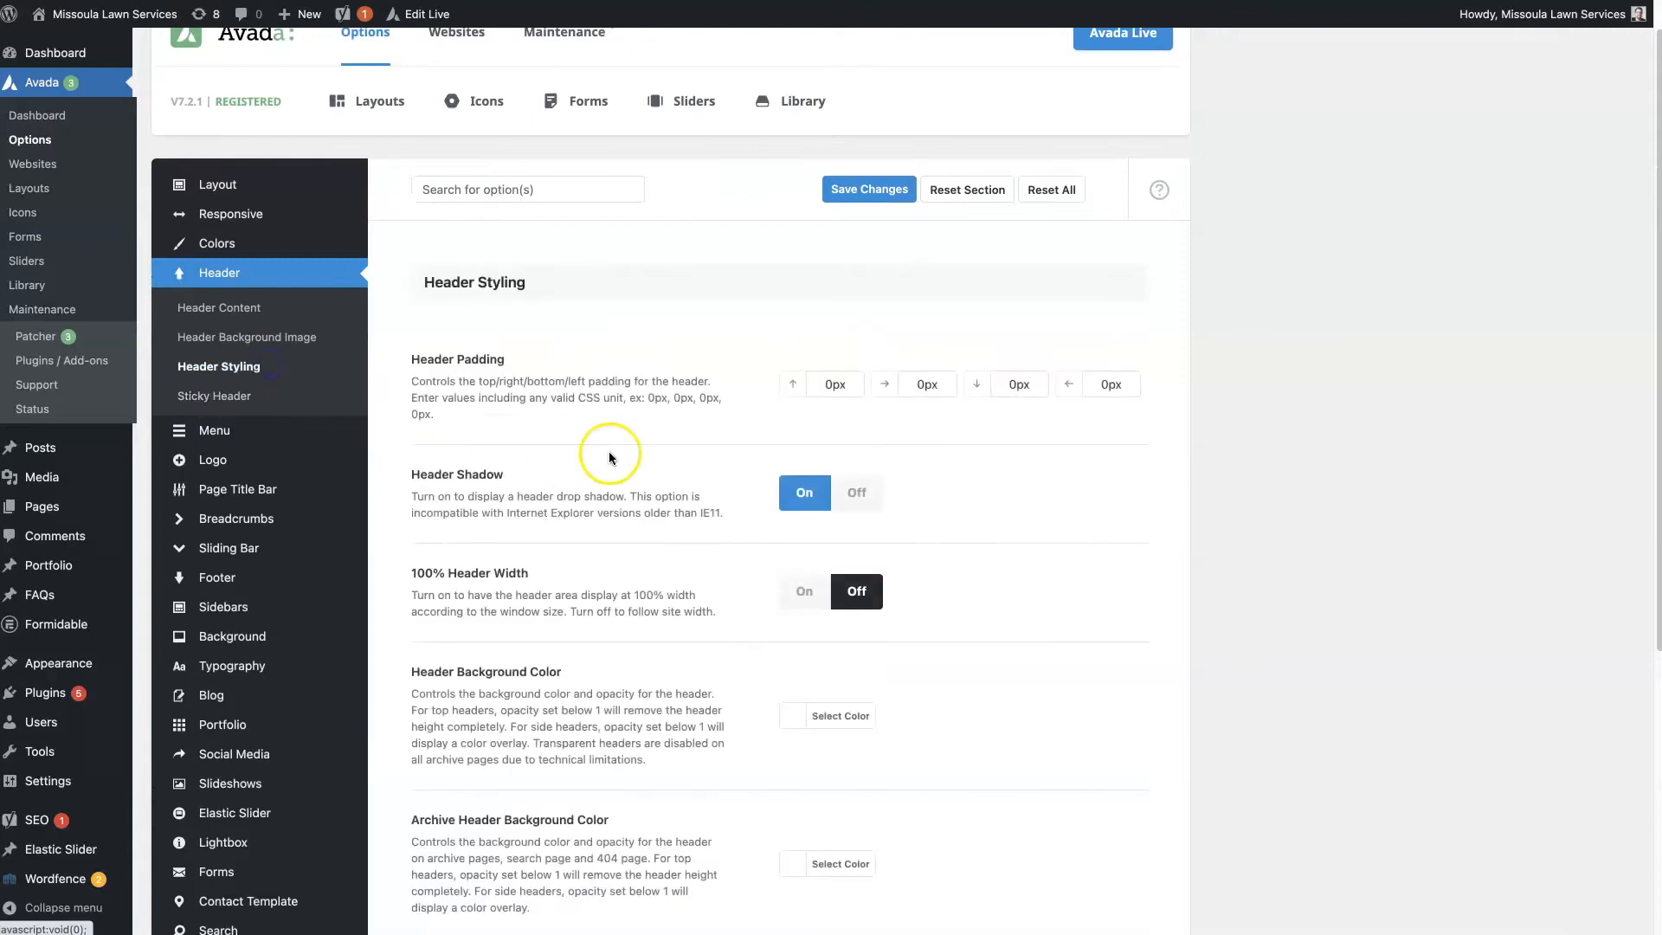
{"action": "scroll", "scroll_direction": "down", "scroll_amount": 3}
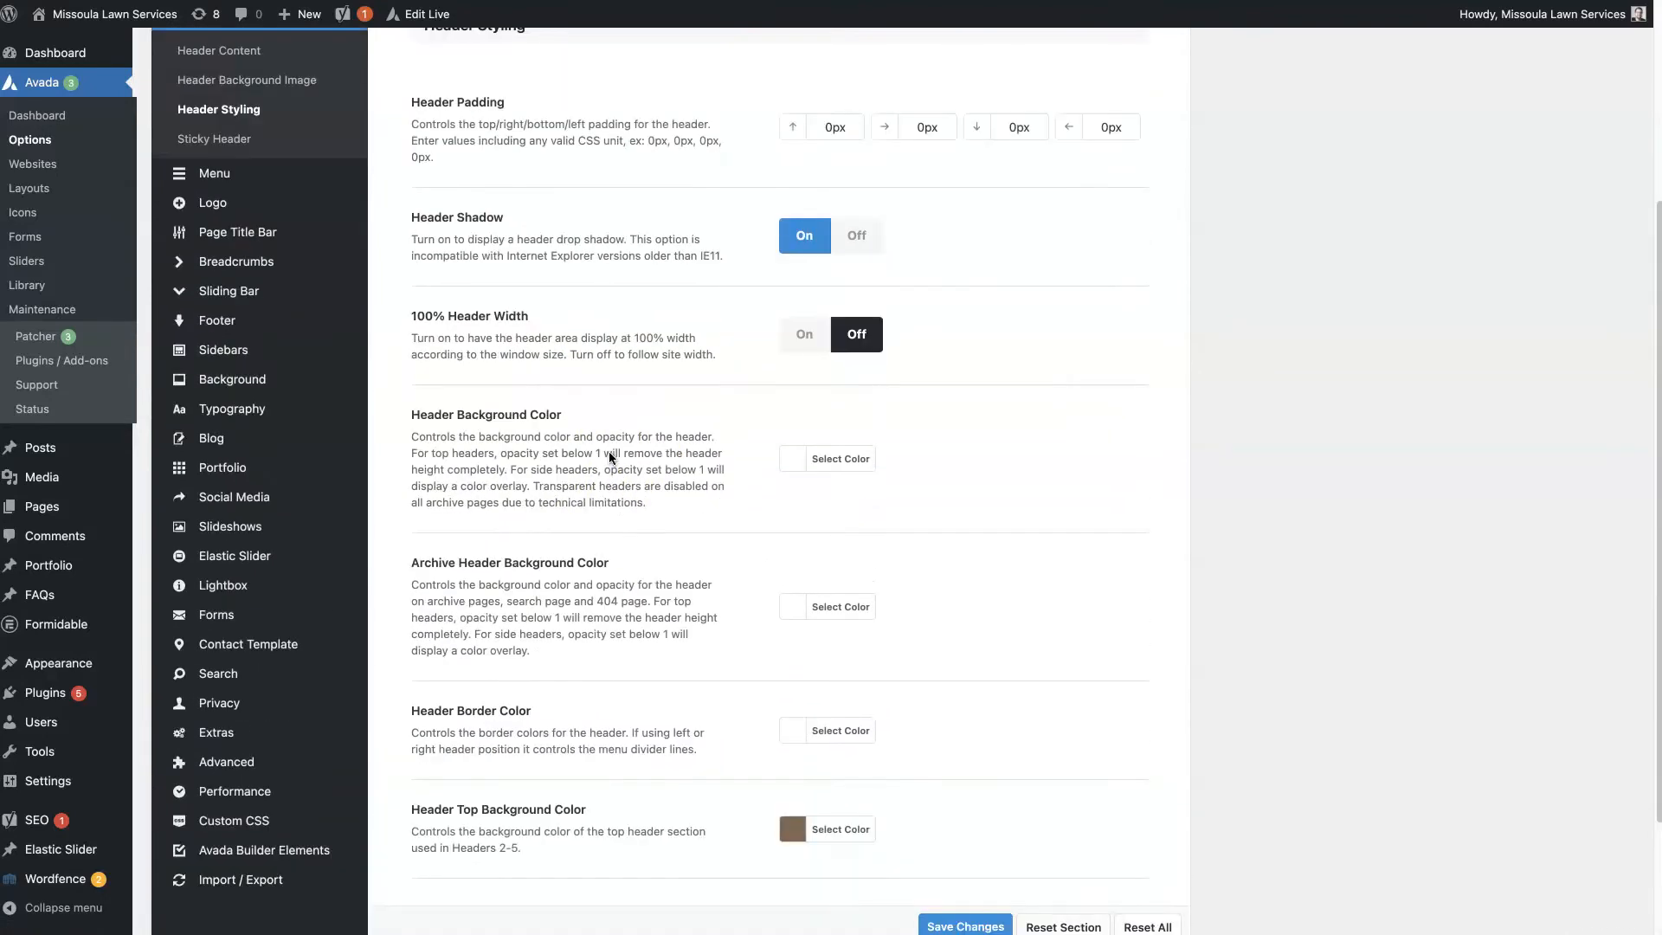
{"action": "scroll", "scroll_direction": "up", "scroll_amount": 3}
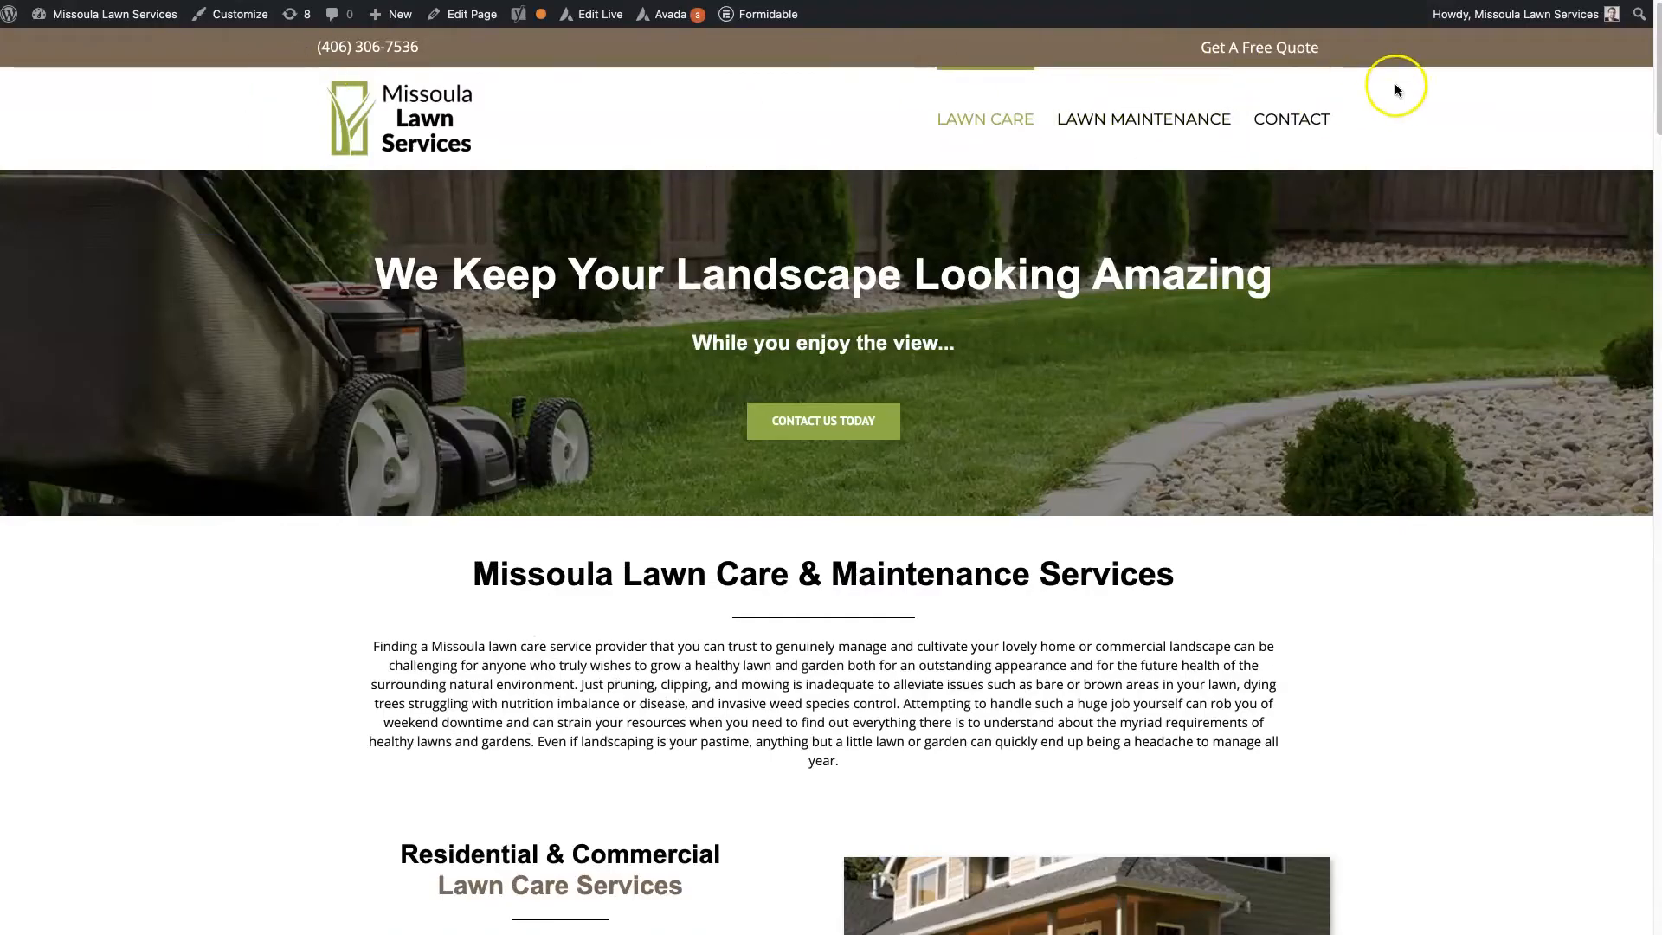
{"action": "mouse_move", "coordinate": [1510, 146]}
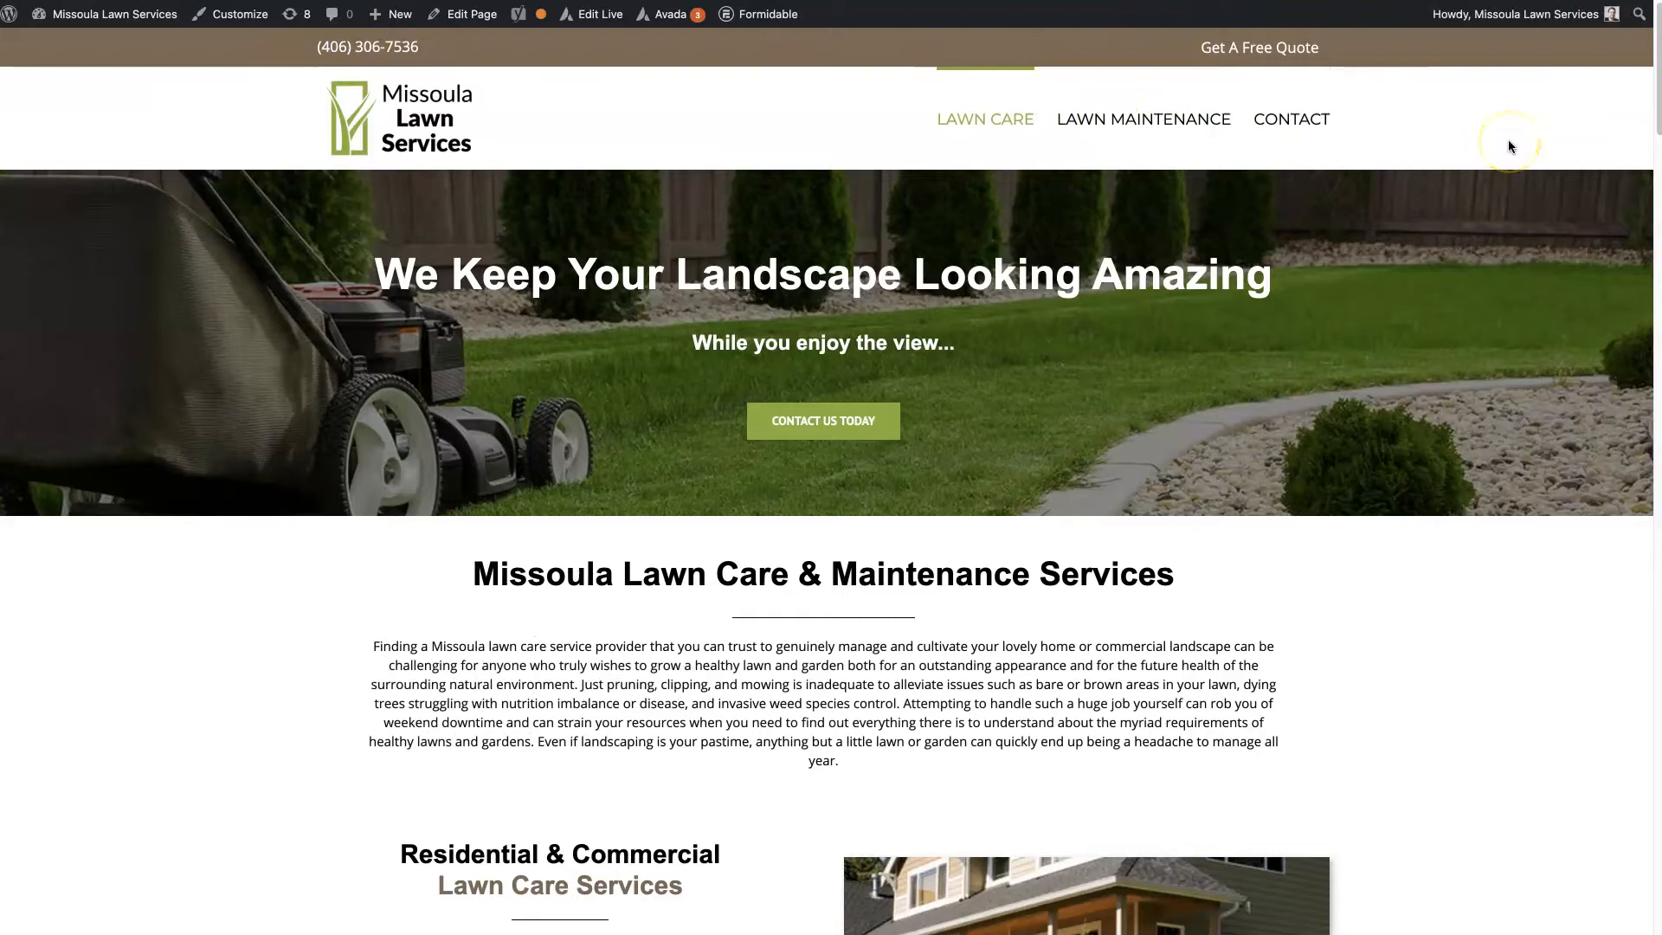
{"action": "mouse_move", "coordinate": [1510, 145]}
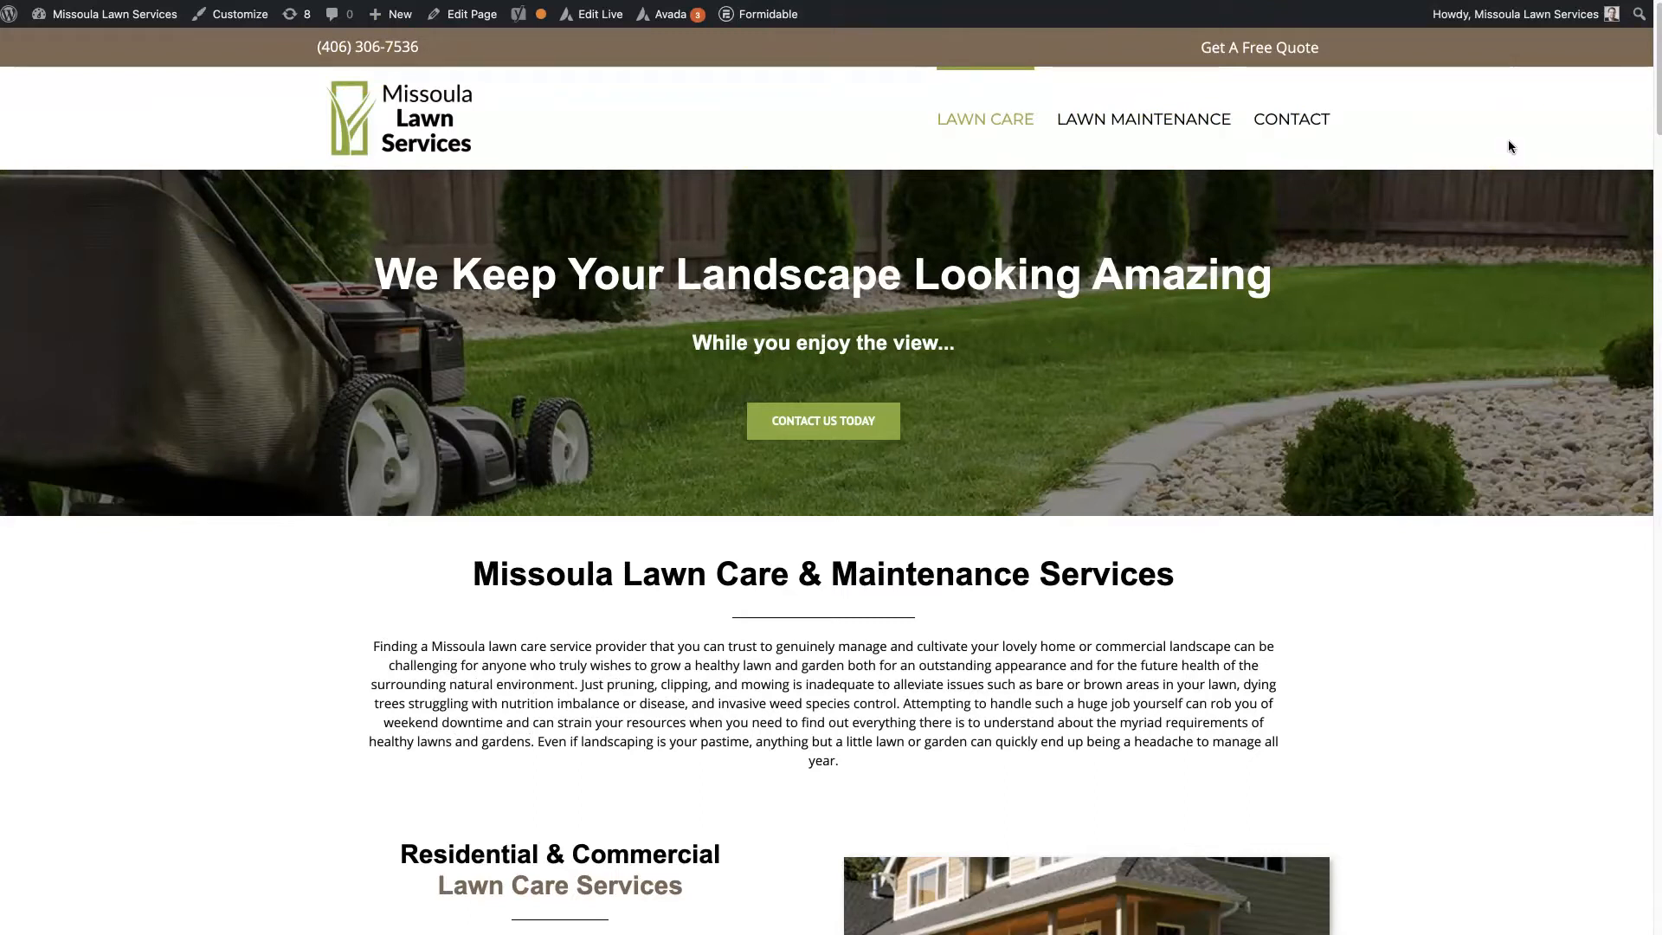
- Return to the Avada header layout settings from the live homepage
{"action": "left_click", "coordinate": [668, 14]}
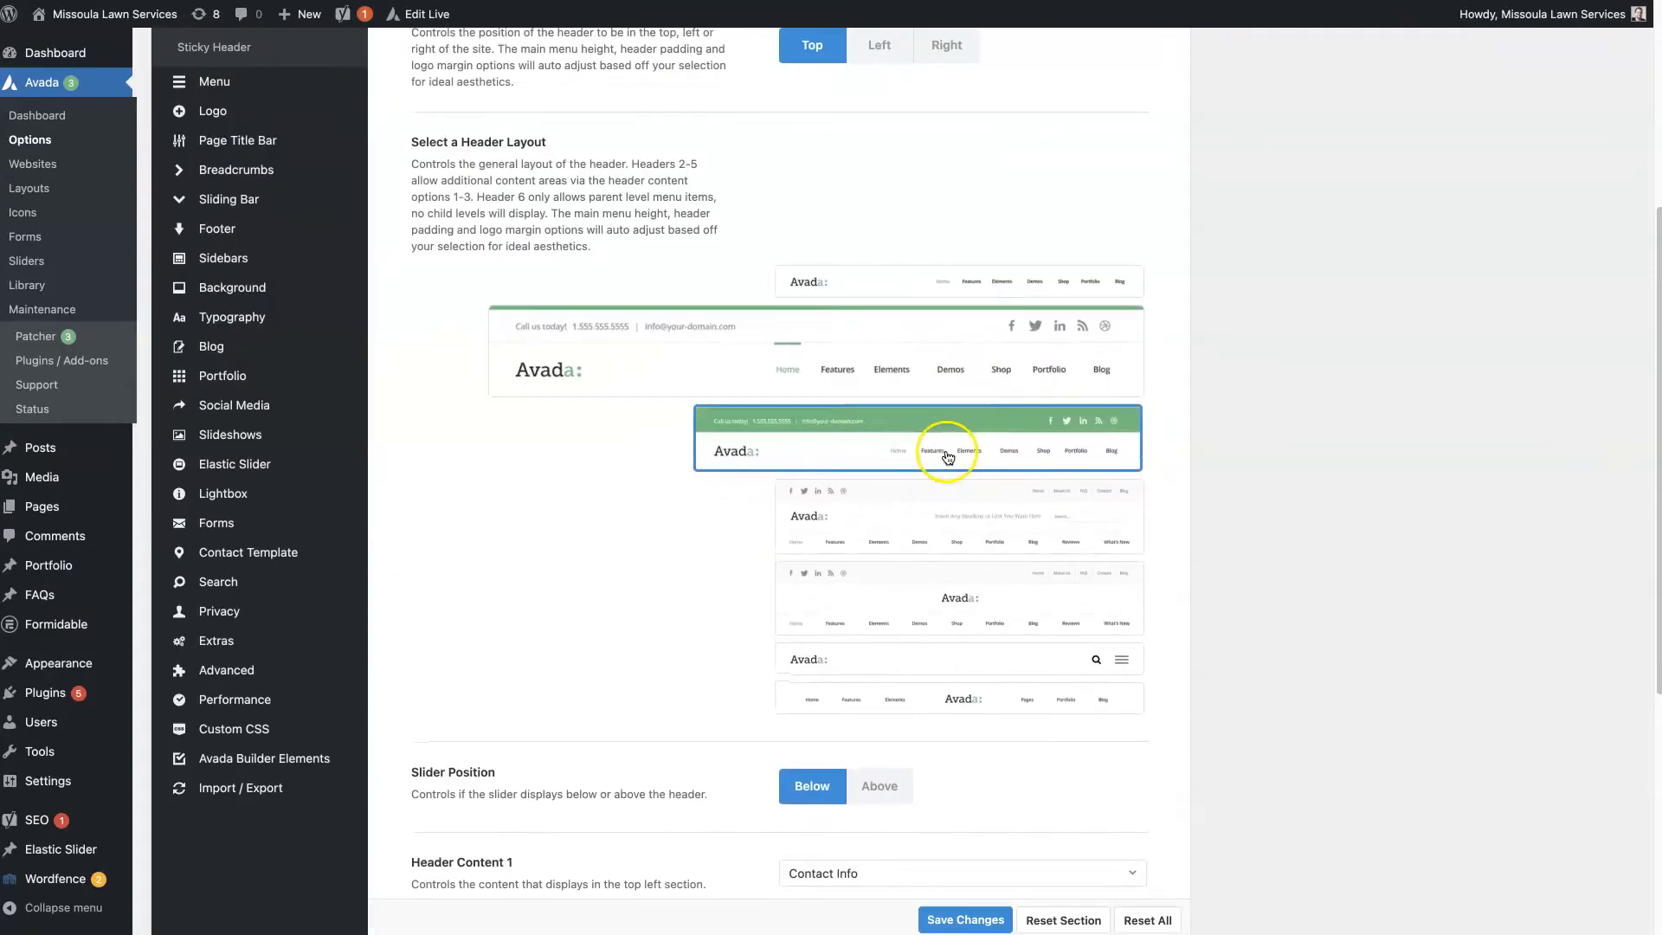
{"action": "scroll", "scroll_direction": "down", "scroll_amount": 3}
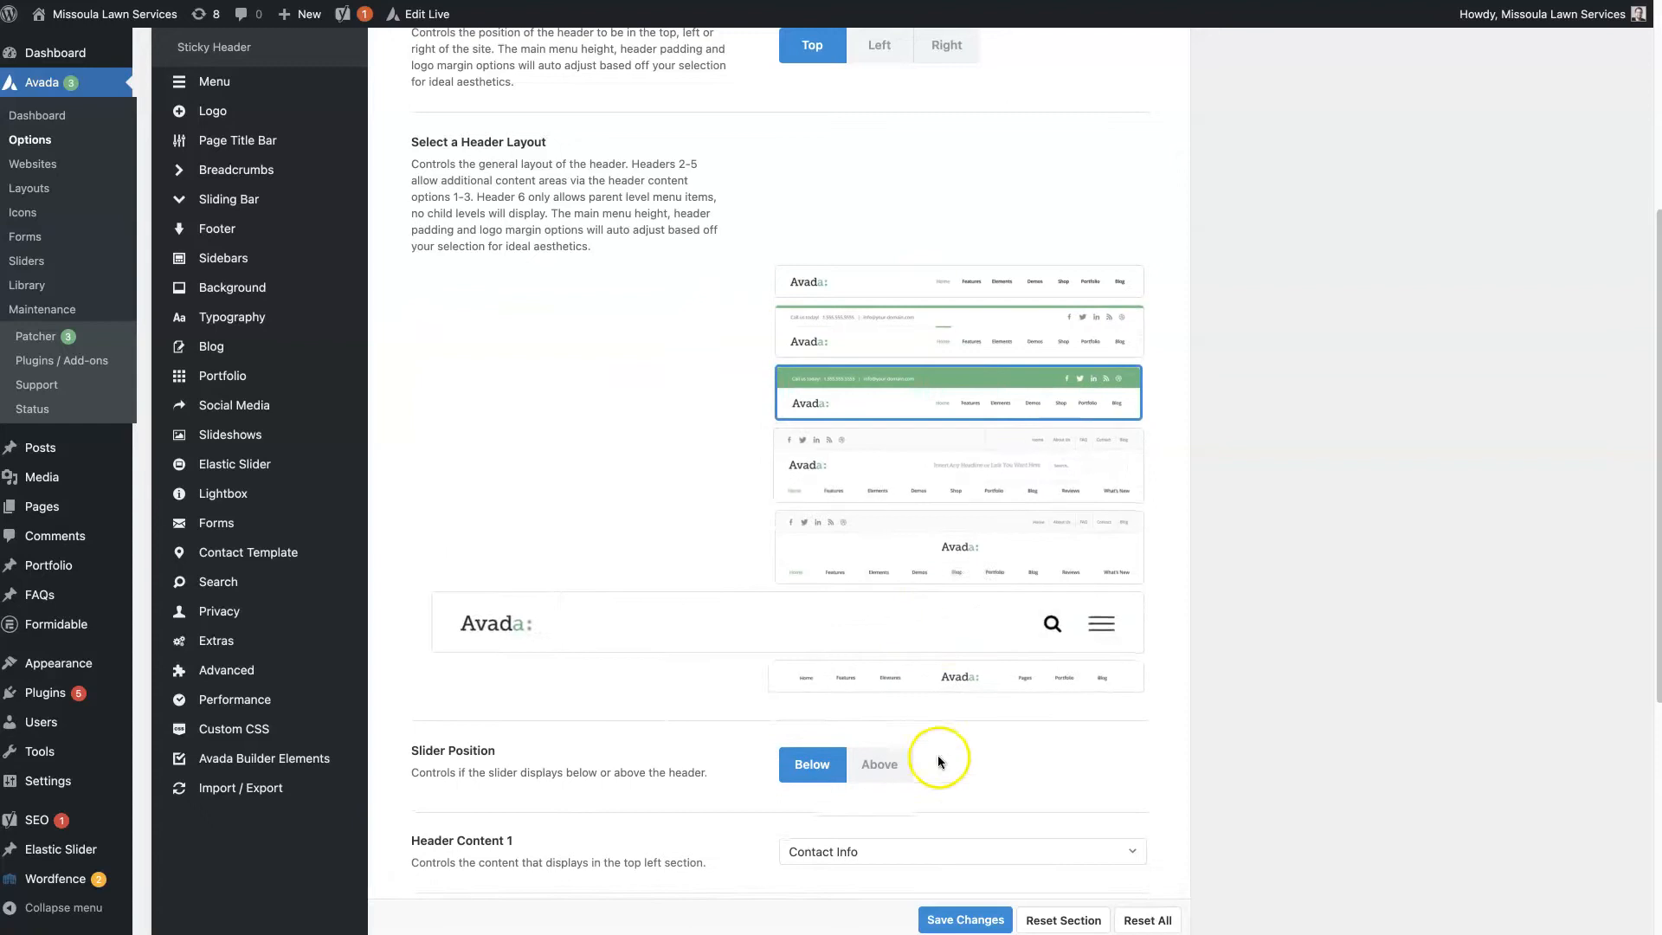
{"action": "scroll", "scroll_direction": "up", "scroll_amount": 3}
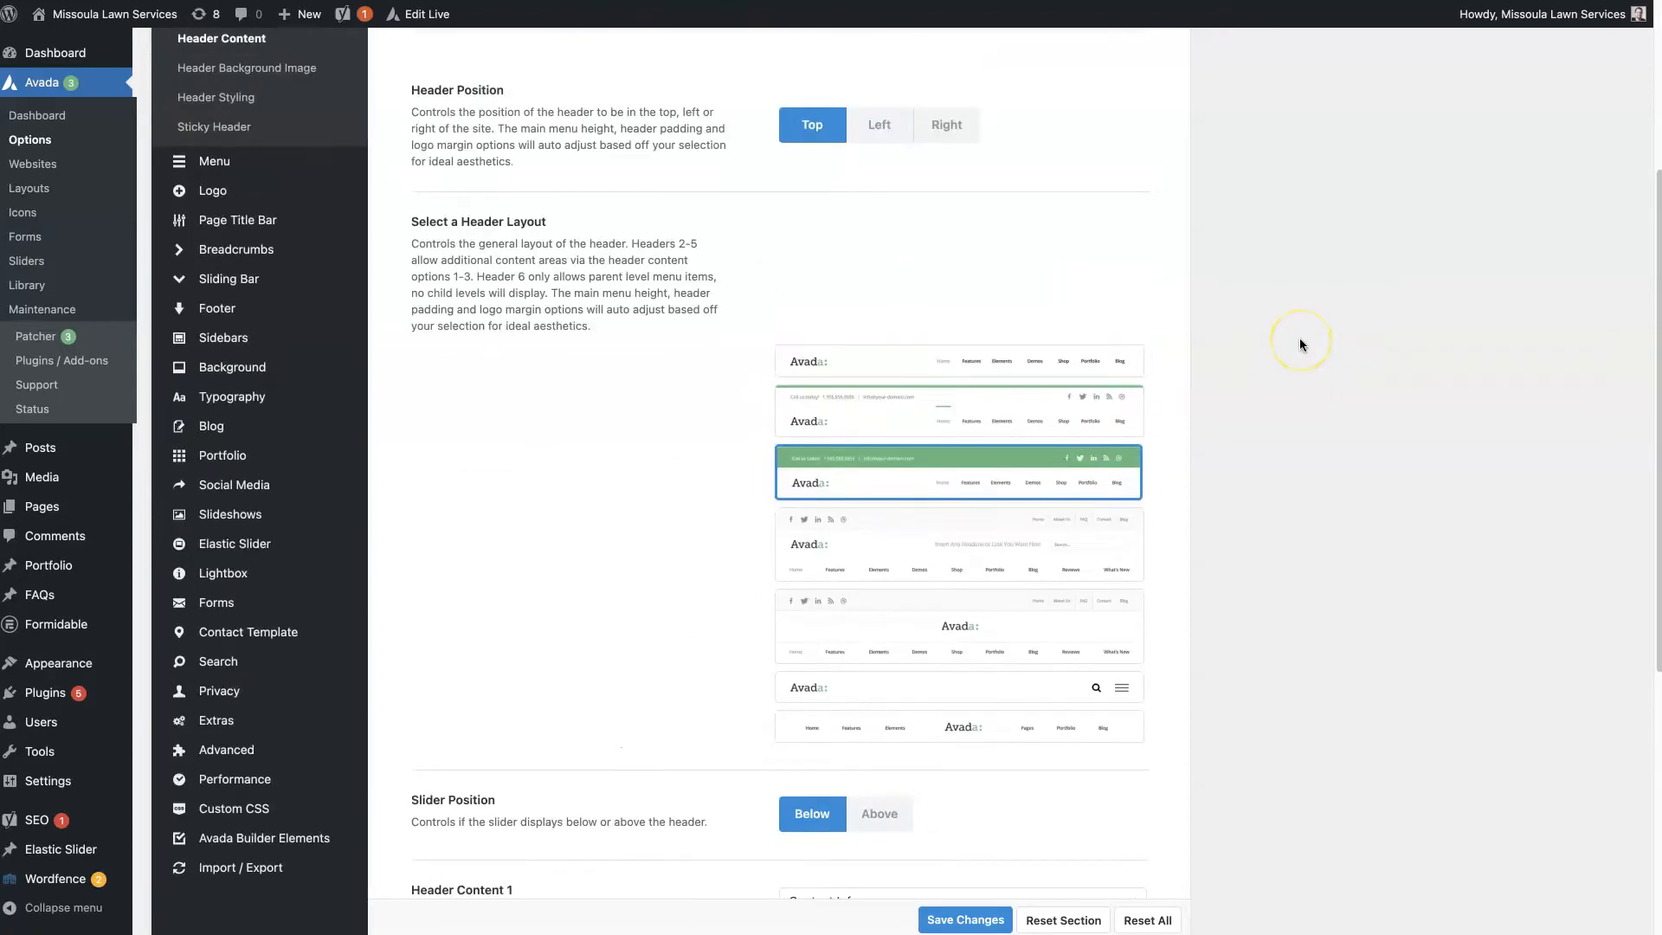
{"action": "scroll", "scroll_direction": "up", "scroll_amount": 3}
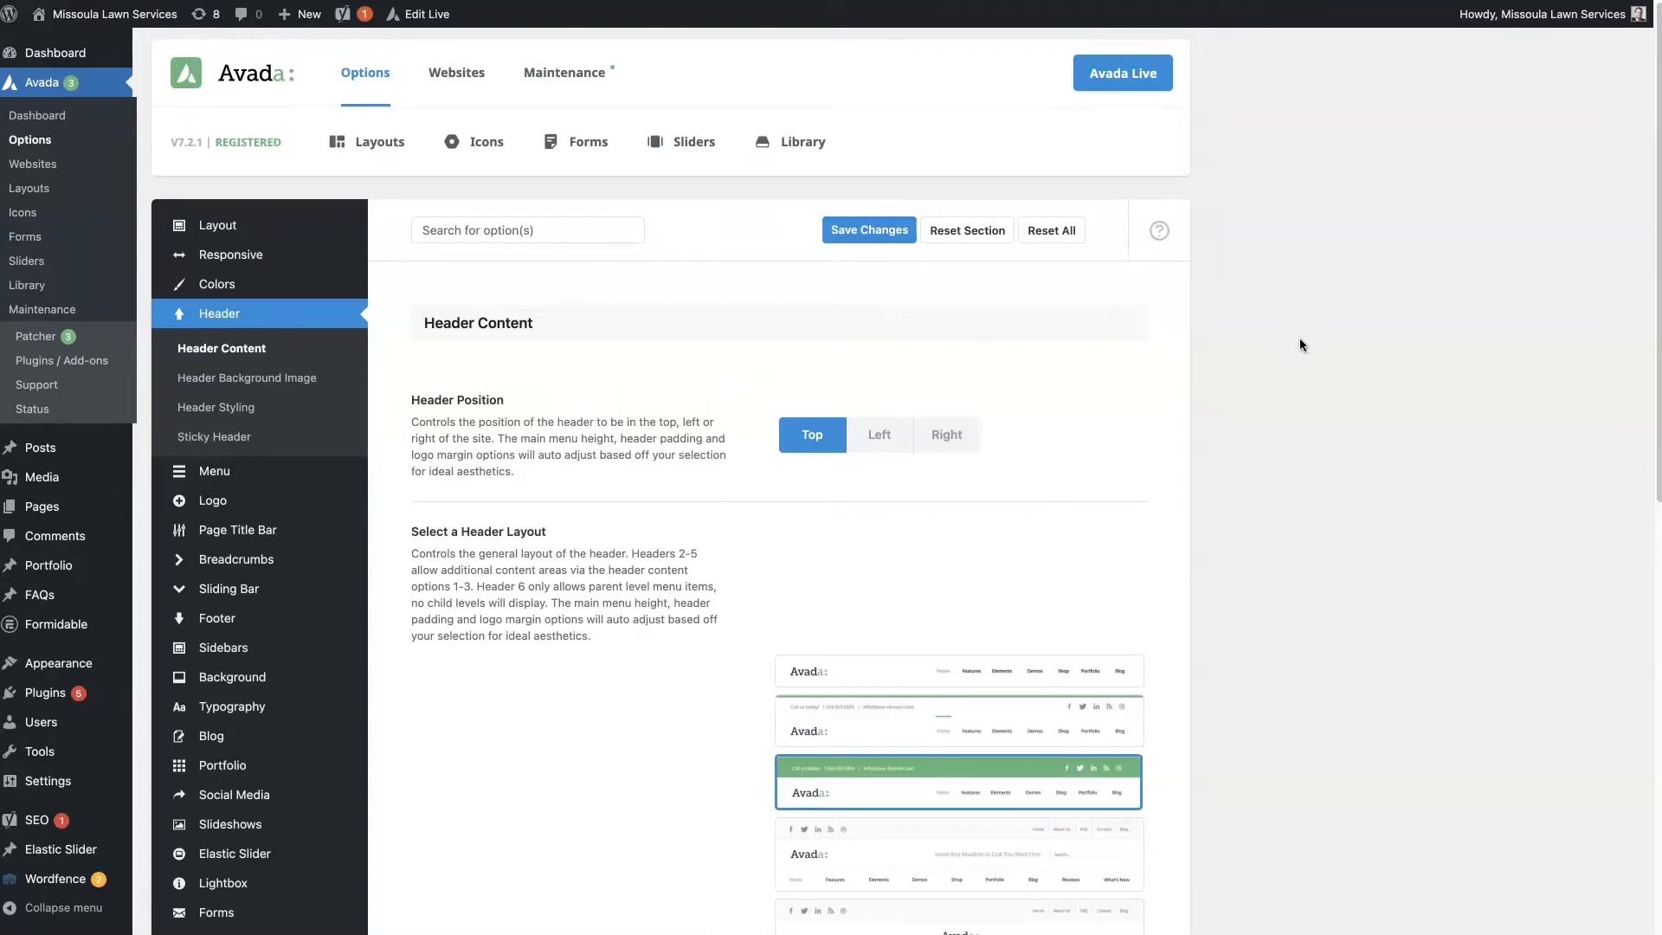
- Load Avada's Layout Builder page showing the empty Global Layout sections
{"action": "left_click", "coordinate": [379, 140]}
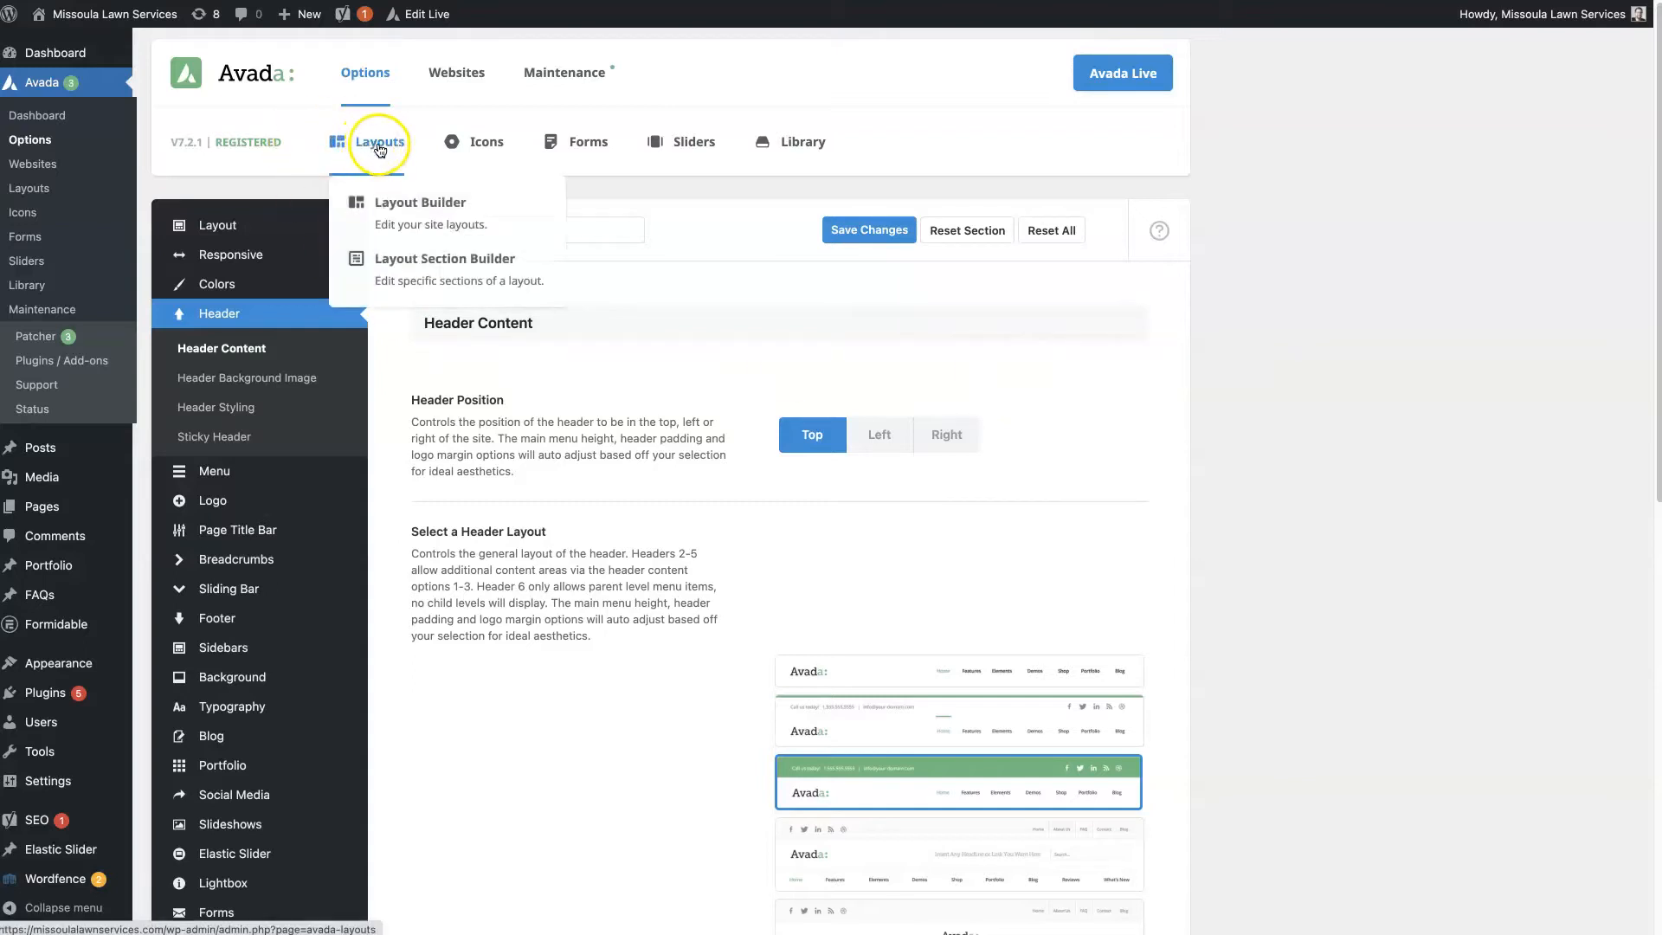
{"action": "mouse_move", "coordinate": [412, 210]}
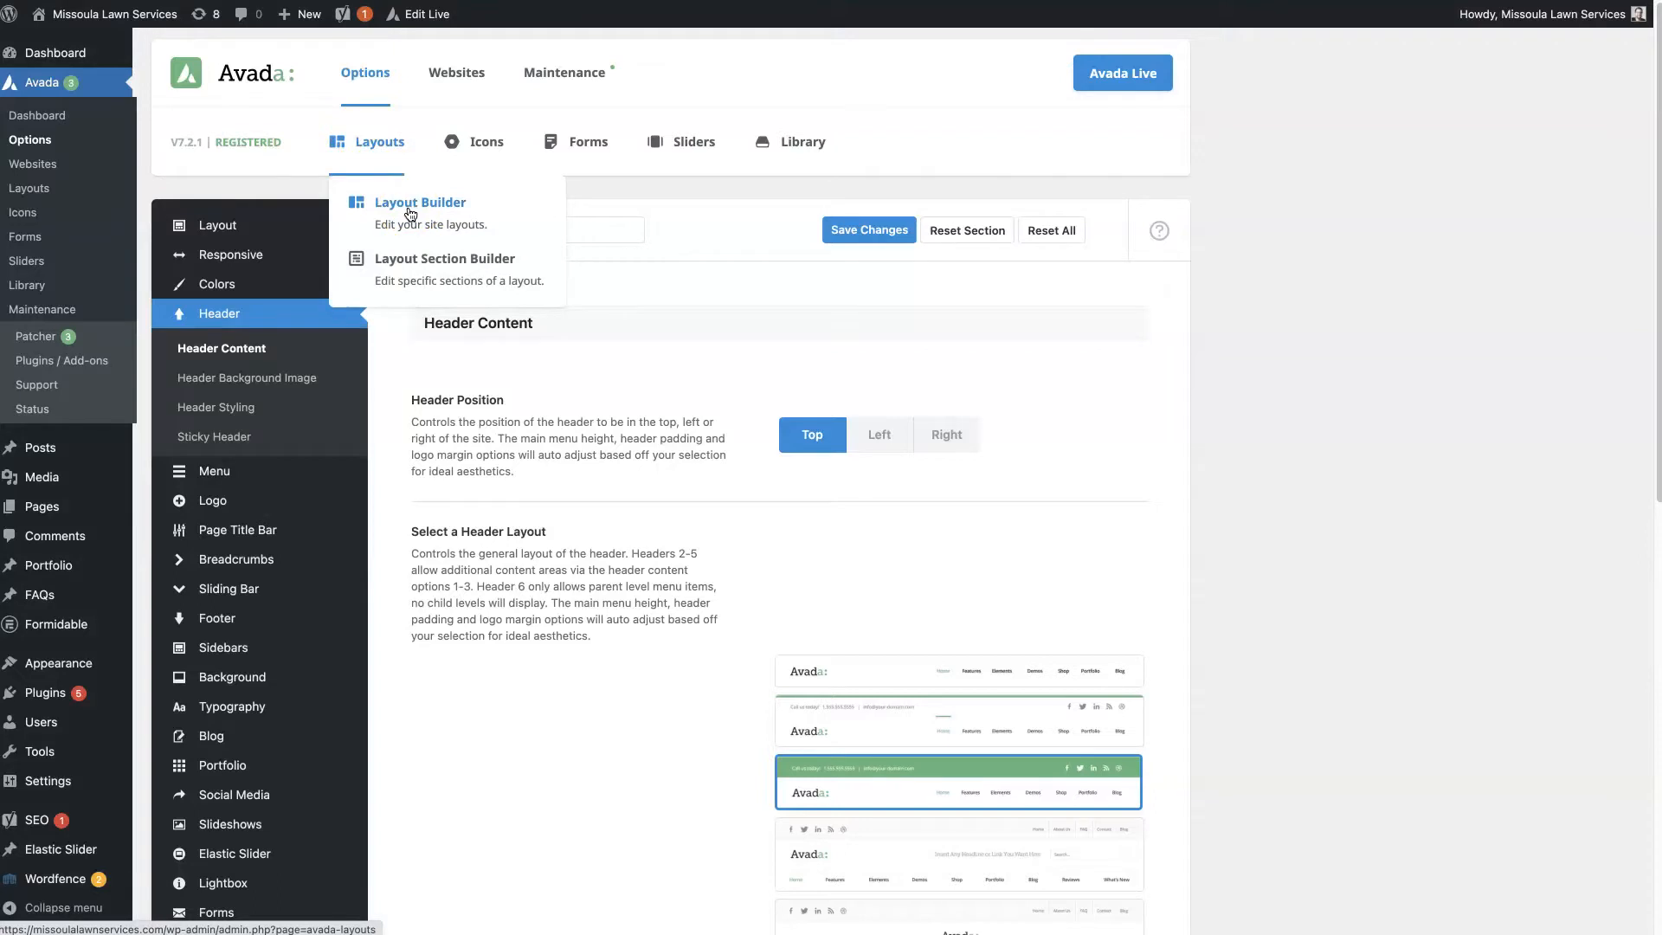
{"action": "left_click", "coordinate": [30, 187]}
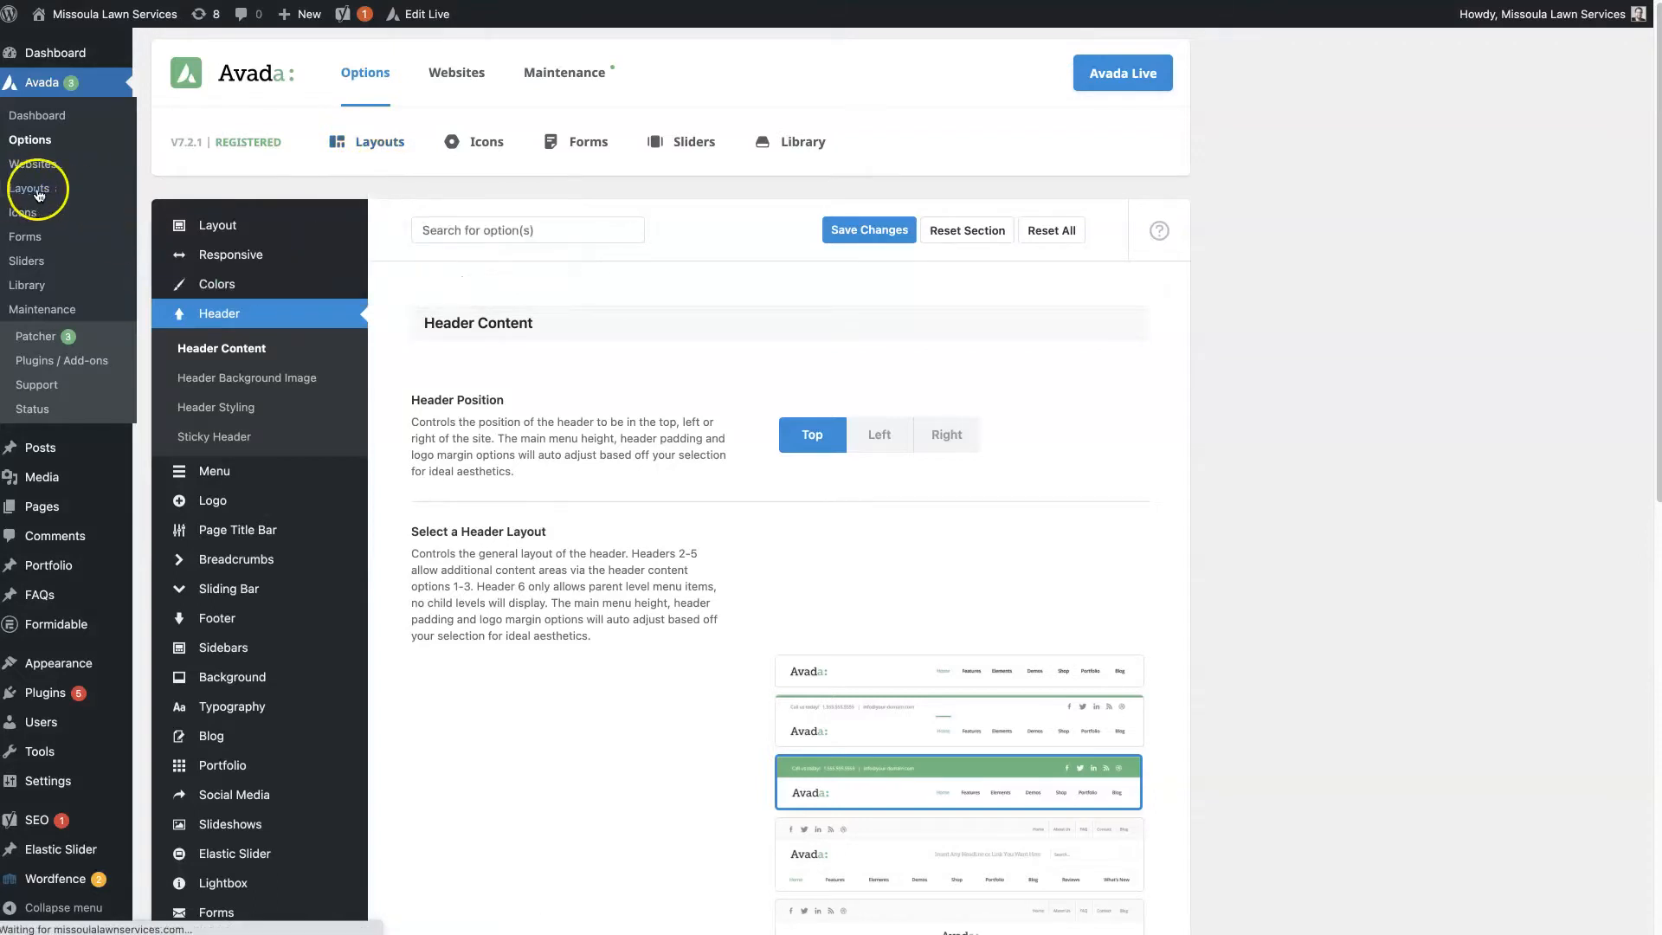
{"action": "left_click", "coordinate": [31, 189]}
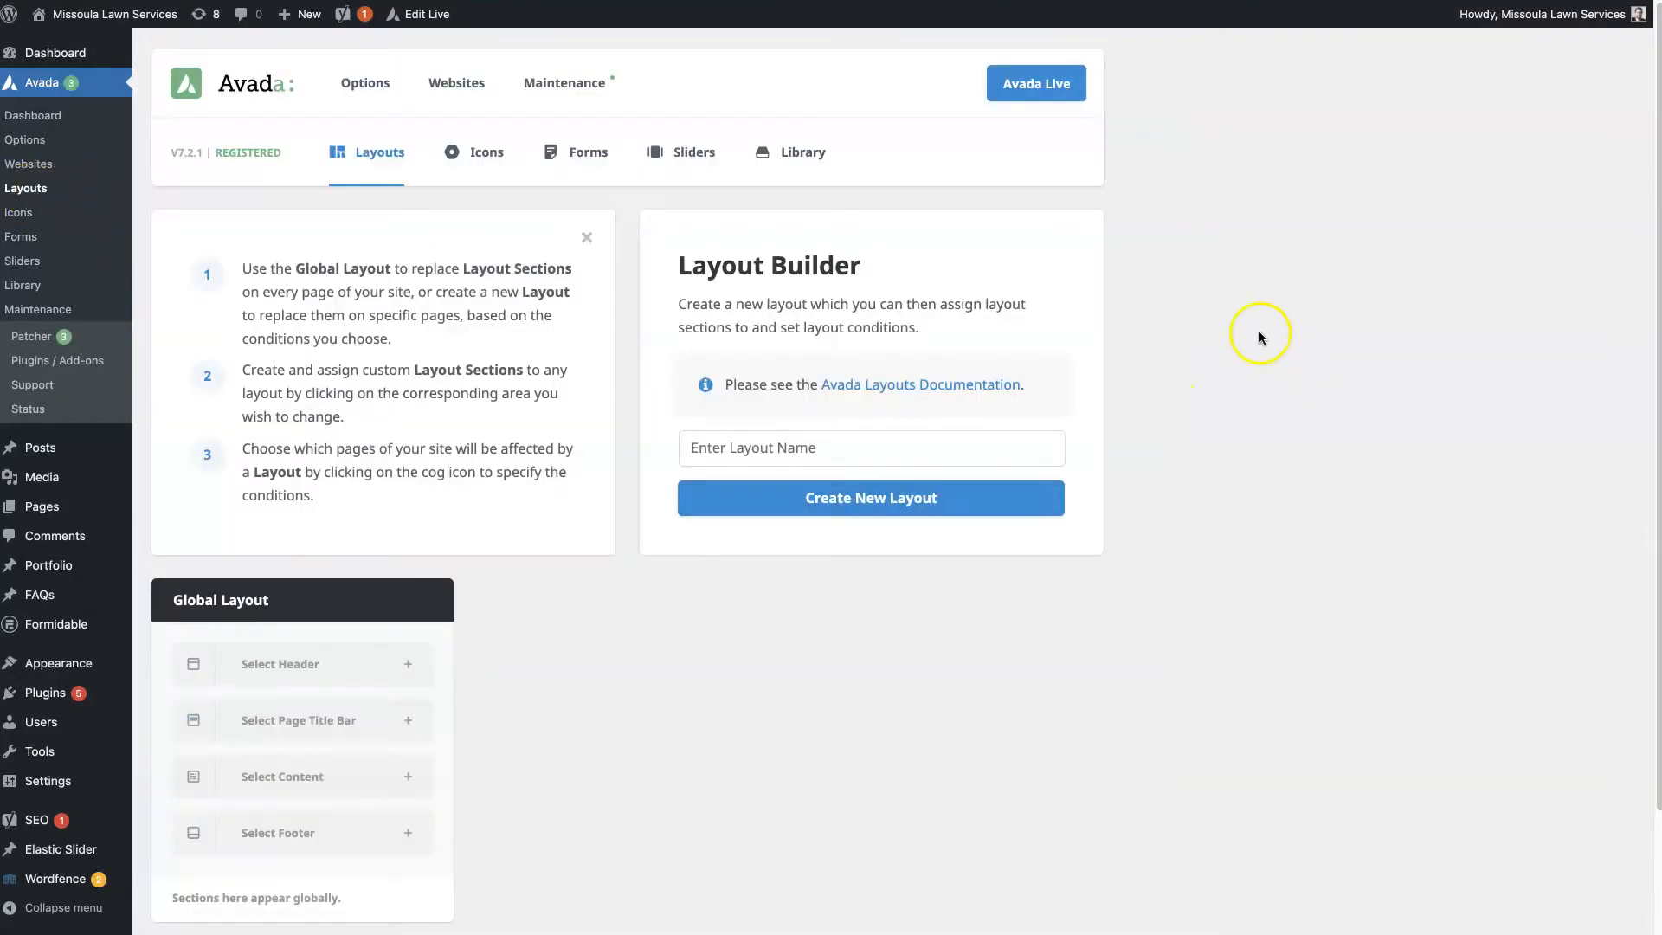
{"action": "scroll", "scroll_direction": "down", "scroll_amount": 3}
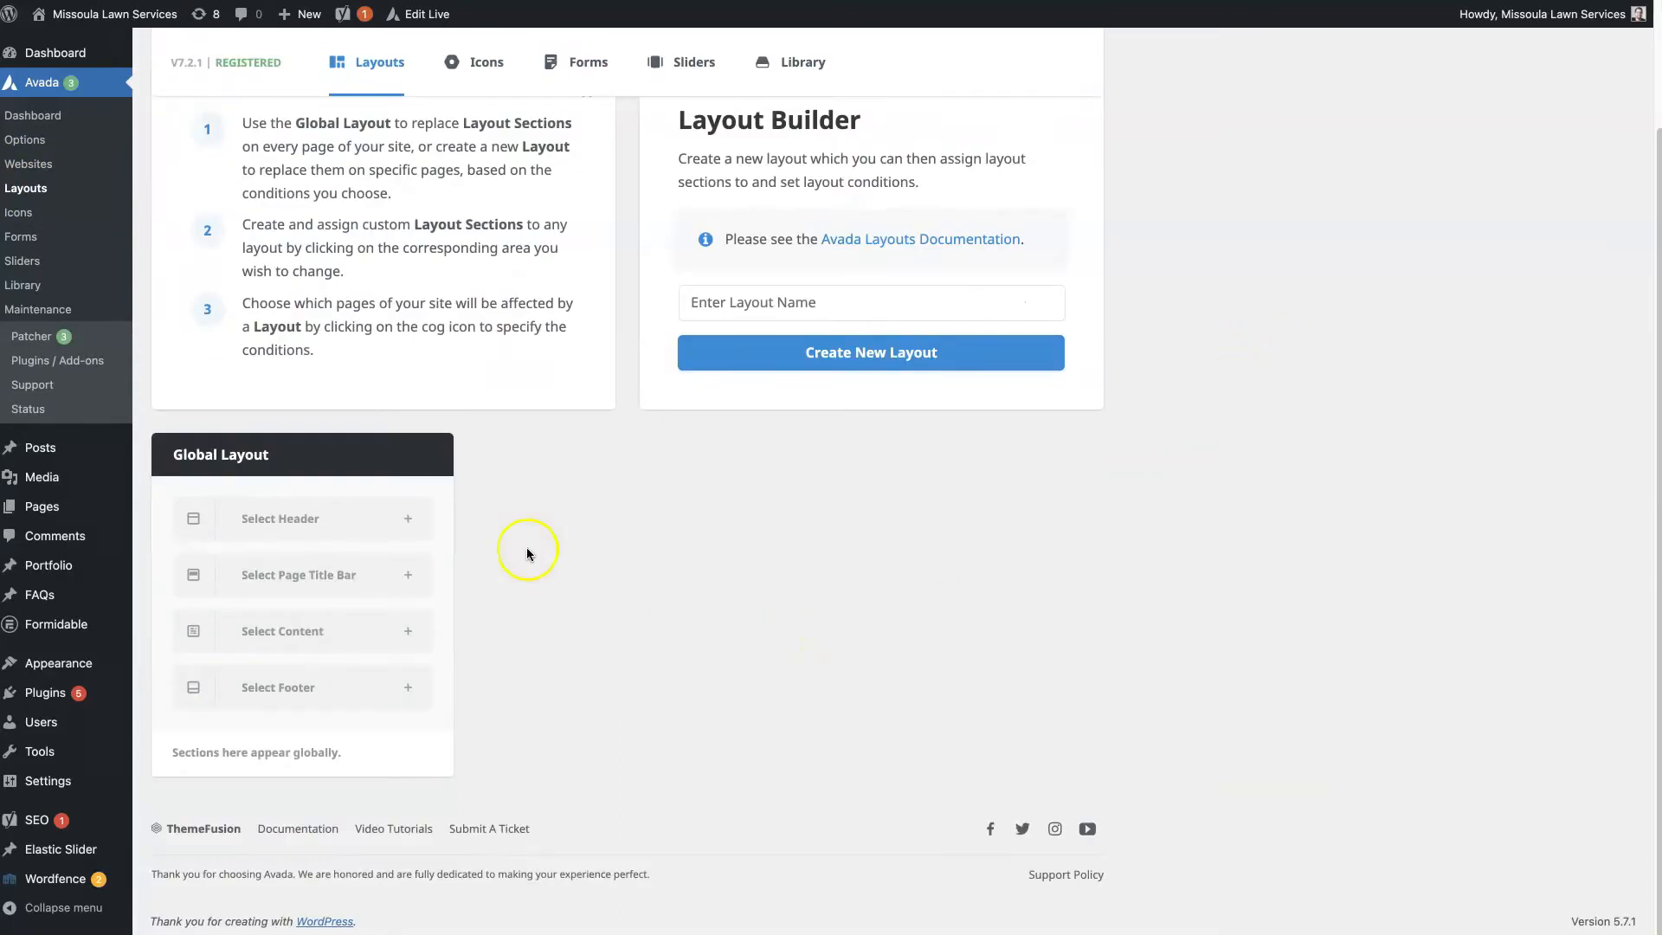
{"action": "mouse_move", "coordinate": [423, 561]}
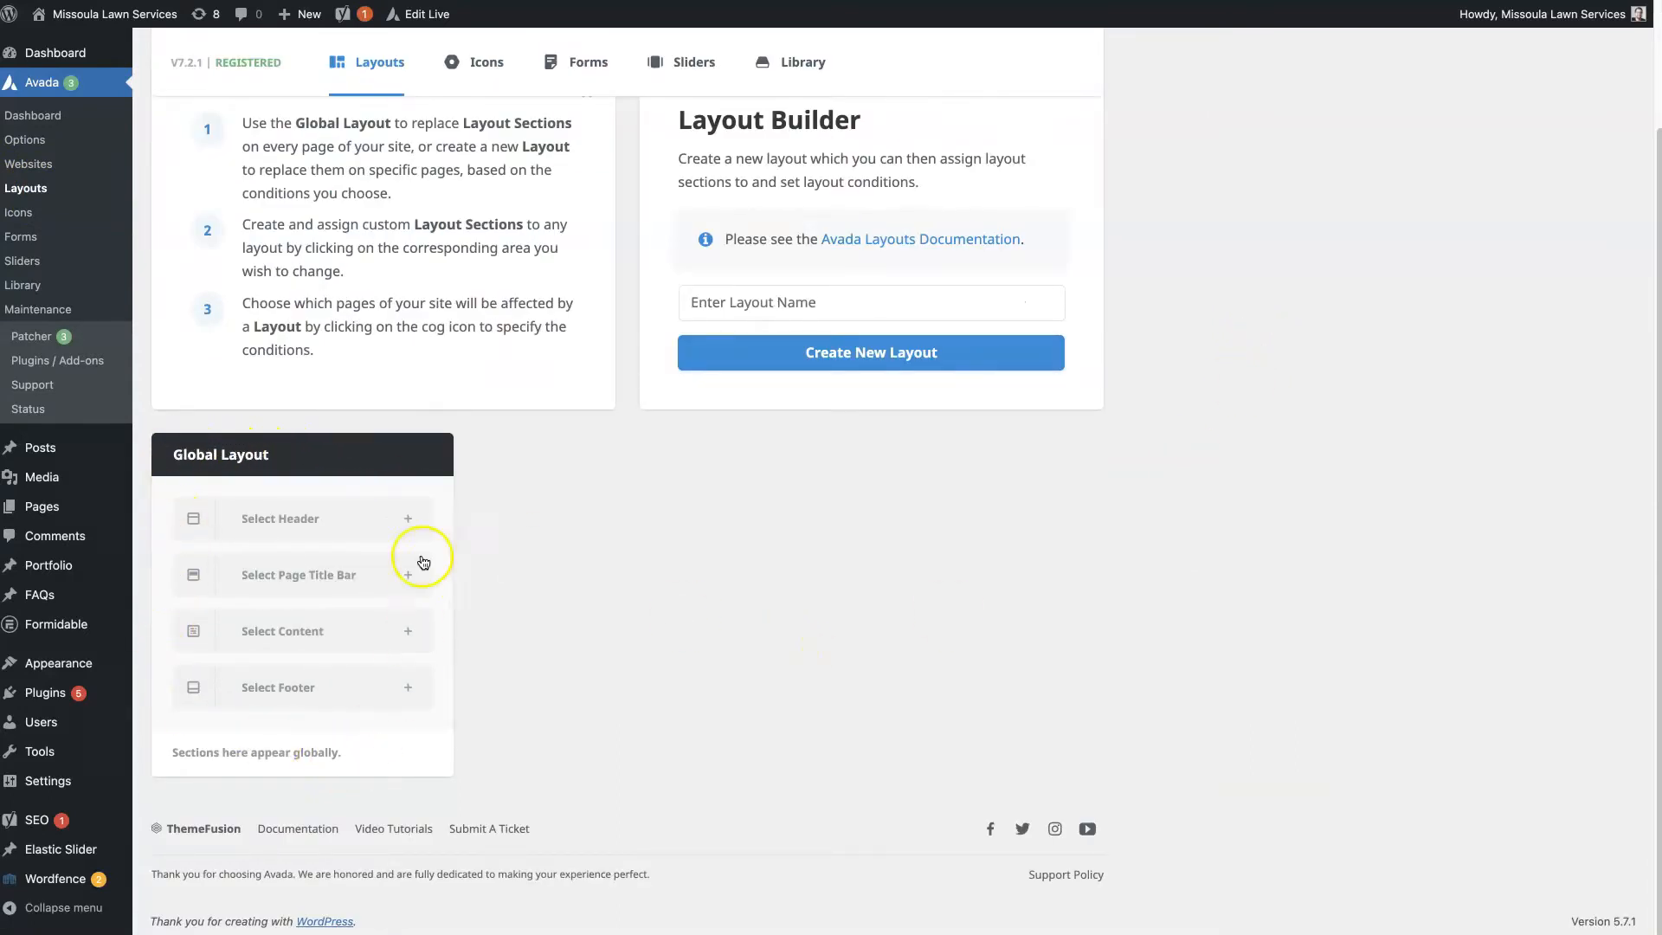
{"action": "mouse_move", "coordinate": [423, 665]}
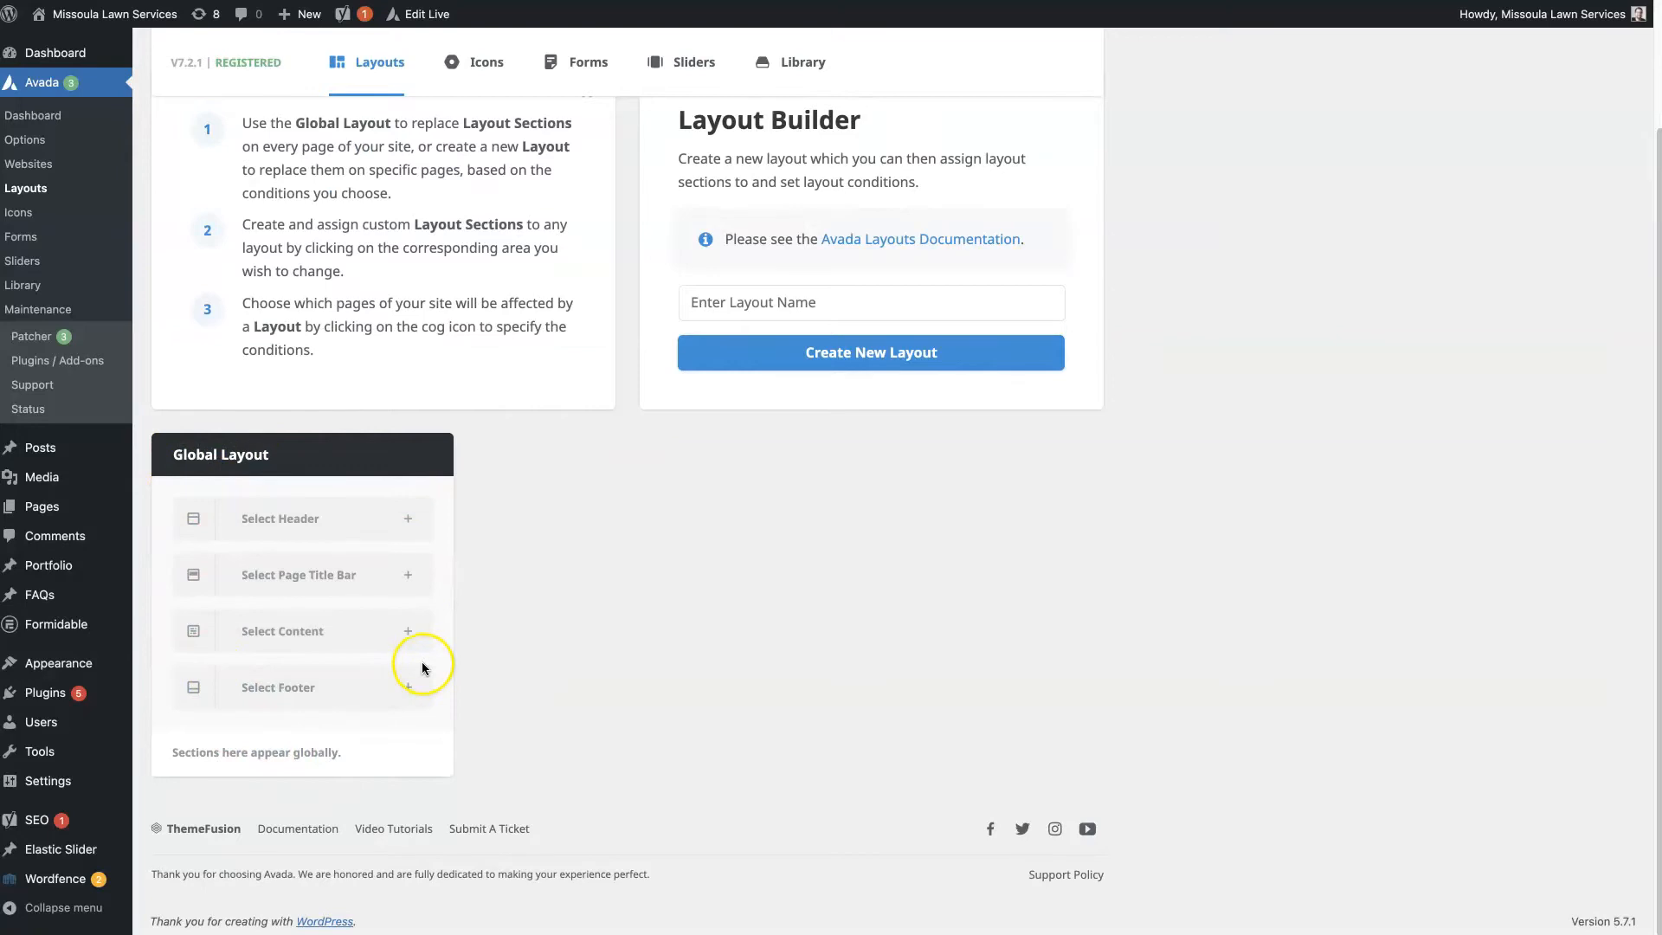
{"action": "mouse_move", "coordinate": [249, 528]}
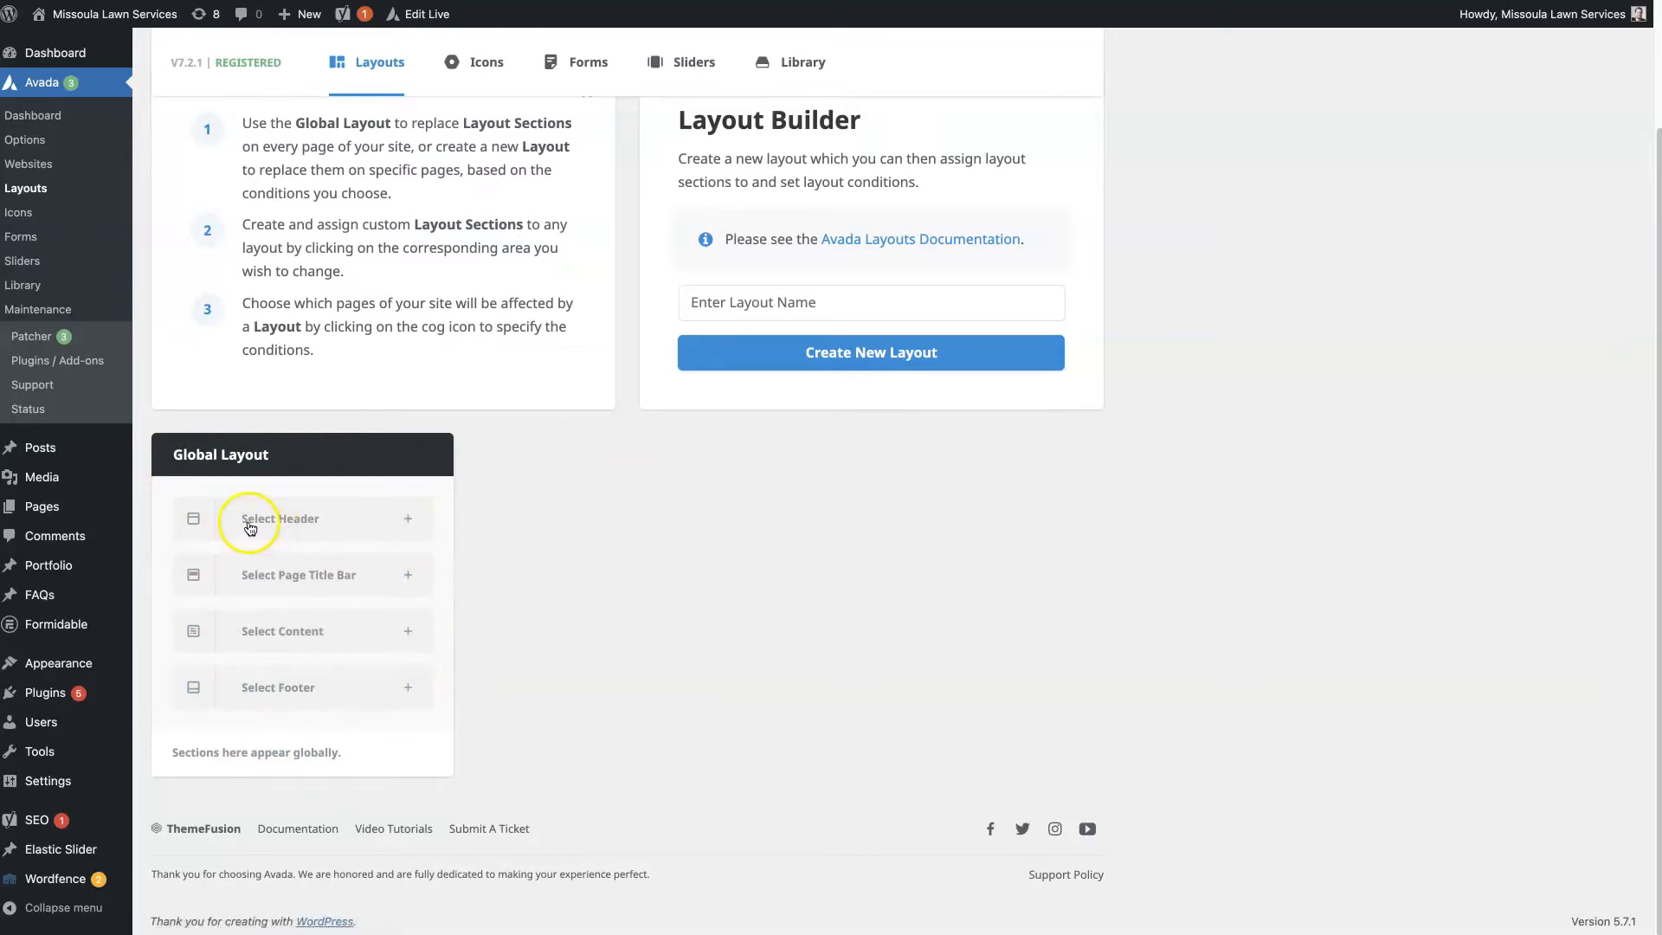
{"action": "mouse_move", "coordinate": [307, 527]}
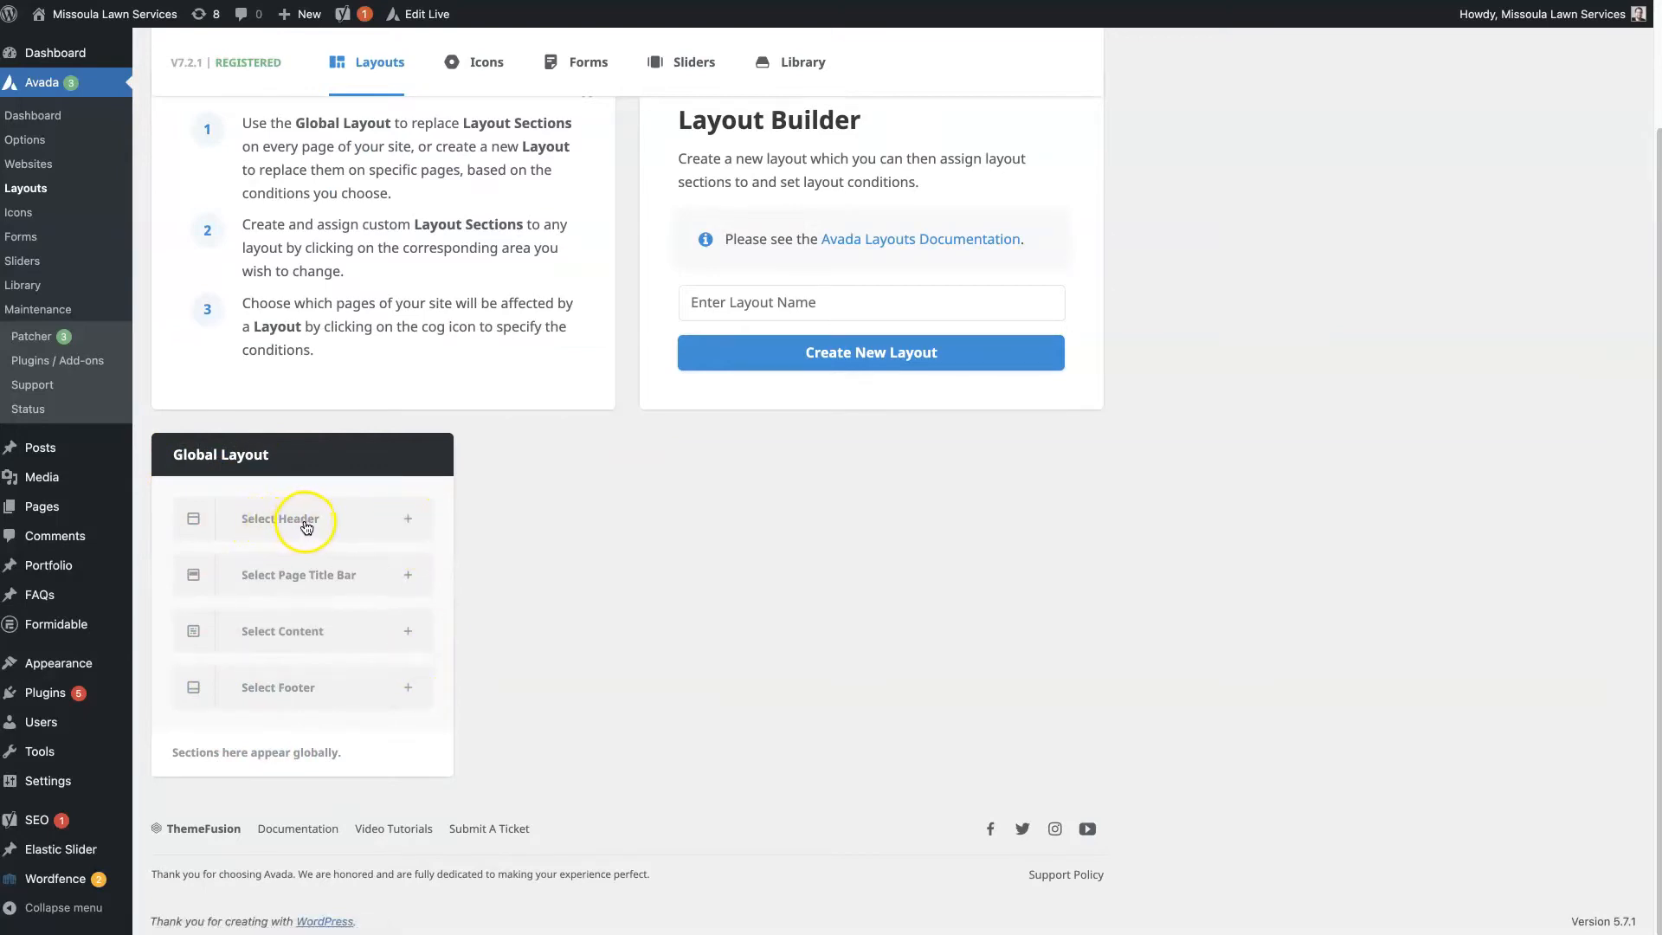
{"action": "mouse_move", "coordinate": [277, 524]}
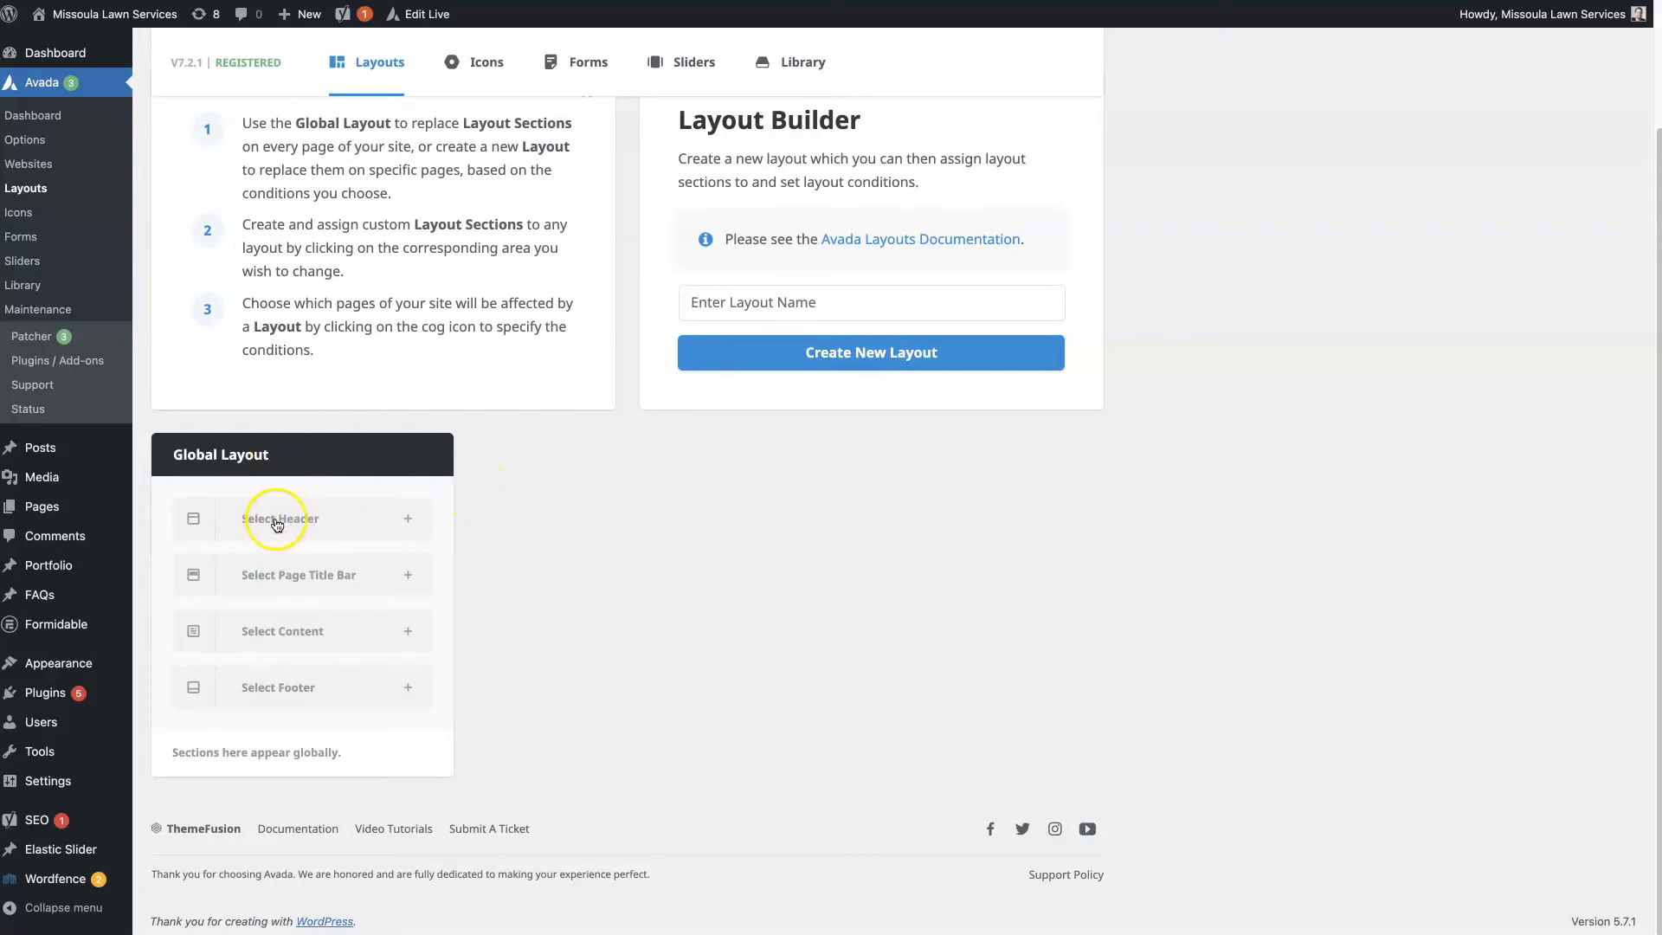
{"action": "mouse_move", "coordinate": [177, 455]}
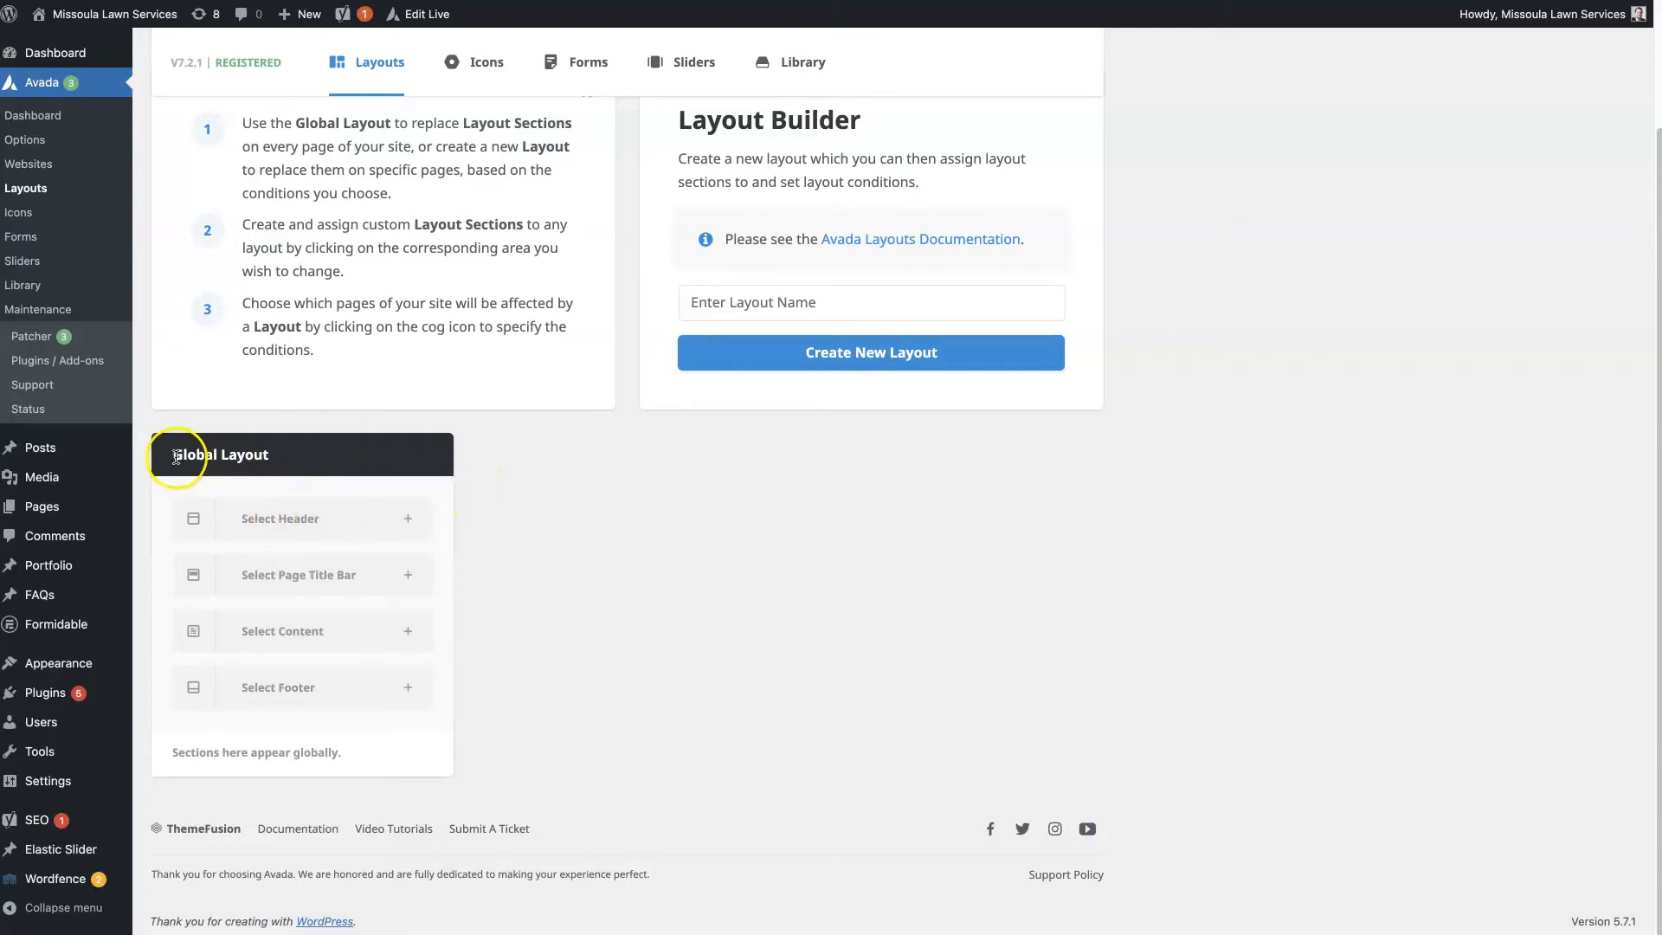
{"action": "mouse_move", "coordinate": [324, 478]}
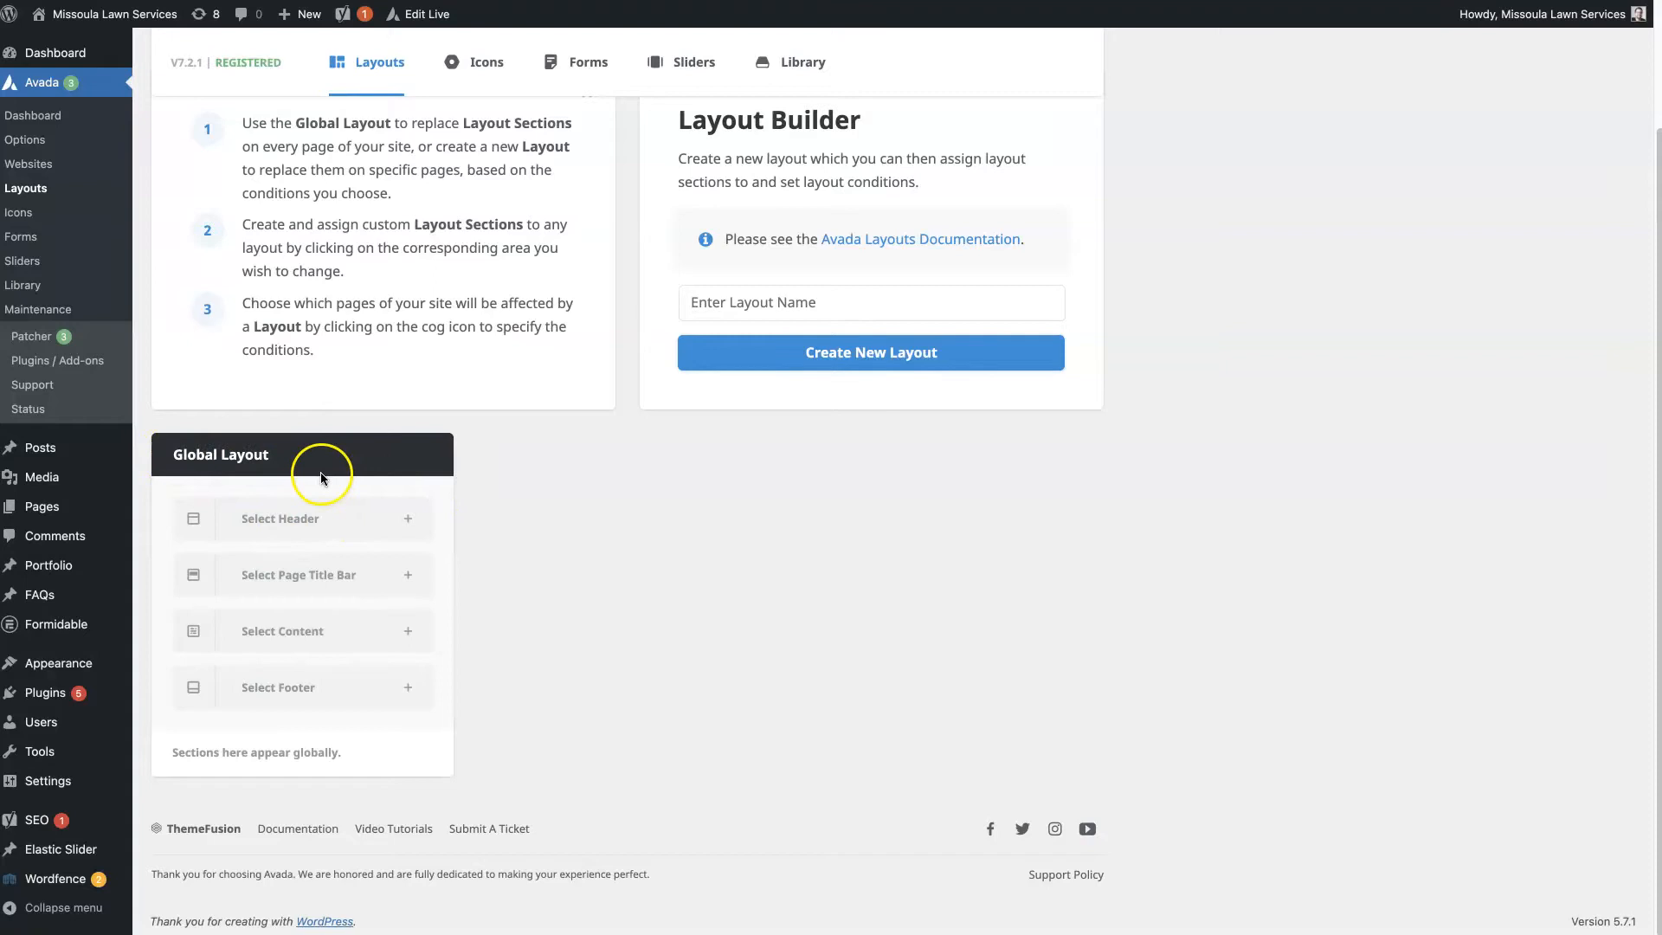
{"action": "mouse_move", "coordinate": [324, 478]}
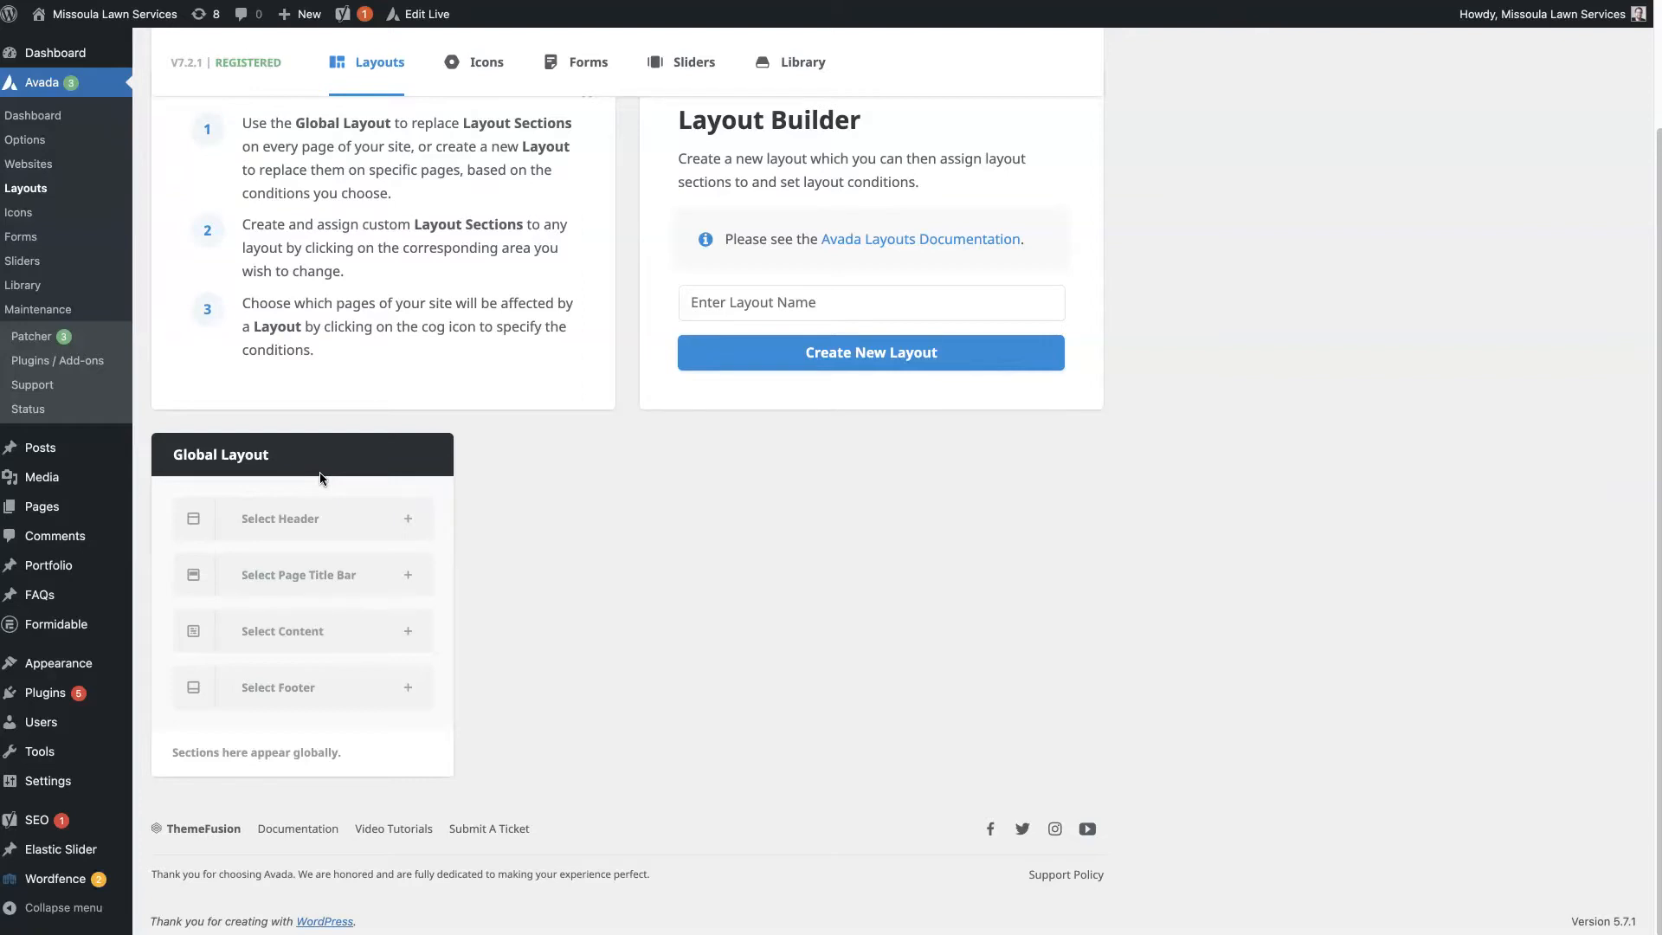
{"action": "mouse_move", "coordinate": [281, 518]}
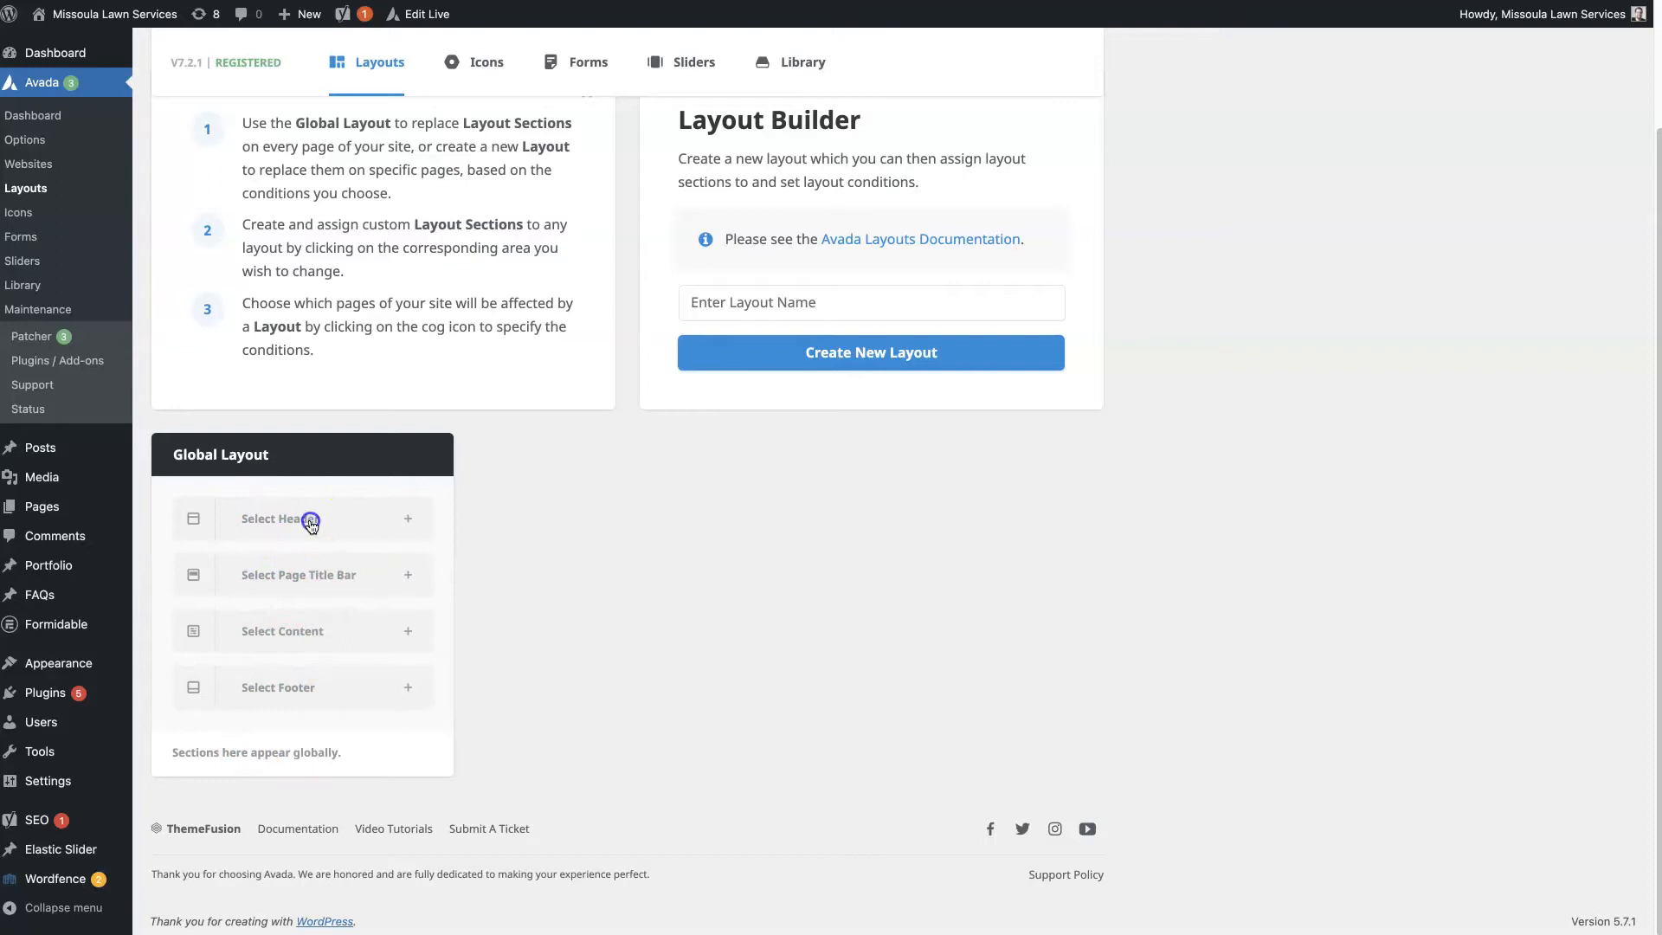
- Create a header section named 'Main Header Area' filling the Global Layout's header slot
{"action": "left_click", "coordinate": [407, 518]}
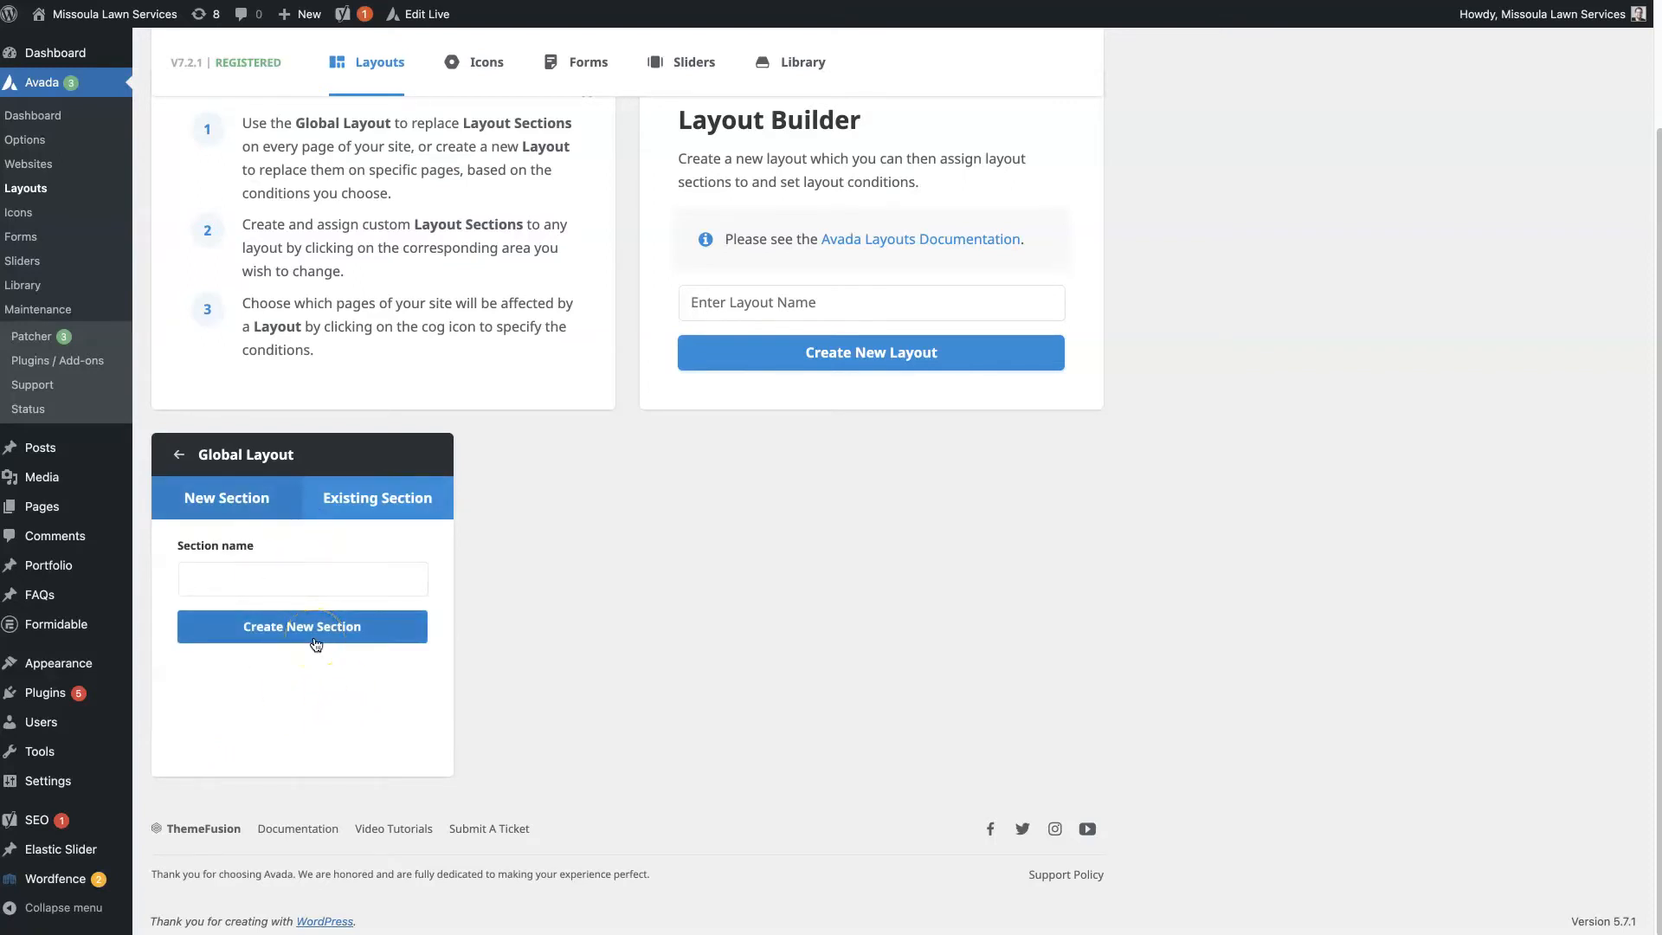
{"action": "type", "text": "Main"}
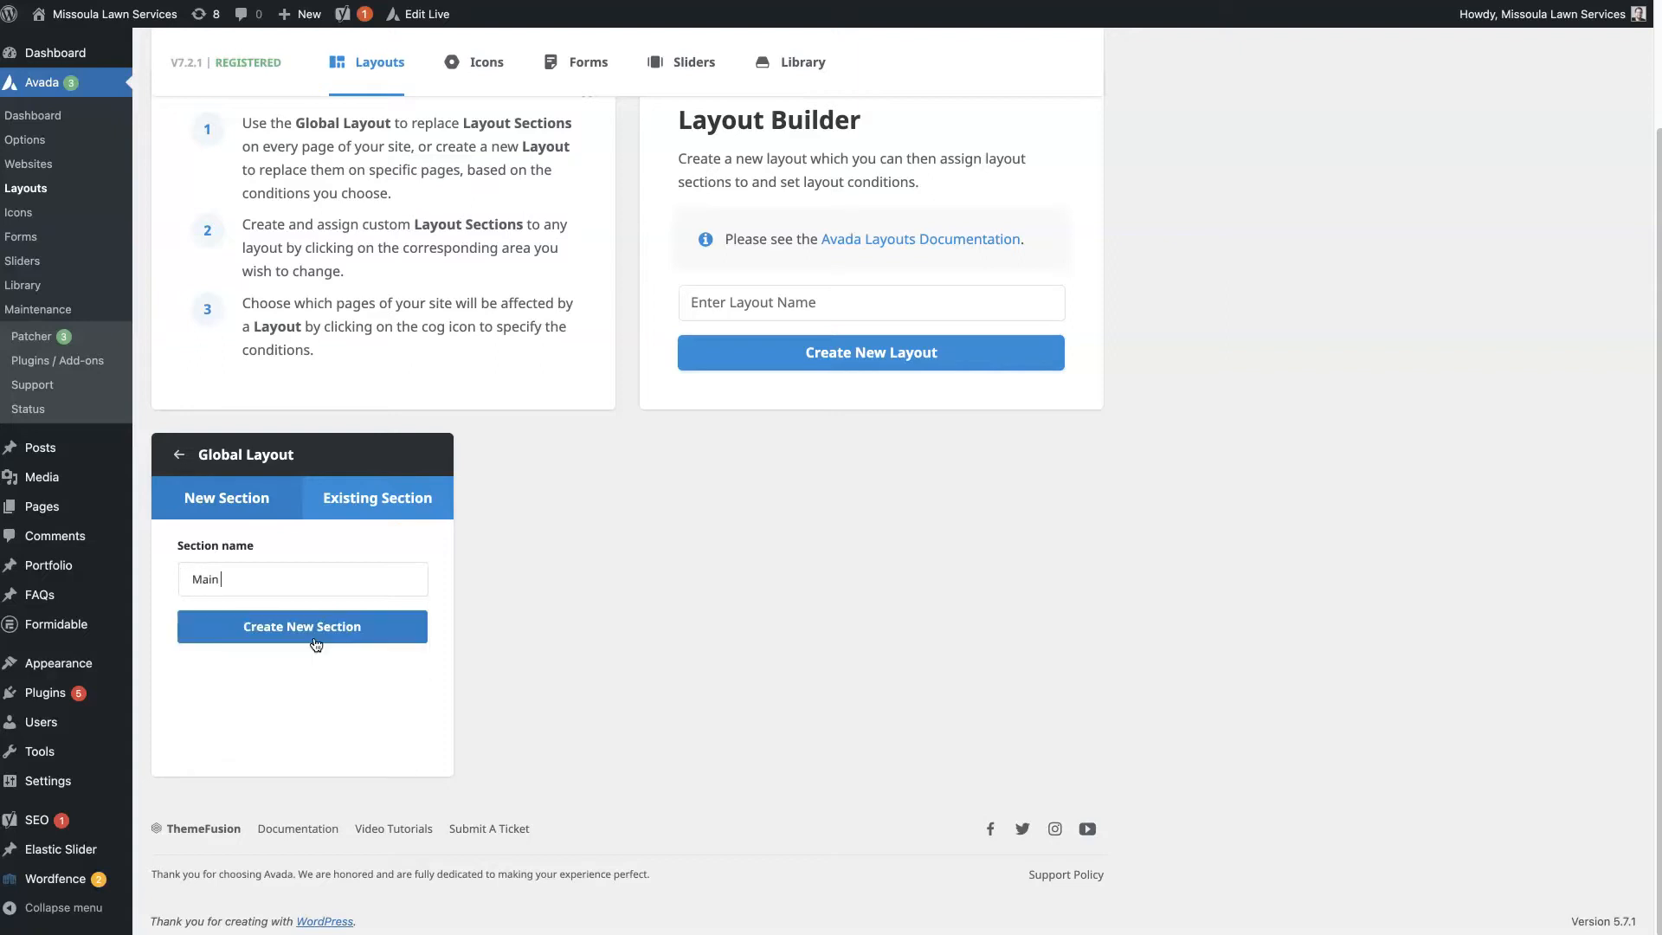
{"action": "type", "text": "Header"}
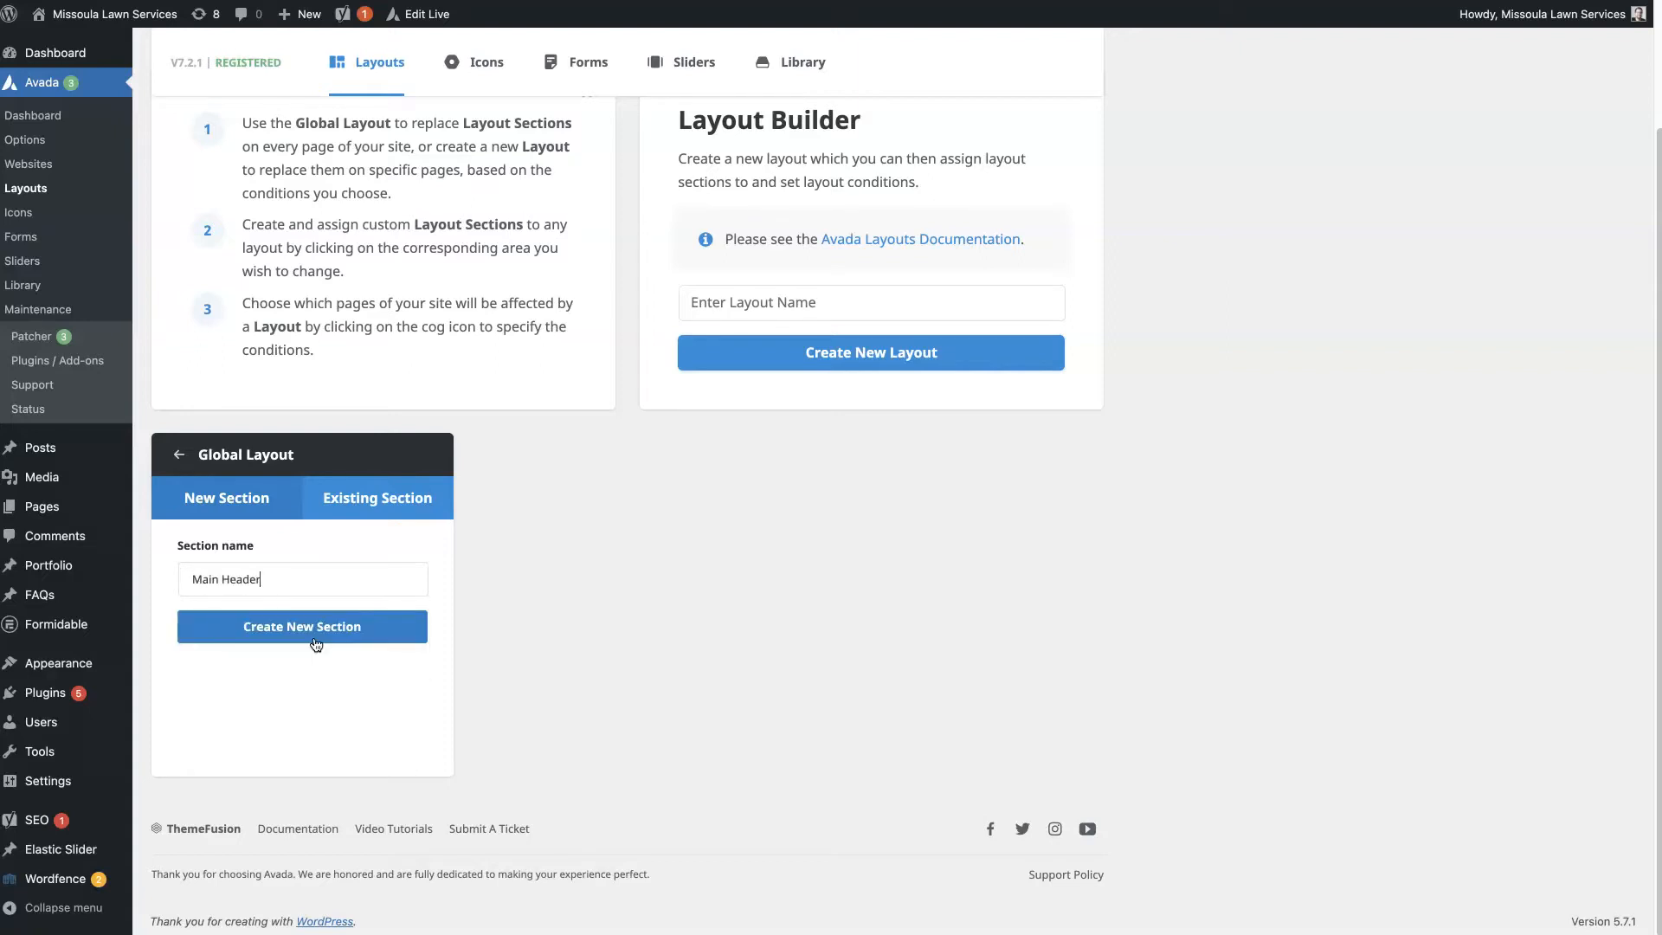
{"action": "type", "text": "Area"}
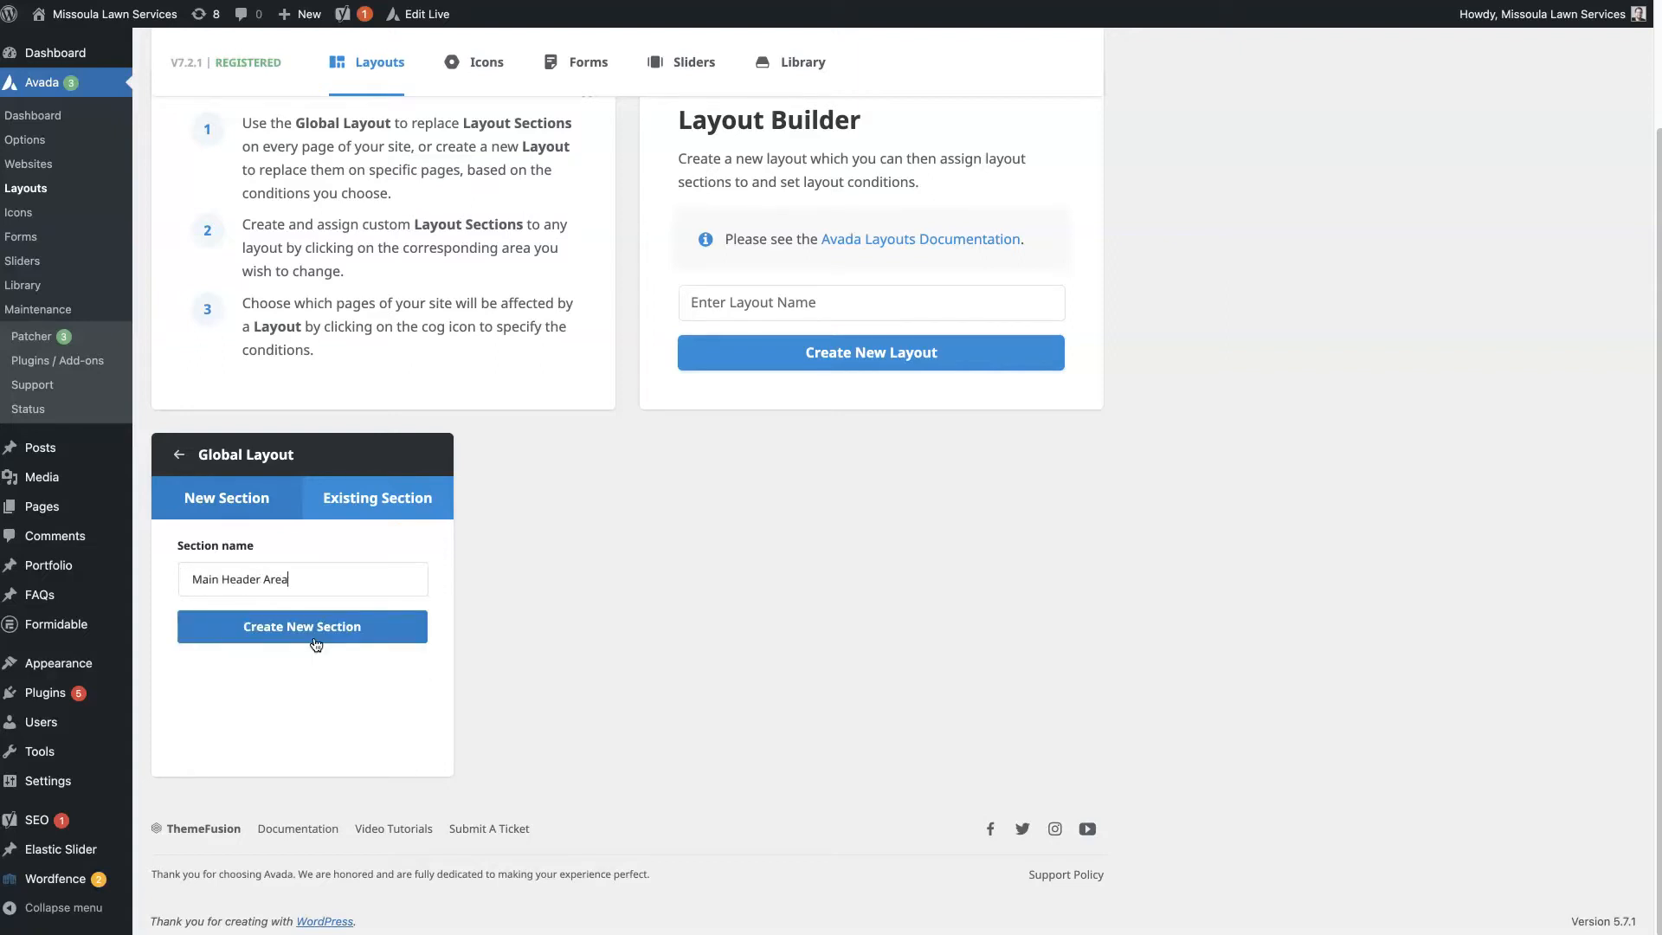
{"action": "left_click", "coordinate": [302, 626]}
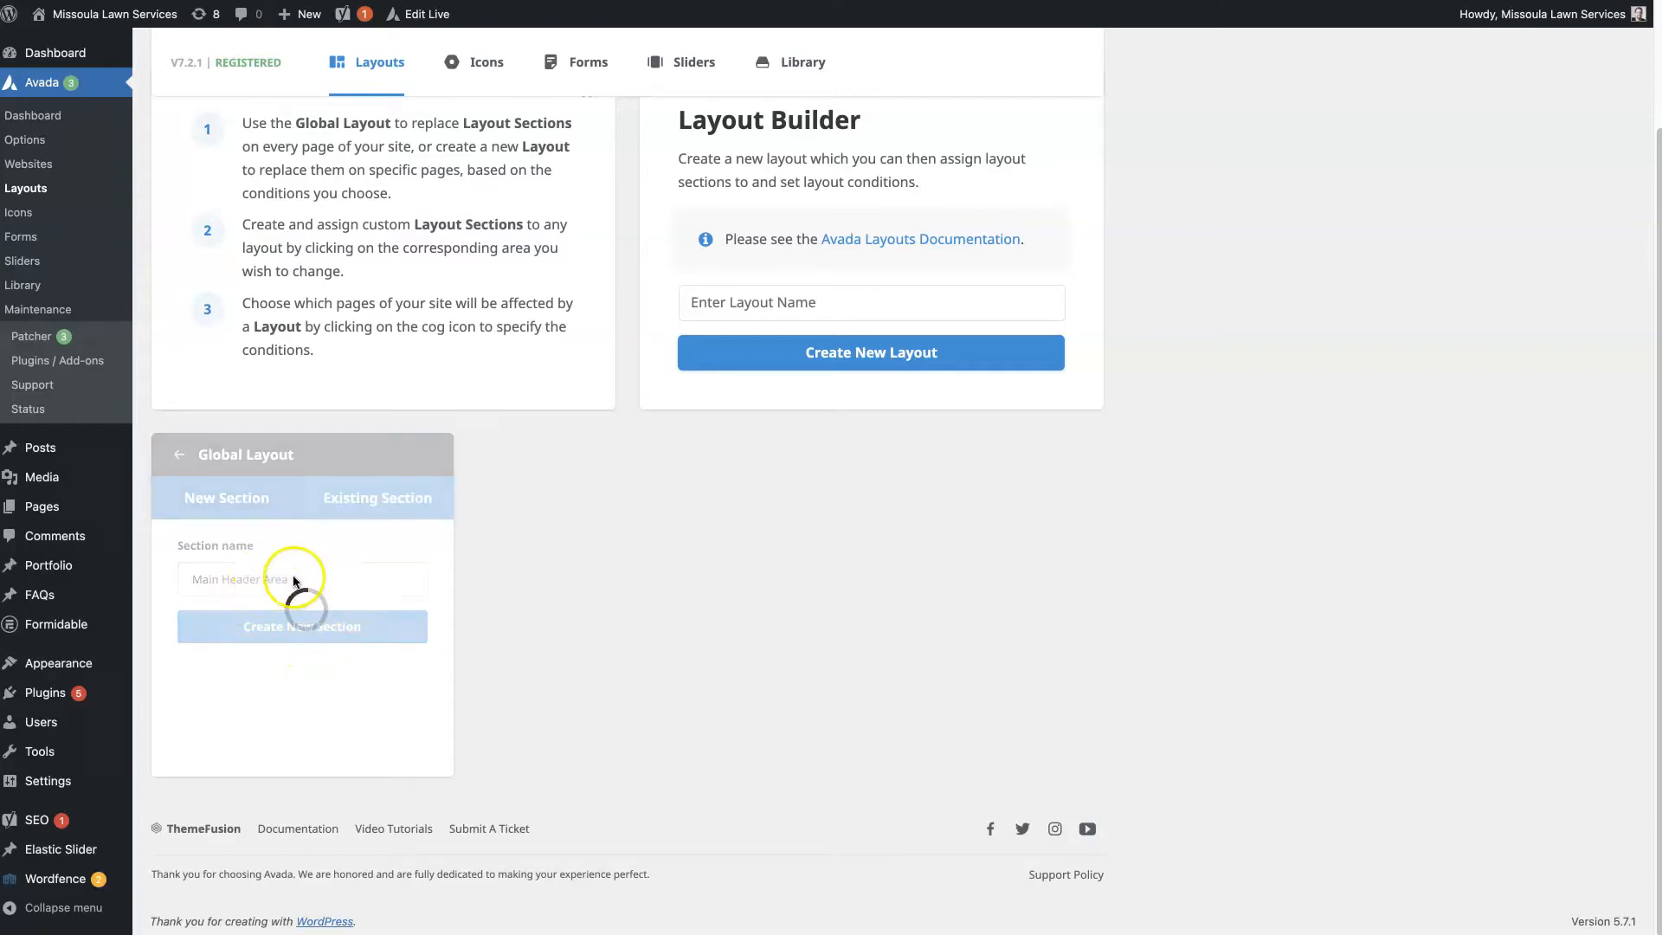
{"action": "left_click", "coordinate": [301, 625]}
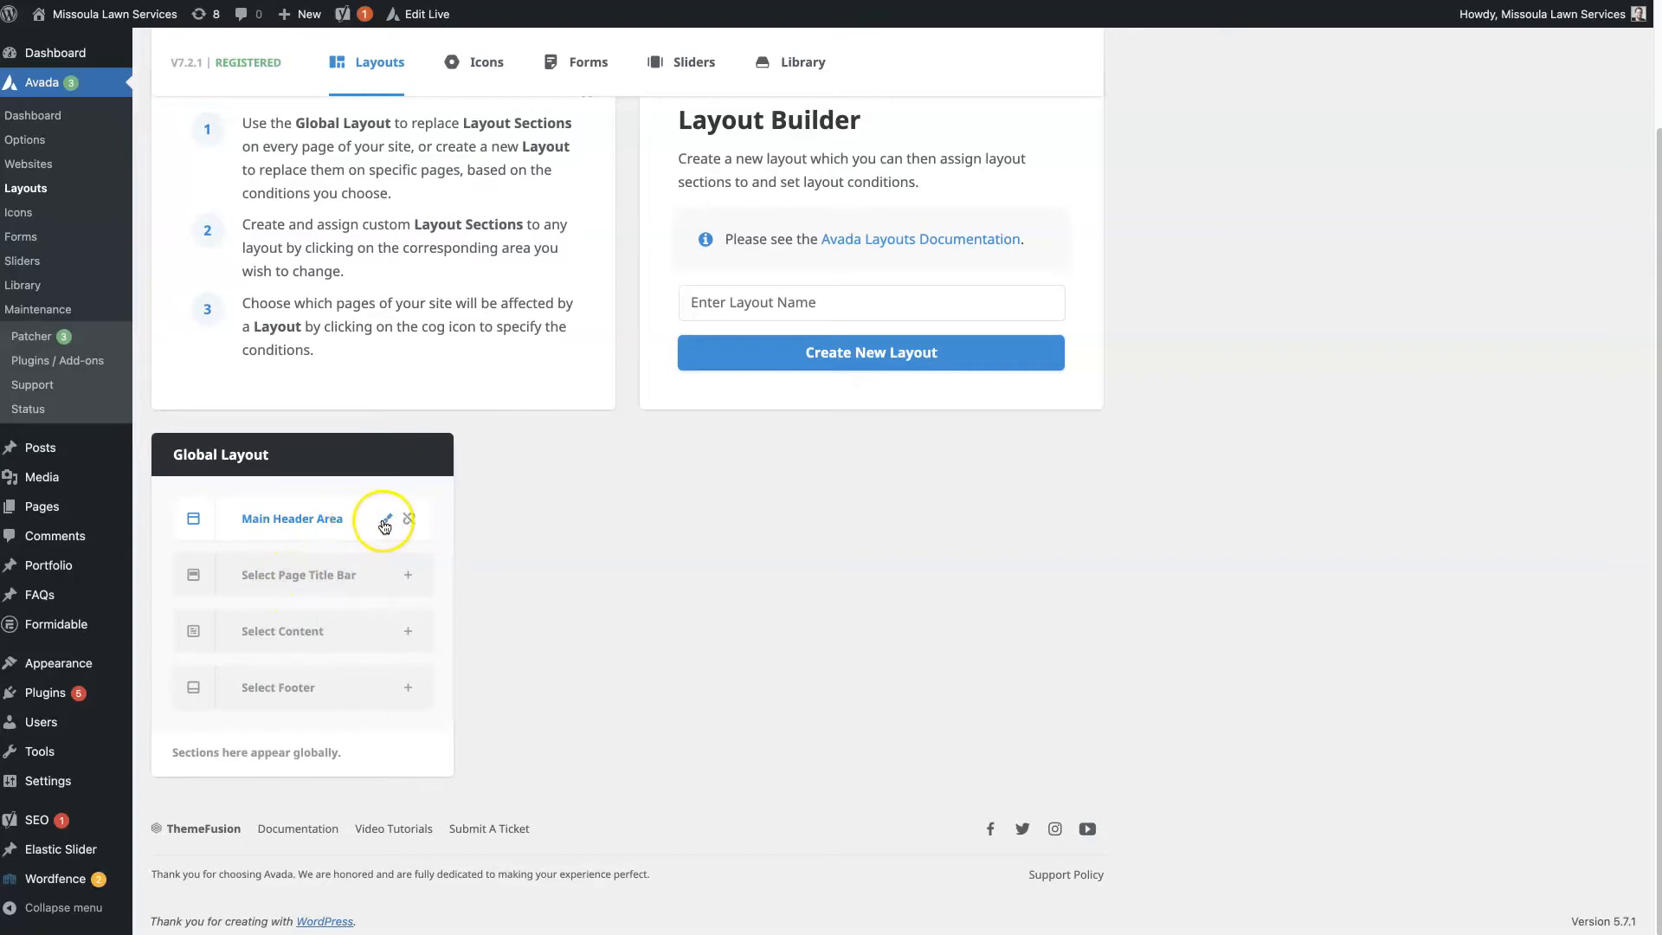
- Edit Main Header Area in Avada Builder and add a first full-width container
{"action": "left_click", "coordinate": [387, 520]}
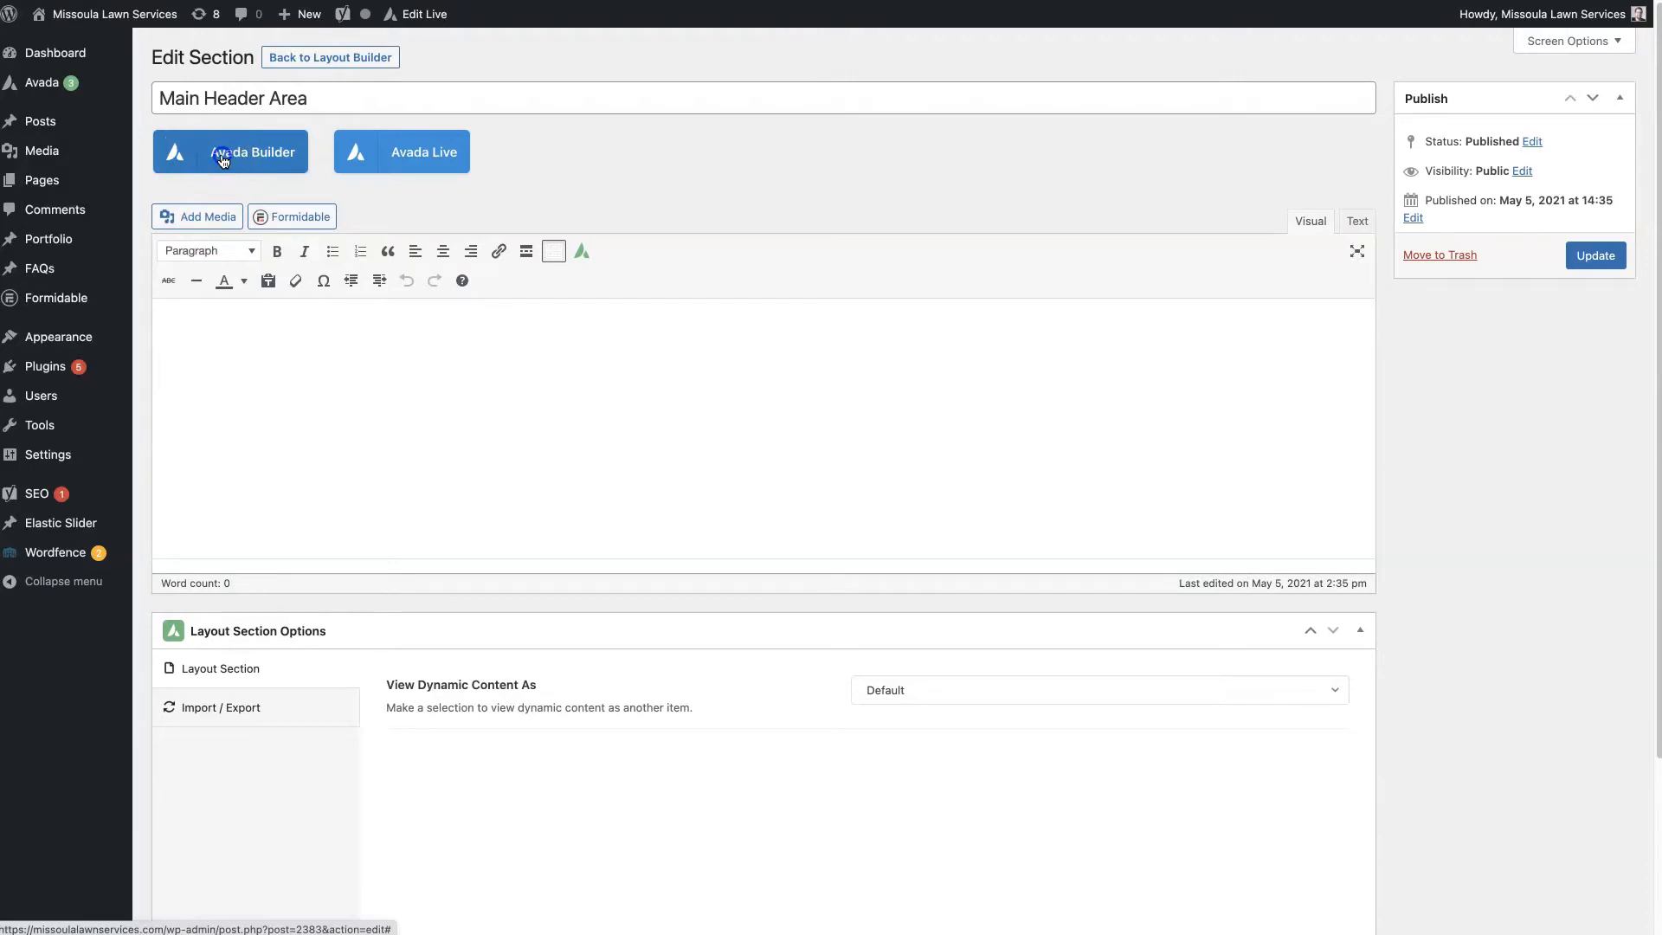
{"action": "left_click", "coordinate": [230, 152]}
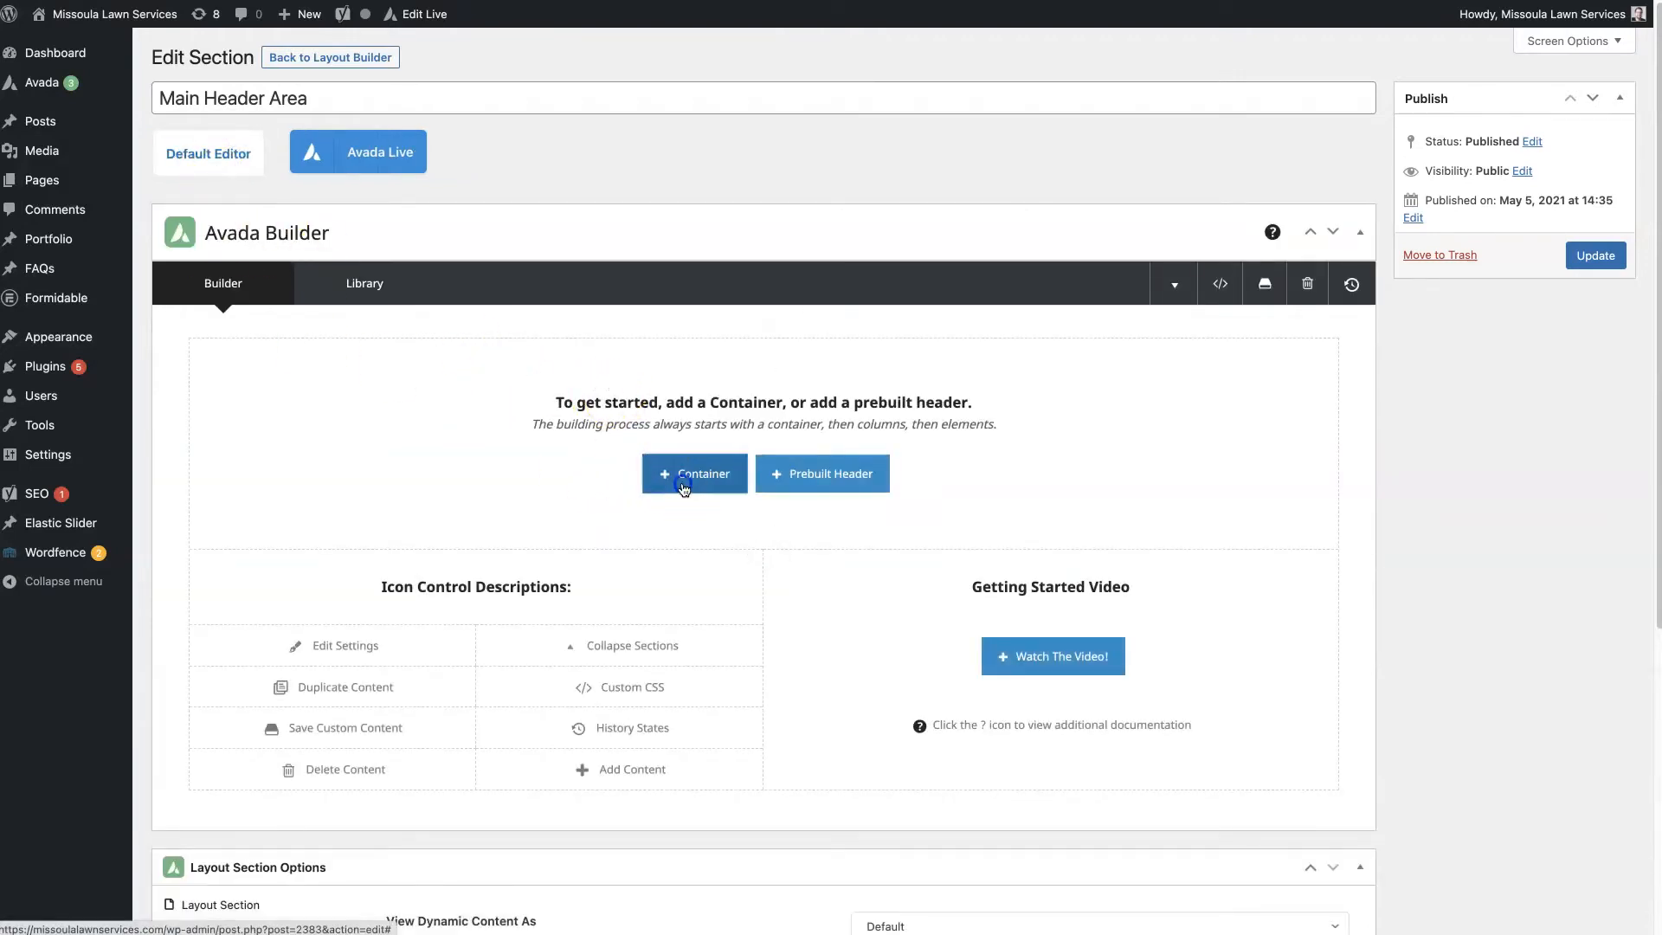
{"action": "left_click", "coordinate": [695, 473]}
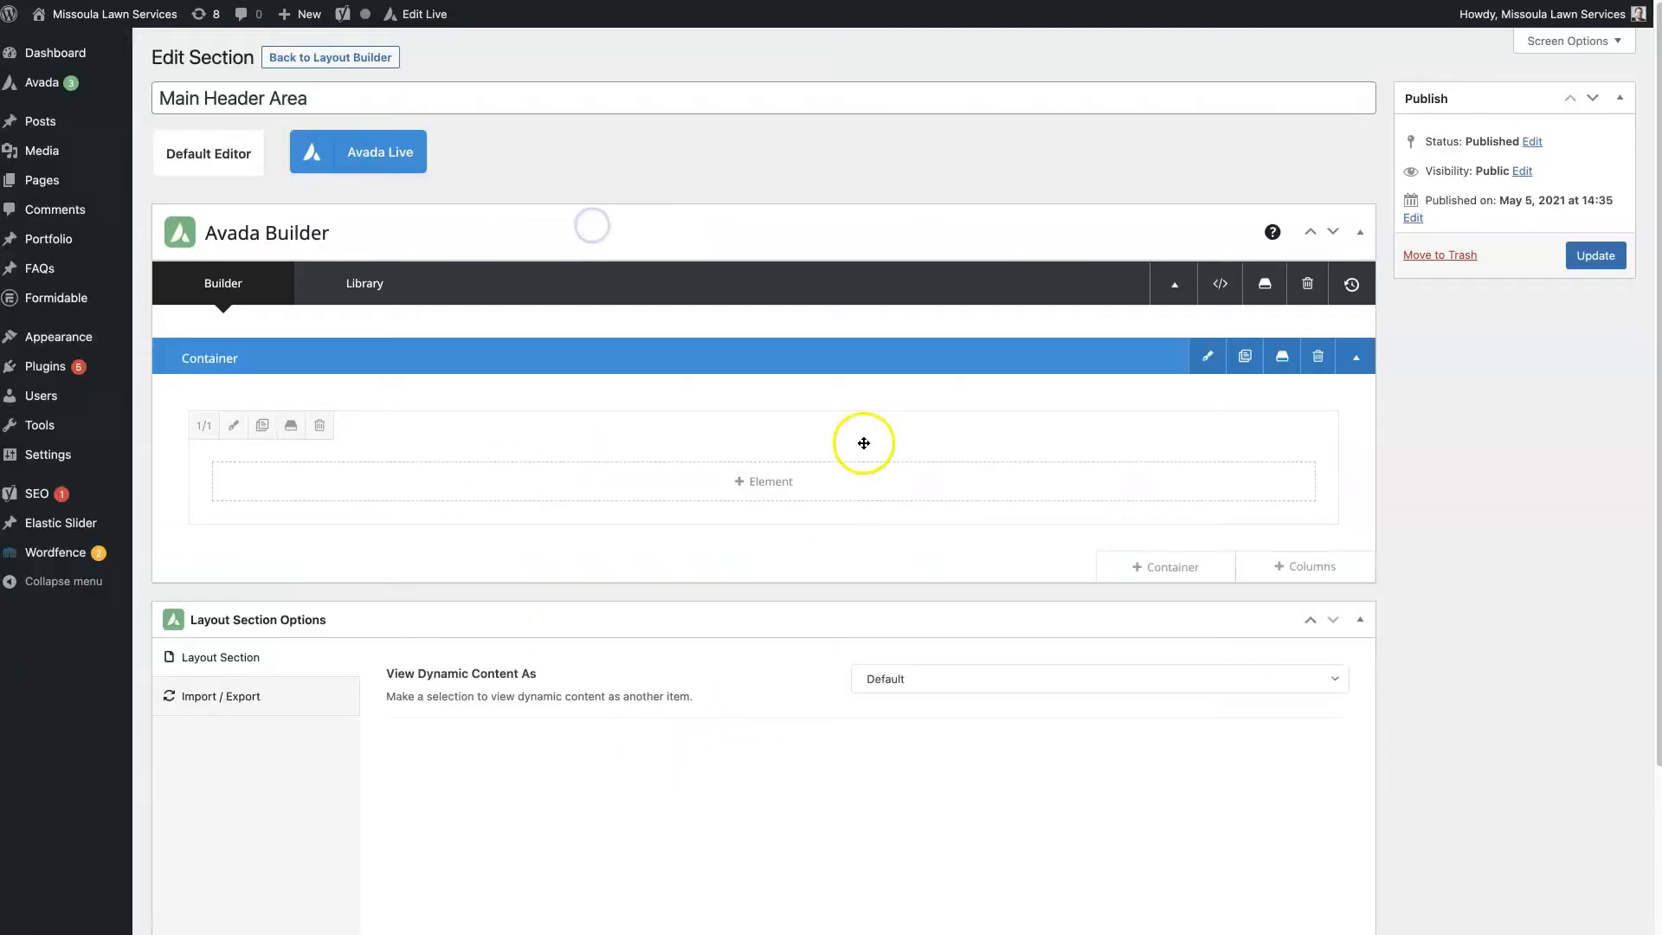
{"action": "mouse_move", "coordinate": [755, 490]}
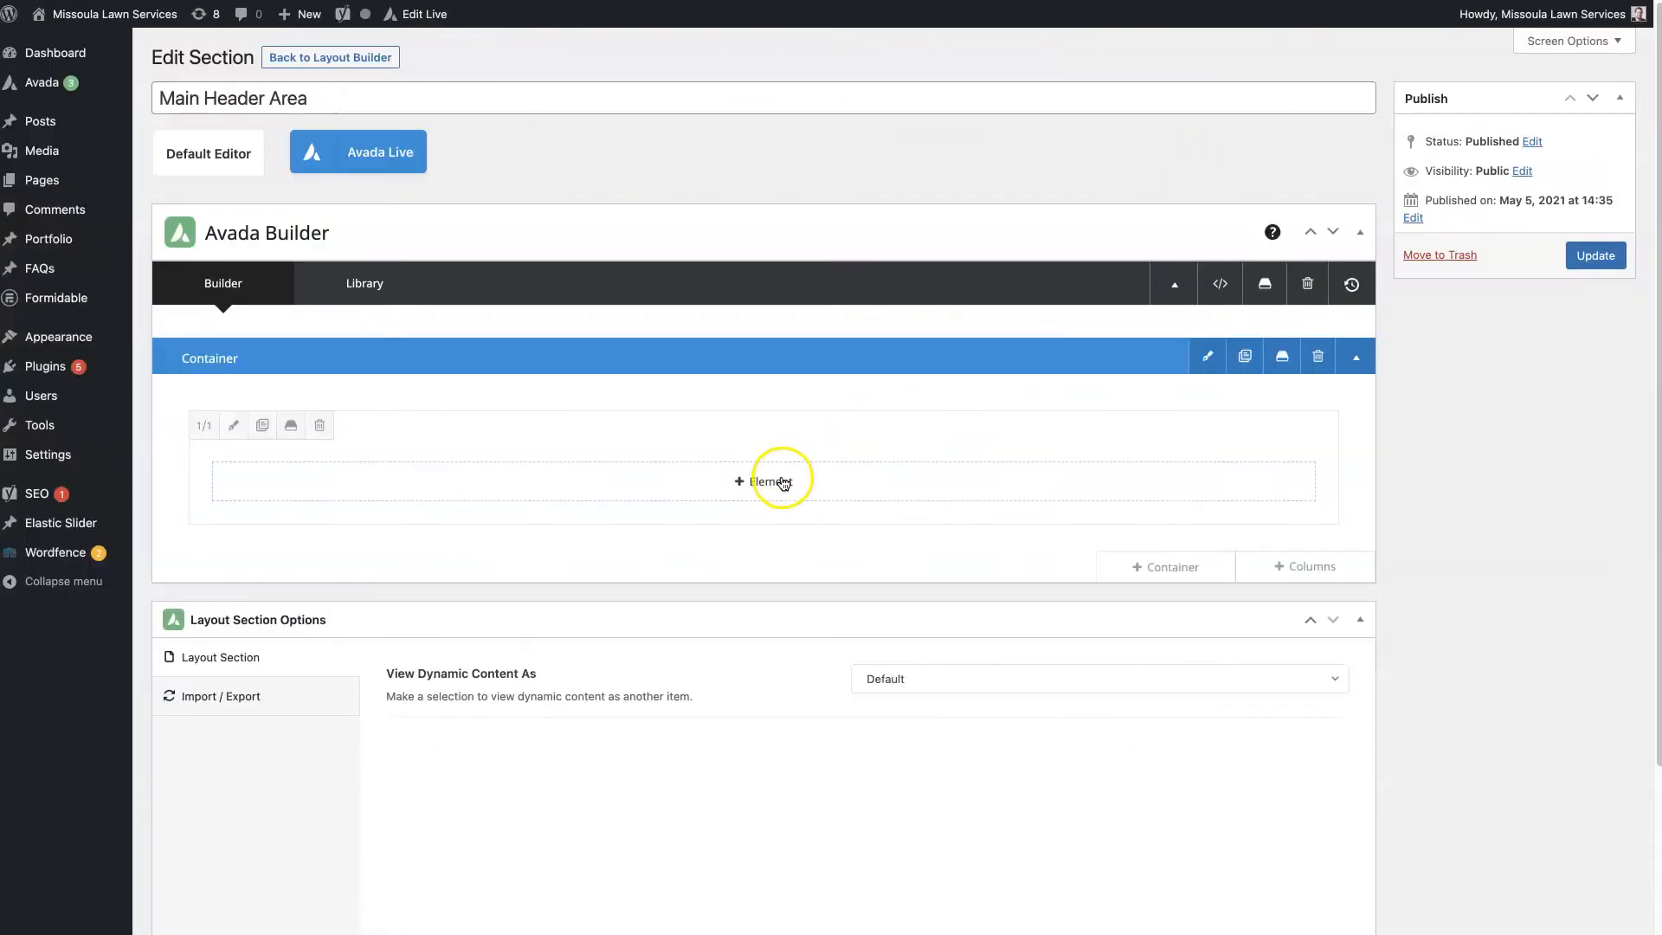
- Insert a Menu element set to Main Menu into the container's column and save it
{"action": "left_click", "coordinate": [762, 482]}
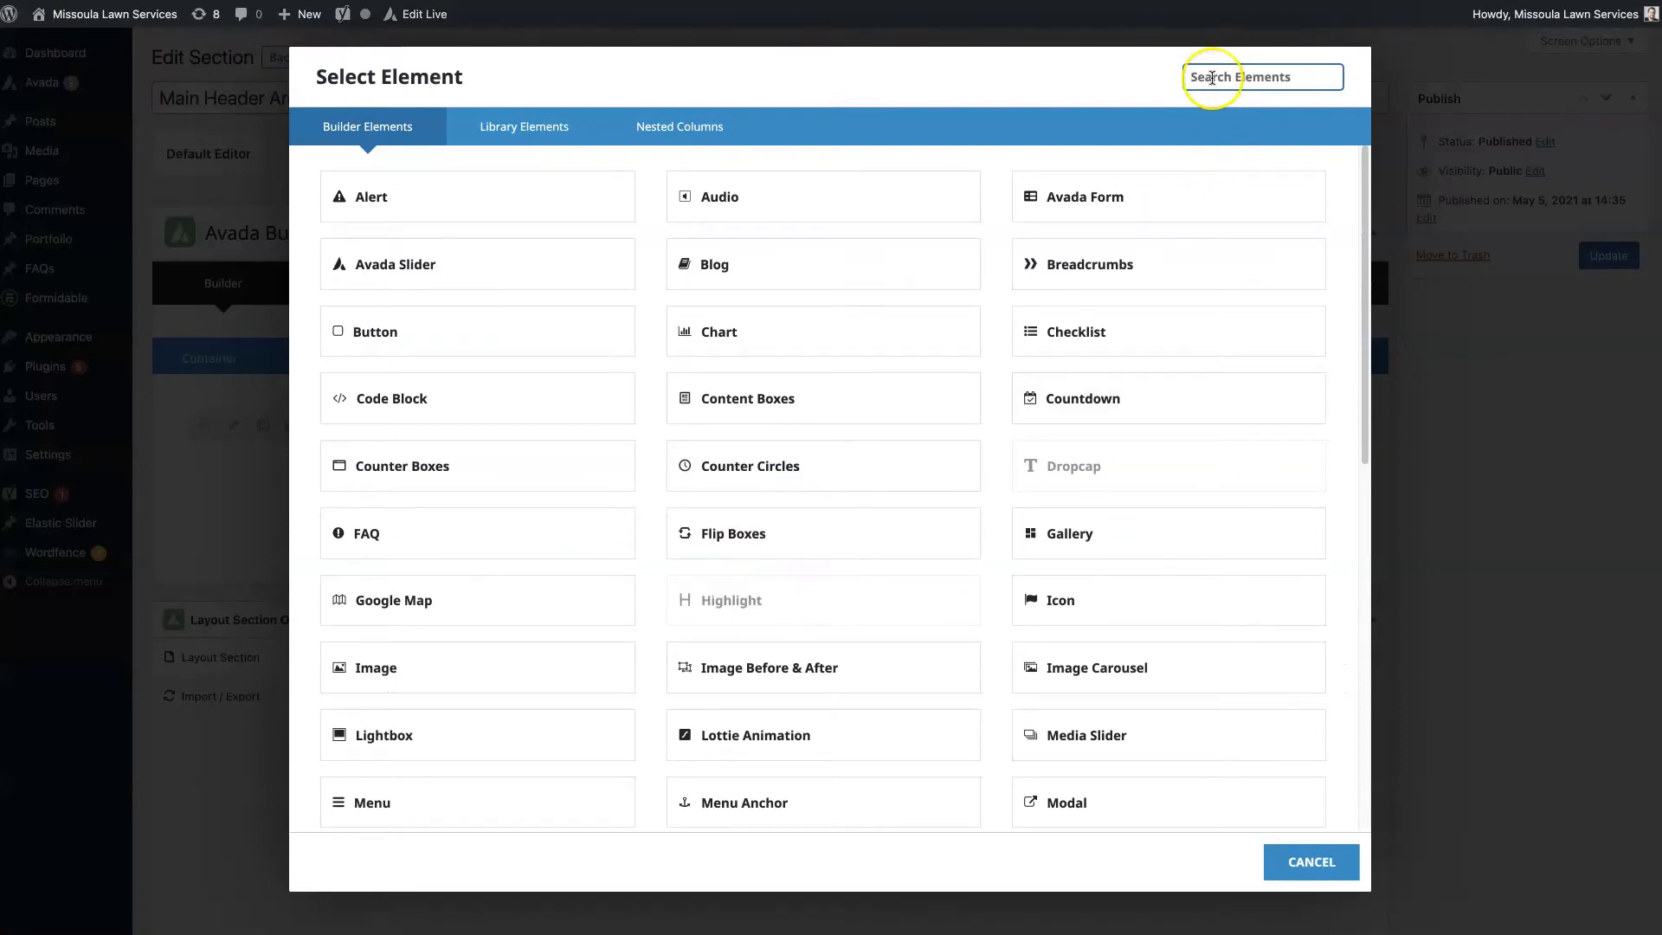
{"action": "type", "text": "me"}
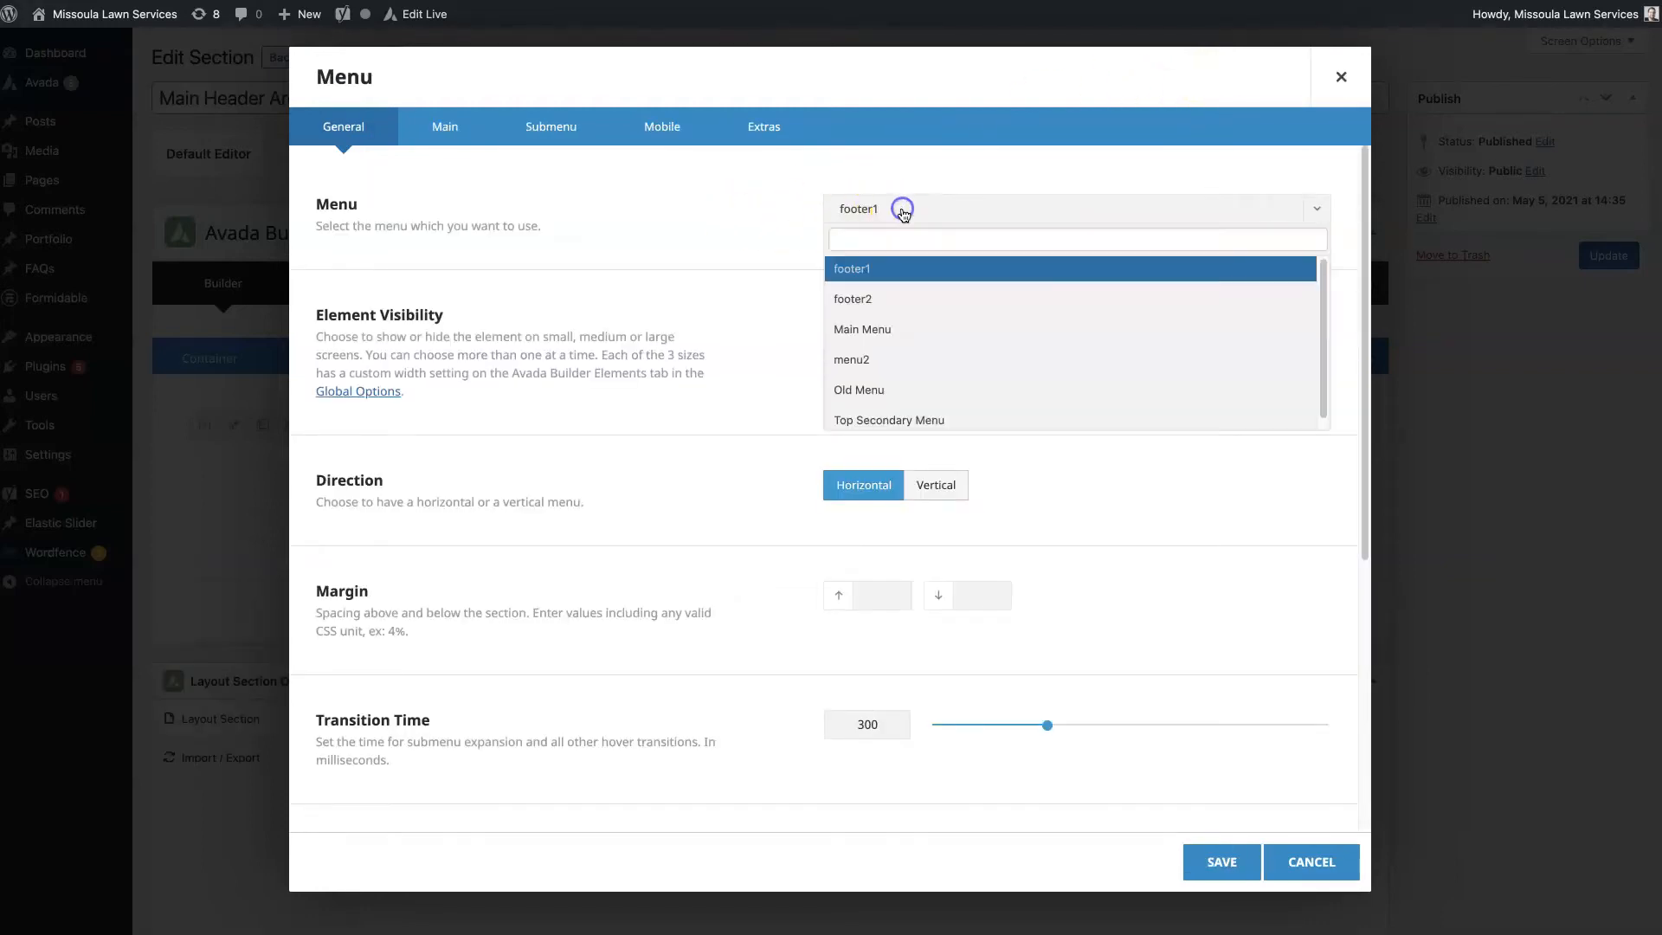
{"action": "left_click", "coordinate": [863, 329]}
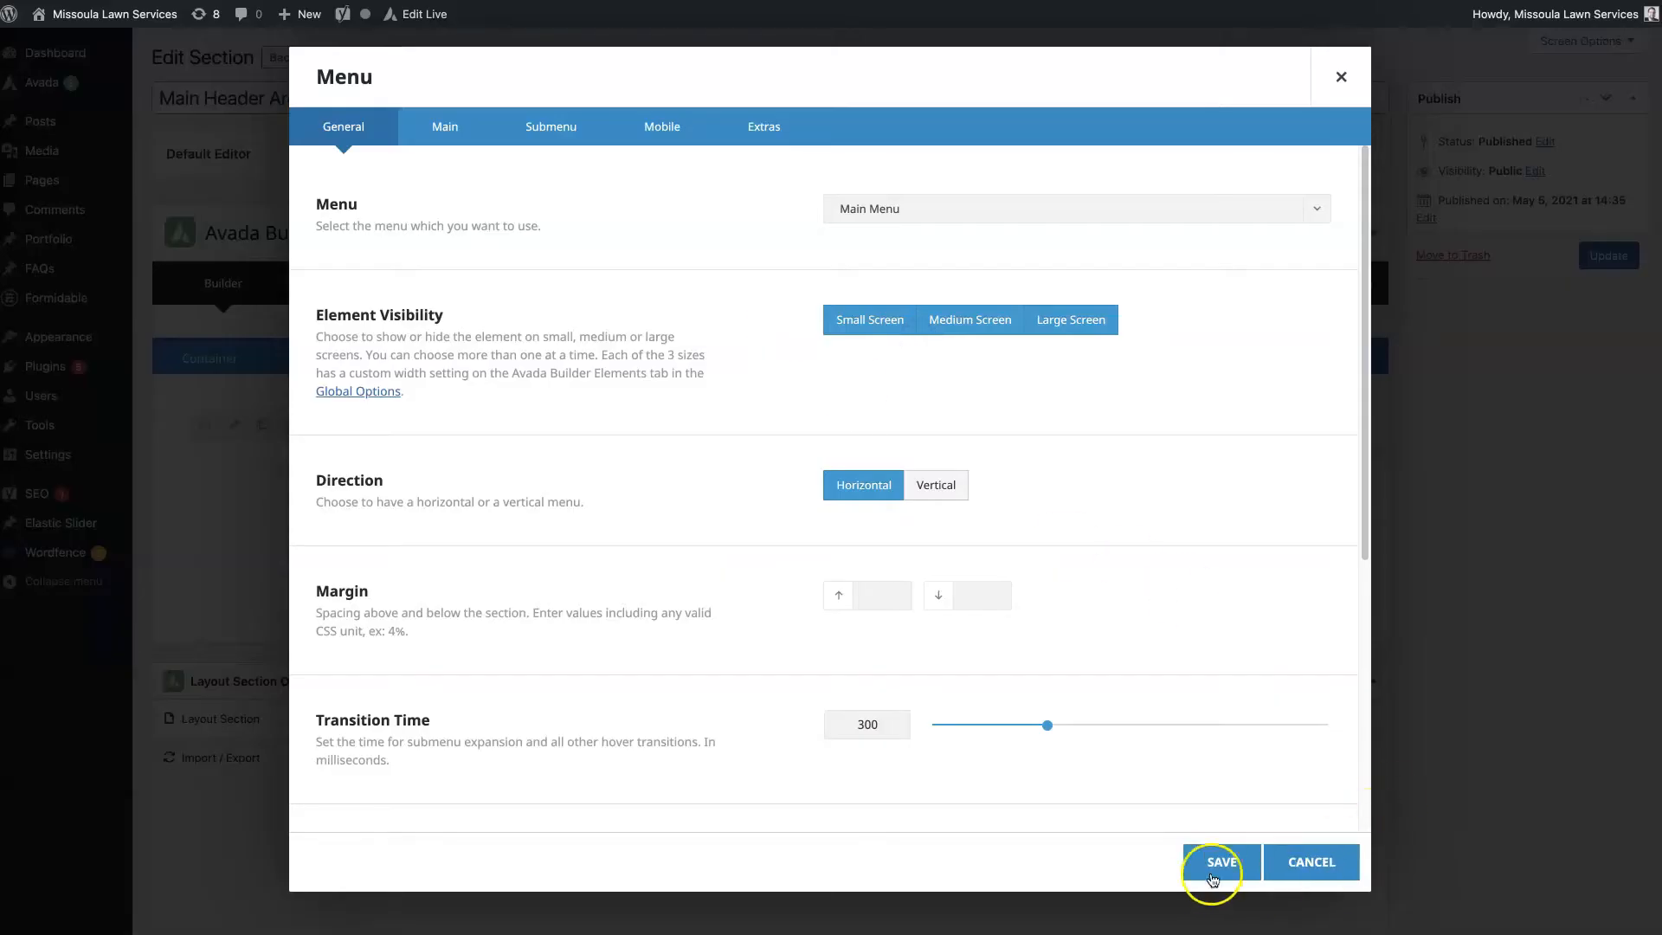
{"action": "left_click", "coordinate": [1218, 860]}
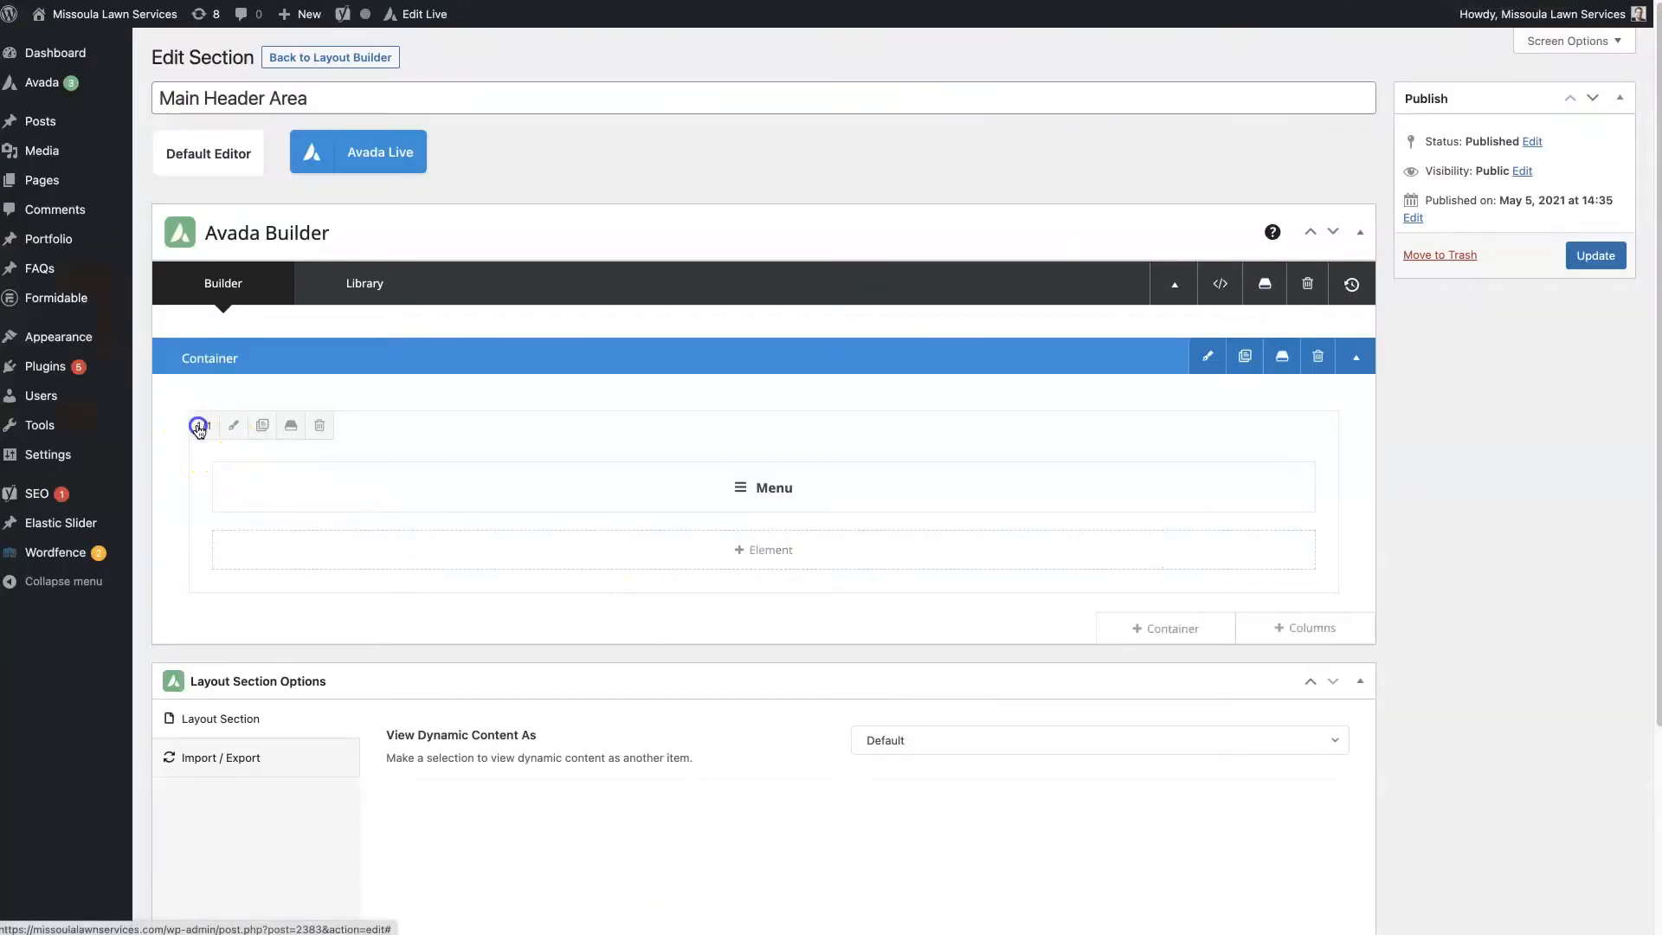
- Make the menu column 3/4 wide and add an empty 1/4 column to its left
{"action": "left_click", "coordinate": [199, 426]}
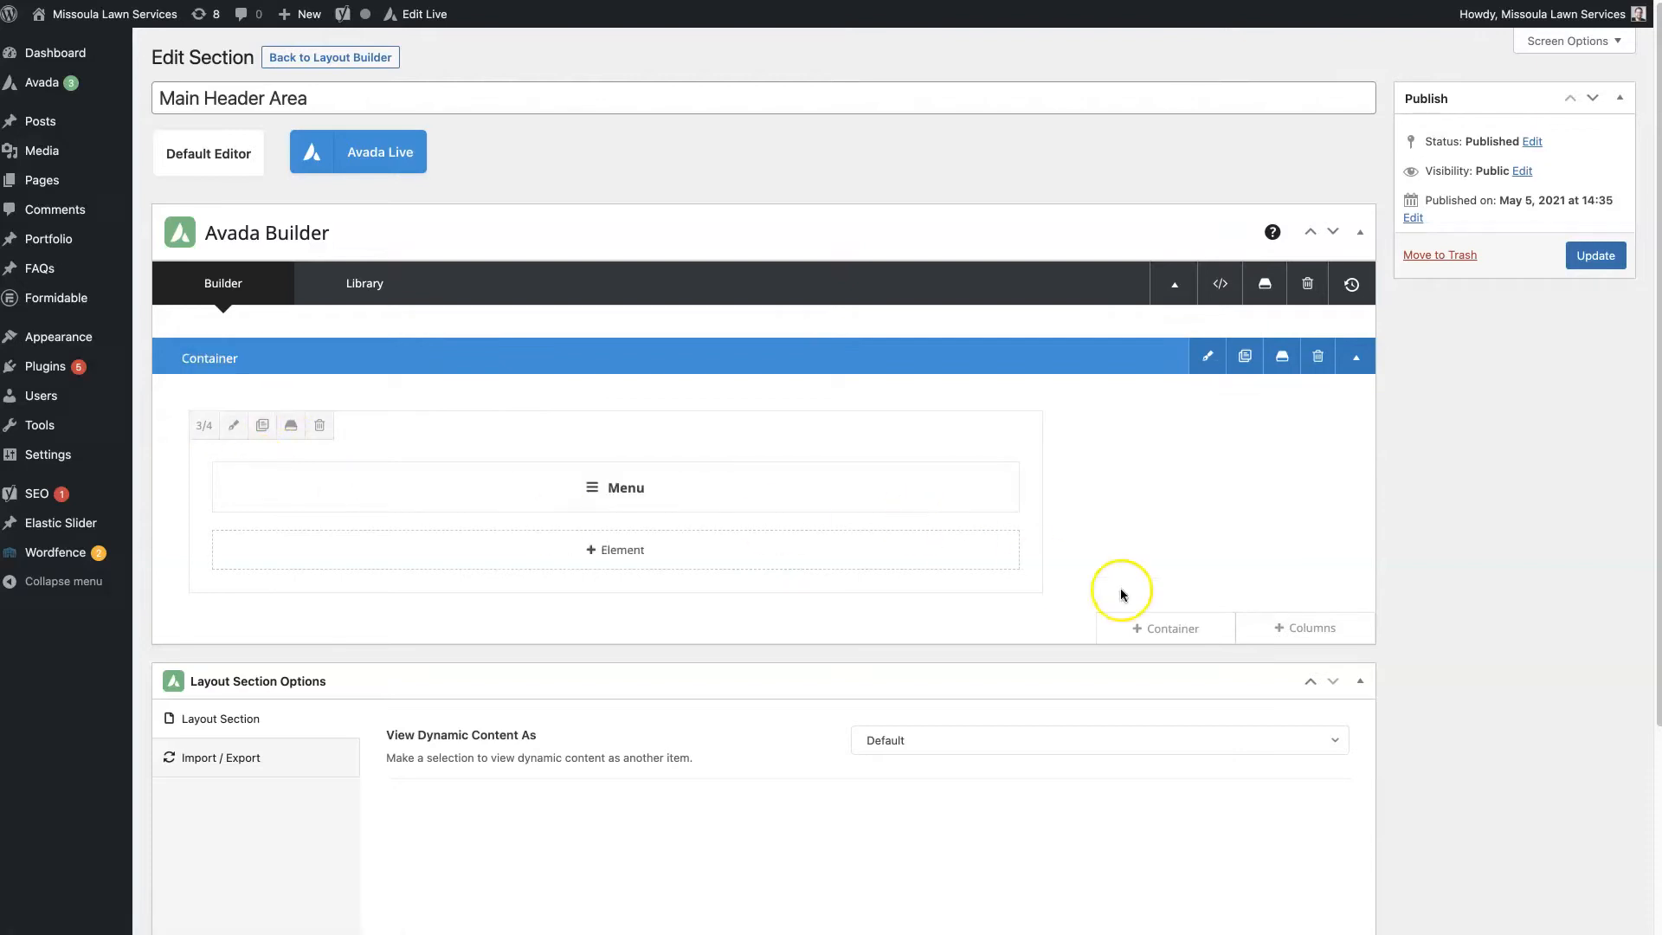
{"action": "left_click", "coordinate": [1165, 627]}
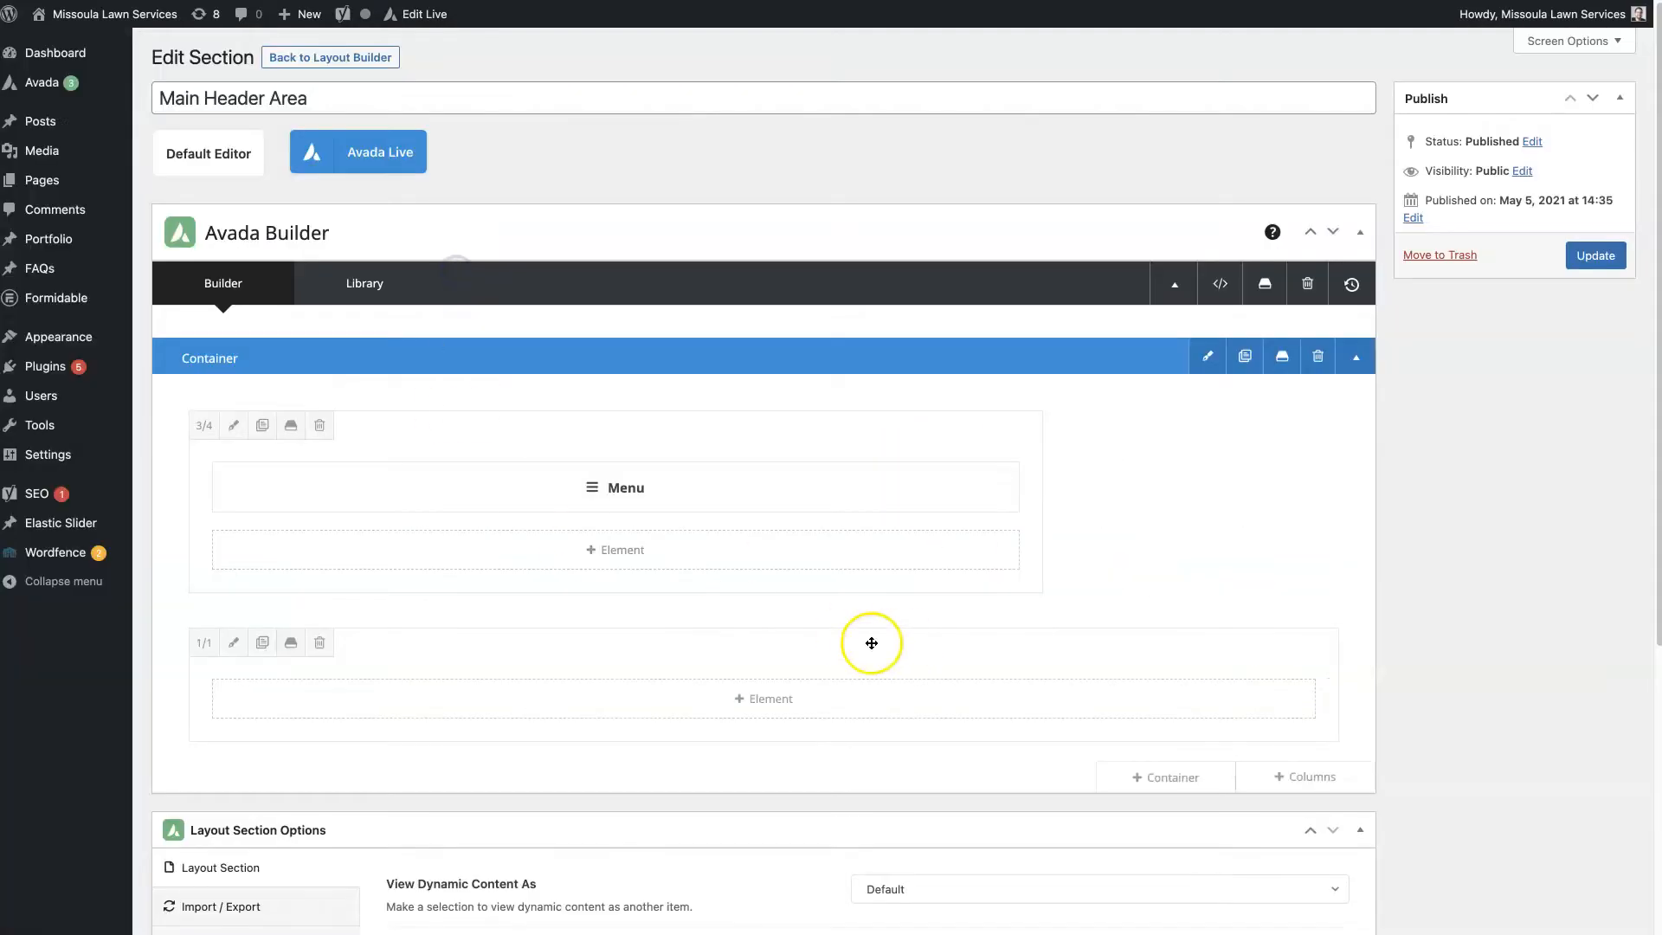
{"action": "left_click", "coordinate": [1306, 777]}
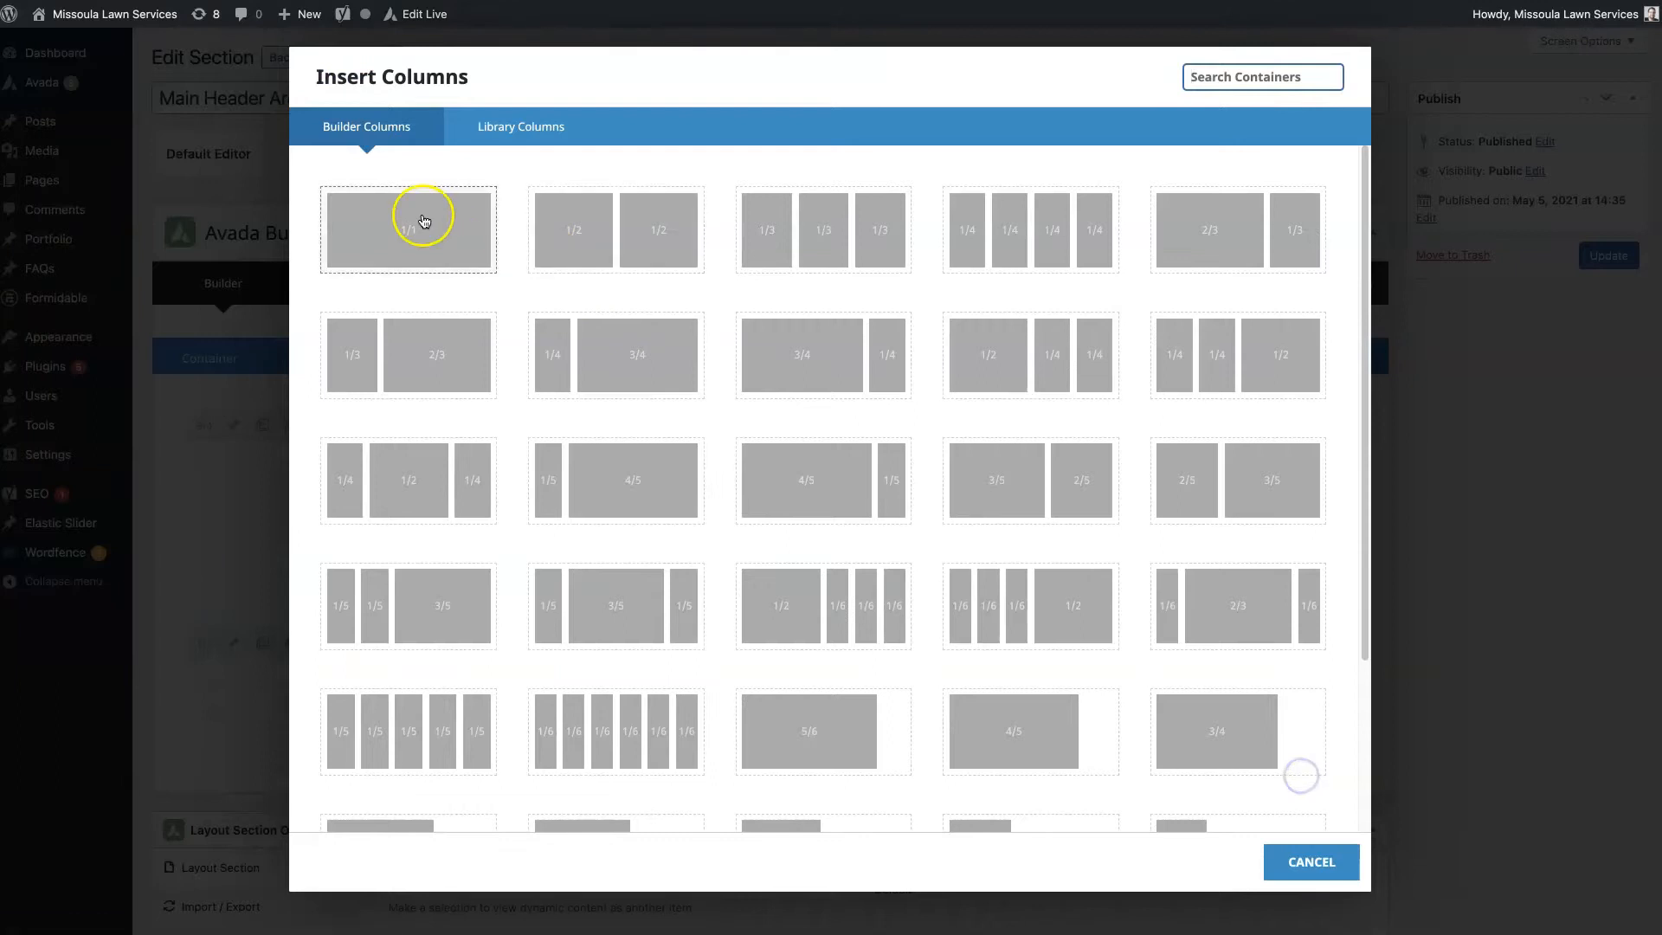
{"action": "left_click", "coordinate": [409, 229]}
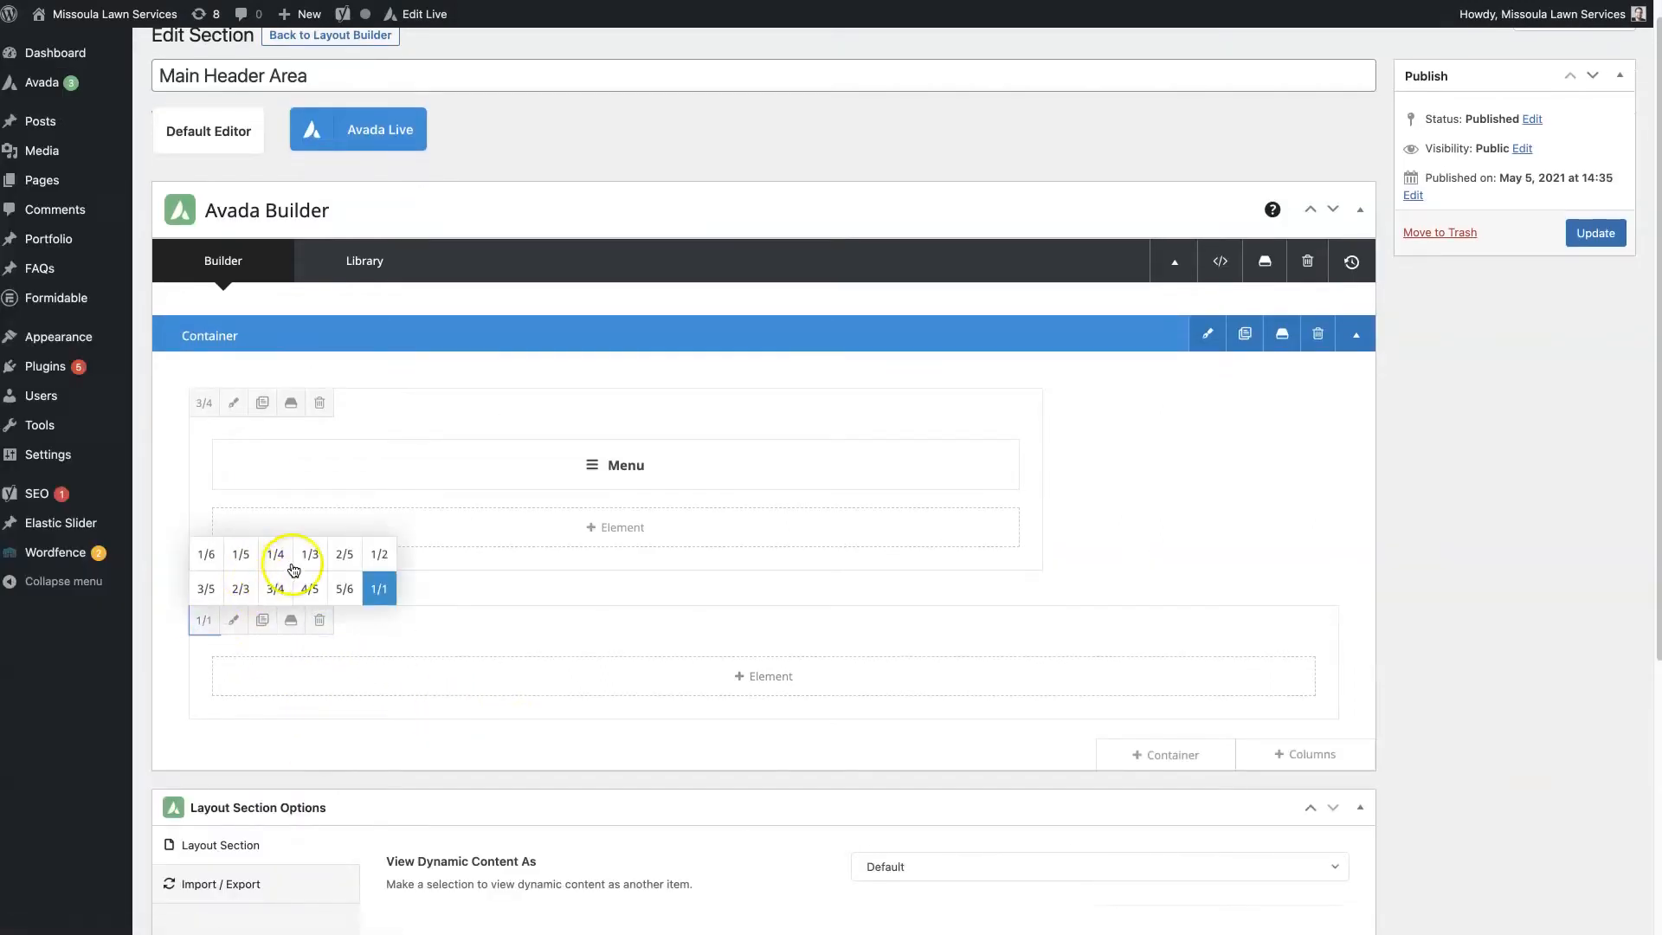
{"action": "left_click", "coordinate": [310, 554]}
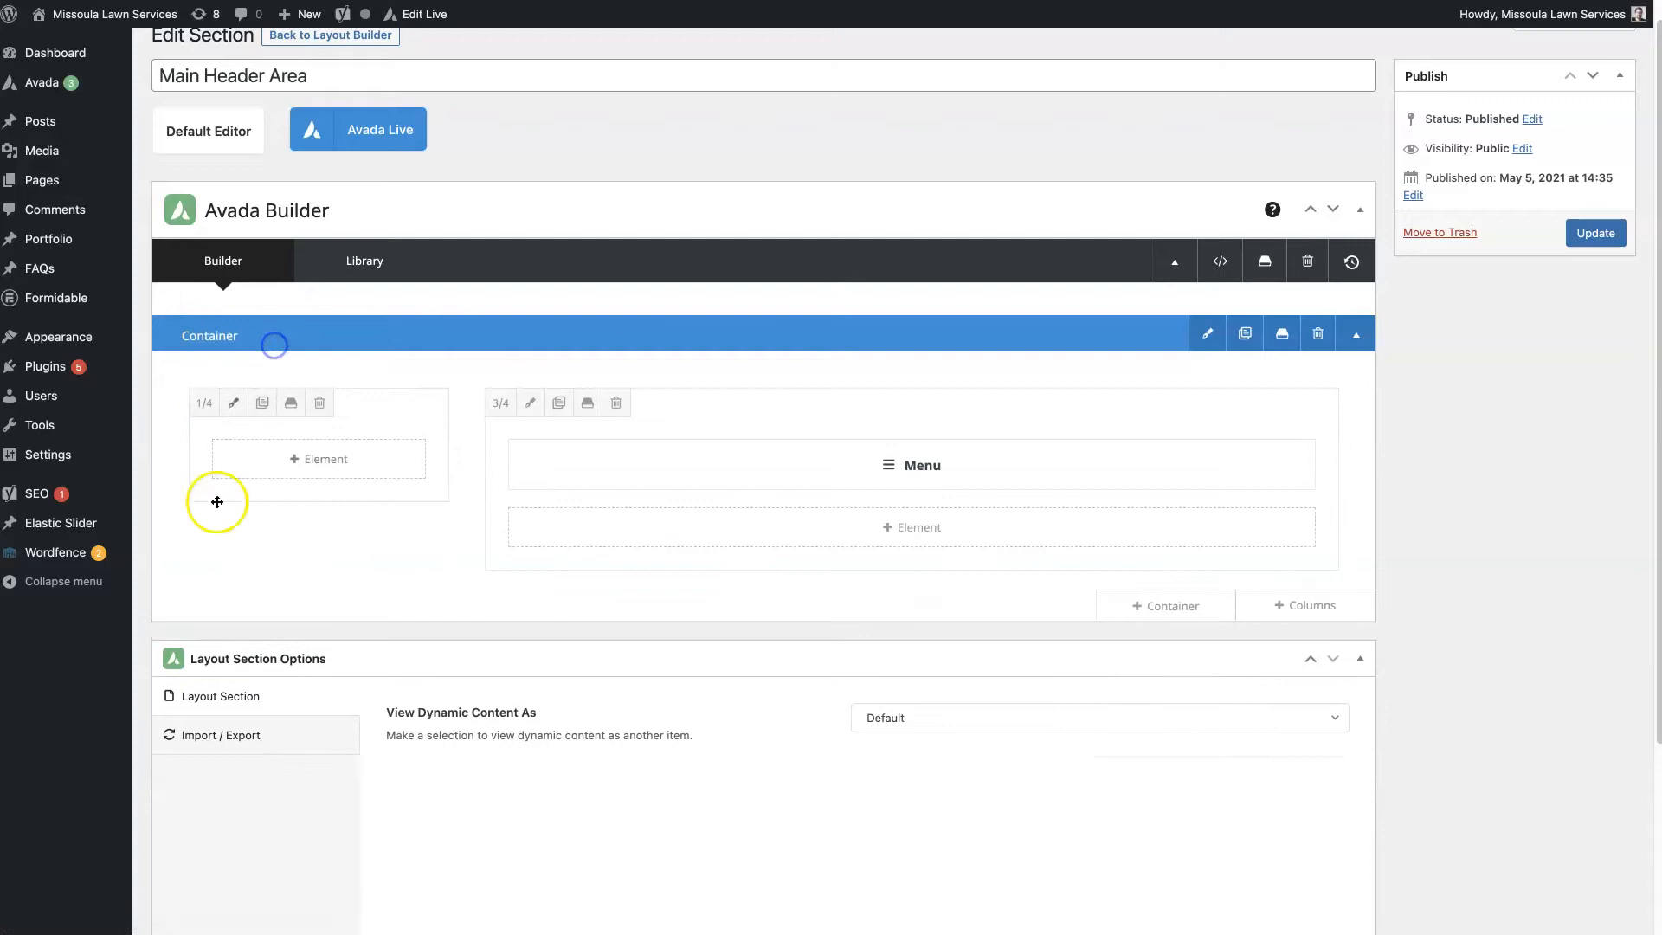
- Add an Image element in the 1/4 column using the site Logo as dynamic content, Logo Type All
{"action": "left_click", "coordinate": [319, 459]}
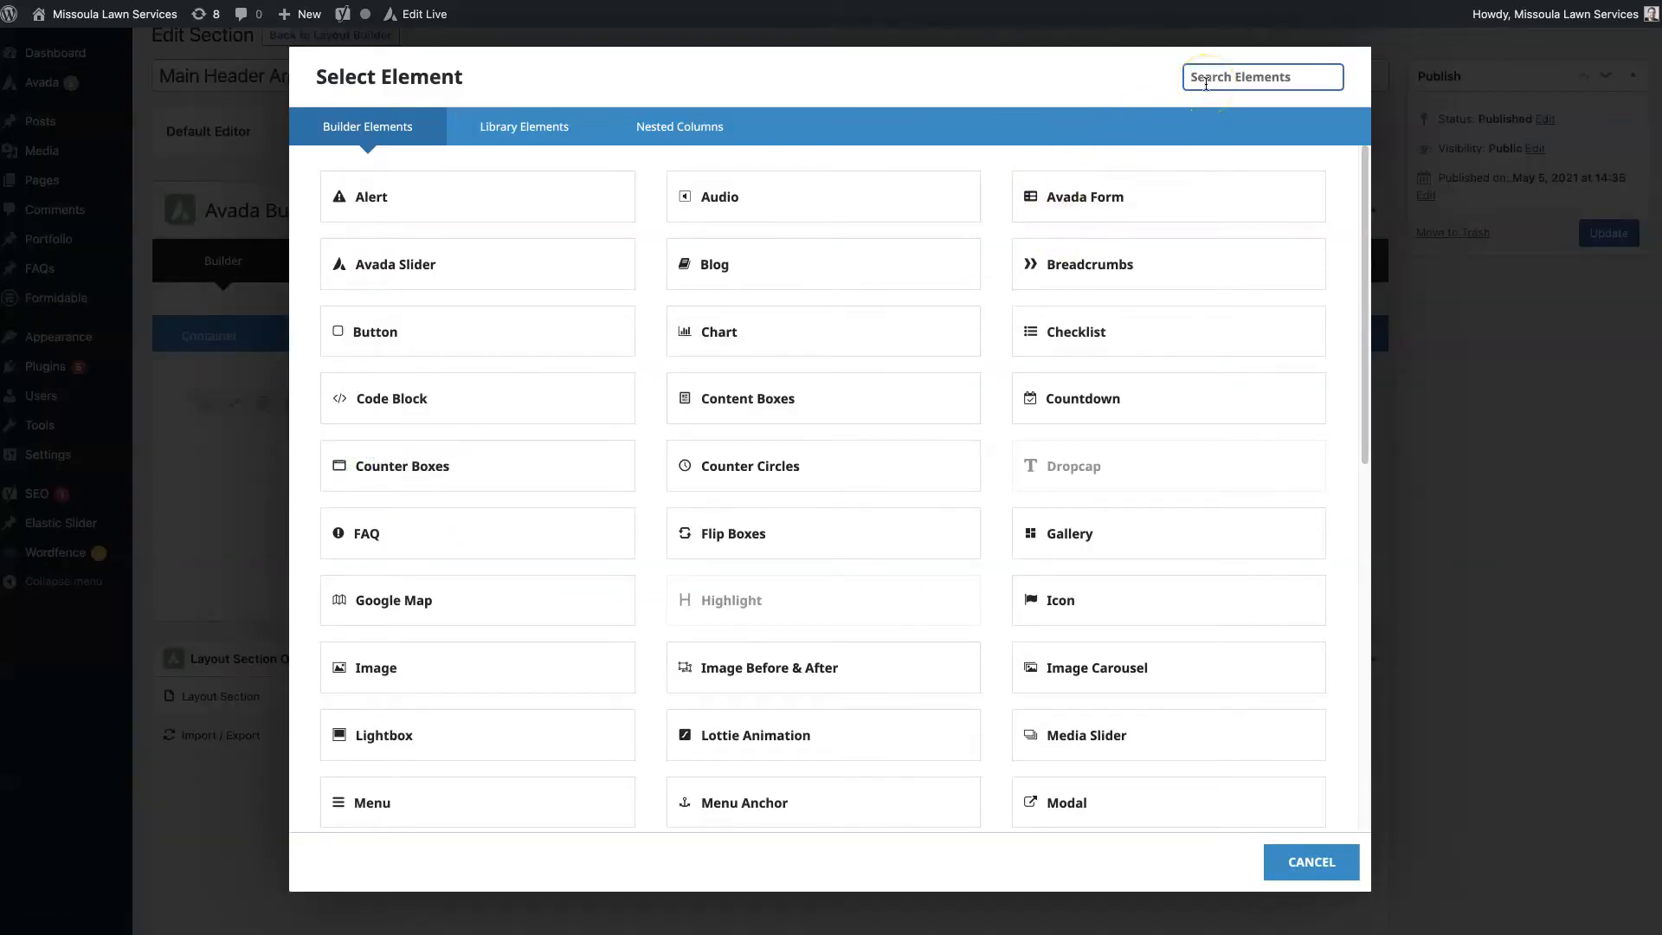
{"action": "type", "text": "logo"}
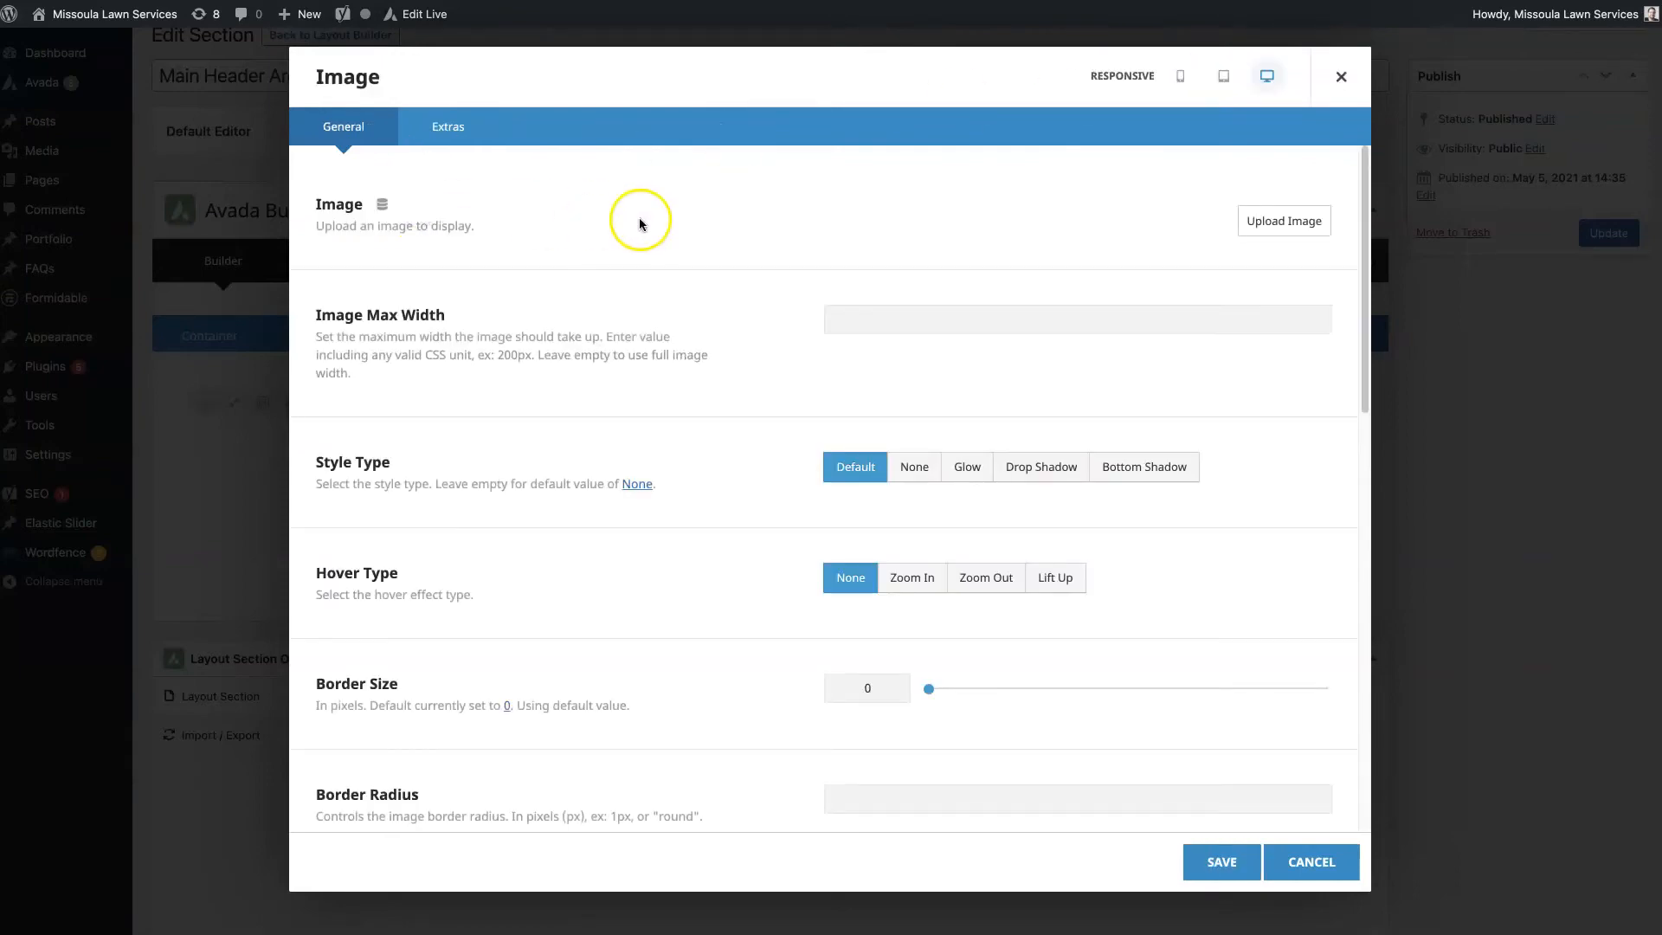
{"action": "mouse_move", "coordinate": [371, 202]}
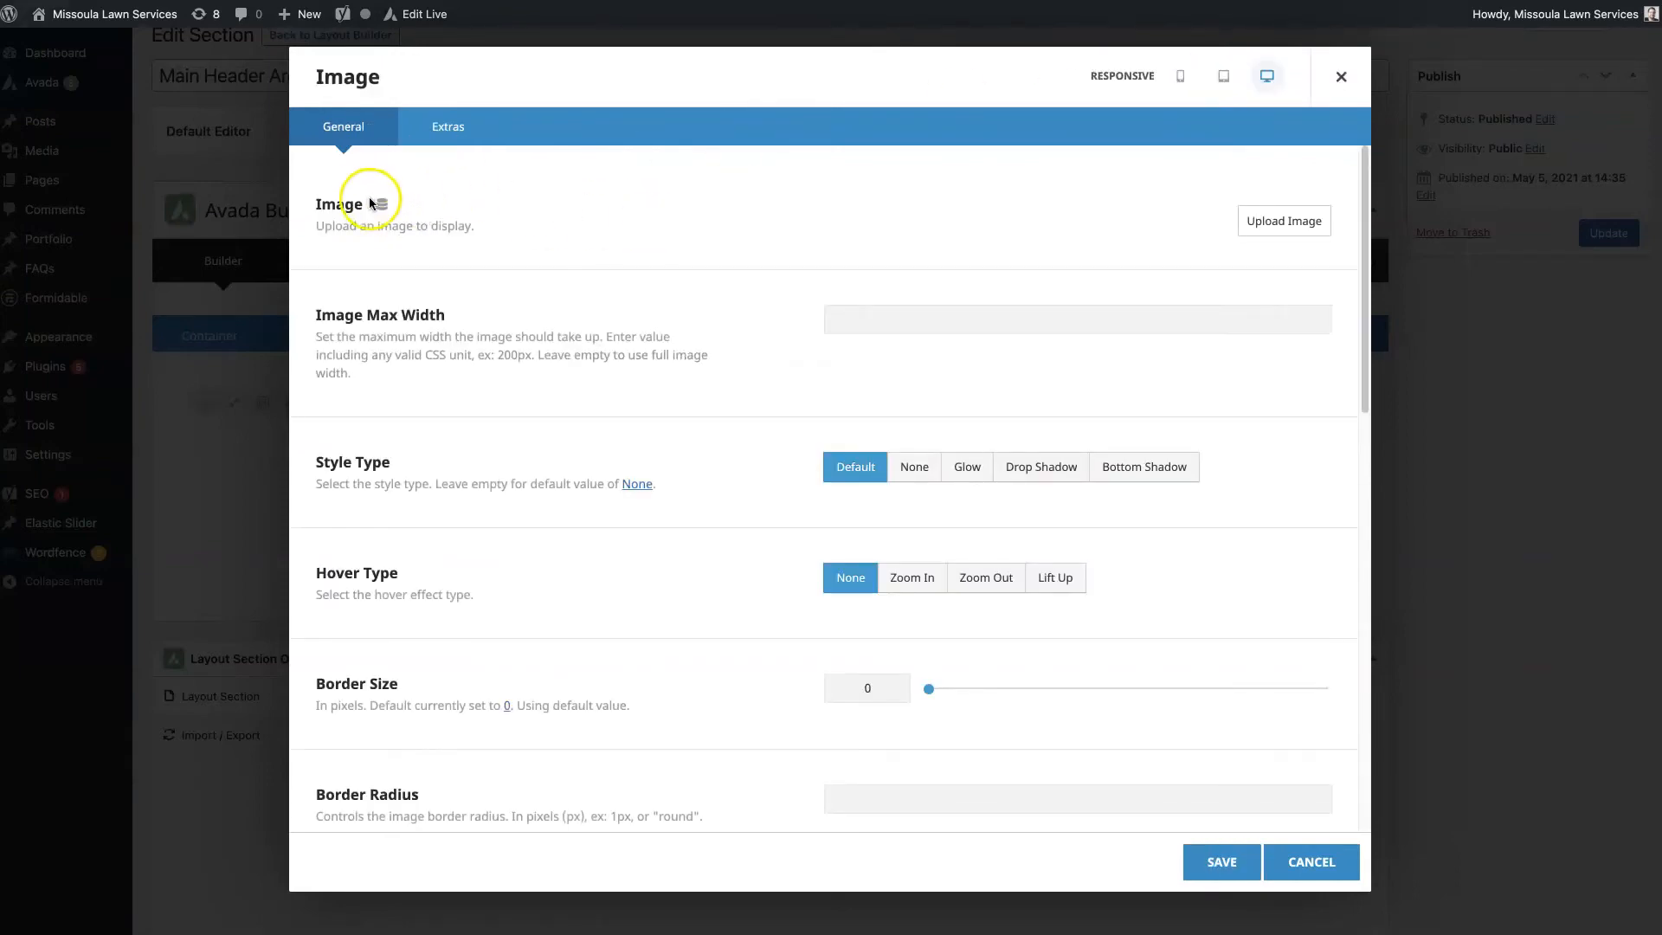
{"action": "left_click", "coordinate": [381, 205]}
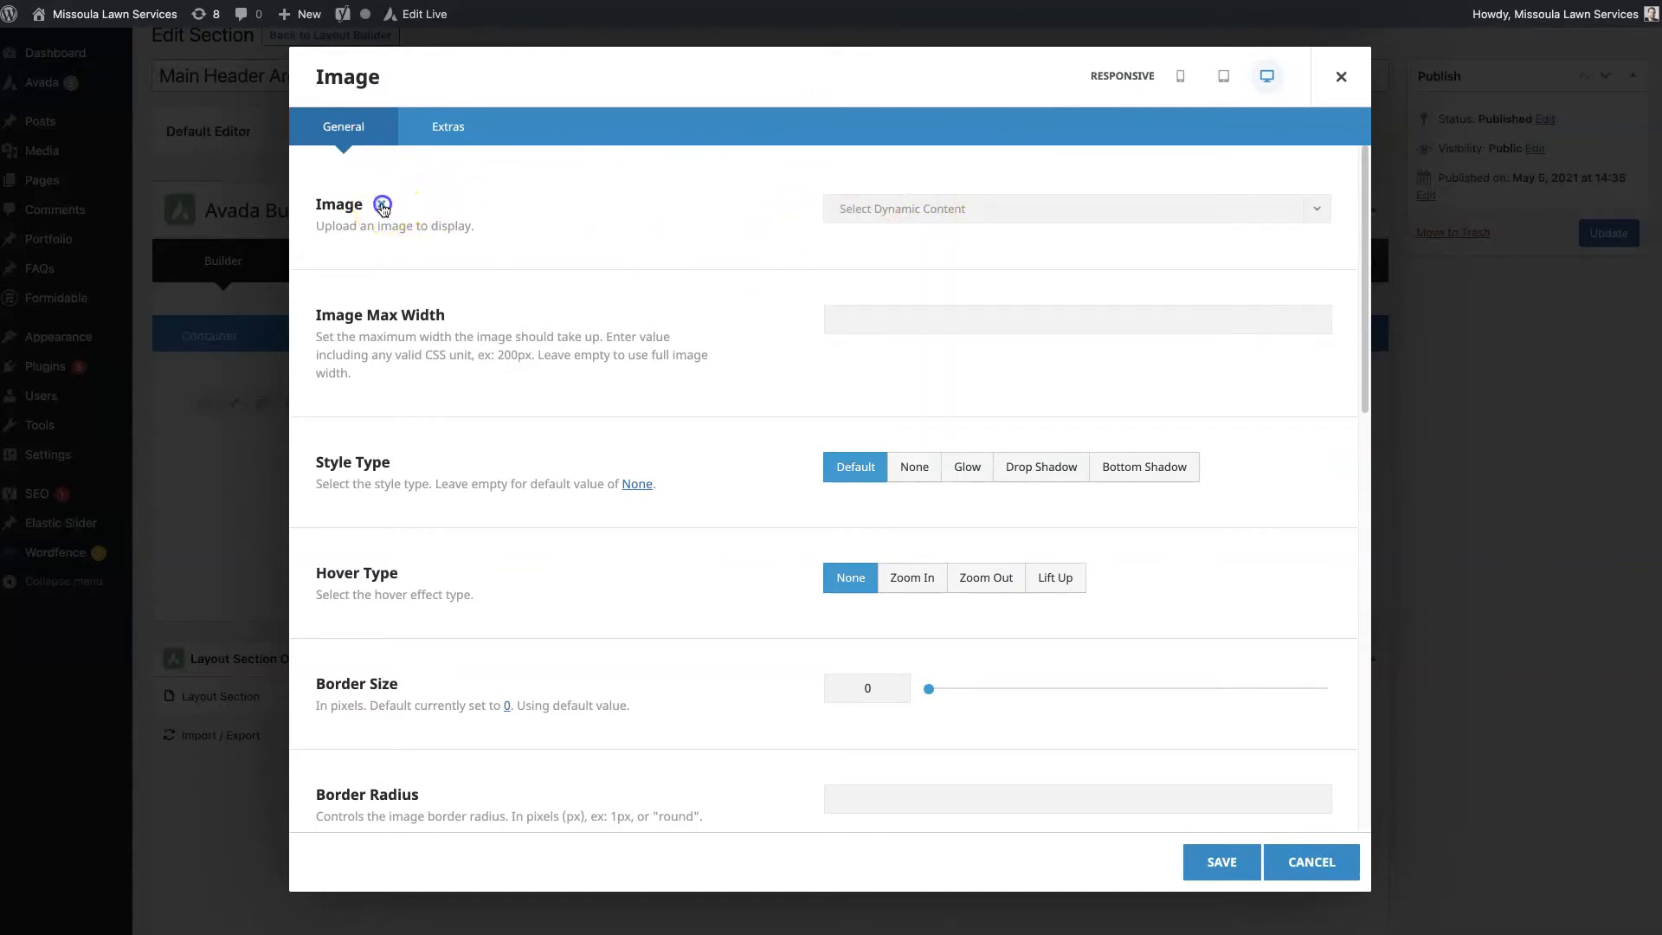
{"action": "left_click", "coordinate": [381, 204]}
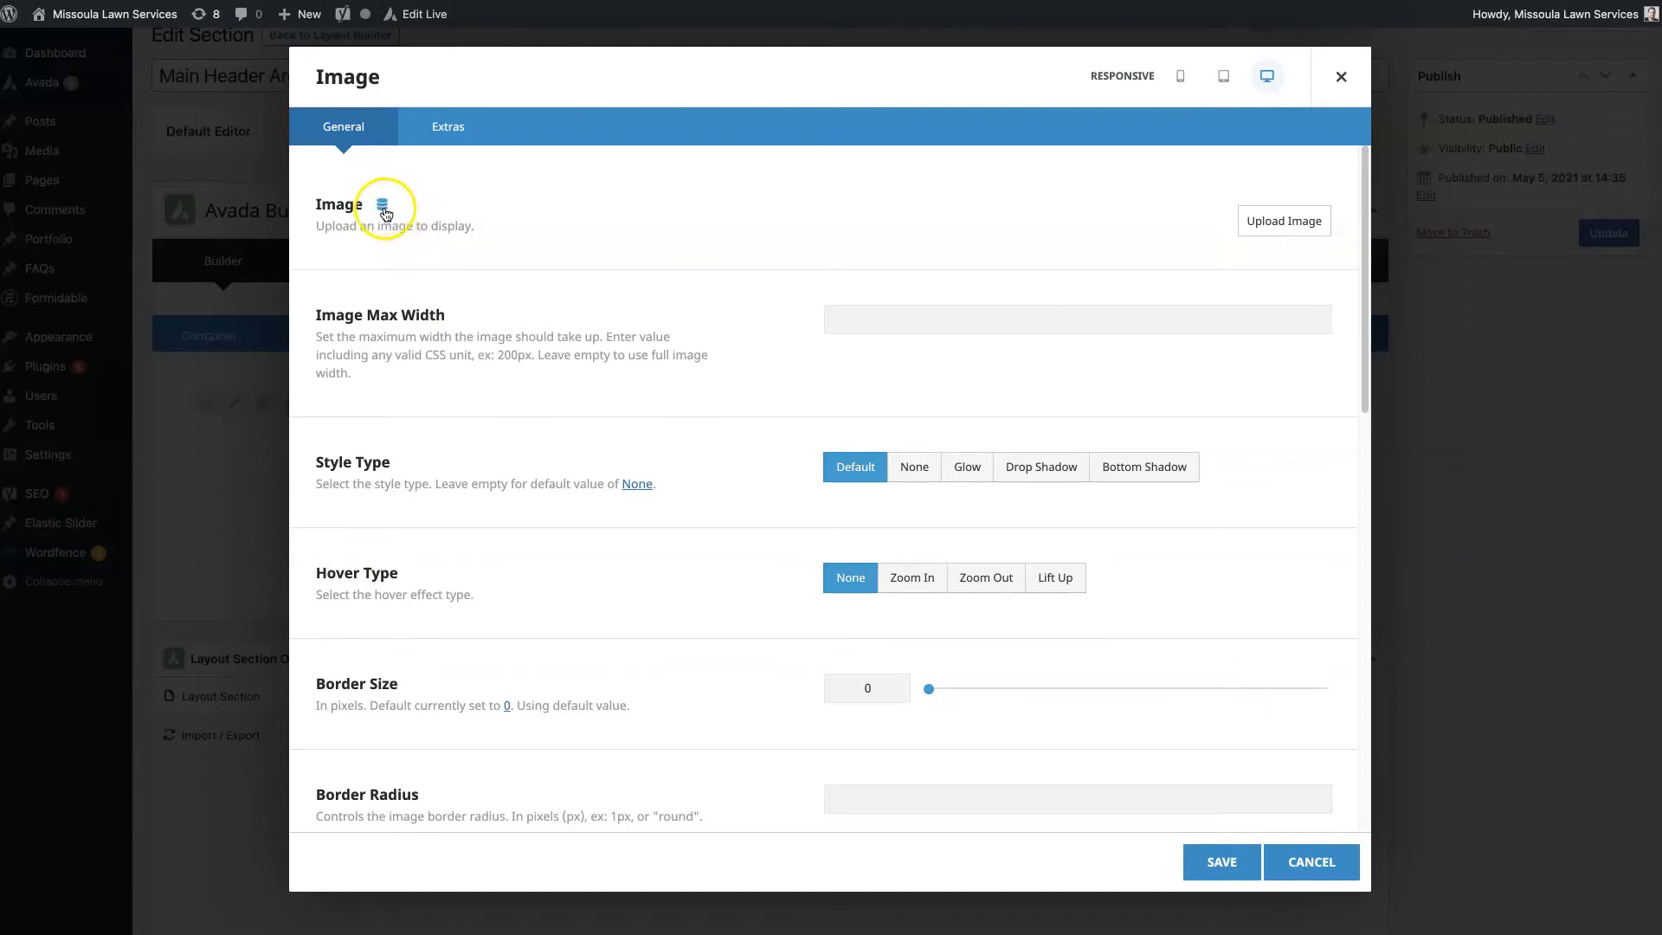
{"action": "left_click", "coordinate": [385, 204]}
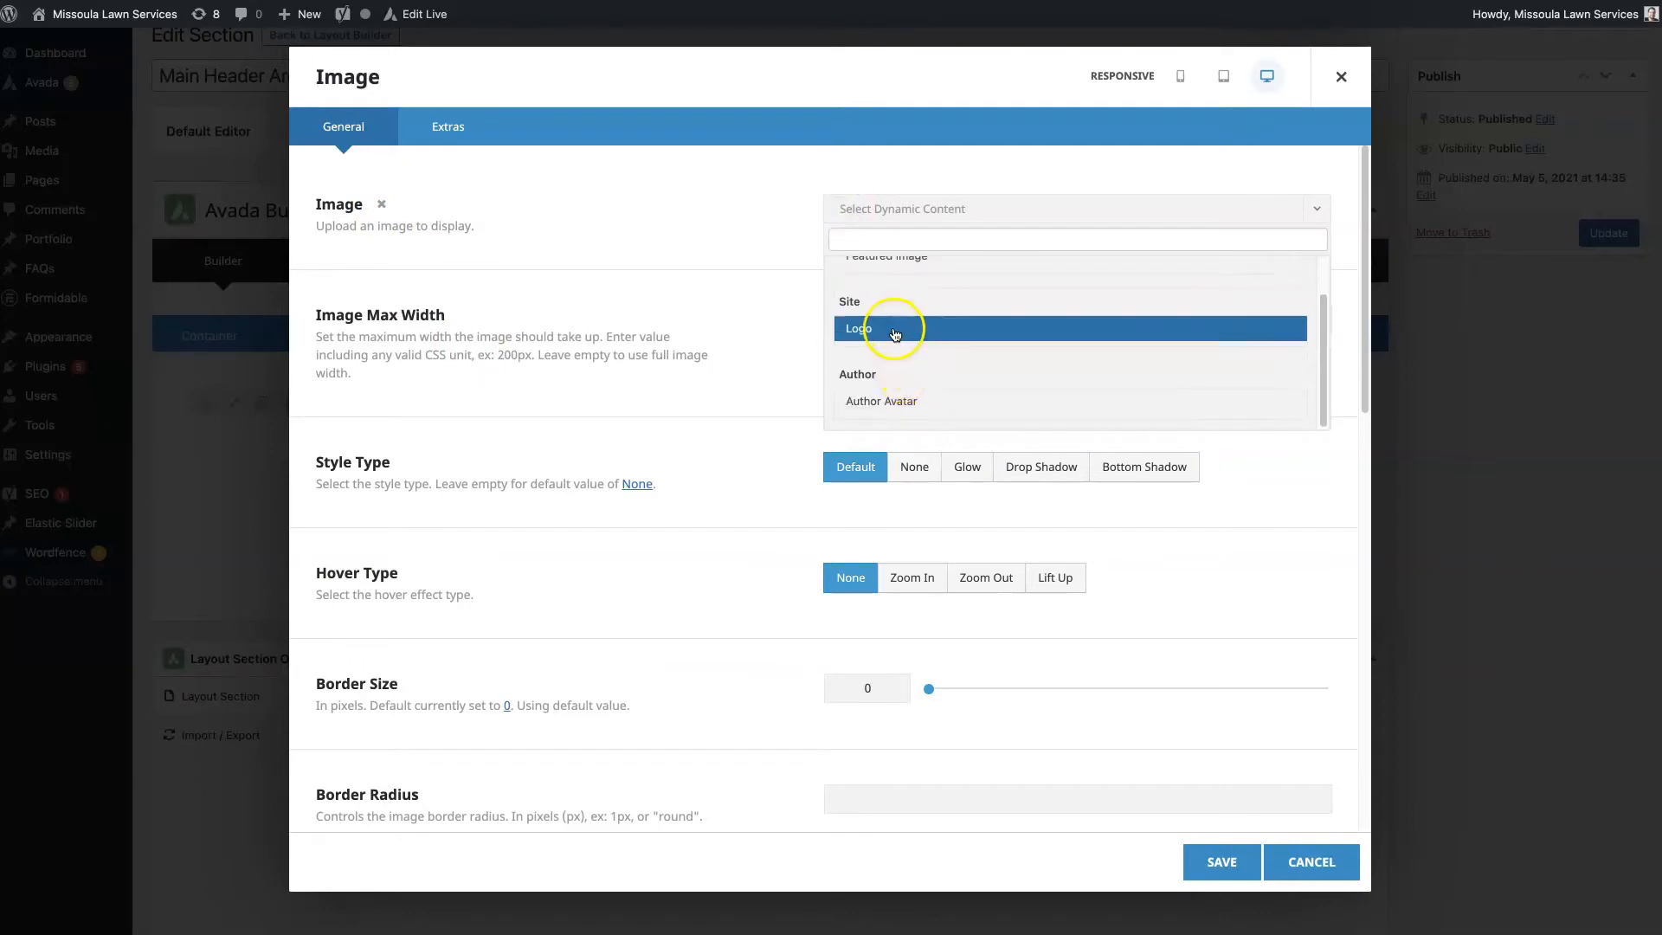
{"action": "left_click", "coordinate": [859, 329]}
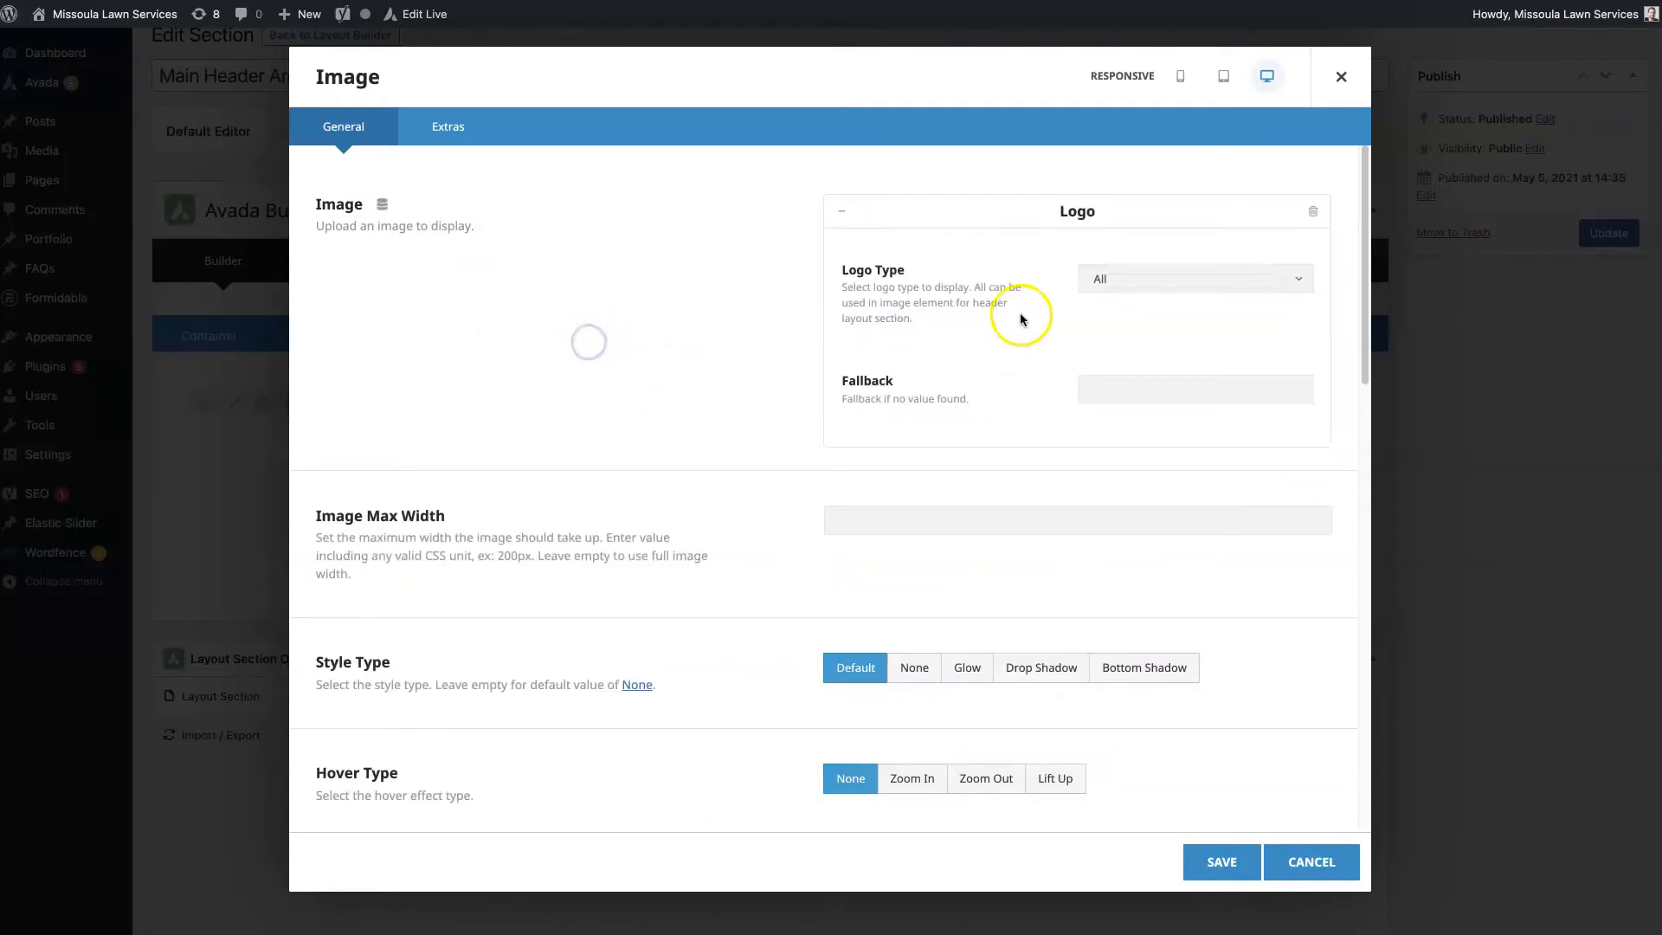
{"action": "mouse_move", "coordinate": [906, 286]}
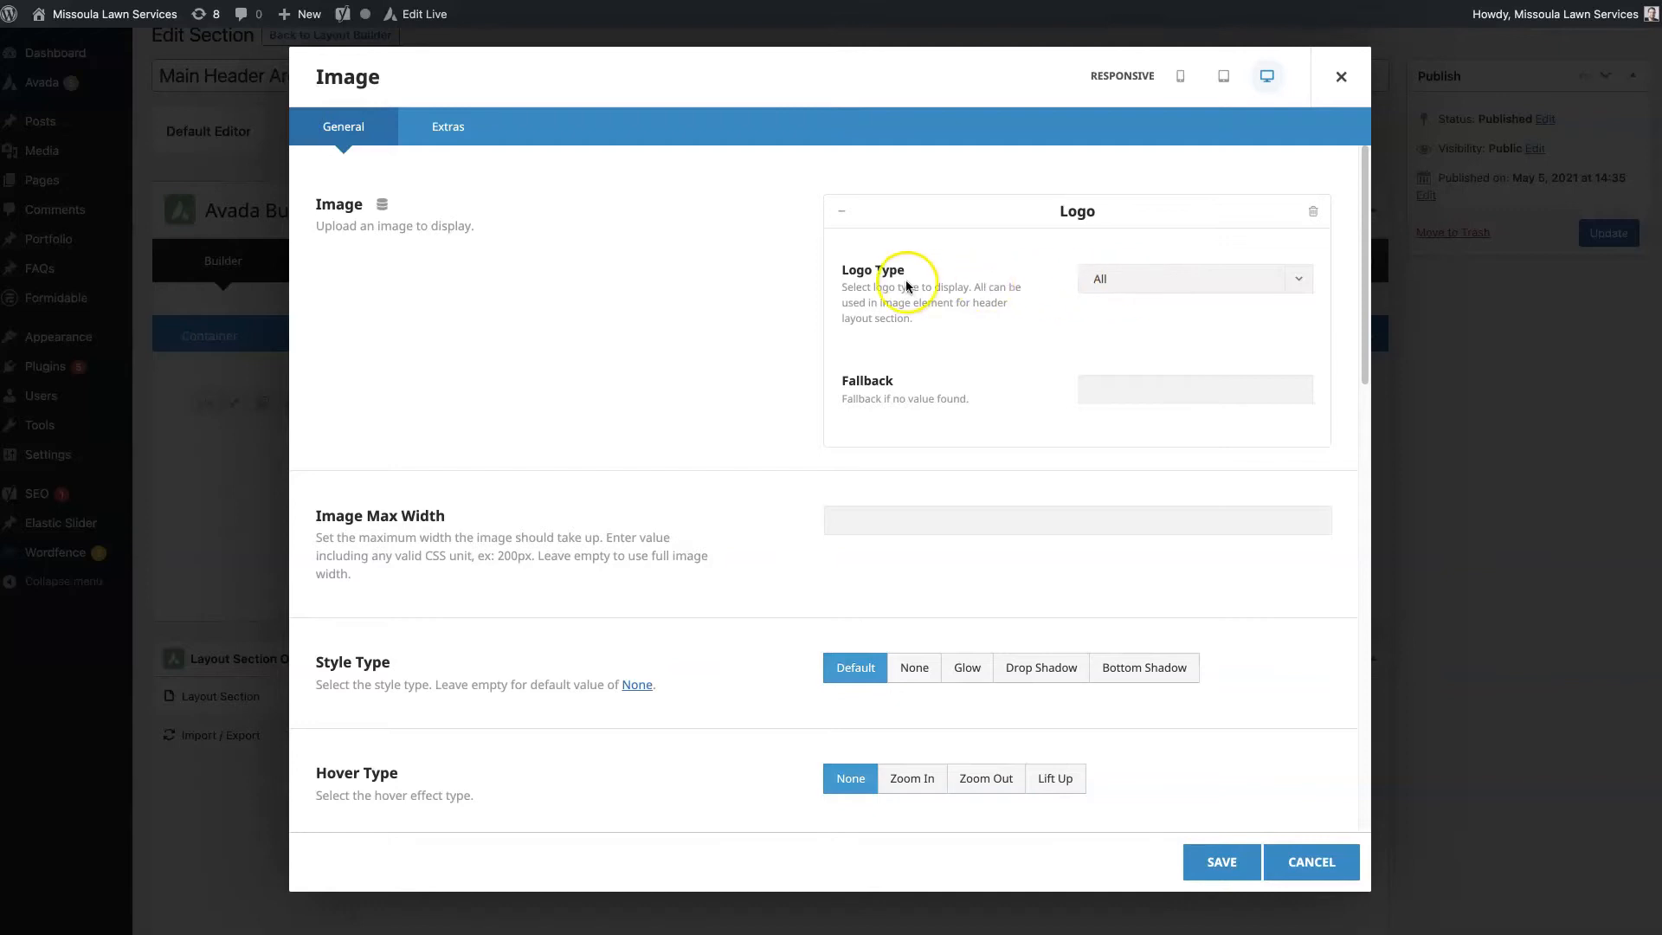
{"action": "left_click", "coordinate": [1194, 279]}
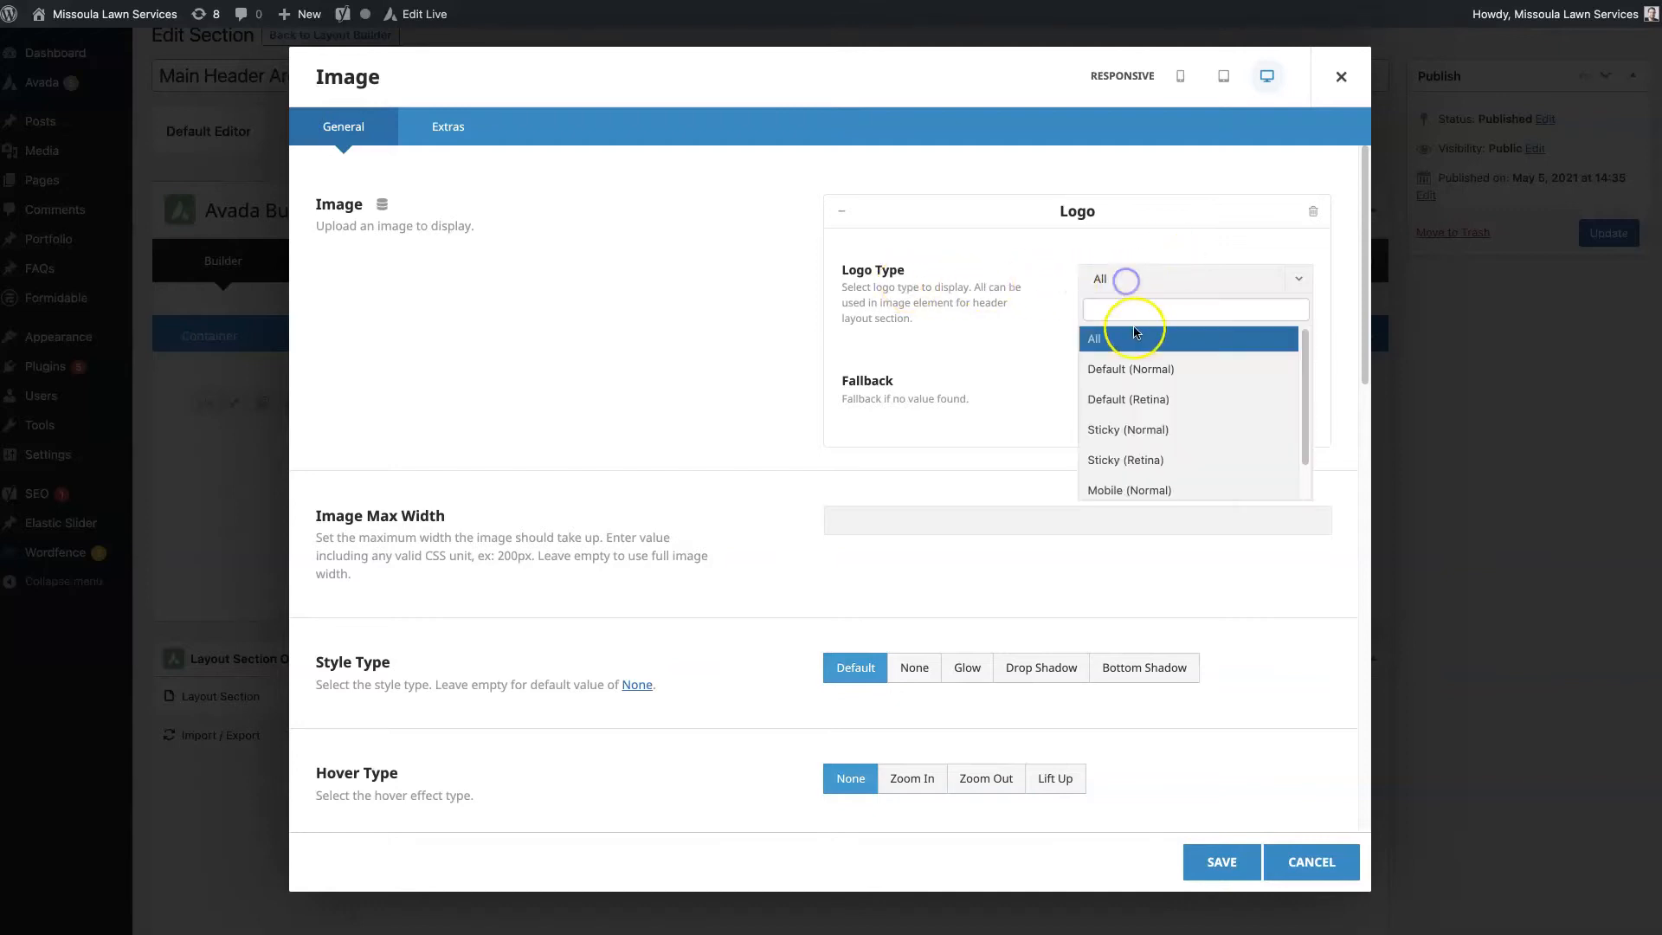
{"action": "left_click", "coordinate": [1094, 338]}
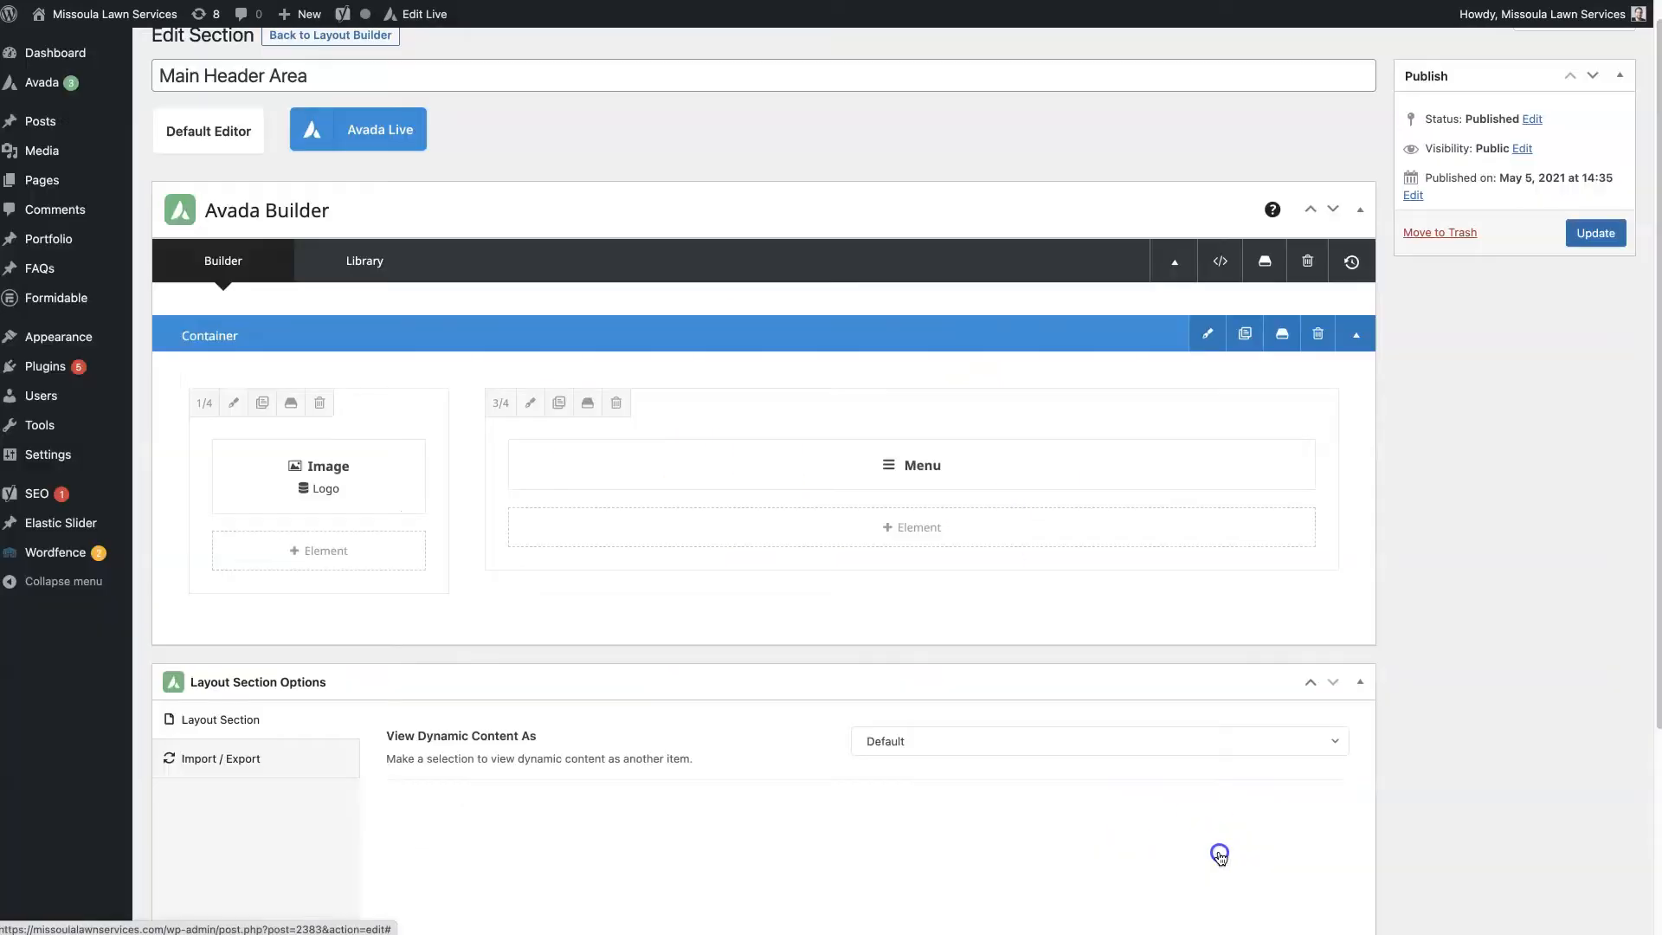
{"action": "mouse_move", "coordinate": [777, 795]}
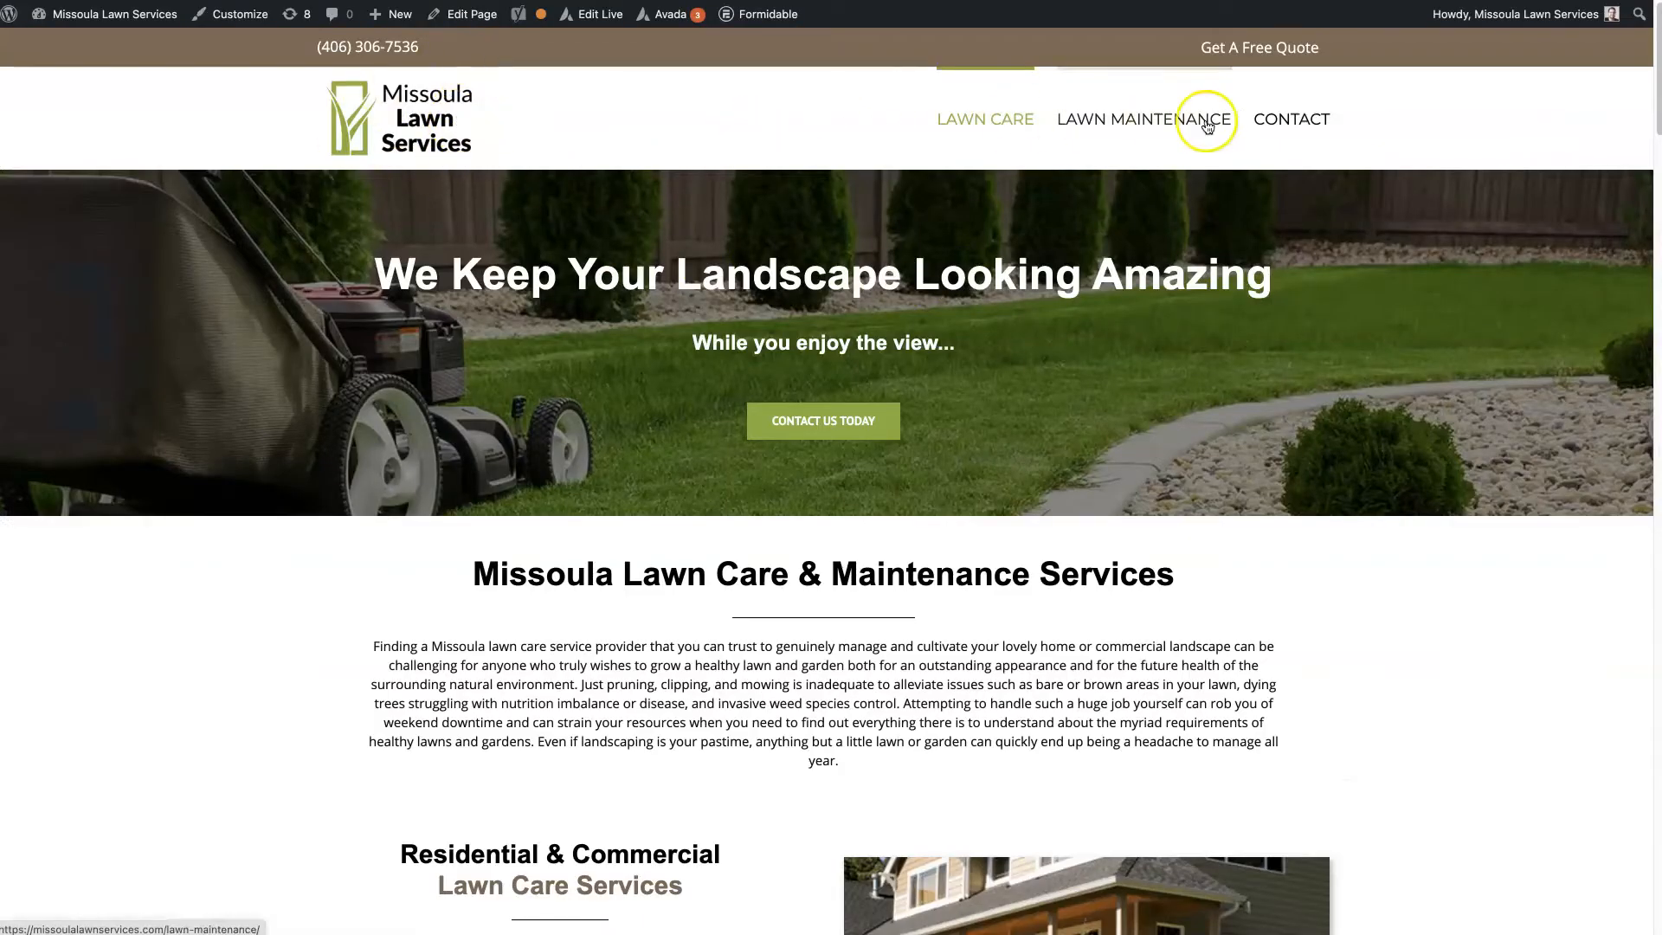
{"action": "mouse_move", "coordinate": [422, 126]}
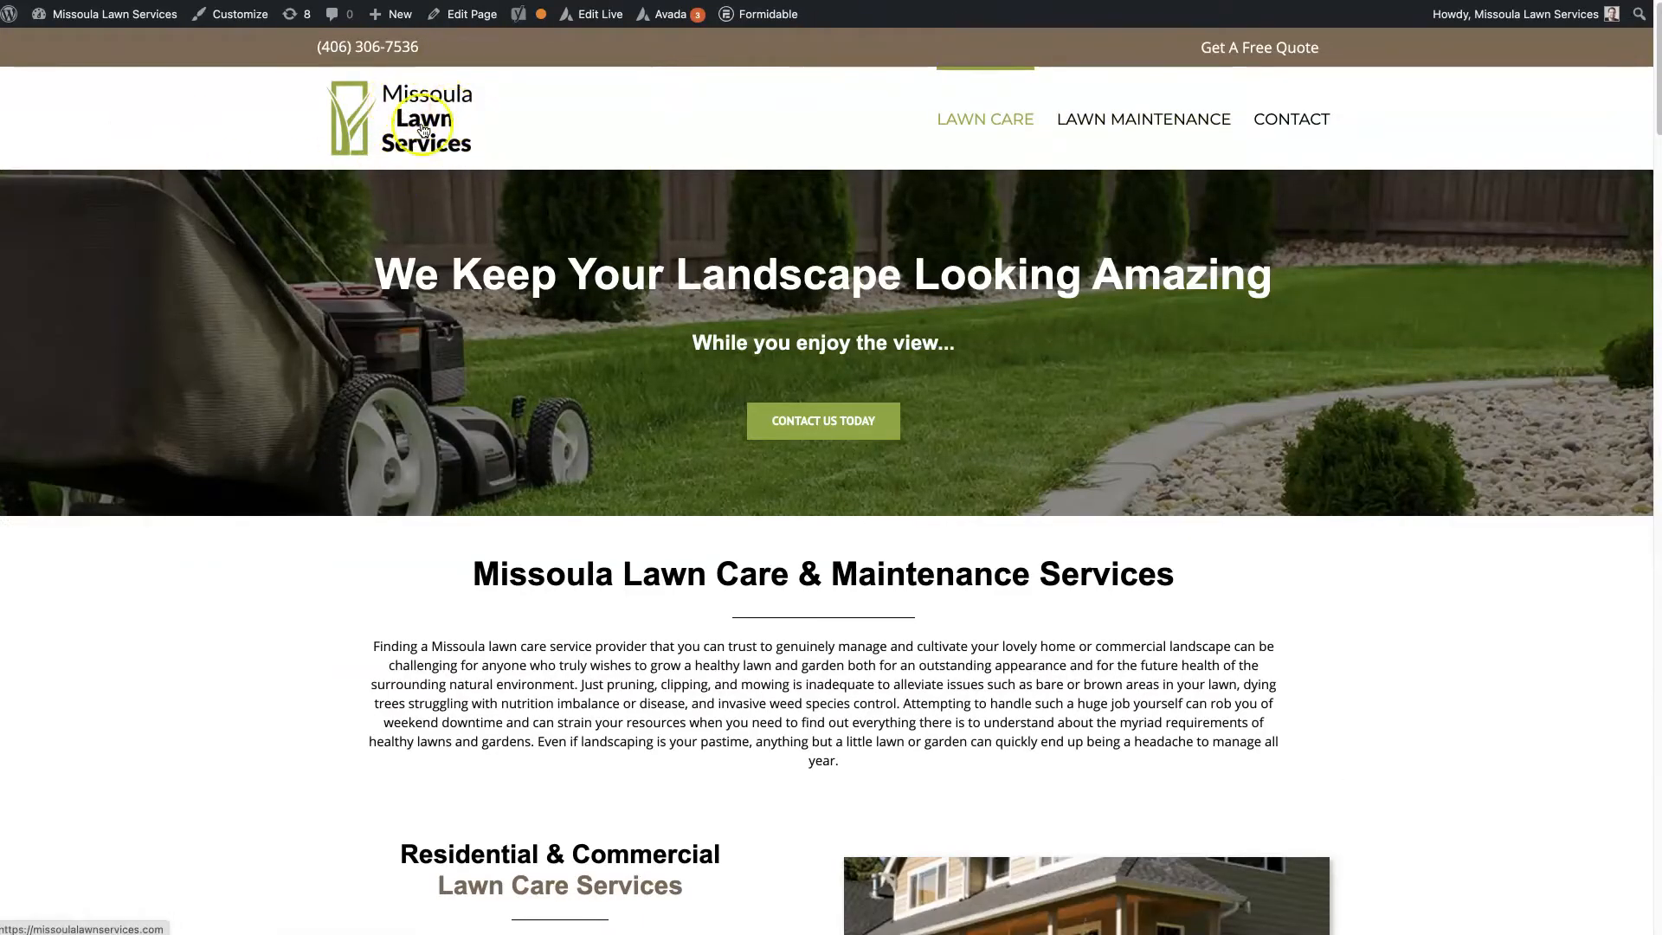
{"action": "mouse_move", "coordinate": [1400, 49]}
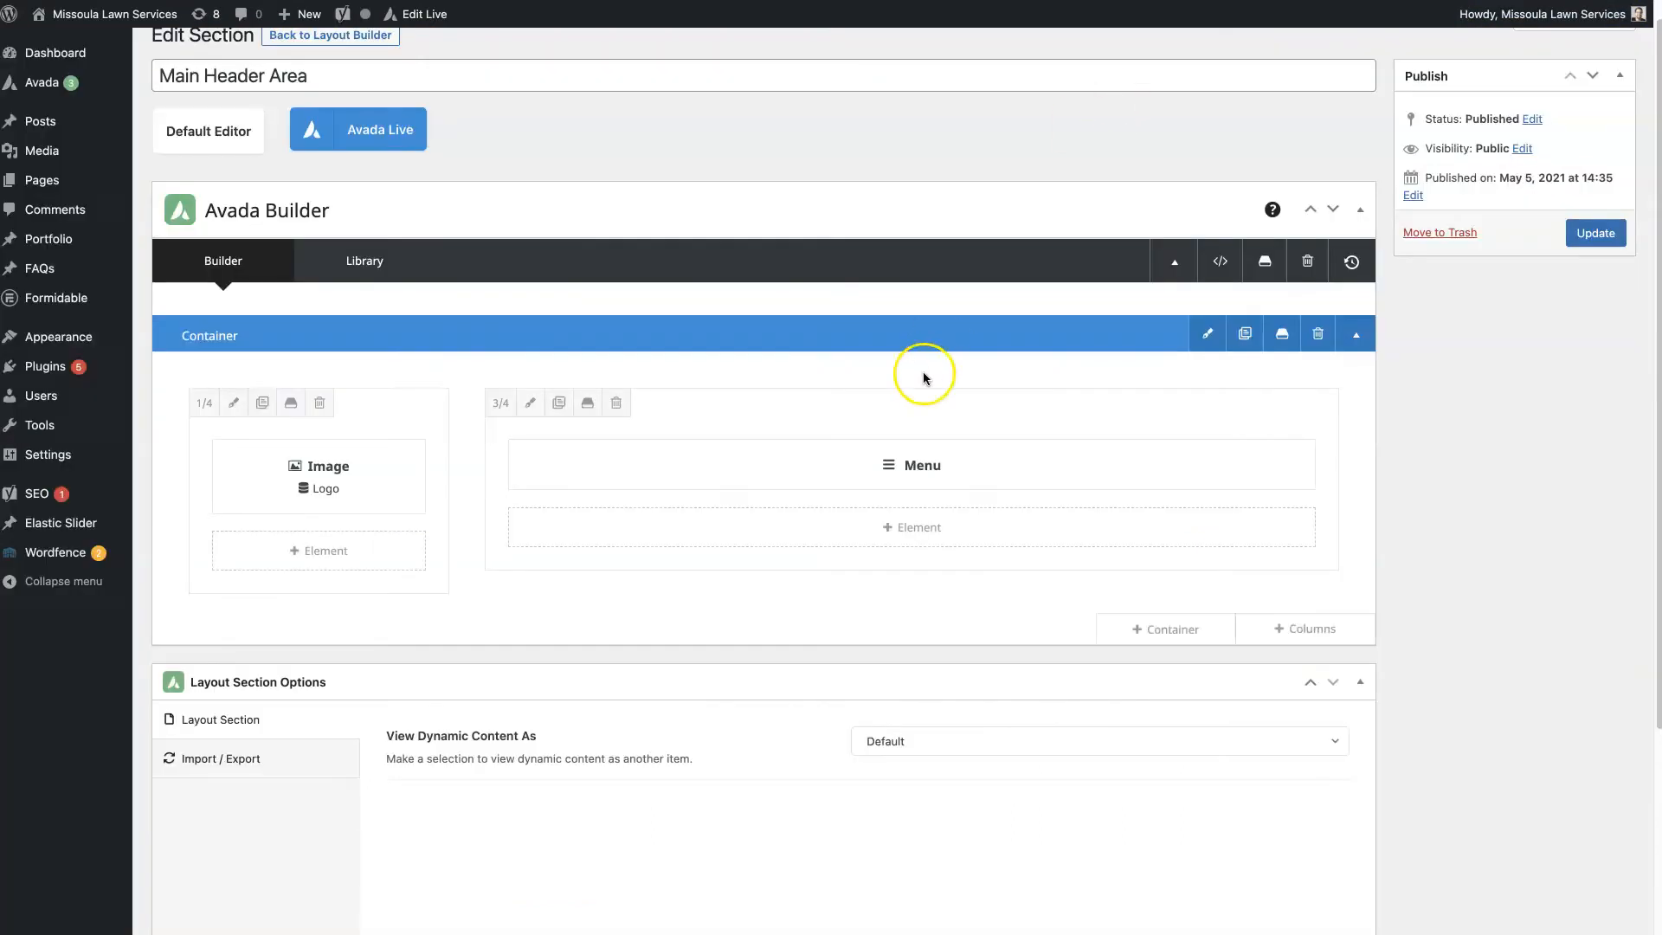
- Add a second empty full-width container for the top bar above the logo/menu row
{"action": "left_click", "coordinate": [1166, 629]}
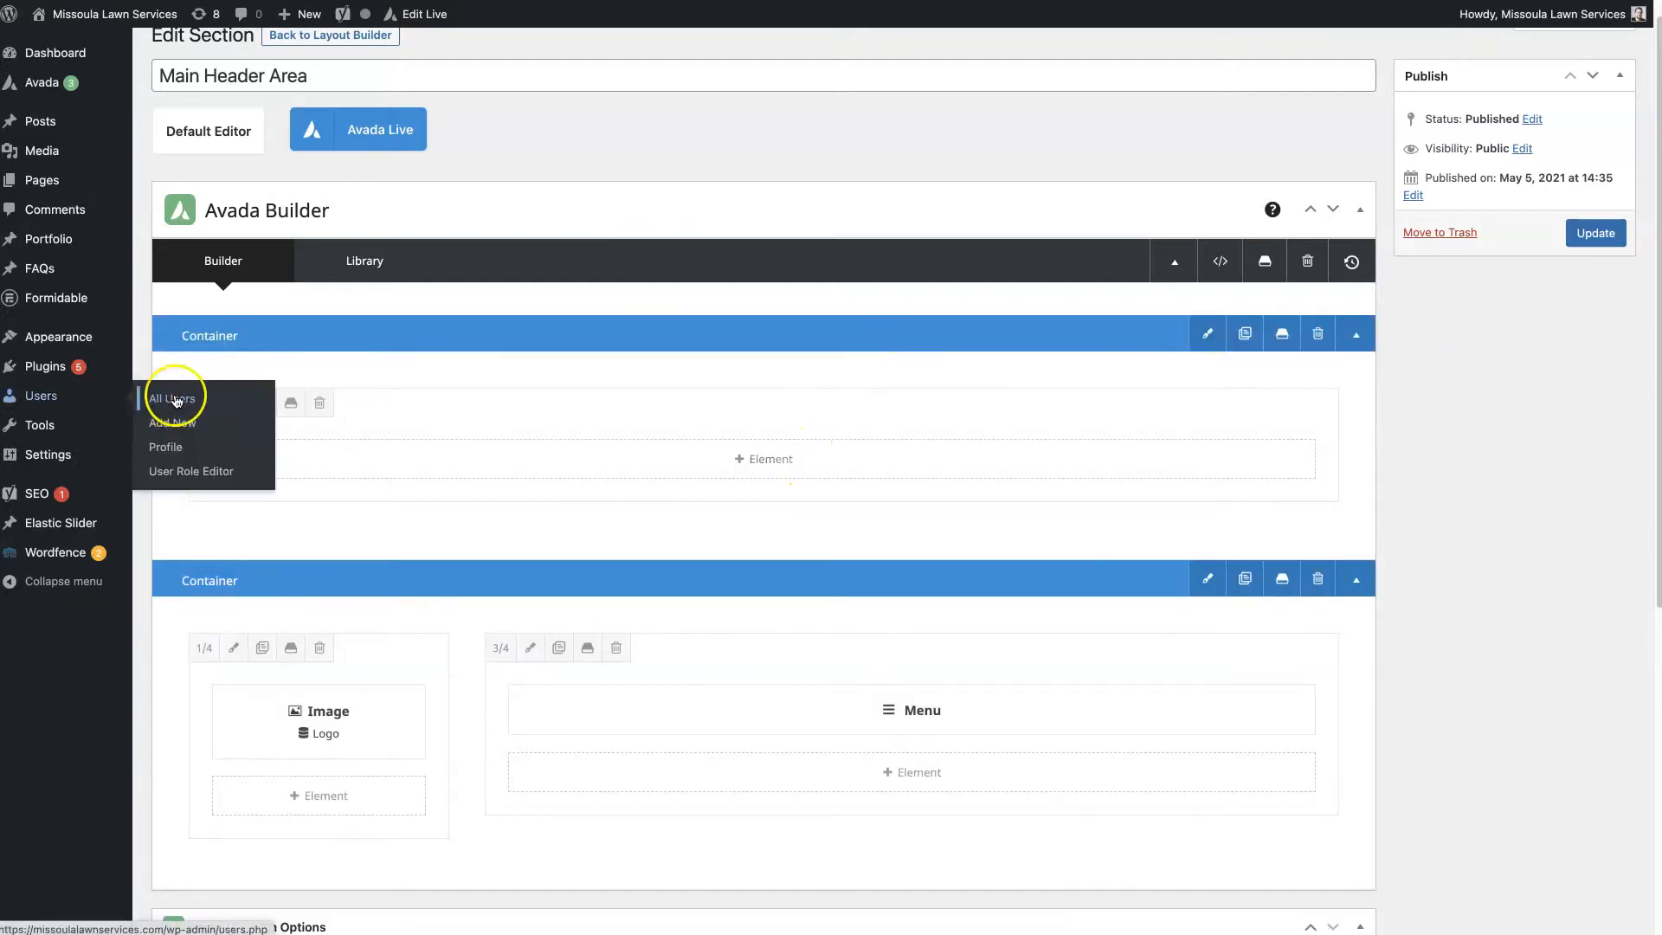
- Make the top column half width and add a Text Block with the phone number
{"action": "left_click", "coordinate": [201, 404]}
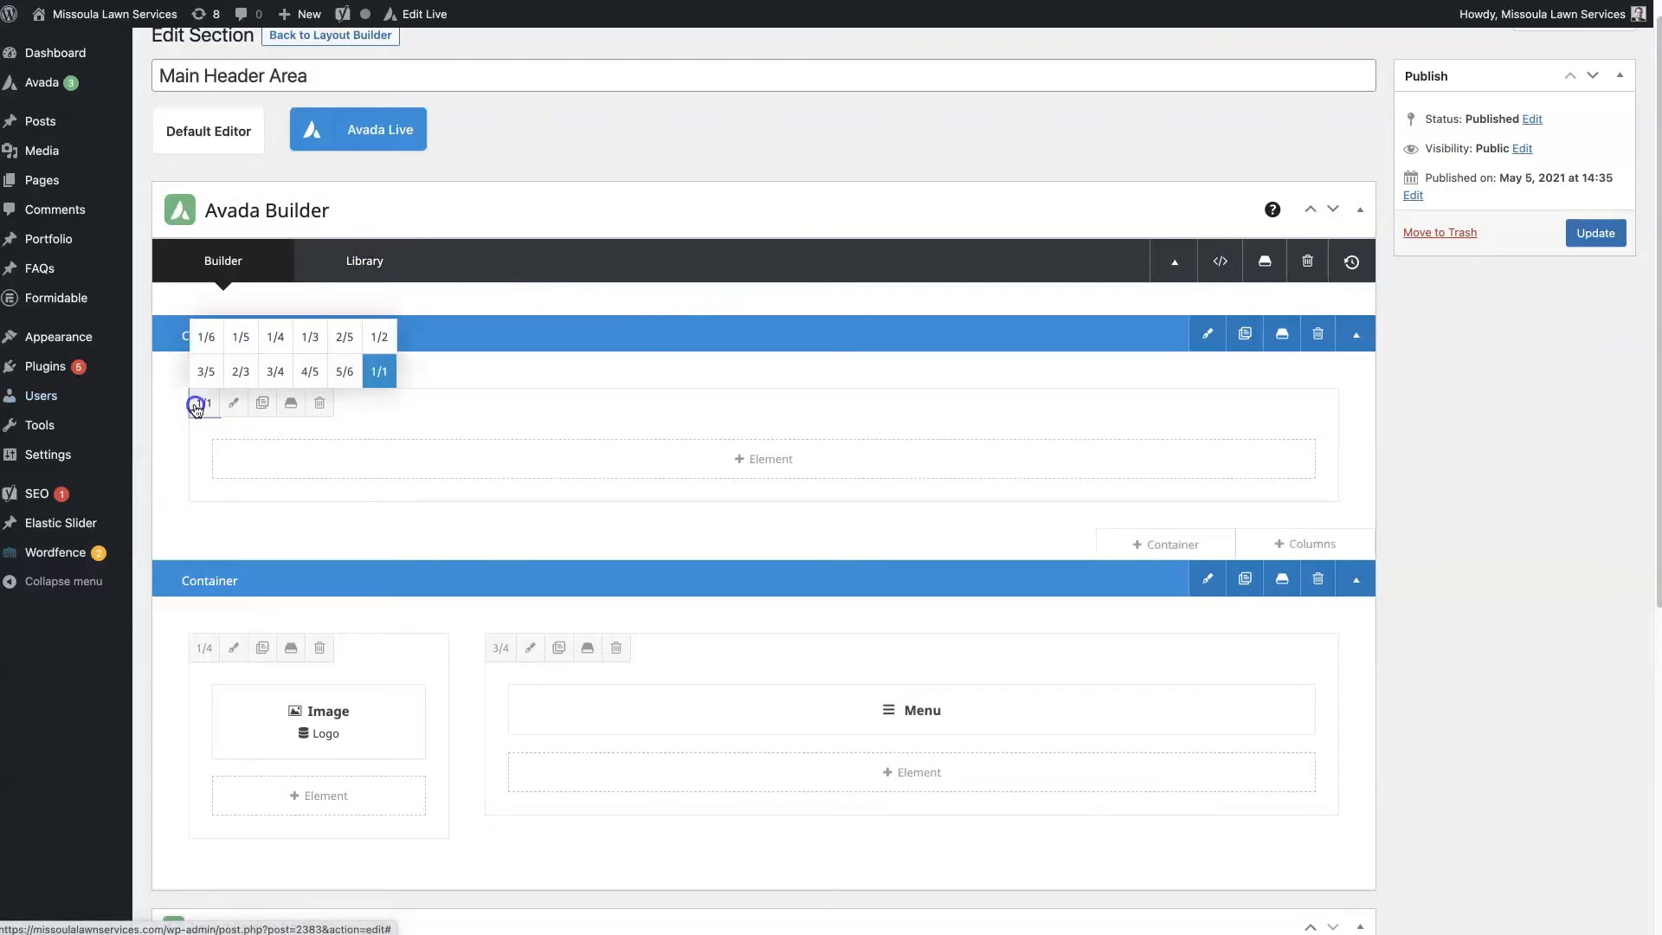
{"action": "left_click", "coordinate": [379, 338]}
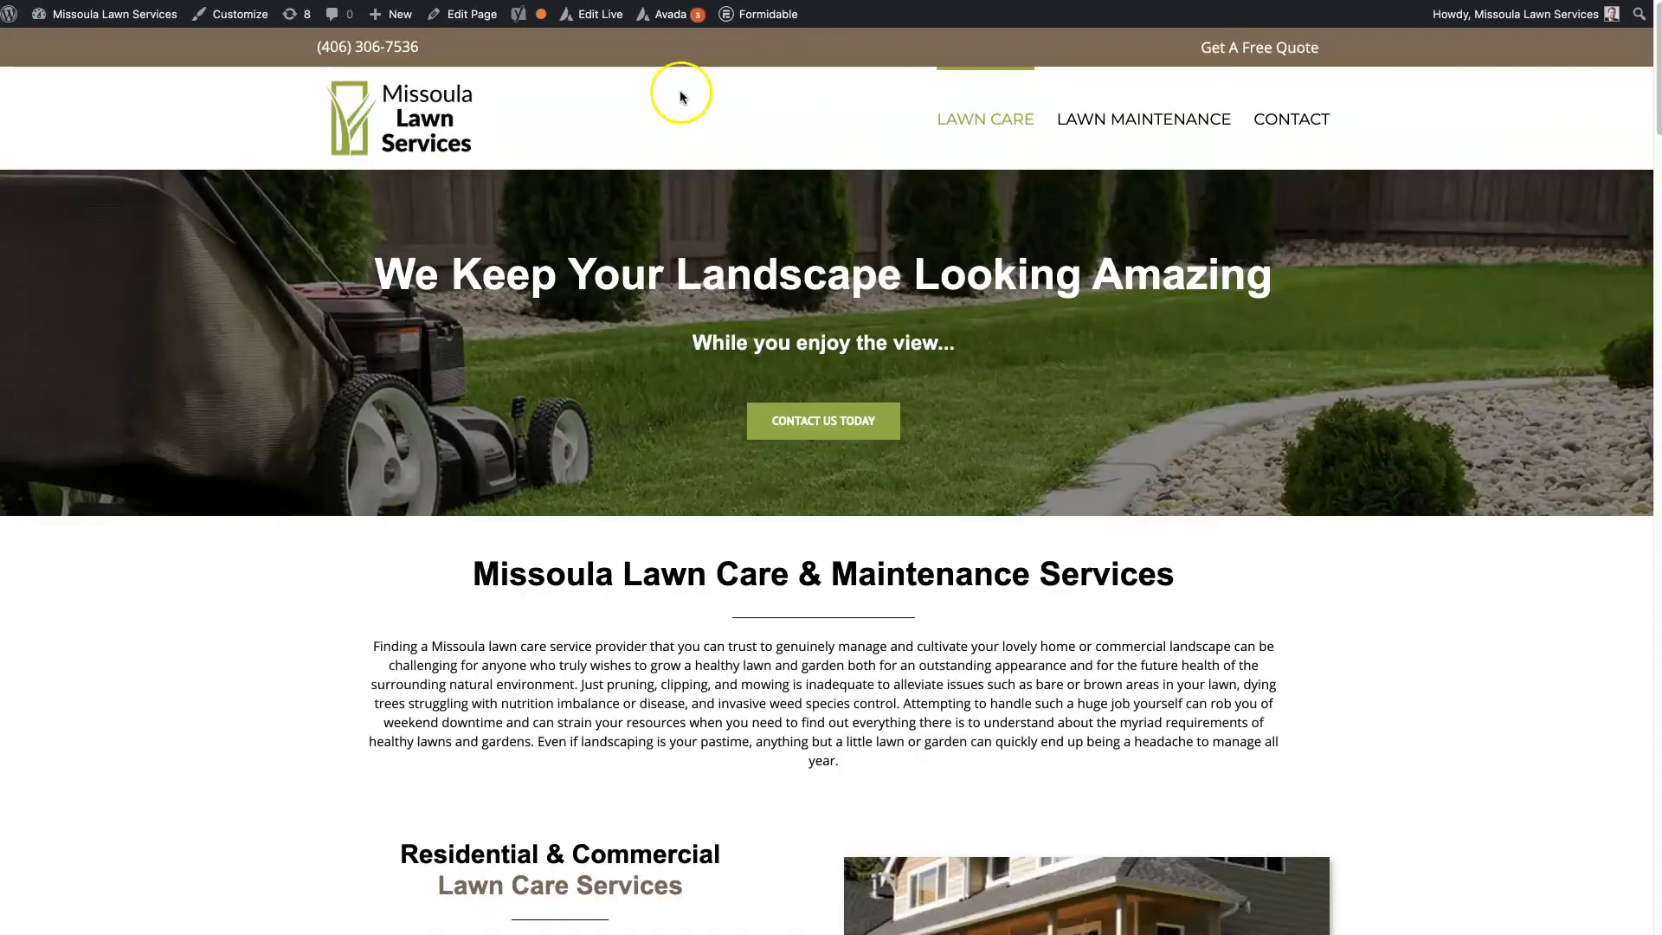
{"action": "right_click", "coordinate": [367, 47]}
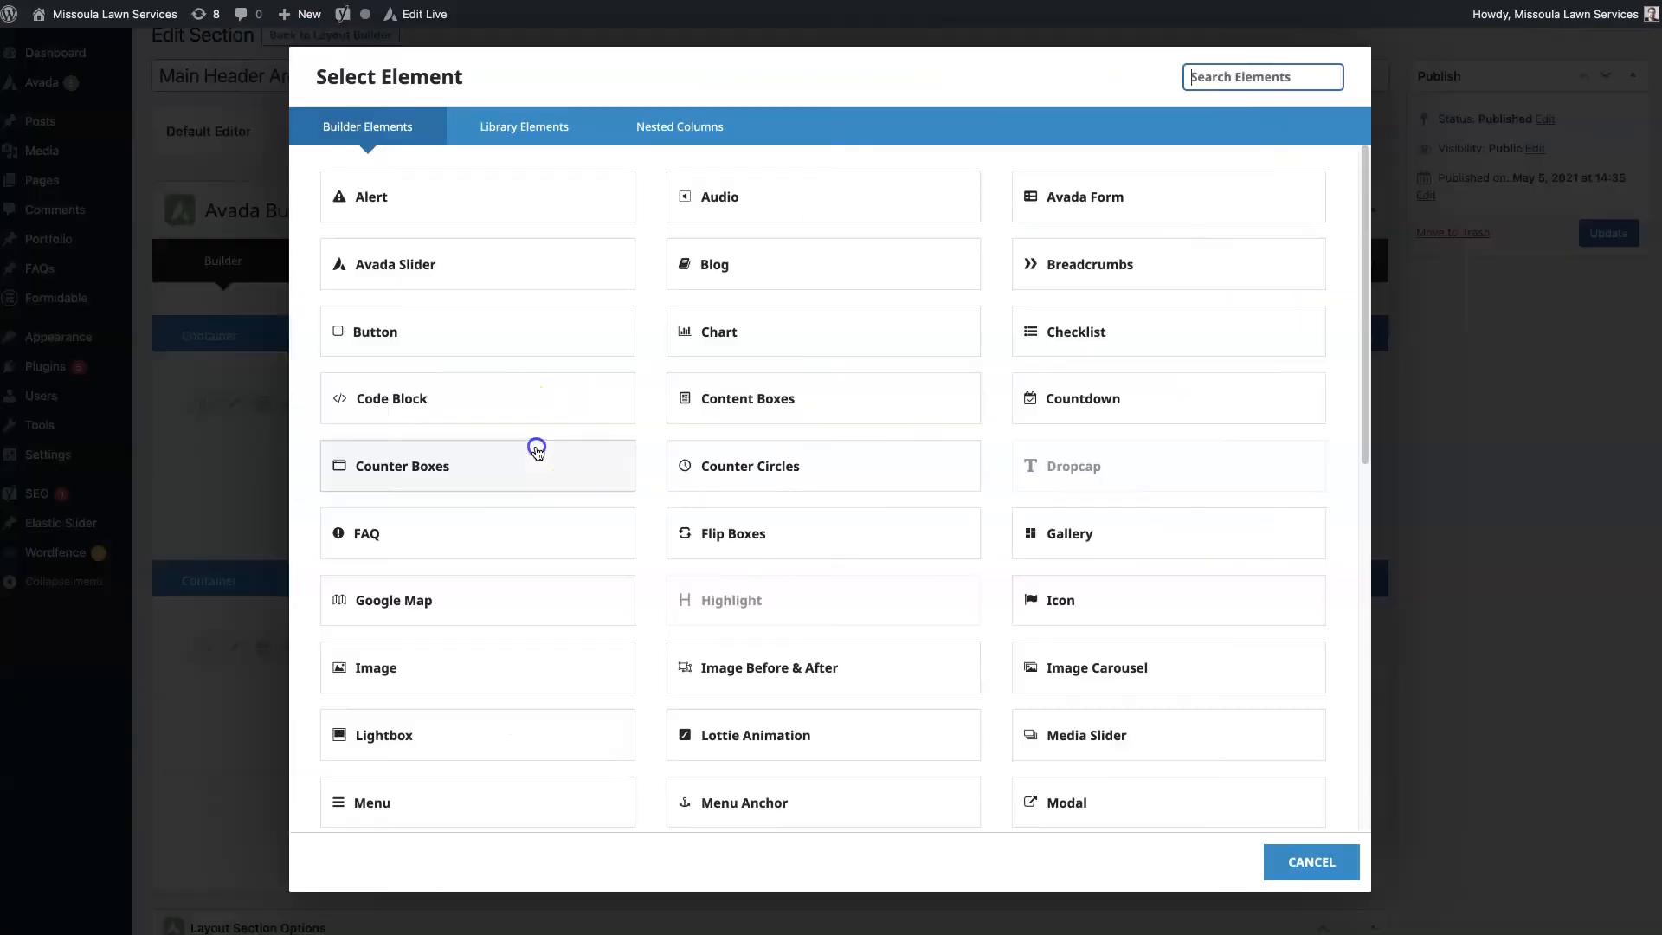
{"action": "type", "text": "text"}
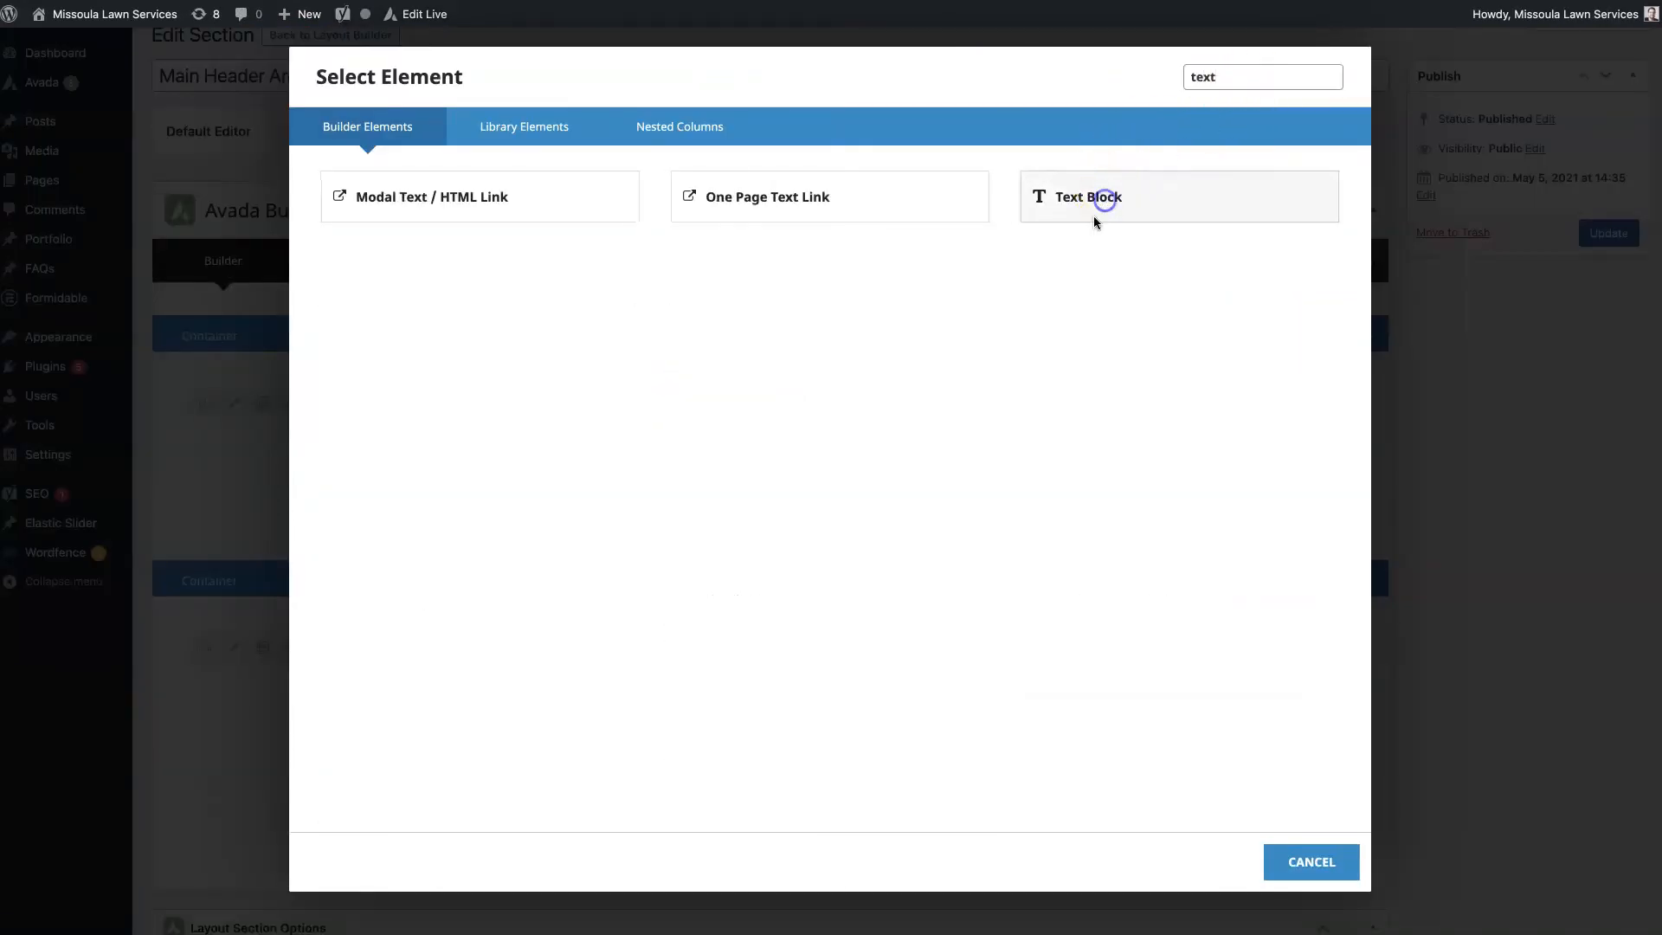
{"action": "left_click", "coordinate": [1084, 196]}
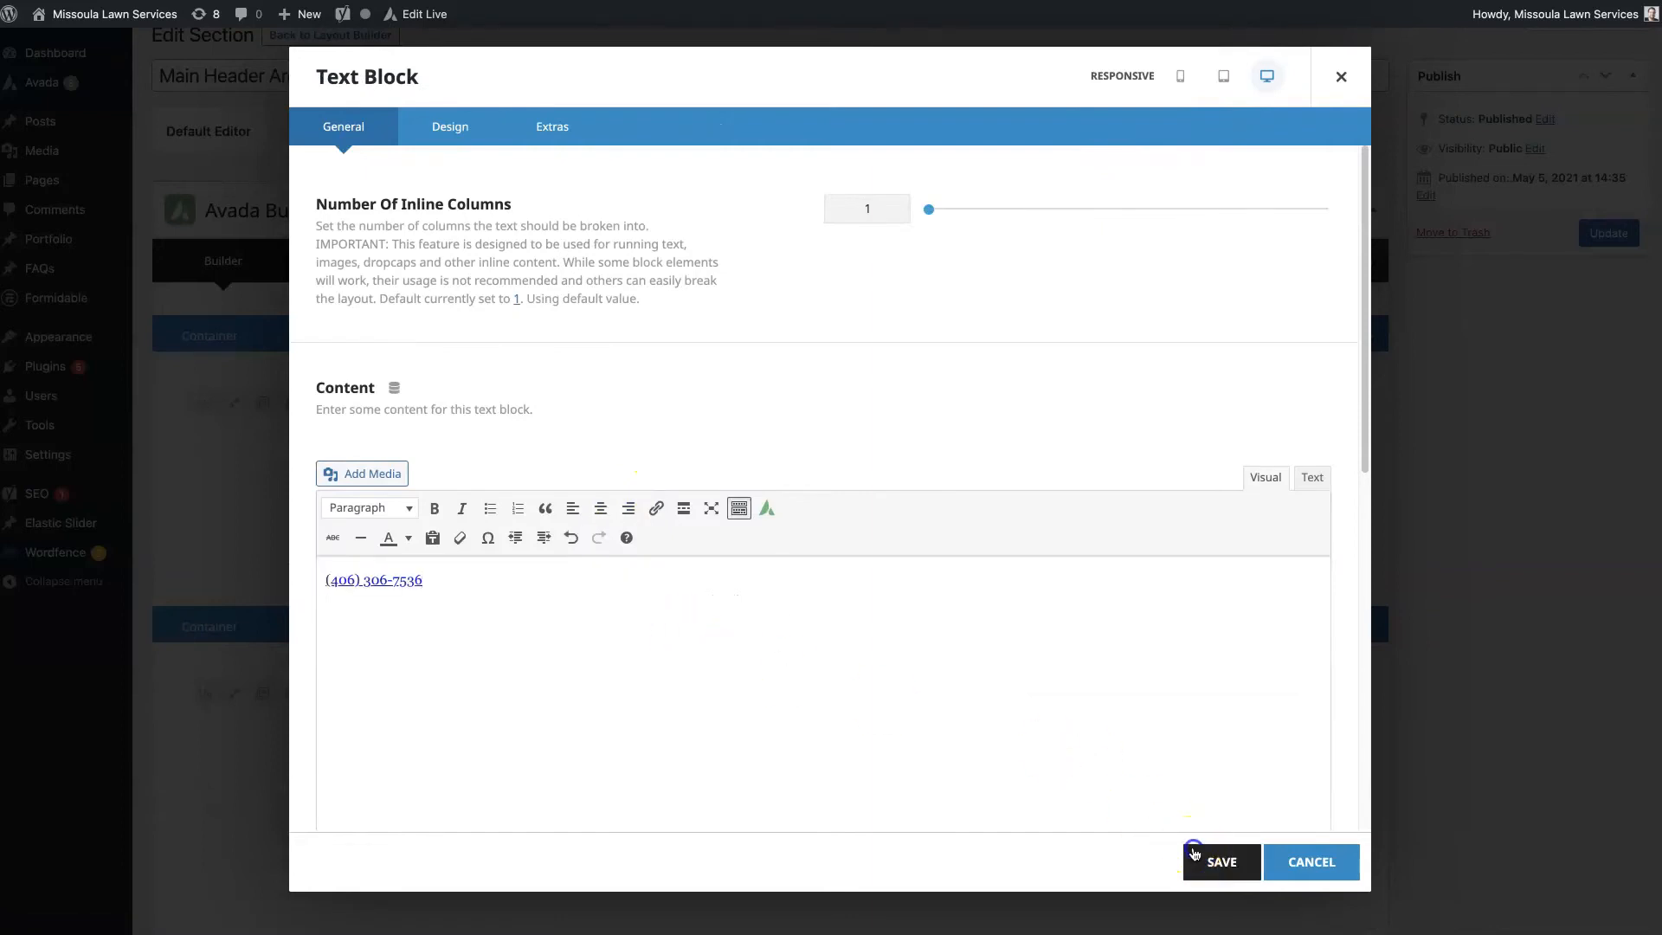
{"action": "left_click", "coordinate": [1221, 861]}
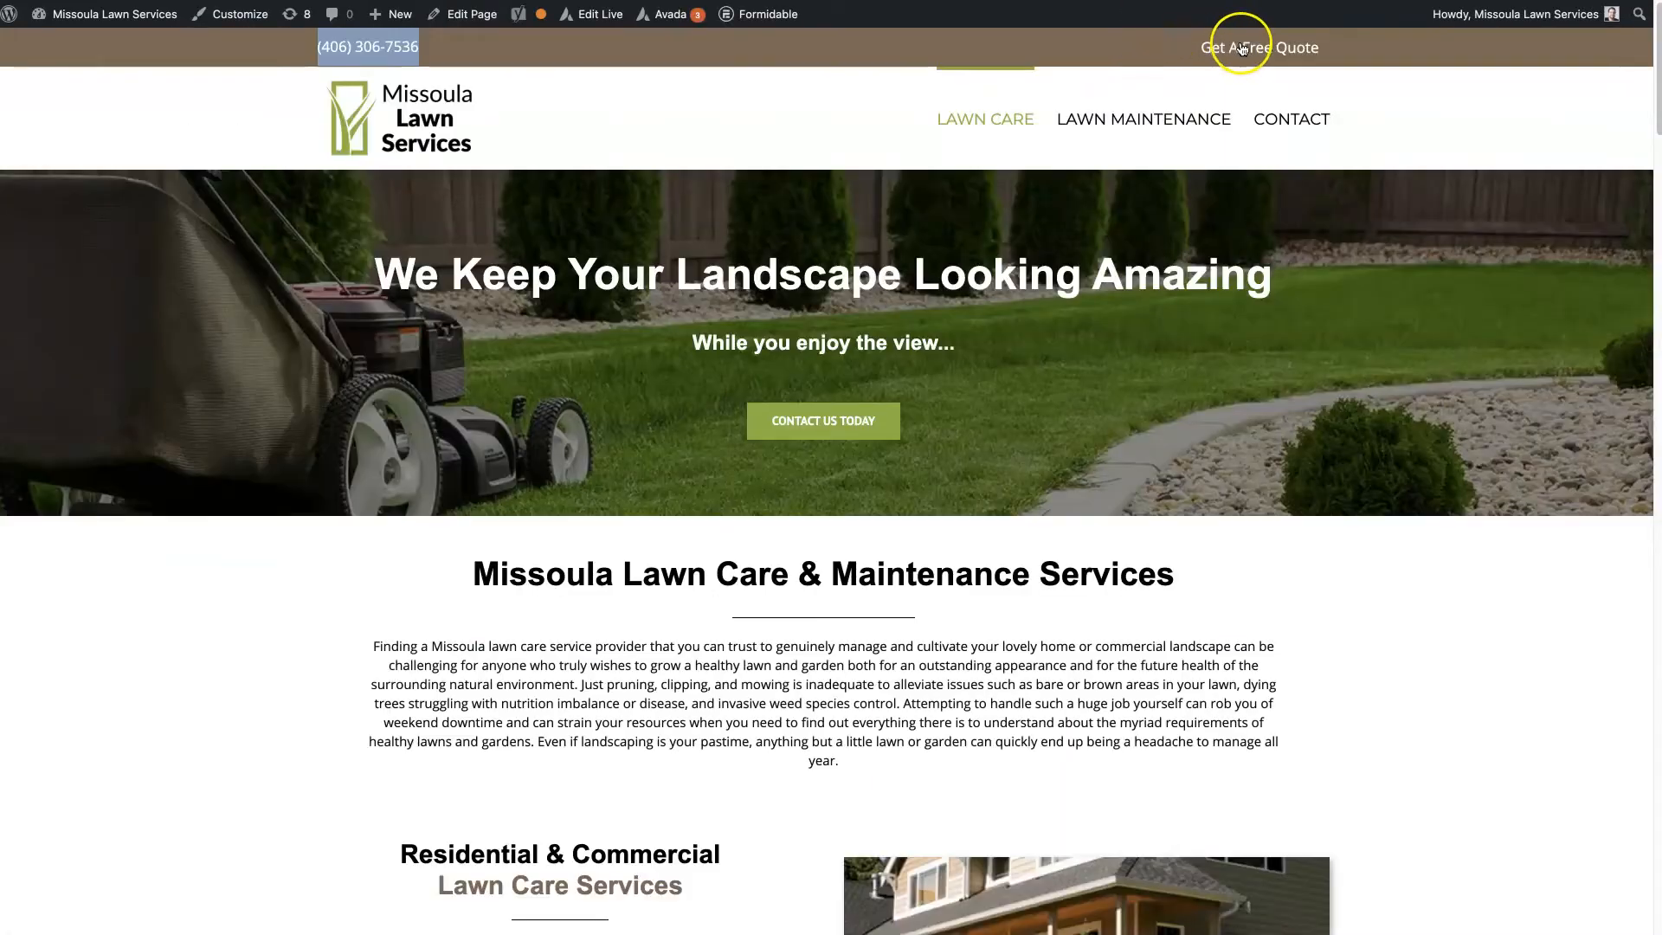
- Turn 'Get A Free Quote' into plain right-aligned text without a bullet and save it
{"action": "left_click", "coordinate": [469, 14]}
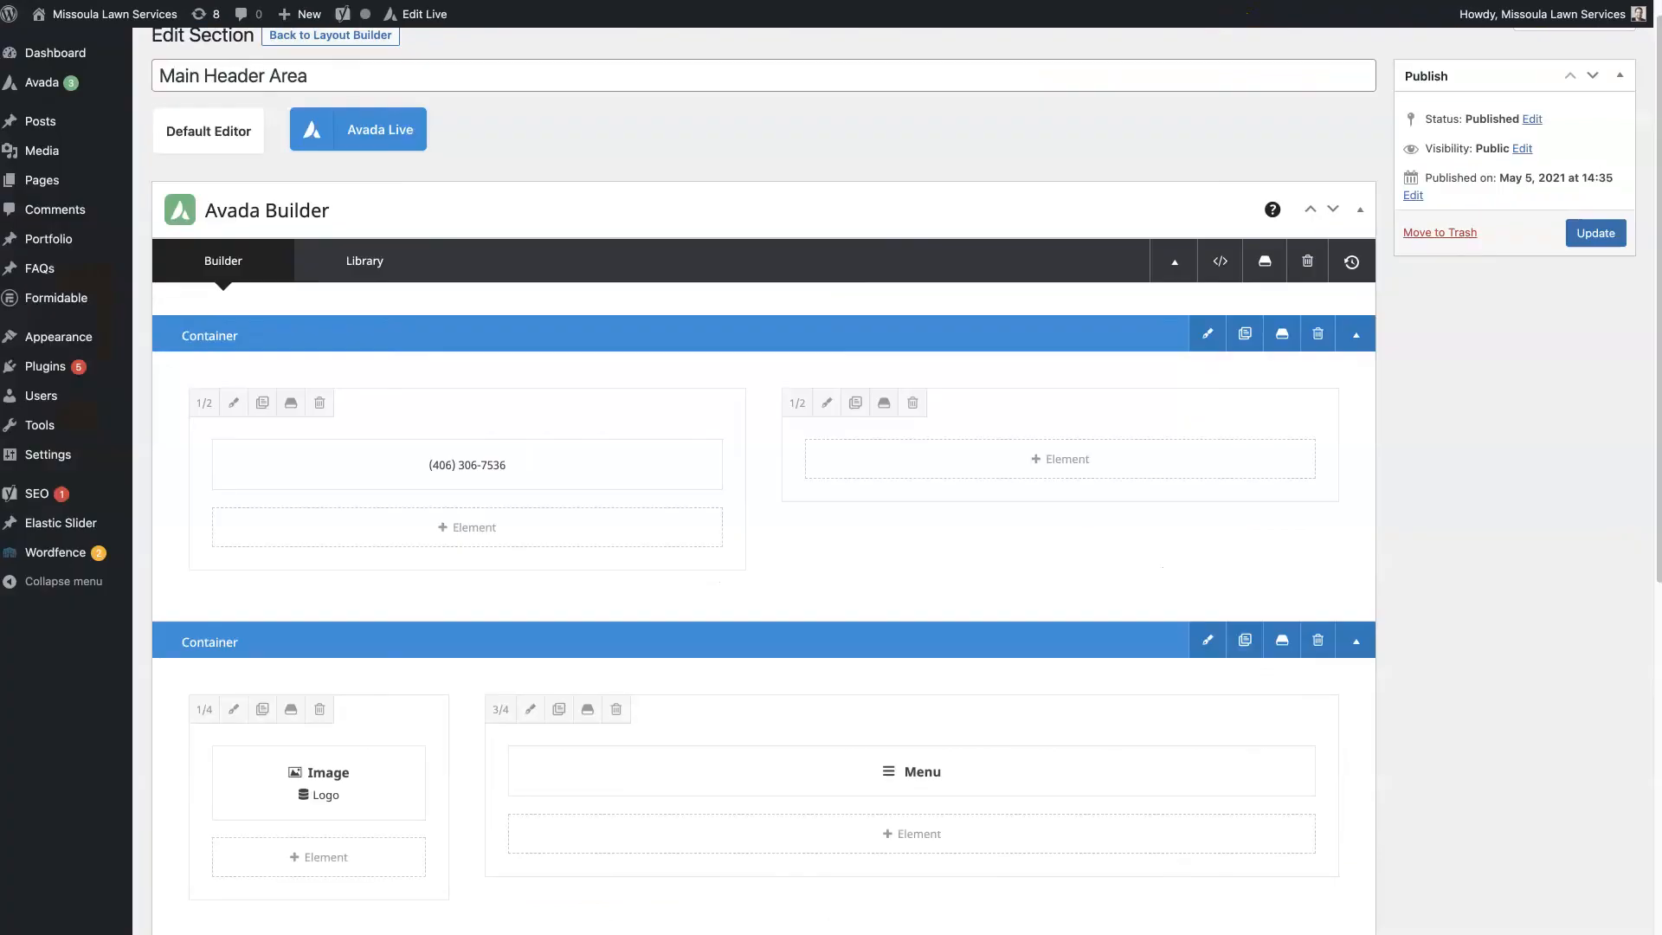
{"action": "left_click", "coordinate": [1059, 457]}
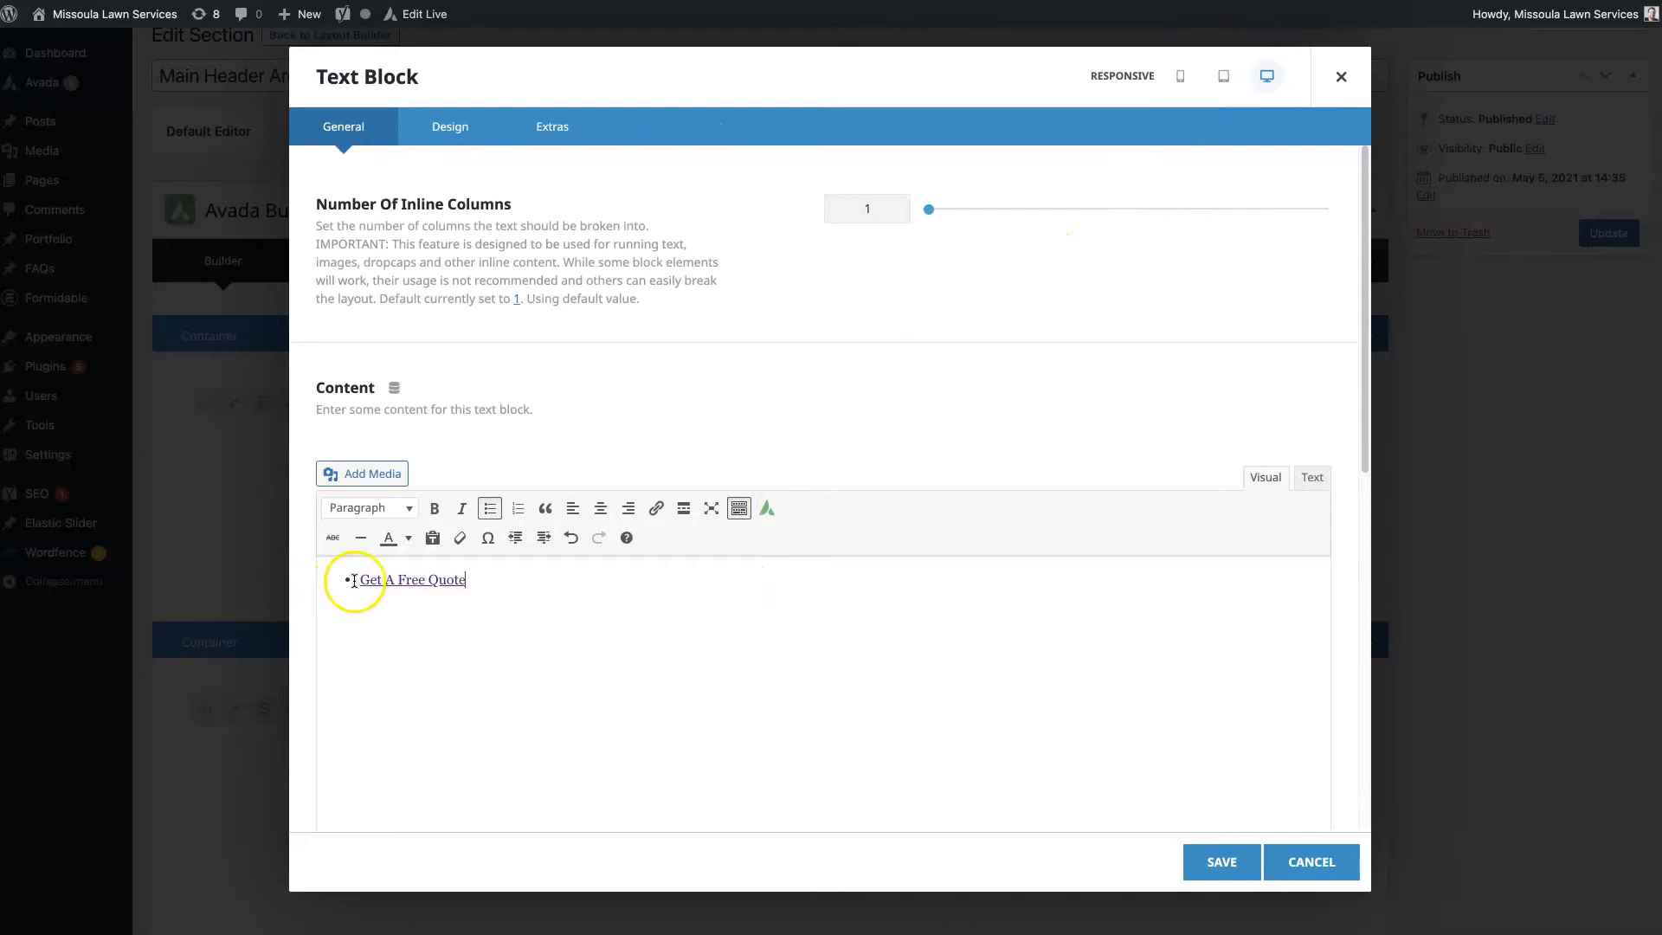
{"action": "left_click", "coordinate": [490, 509]}
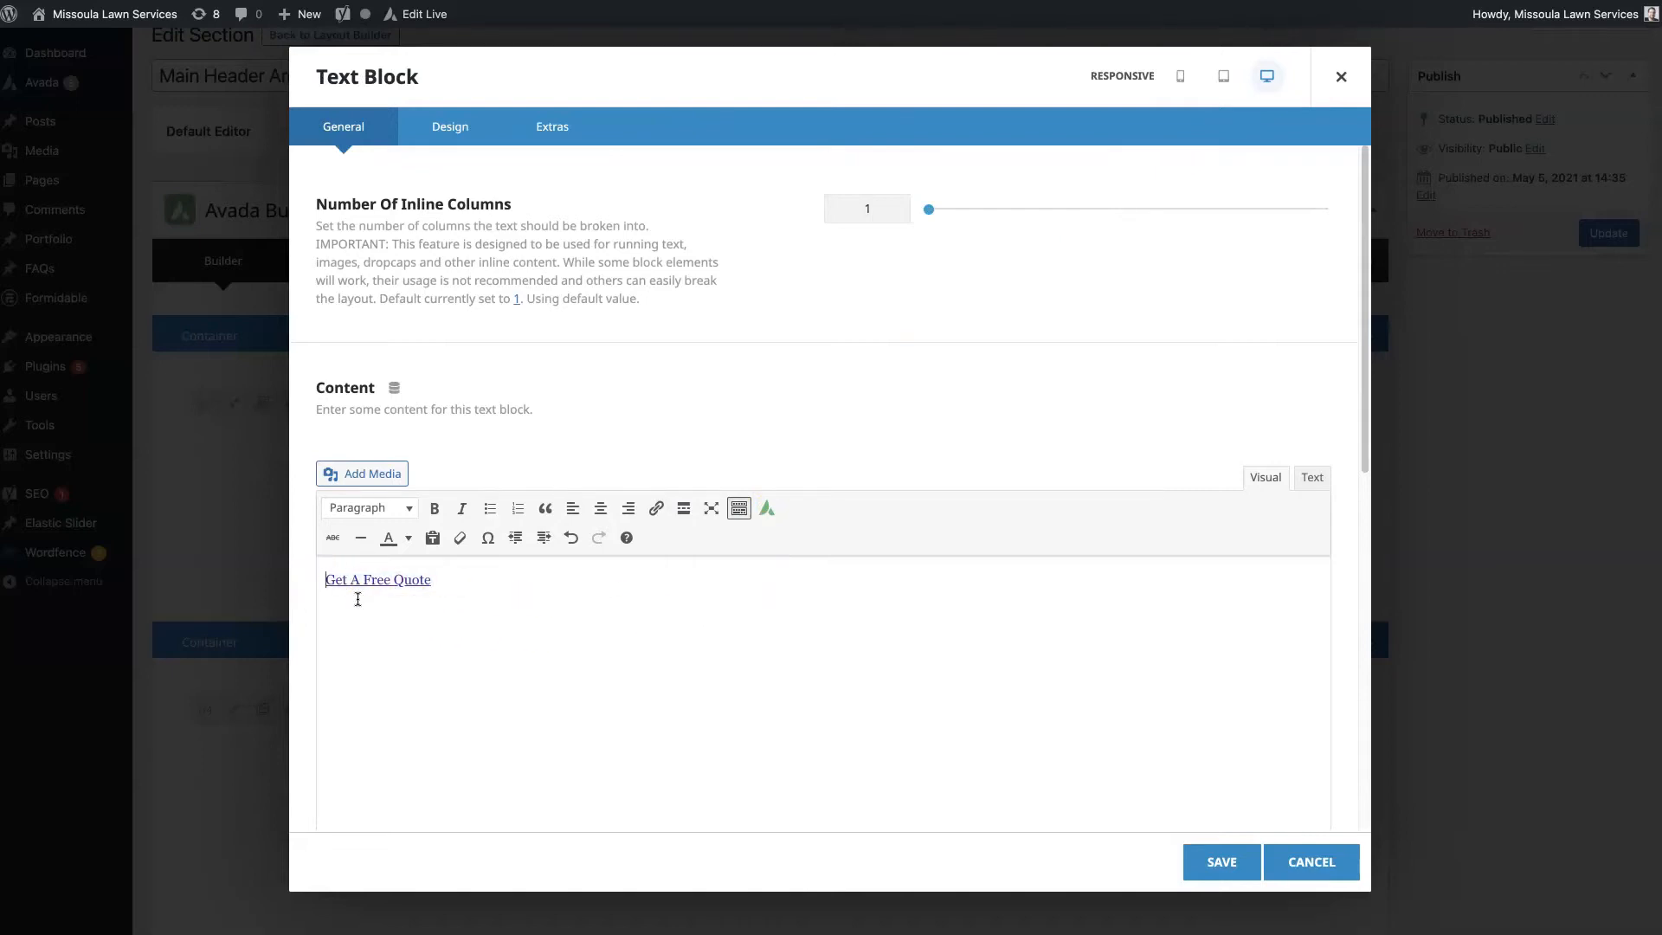
{"action": "mouse_move", "coordinate": [518, 507]}
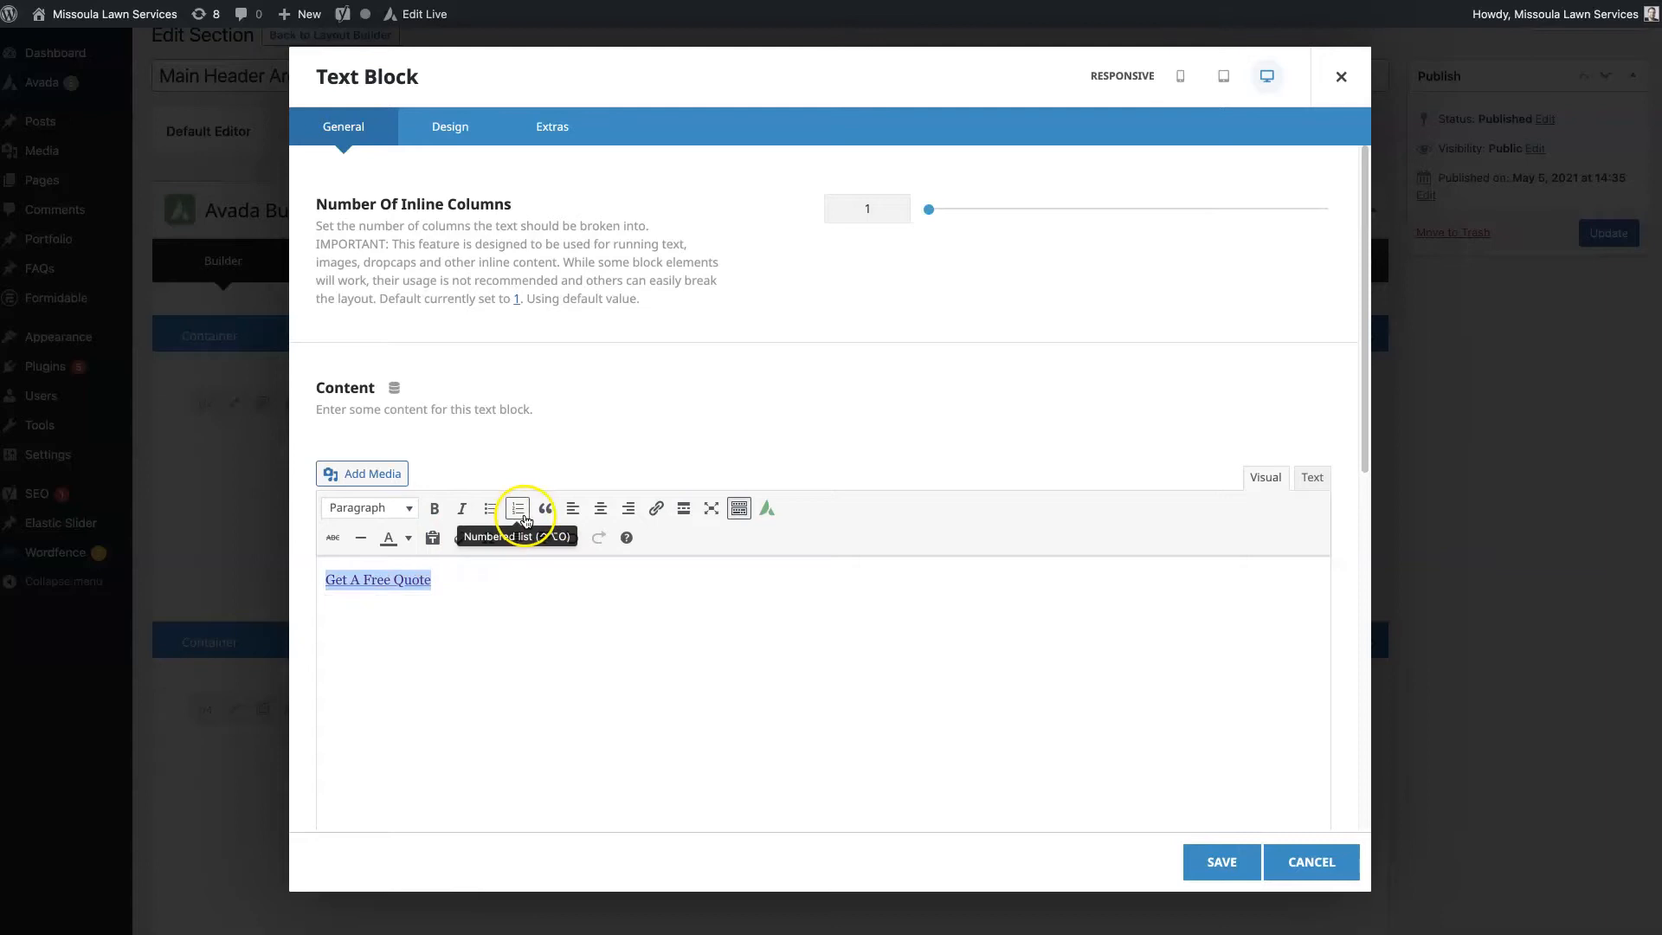
{"action": "left_click", "coordinate": [627, 508]}
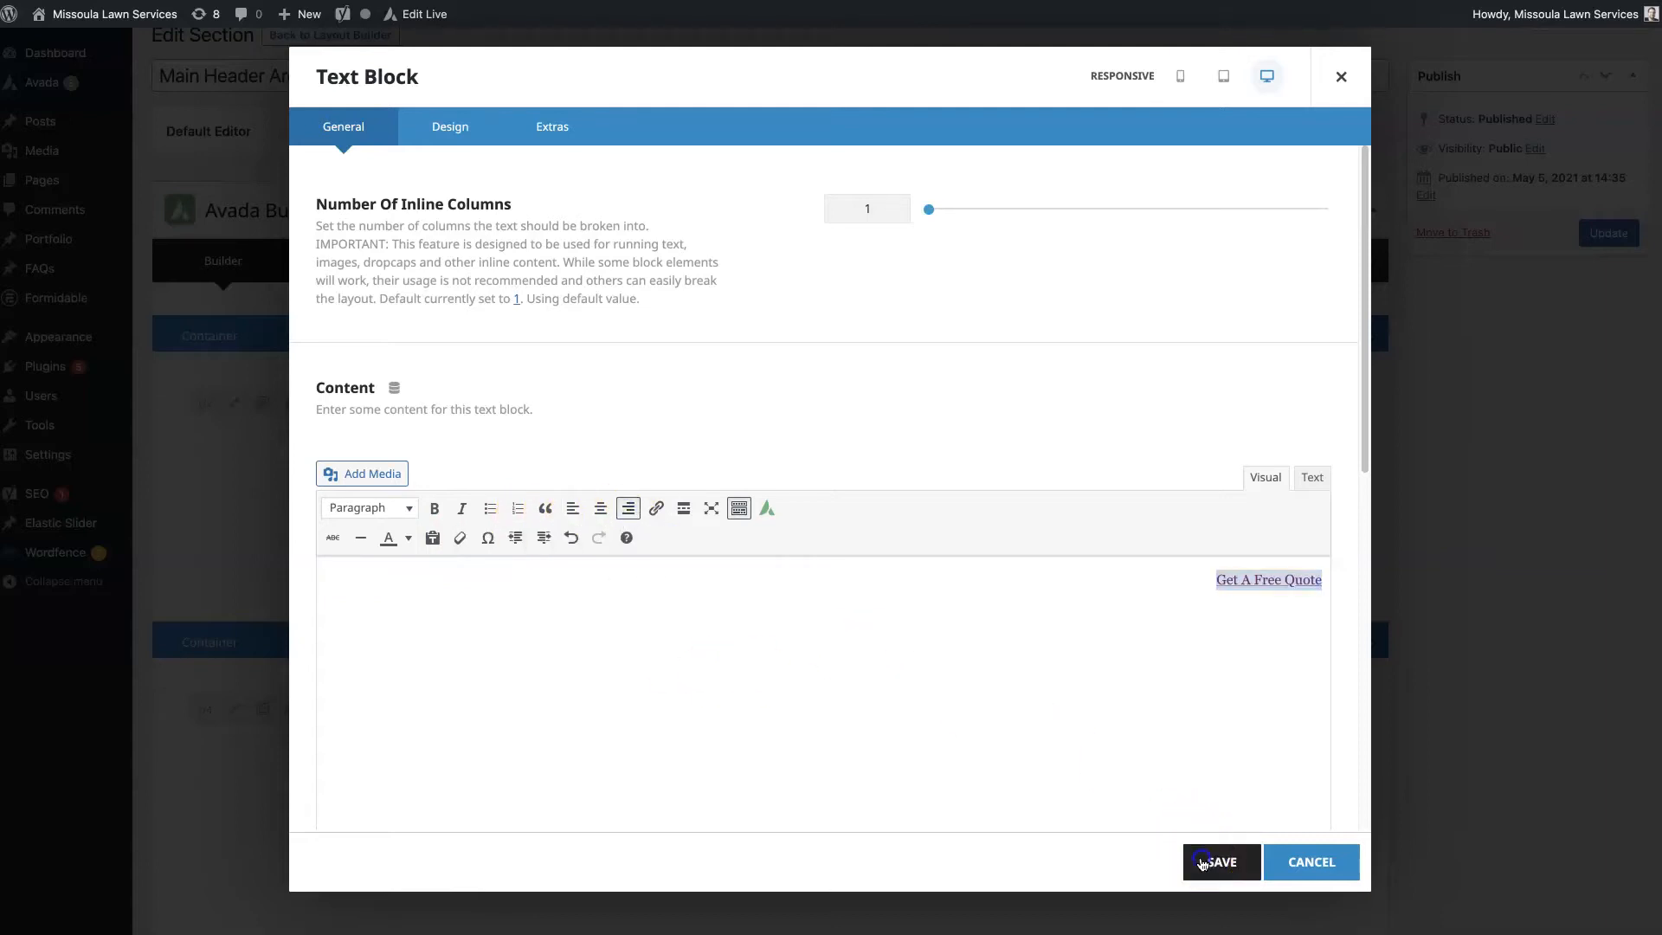
{"action": "left_click", "coordinate": [1221, 860]}
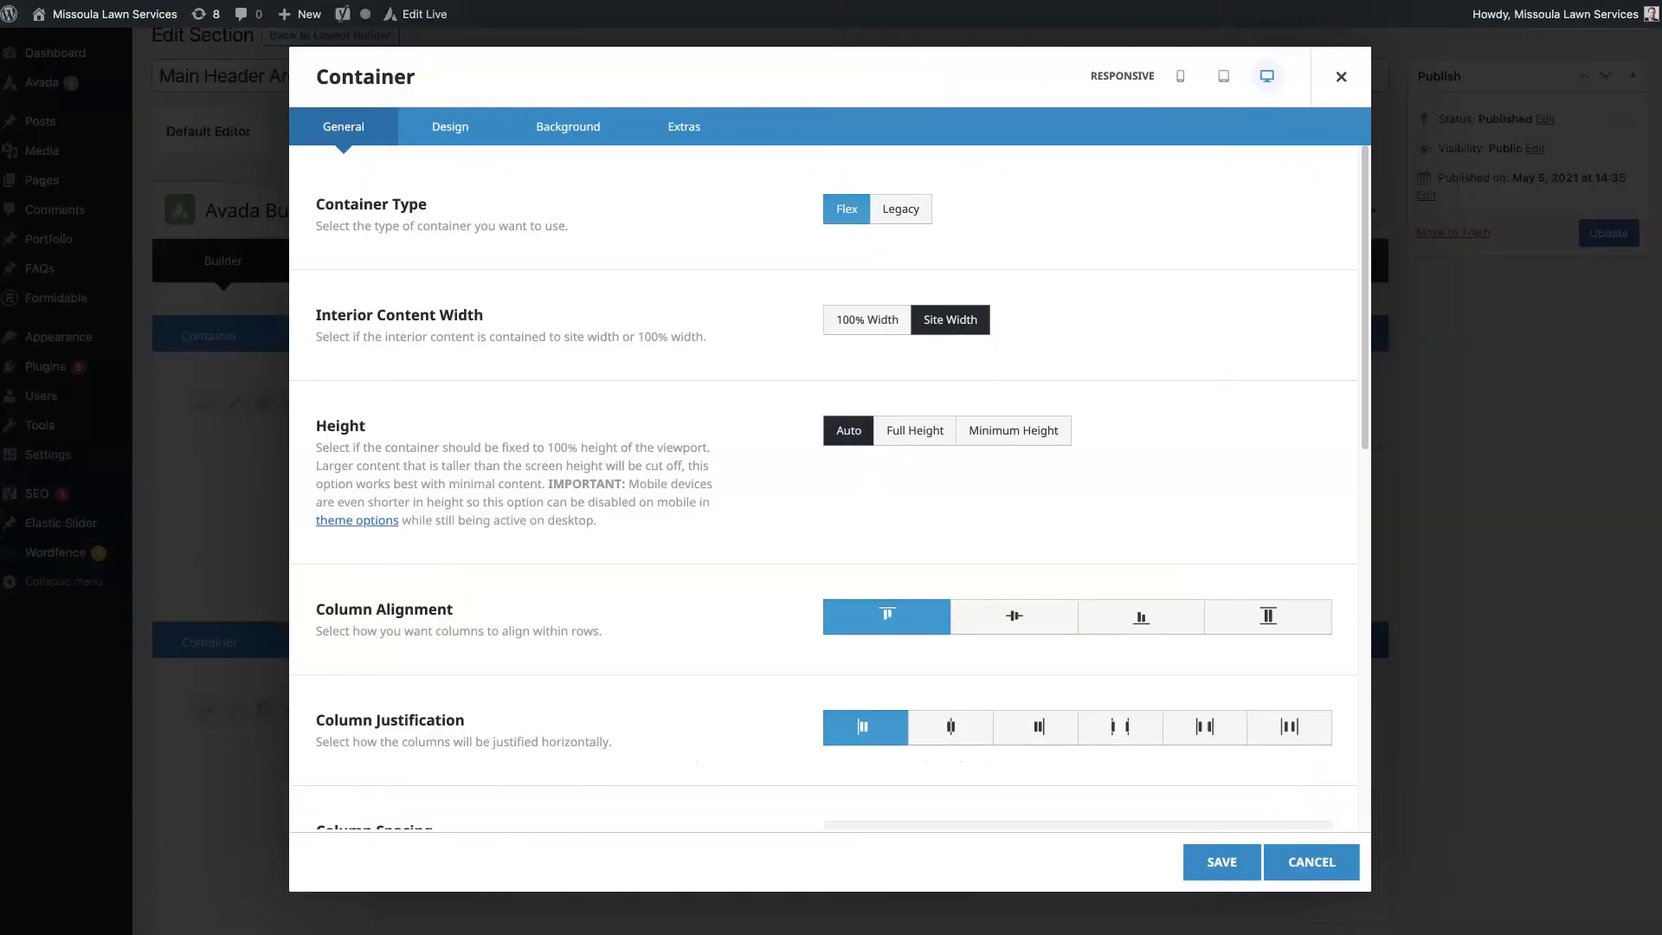
- Give the top header container a brown background colour and save it
{"action": "left_click", "coordinate": [568, 126]}
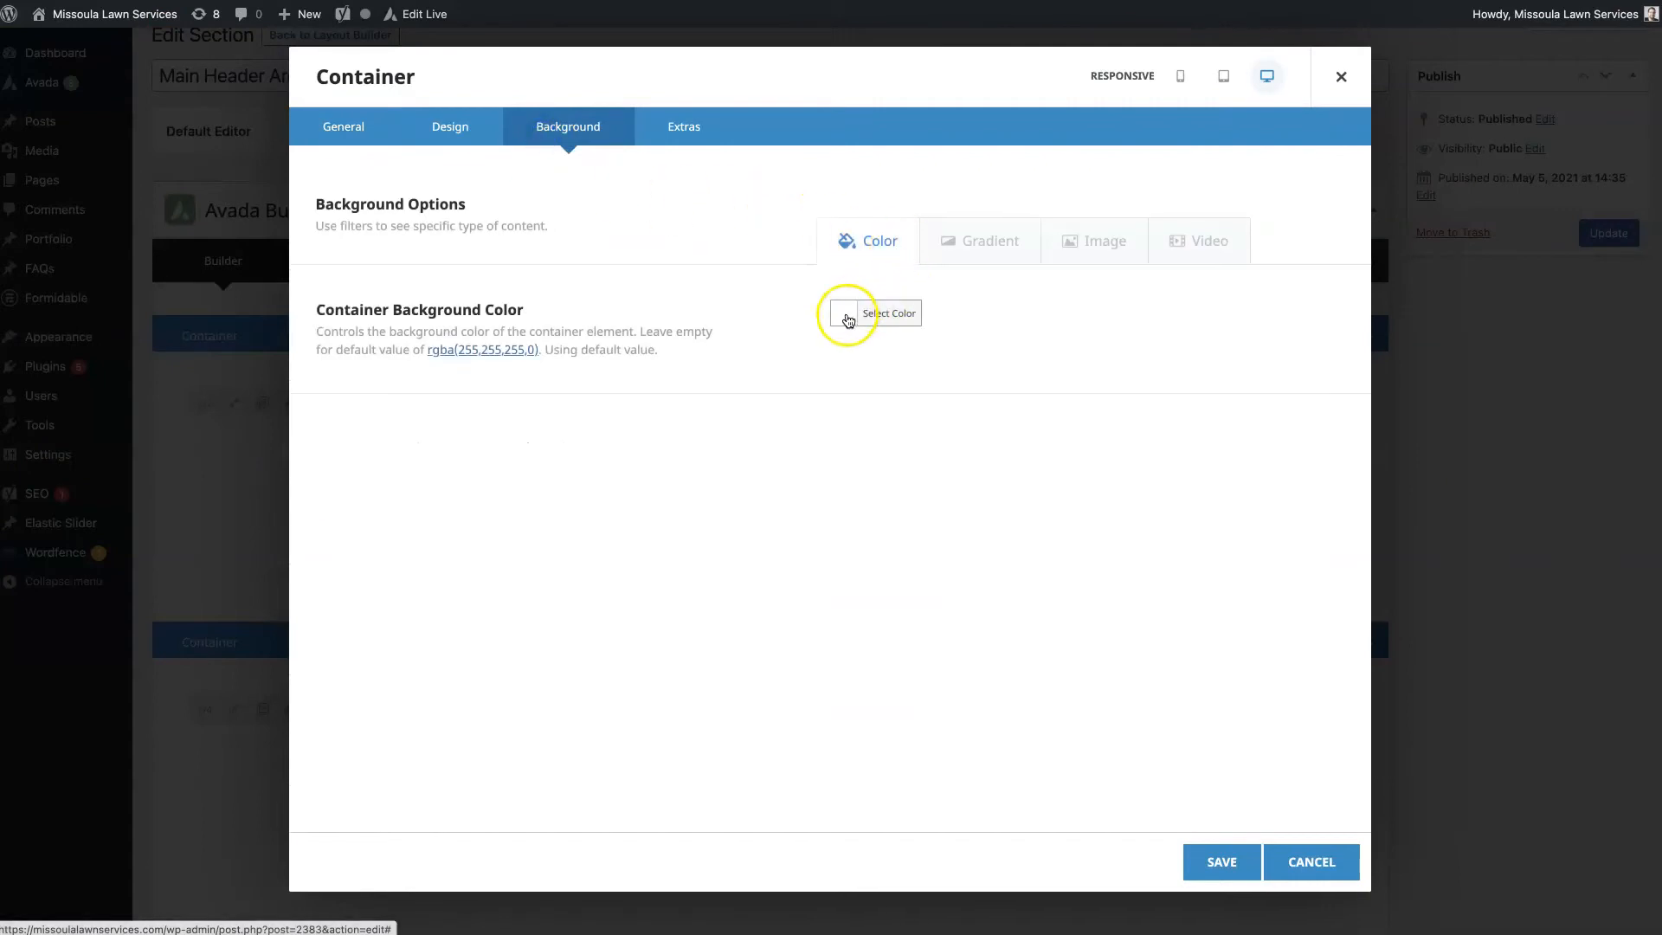
{"action": "left_click", "coordinate": [844, 313]}
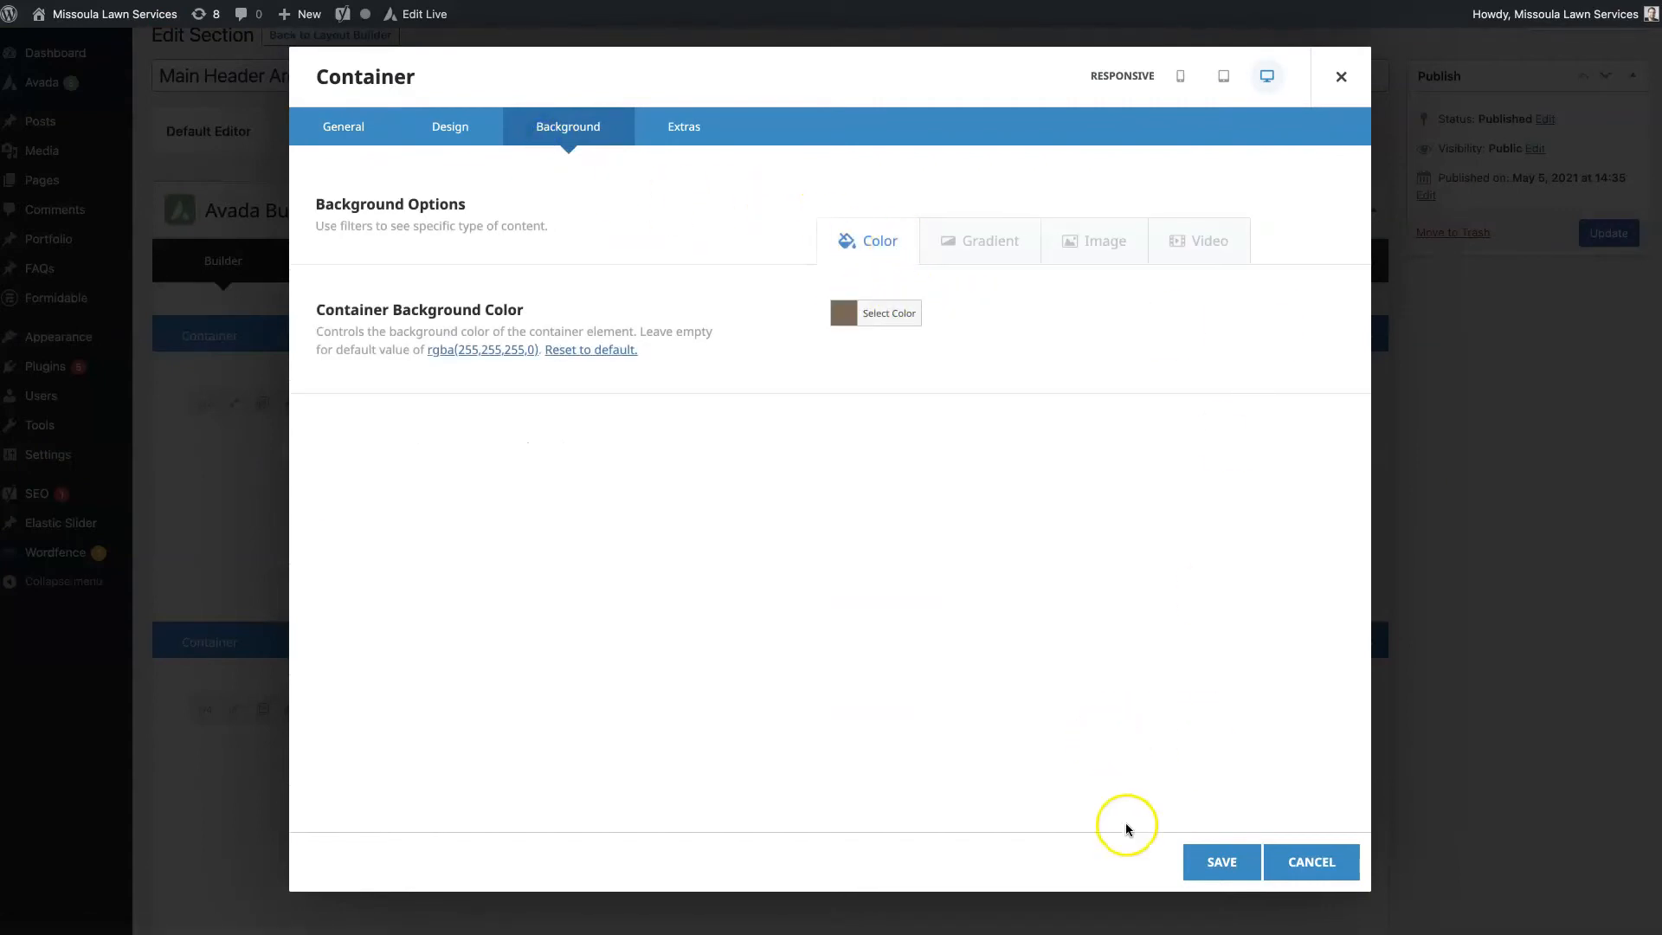
{"action": "mouse_move", "coordinate": [579, 167]}
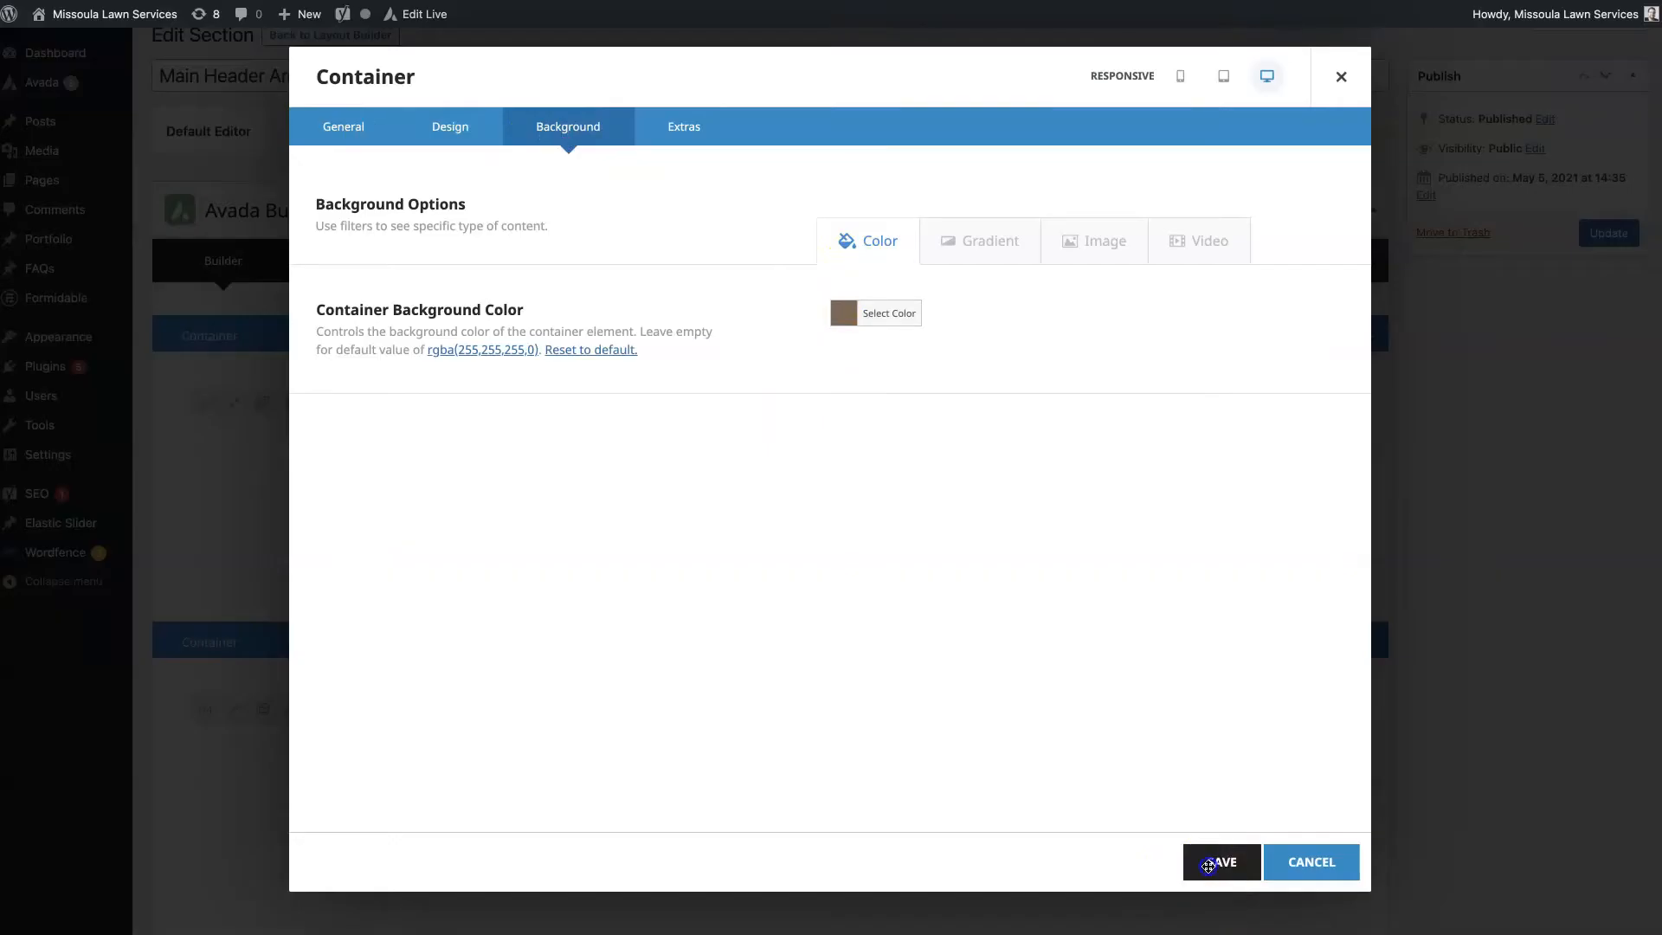
{"action": "left_click", "coordinate": [1220, 863]}
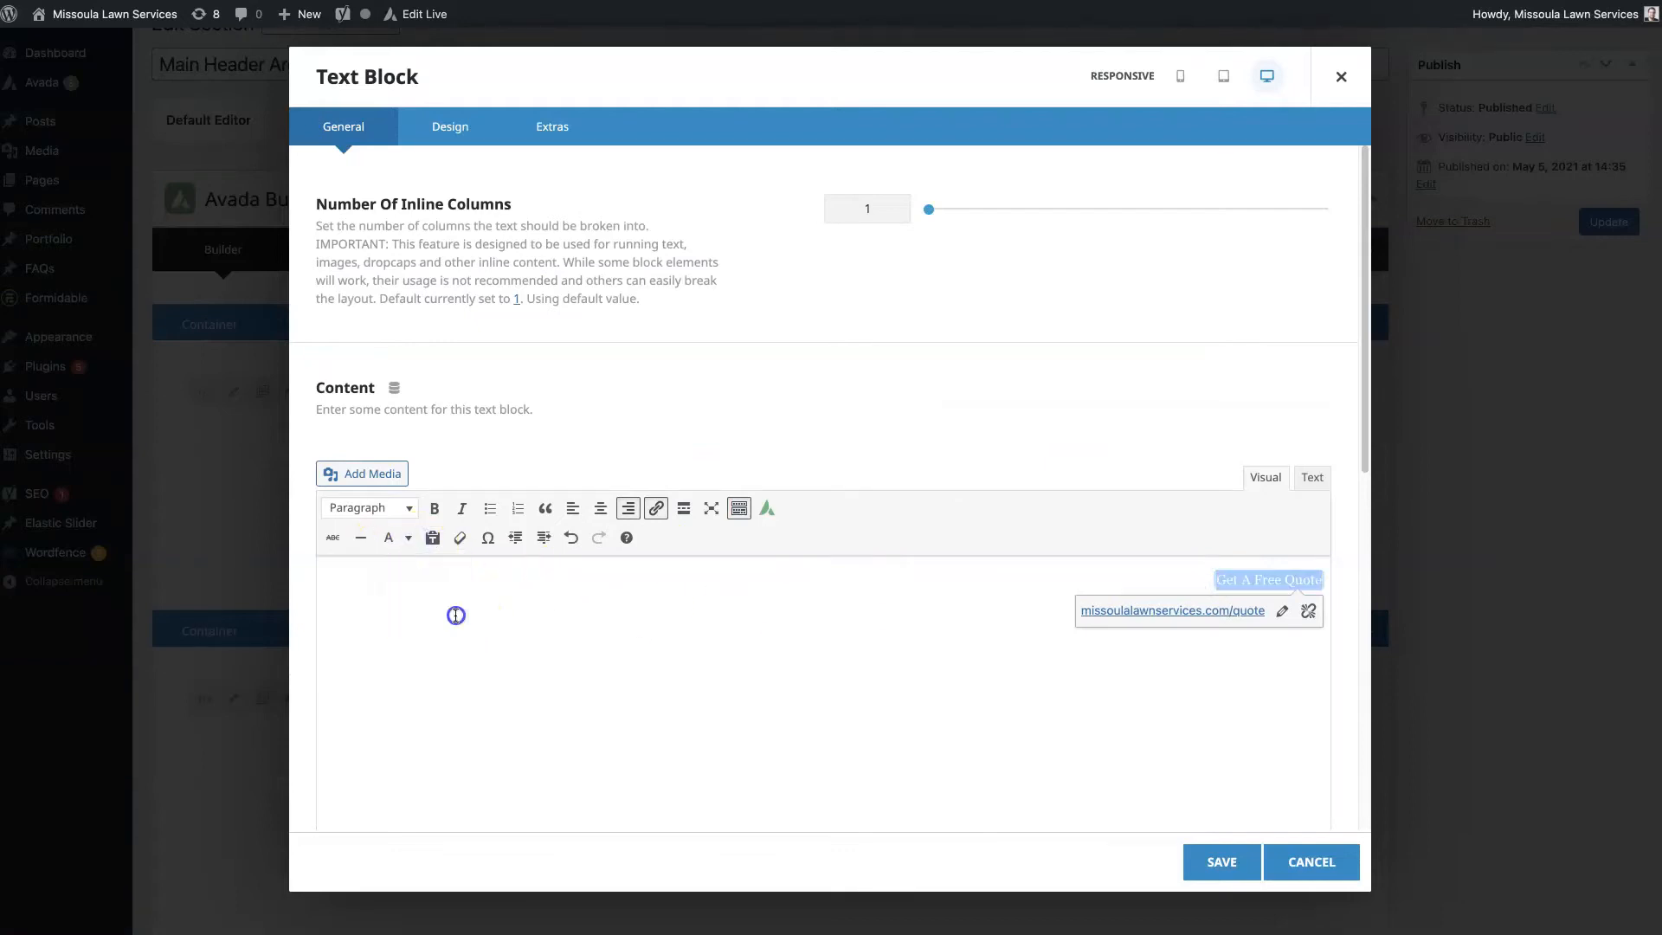
{"action": "left_click", "coordinate": [1311, 860]}
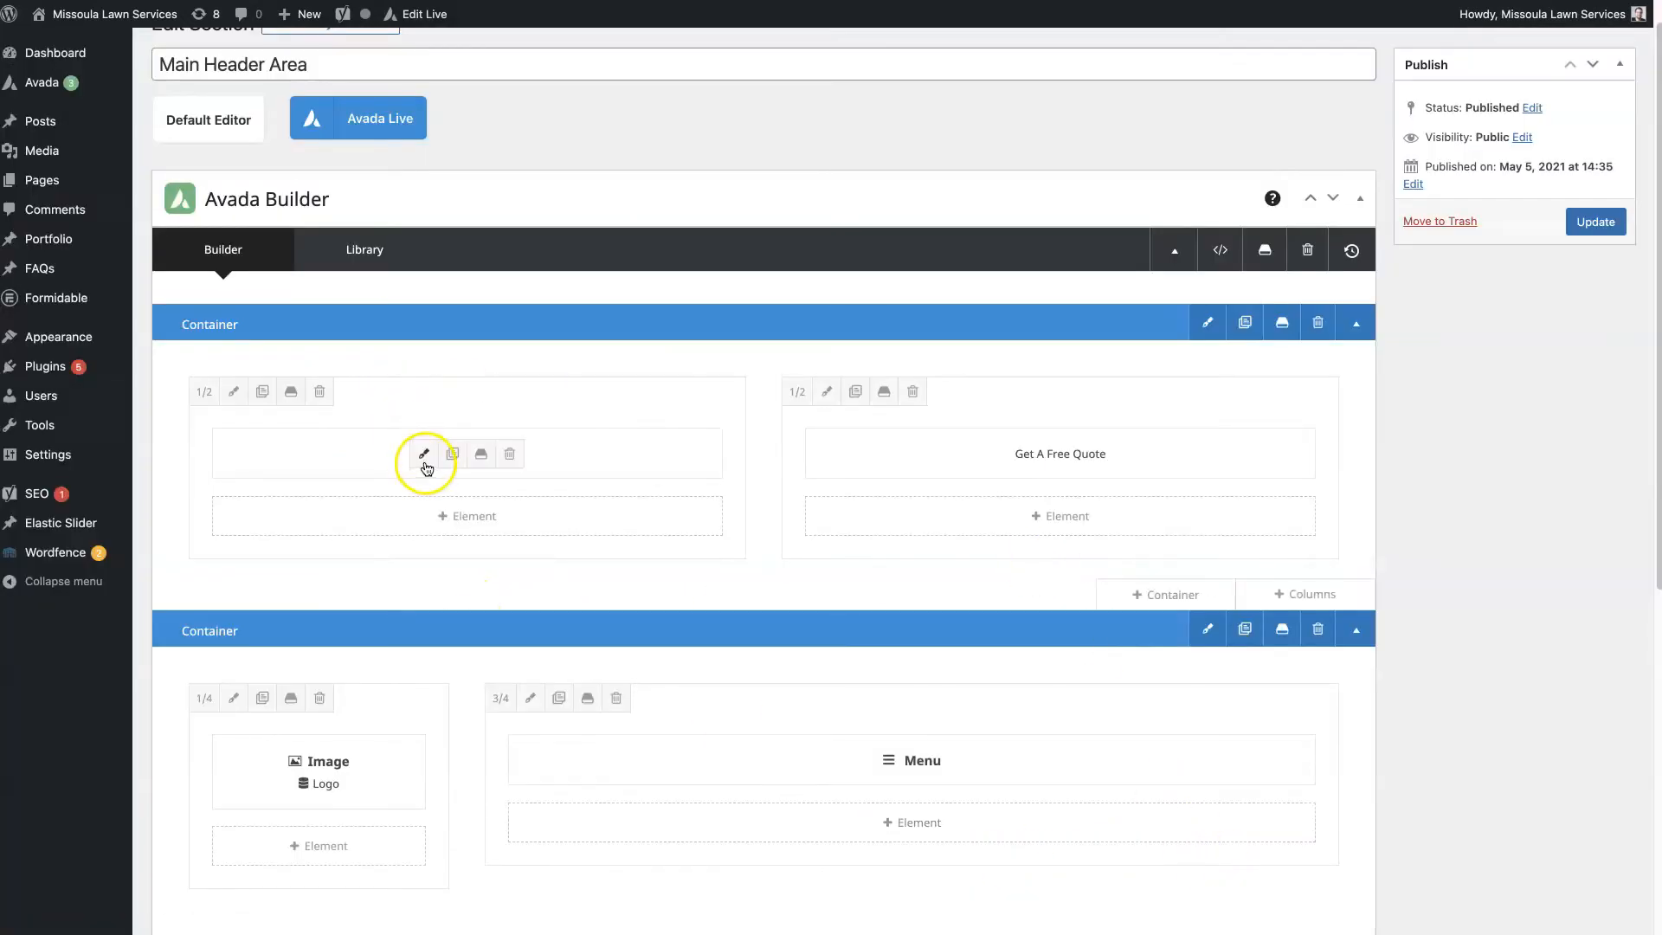
- Recolour the phone number text in its Text Block
{"action": "left_click", "coordinate": [424, 453]}
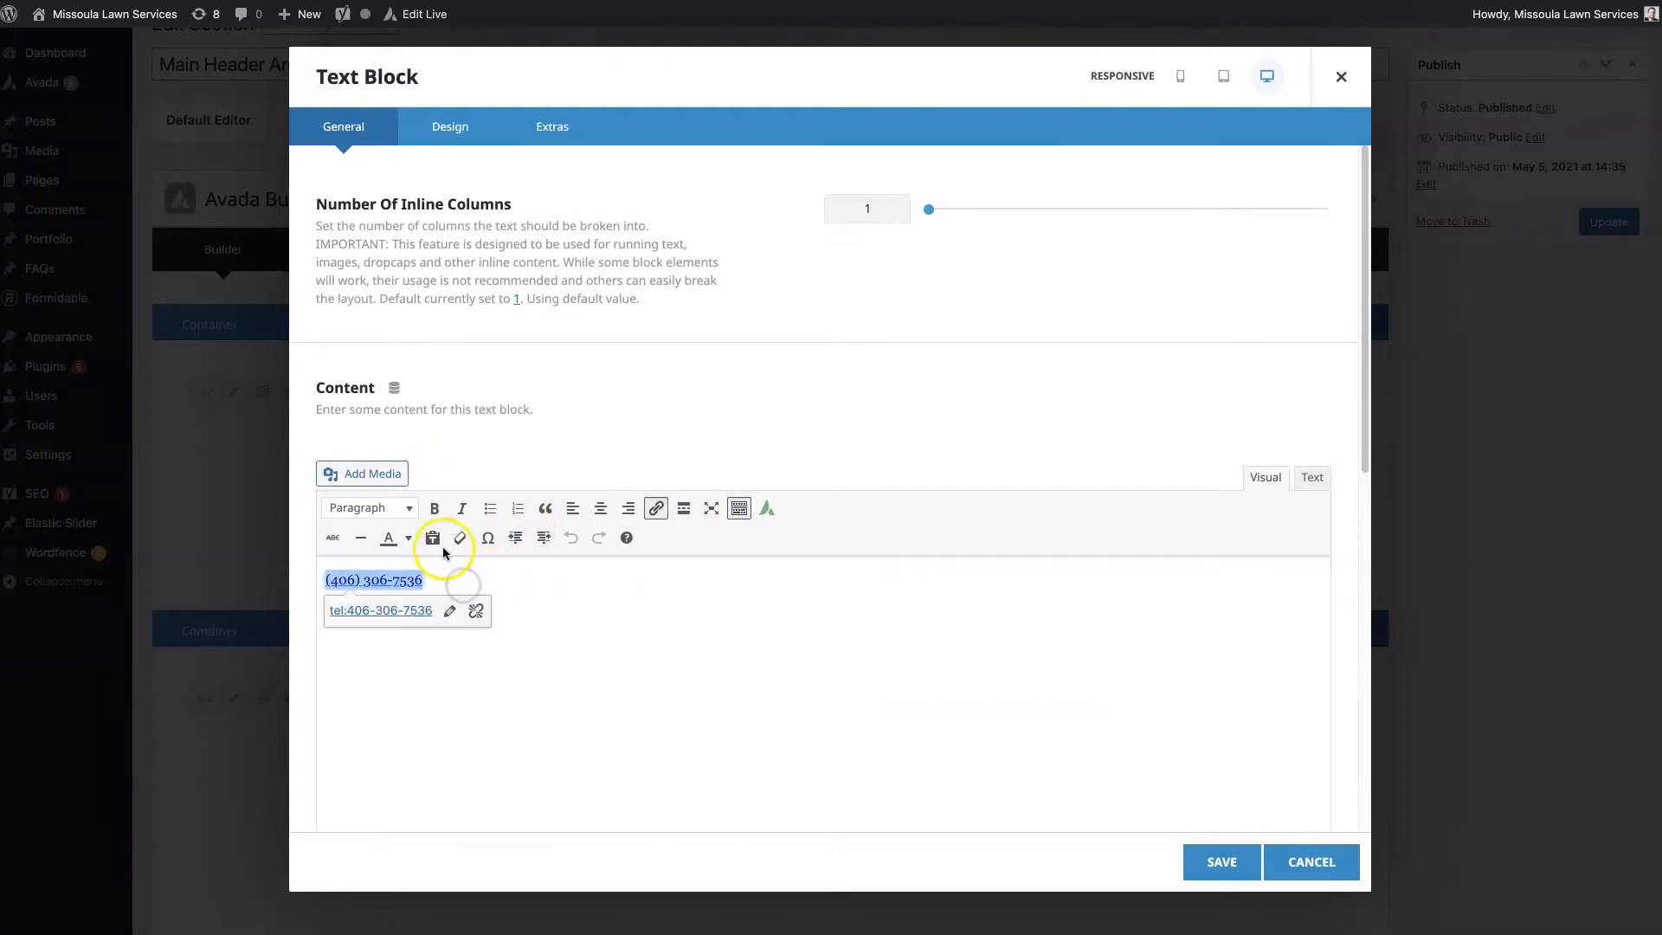
{"action": "left_click", "coordinate": [388, 537]}
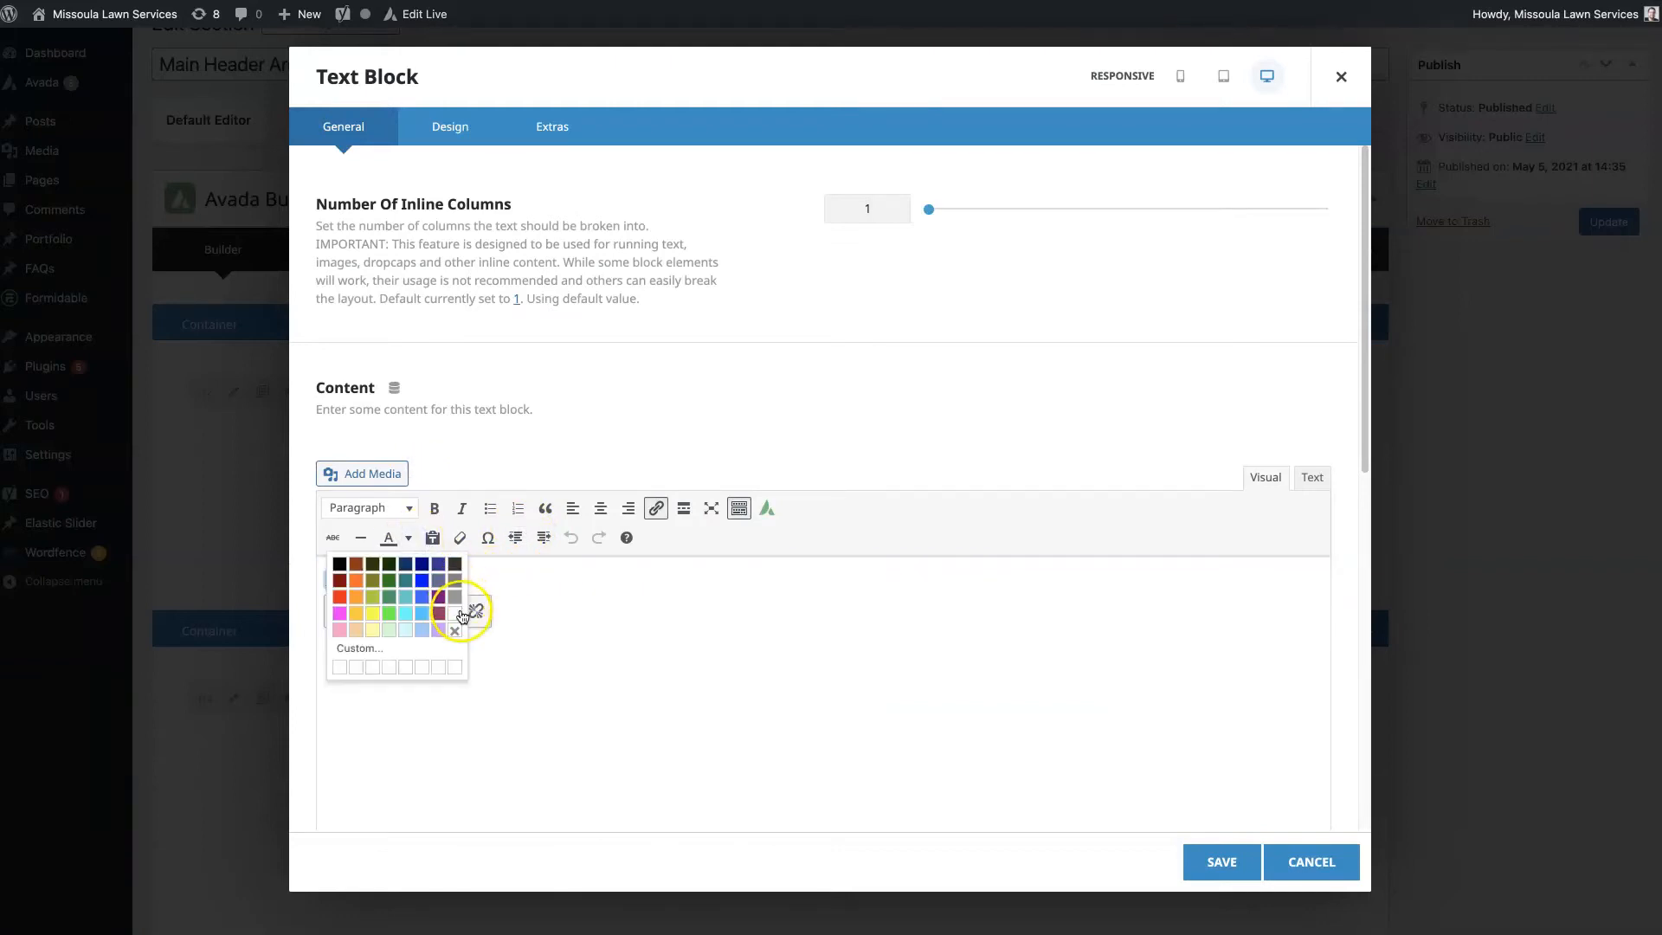
{"action": "left_click", "coordinate": [1340, 76]}
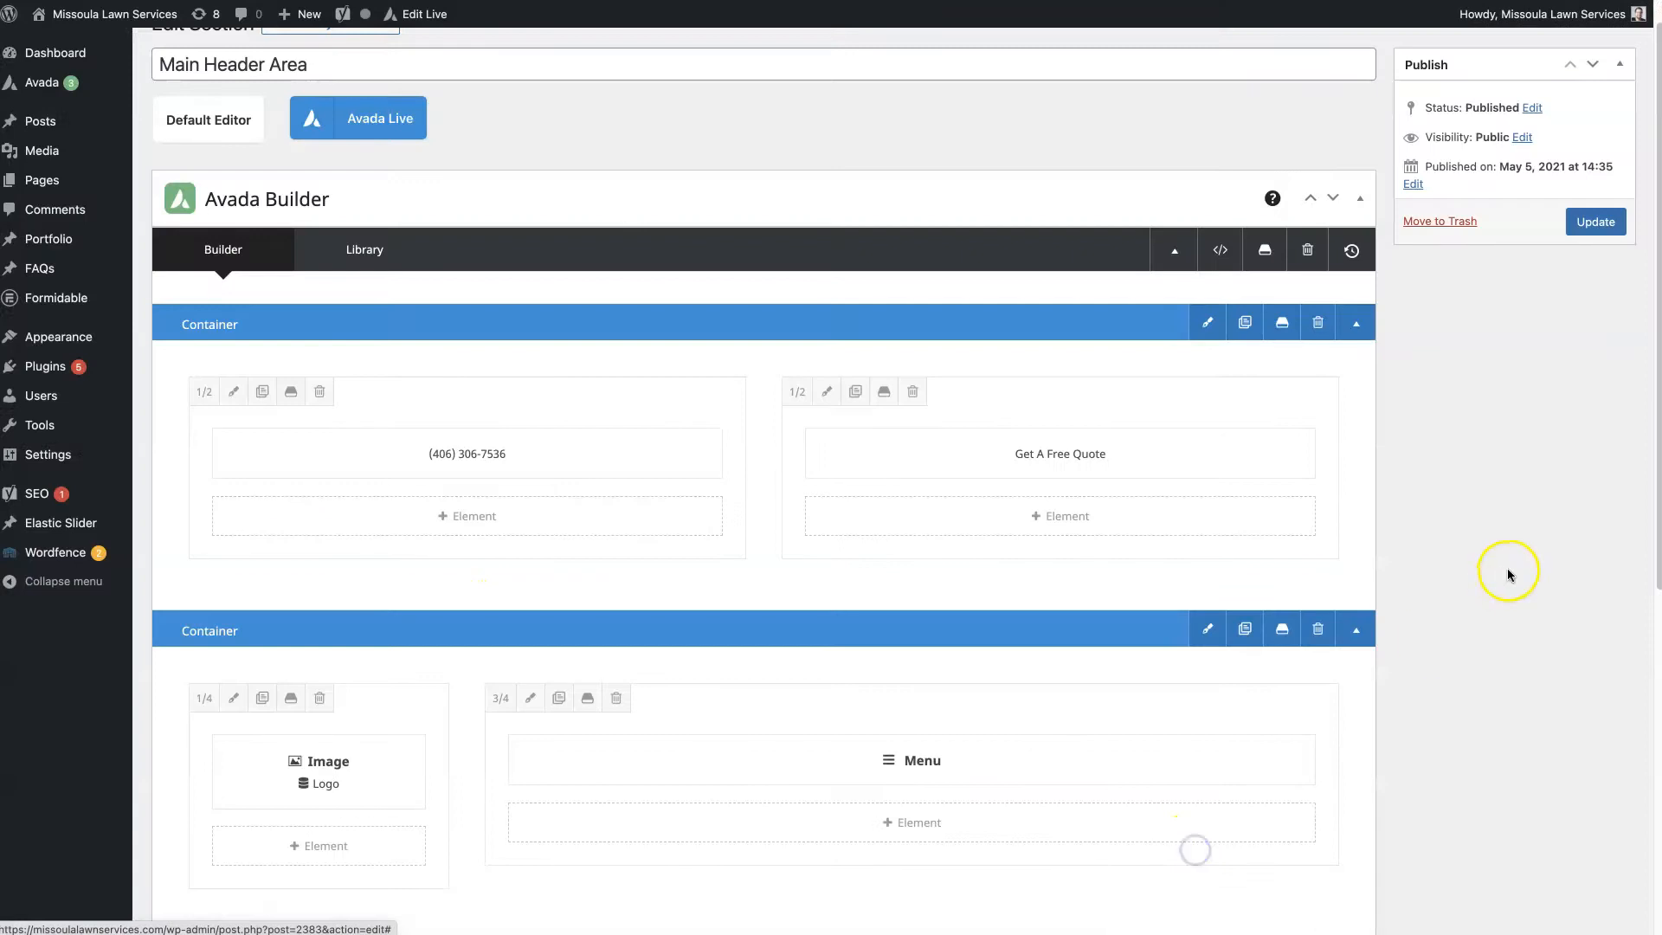
{"action": "mouse_move", "coordinate": [1503, 585]}
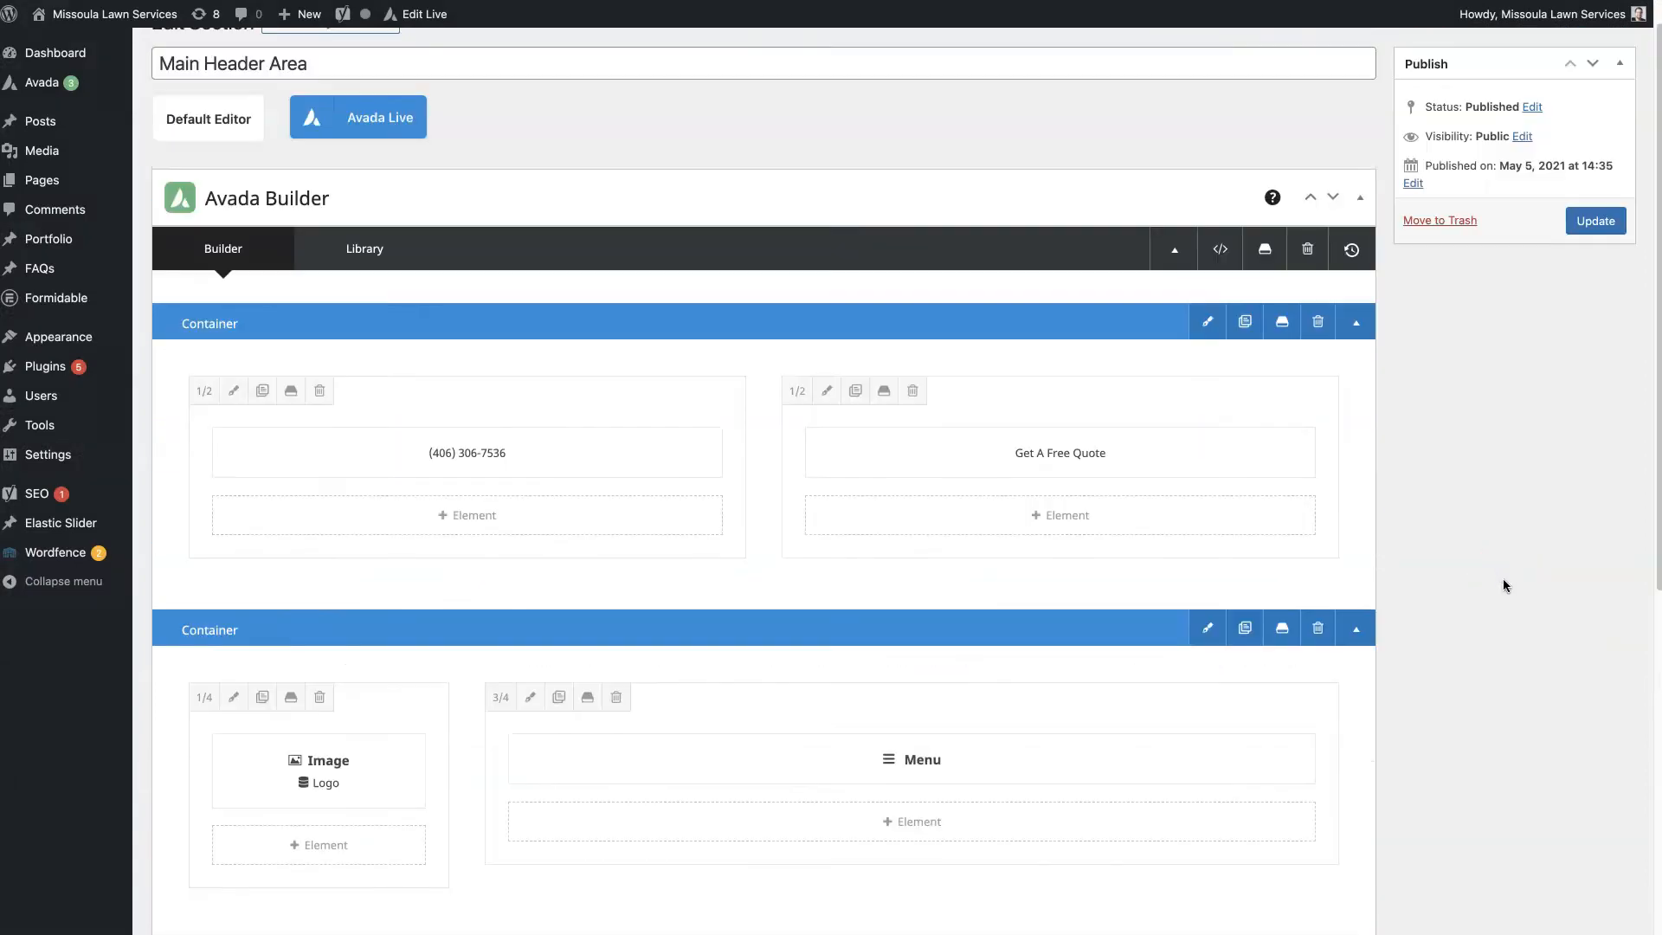
{"action": "left_click", "coordinate": [1207, 322]}
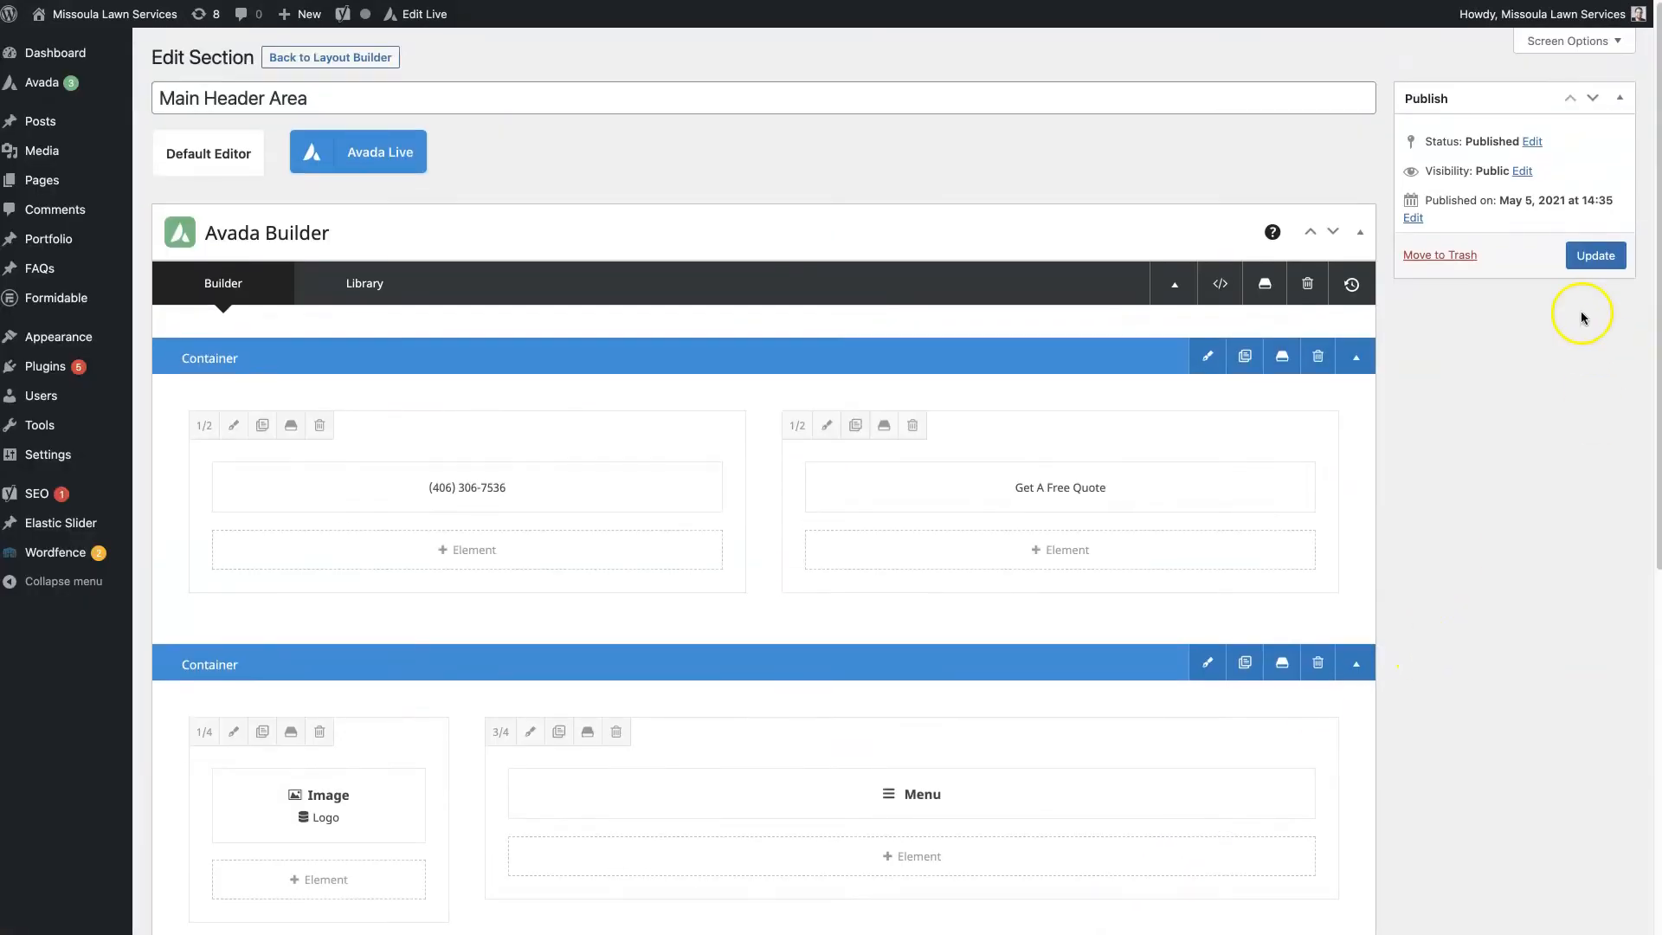
- Update the Main Header Area and view the new brown top bar on the live homepage
{"action": "left_click", "coordinate": [1595, 256]}
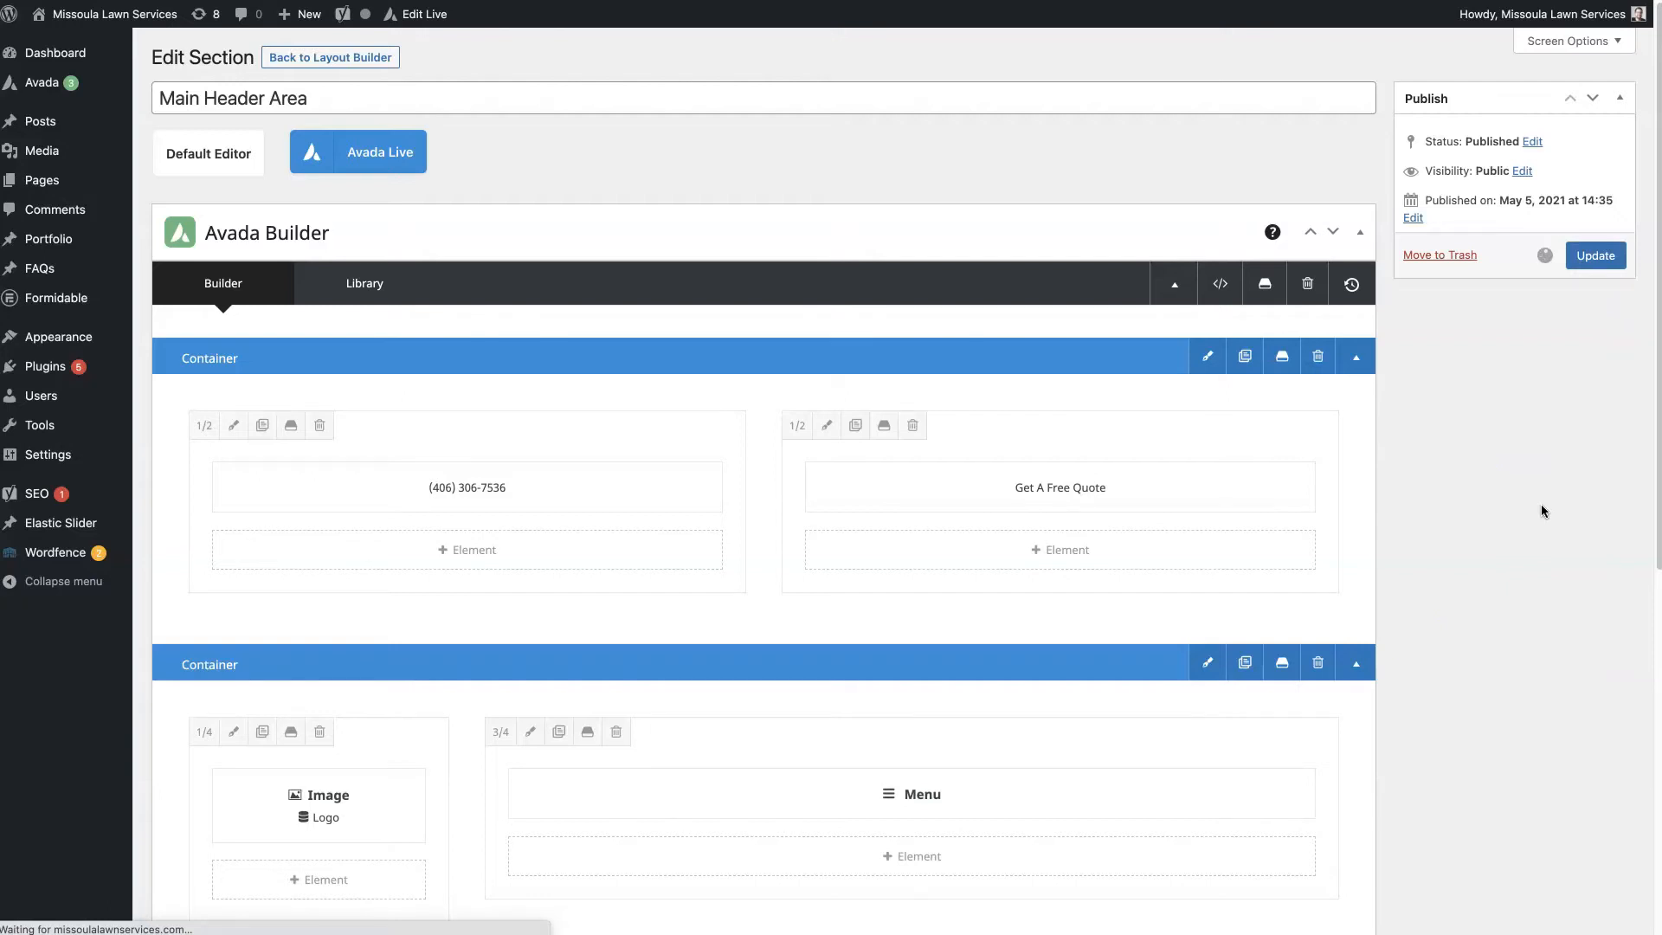
{"action": "left_click", "coordinate": [1595, 256]}
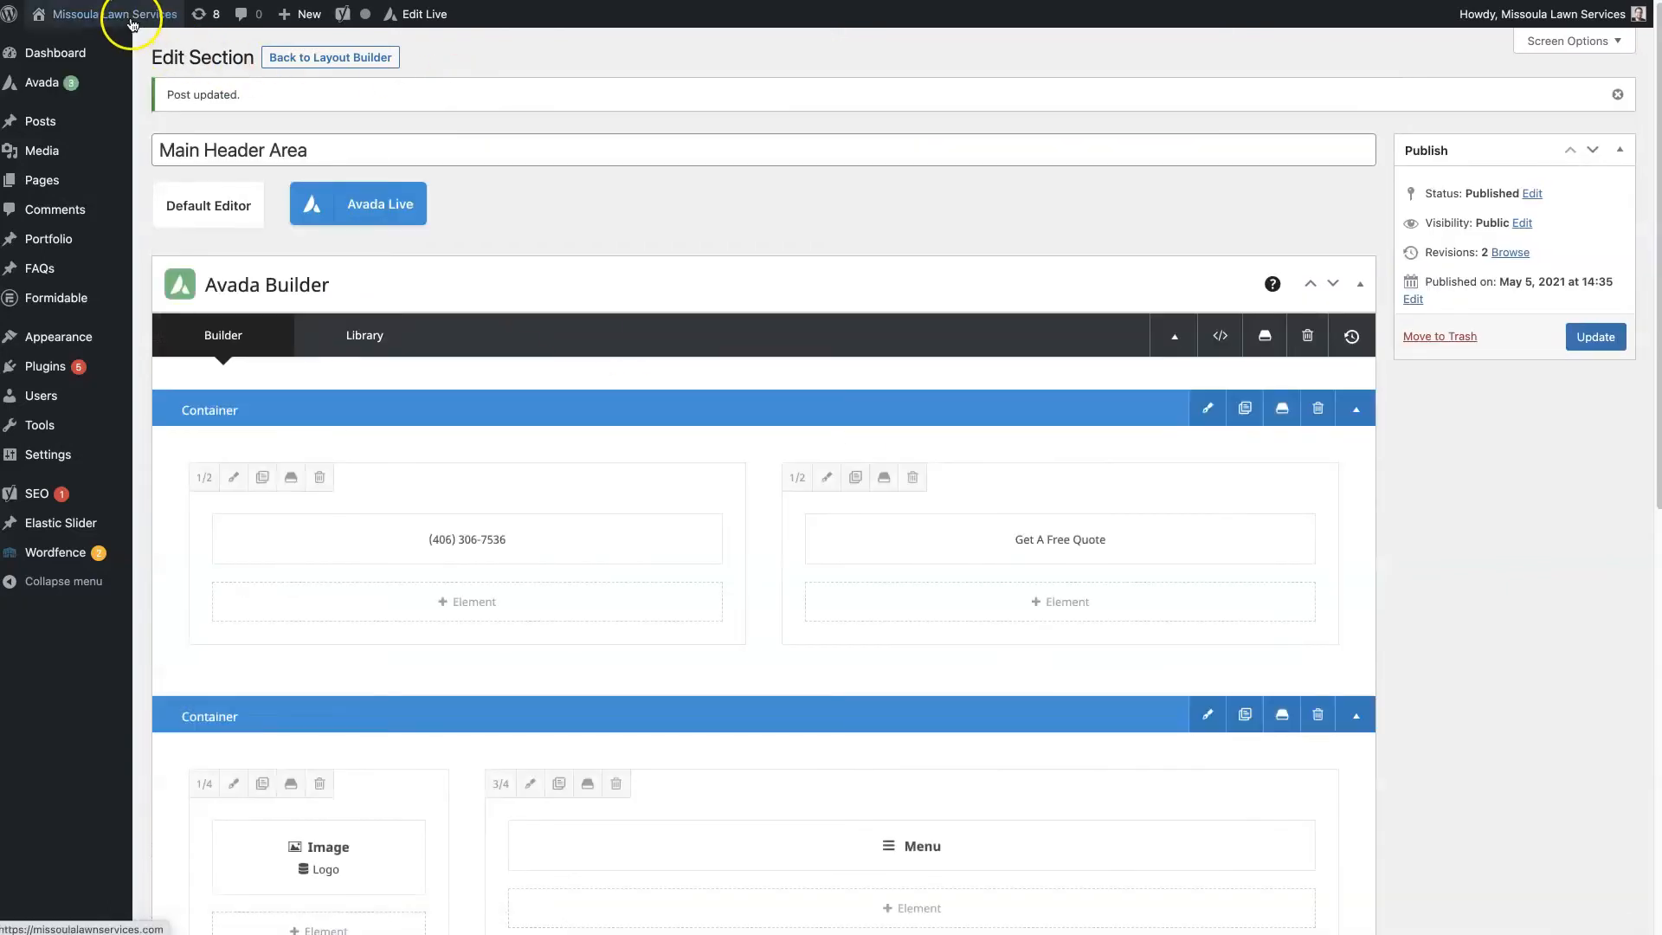
{"action": "left_click", "coordinate": [126, 14]}
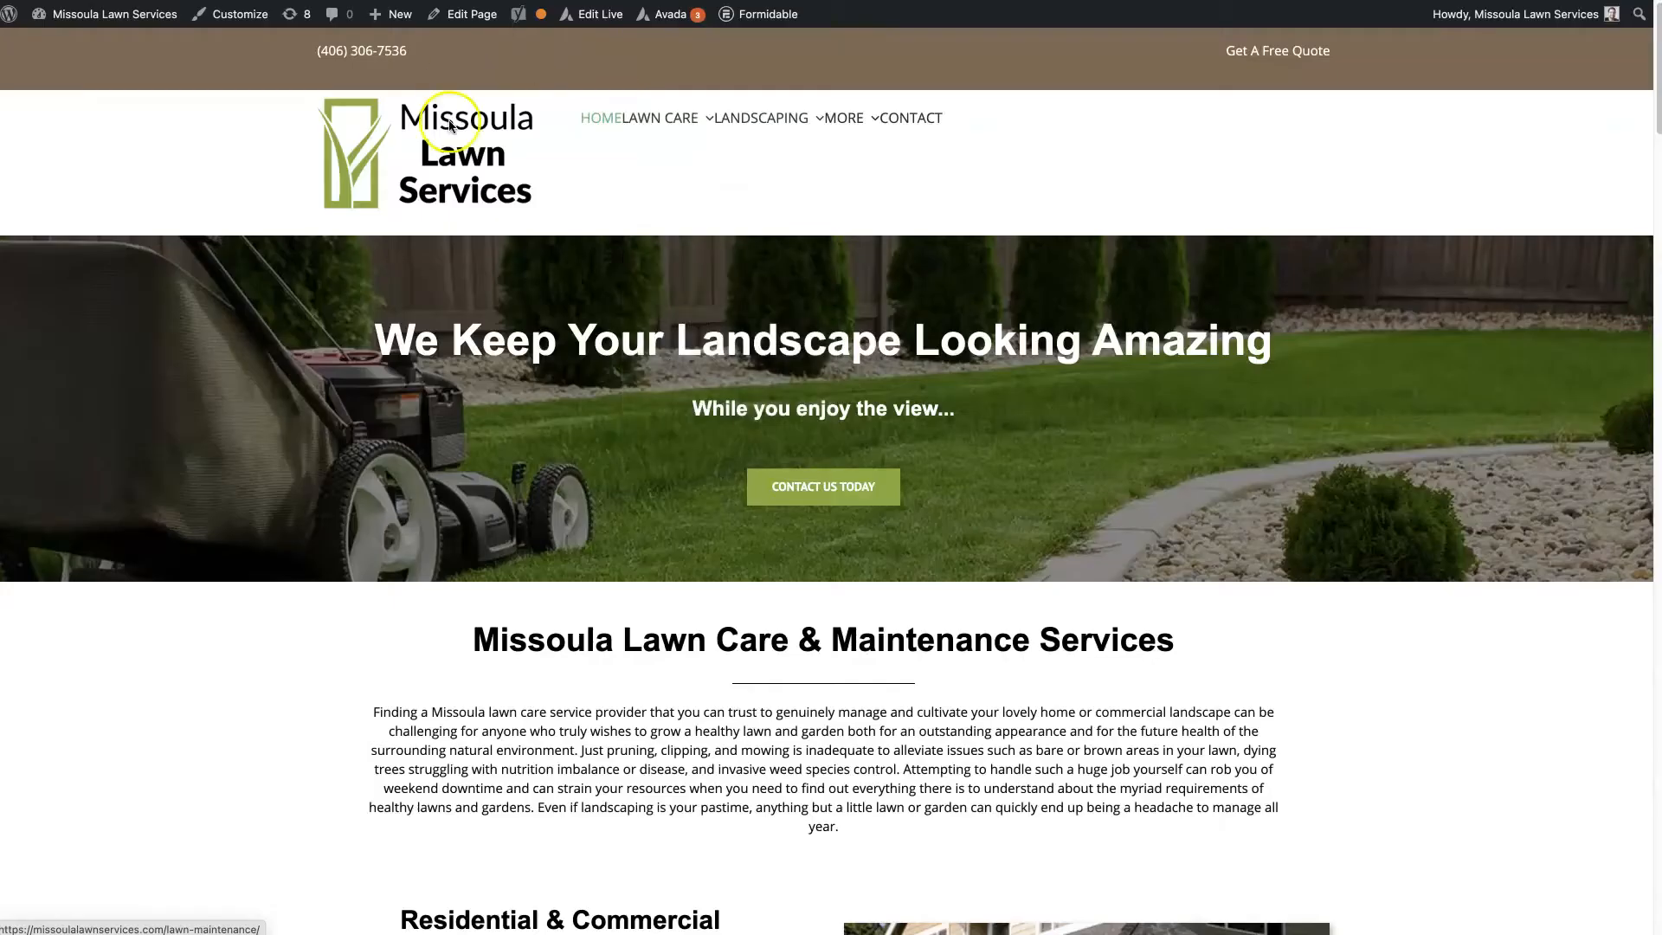
{"action": "mouse_move", "coordinate": [1064, 180]}
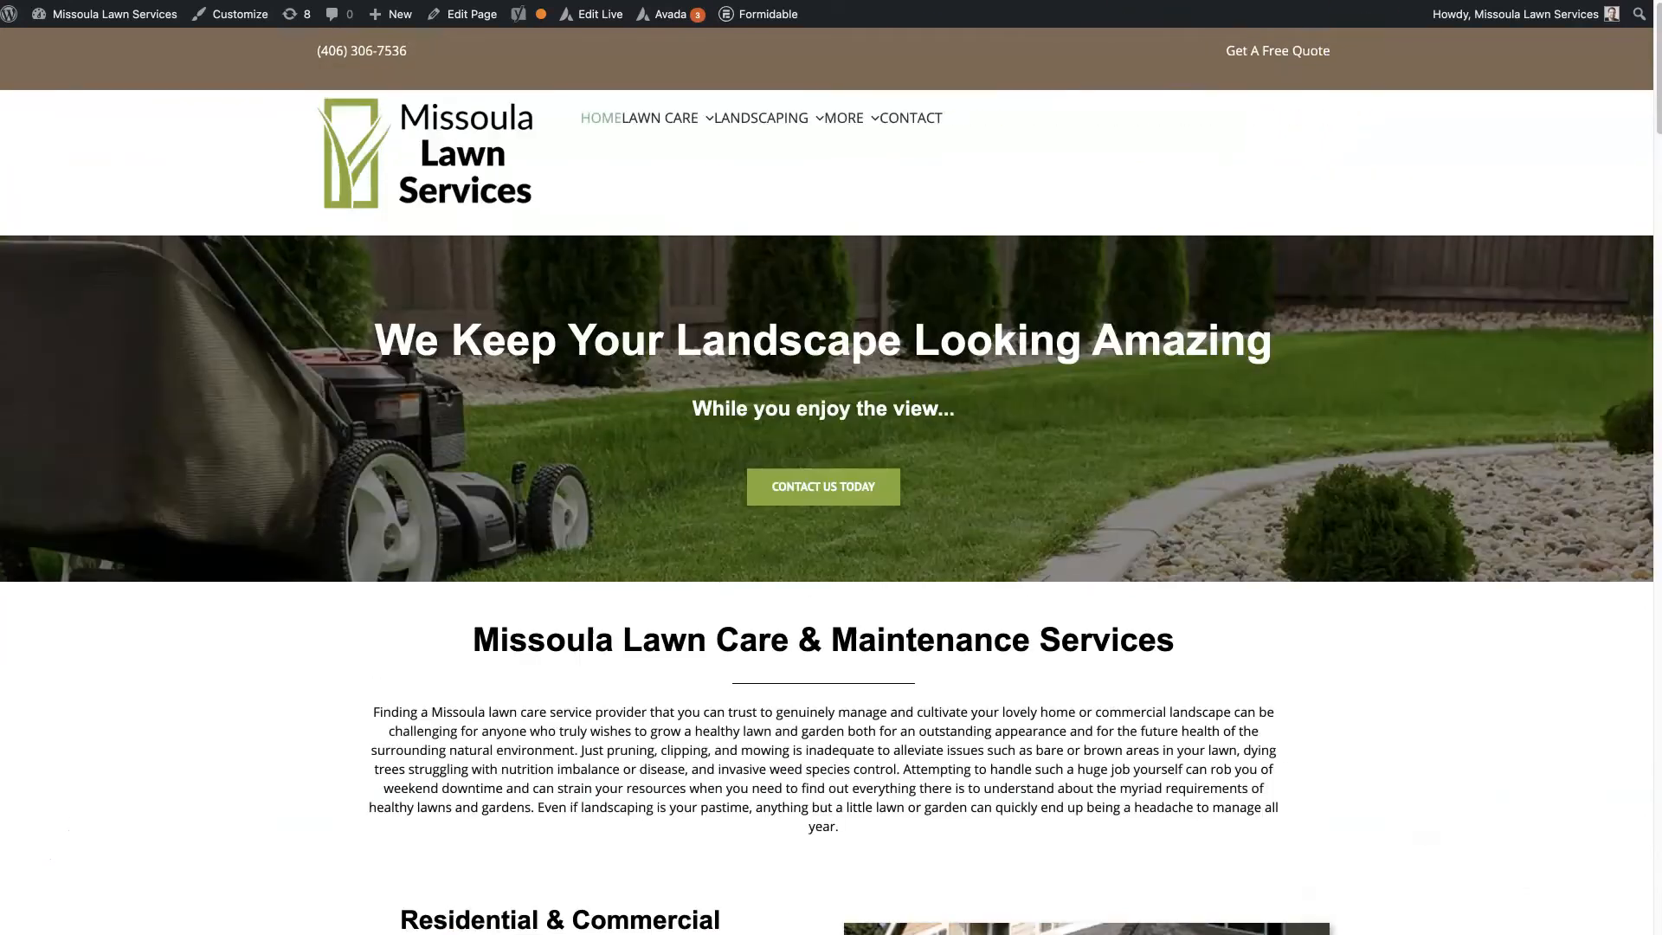
{"action": "mouse_move", "coordinate": [604, 111]}
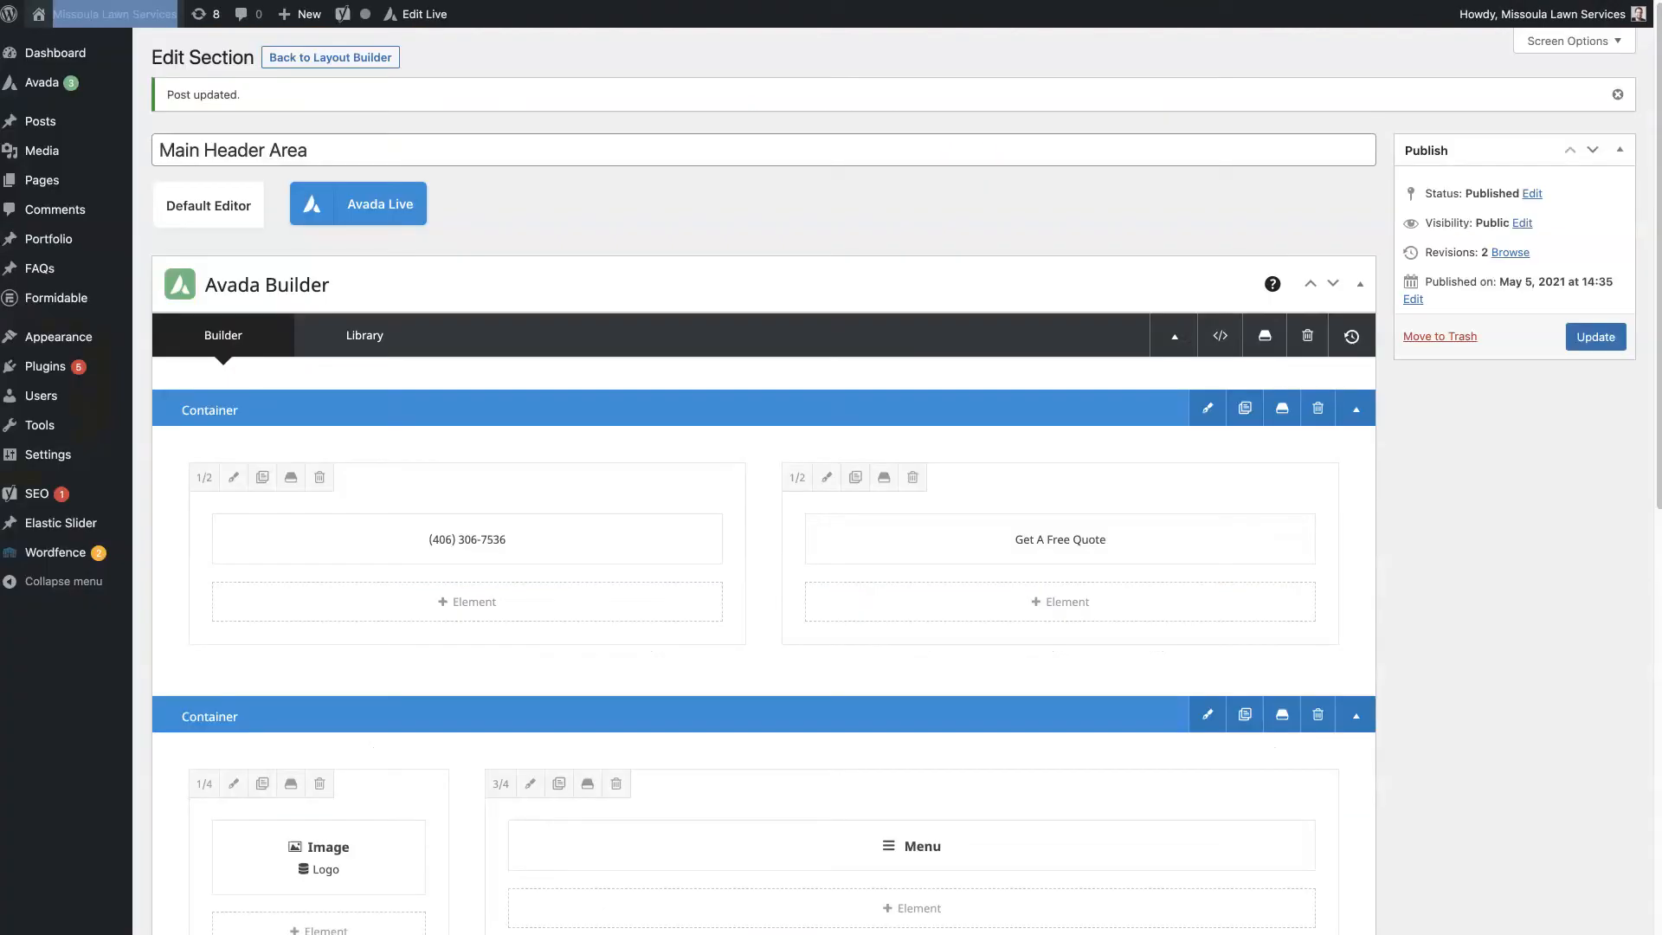
- Inspect the Get A Free Quote text block's HTML source and discard the edits
{"action": "scroll", "scroll_direction": "down", "scroll_amount": 3}
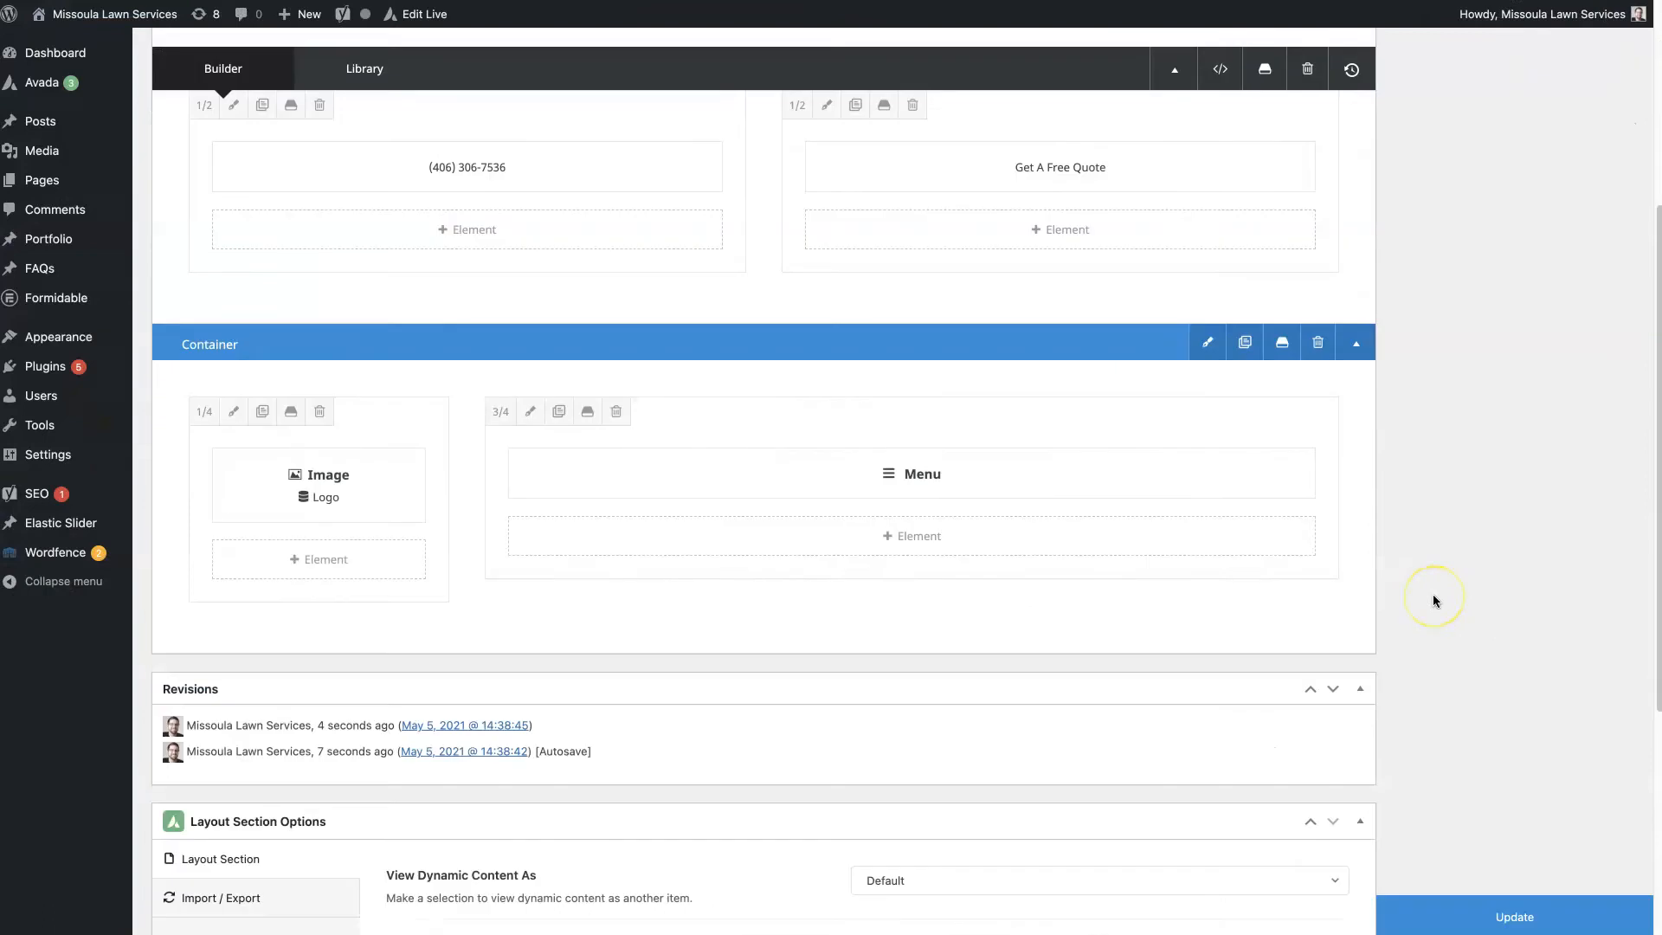
{"action": "scroll", "scroll_direction": "up", "scroll_amount": 3}
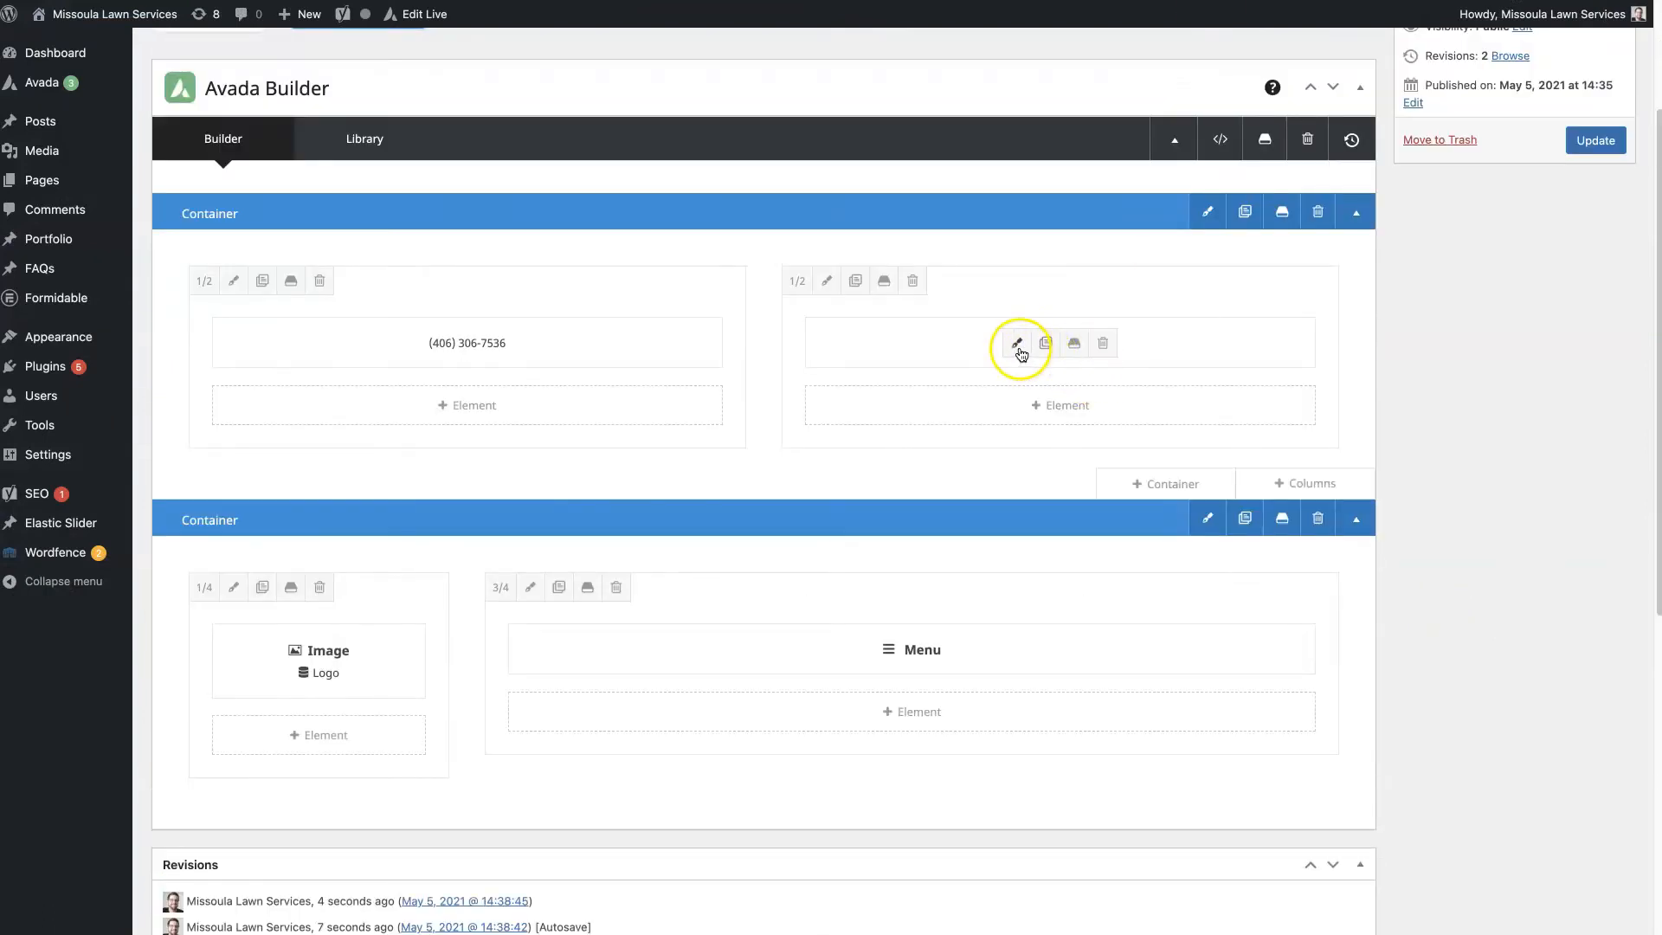
{"action": "left_click", "coordinate": [1016, 342]}
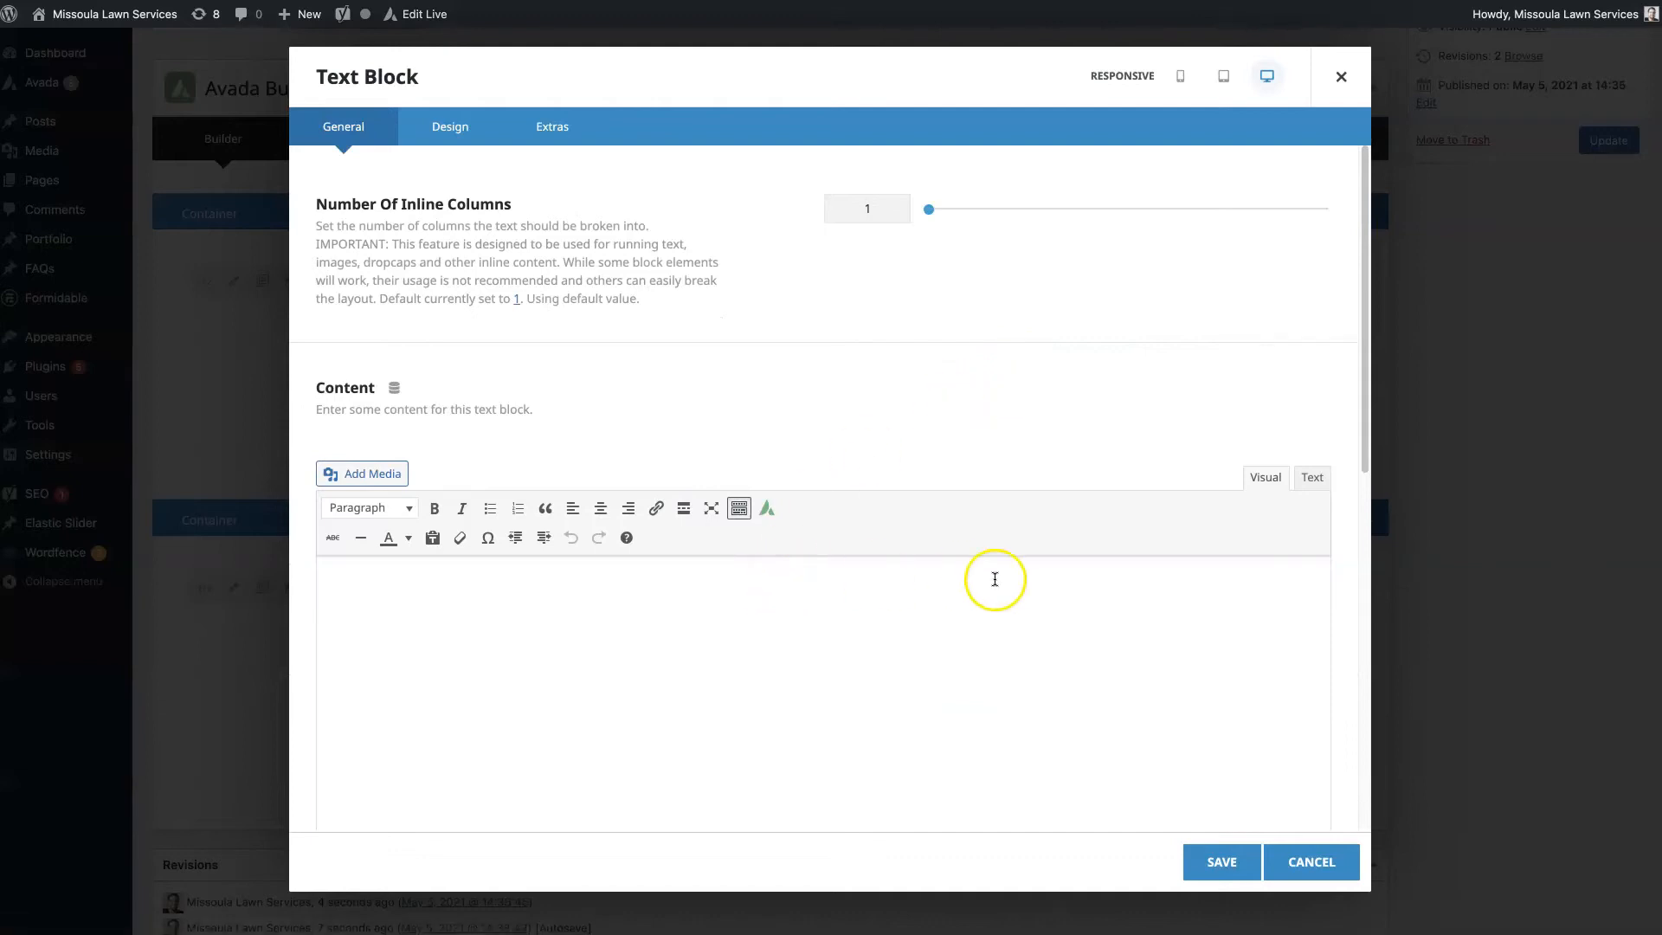
{"action": "left_click", "coordinate": [1311, 863]}
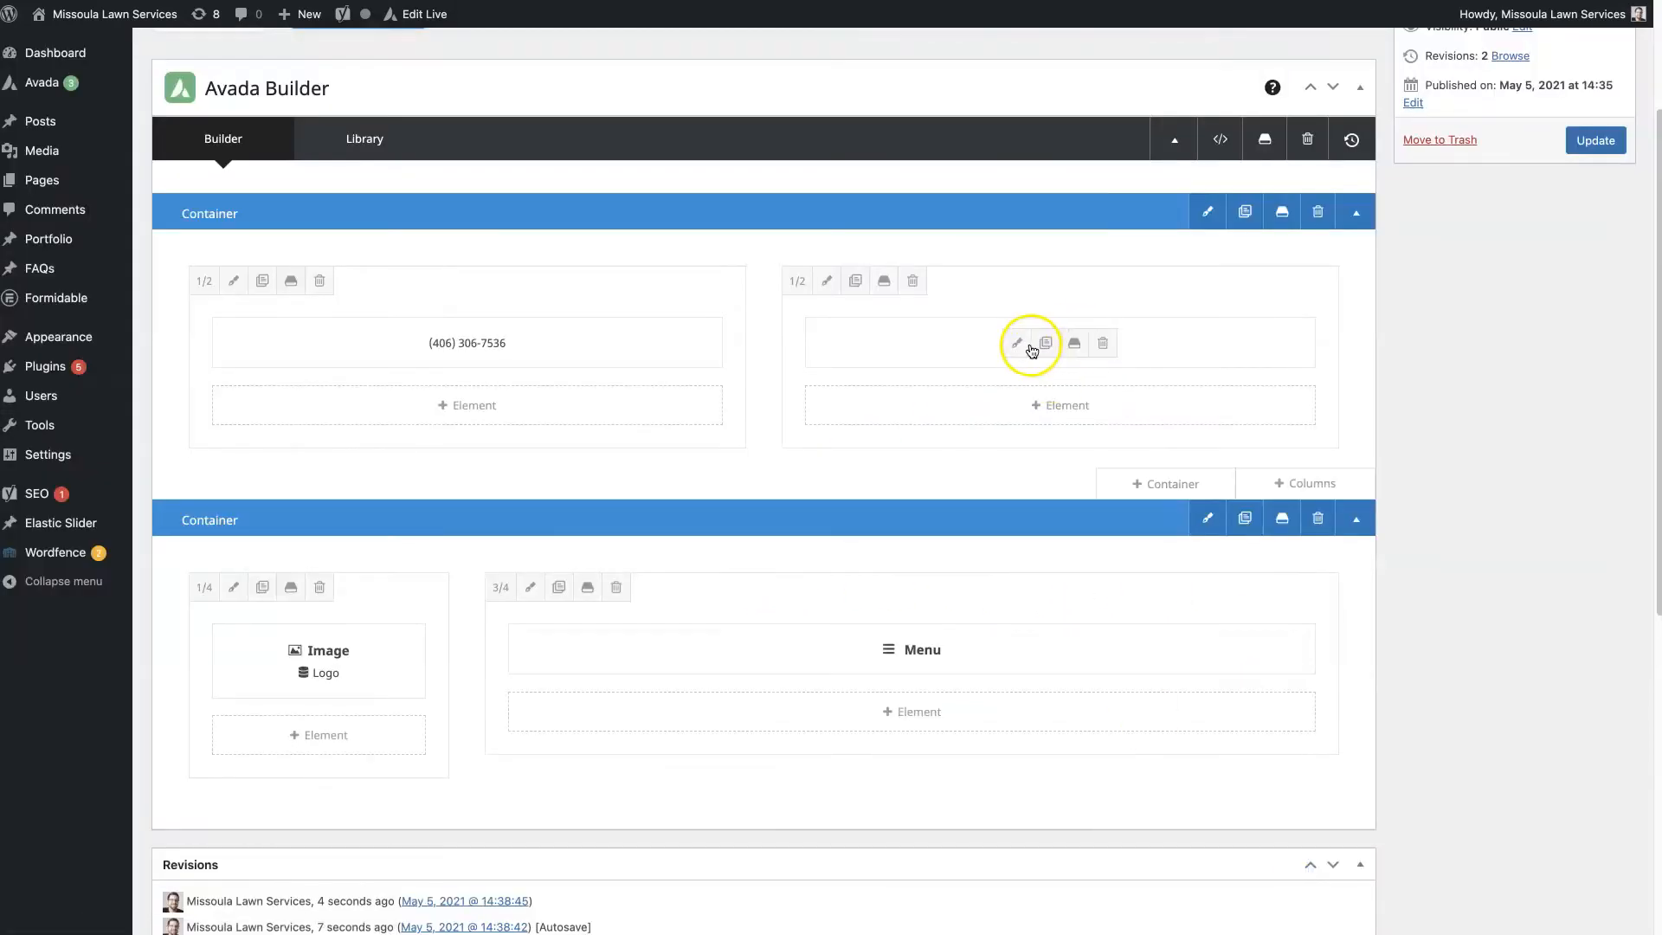
{"action": "left_click", "coordinate": [1016, 343]}
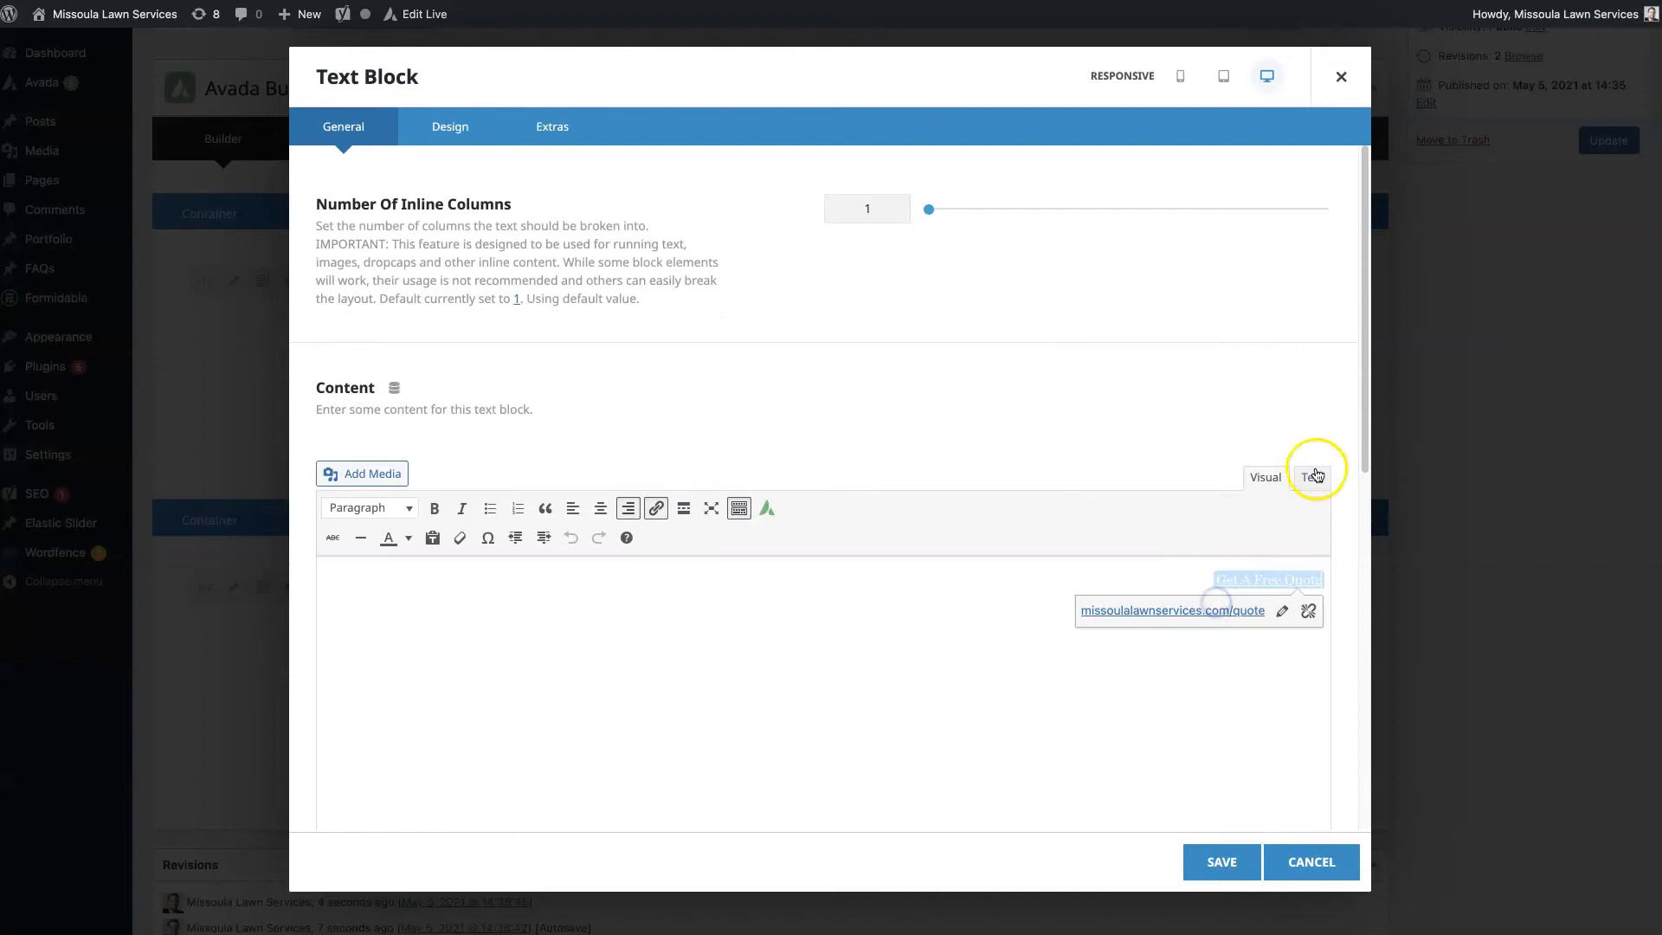
{"action": "left_click", "coordinate": [1313, 476]}
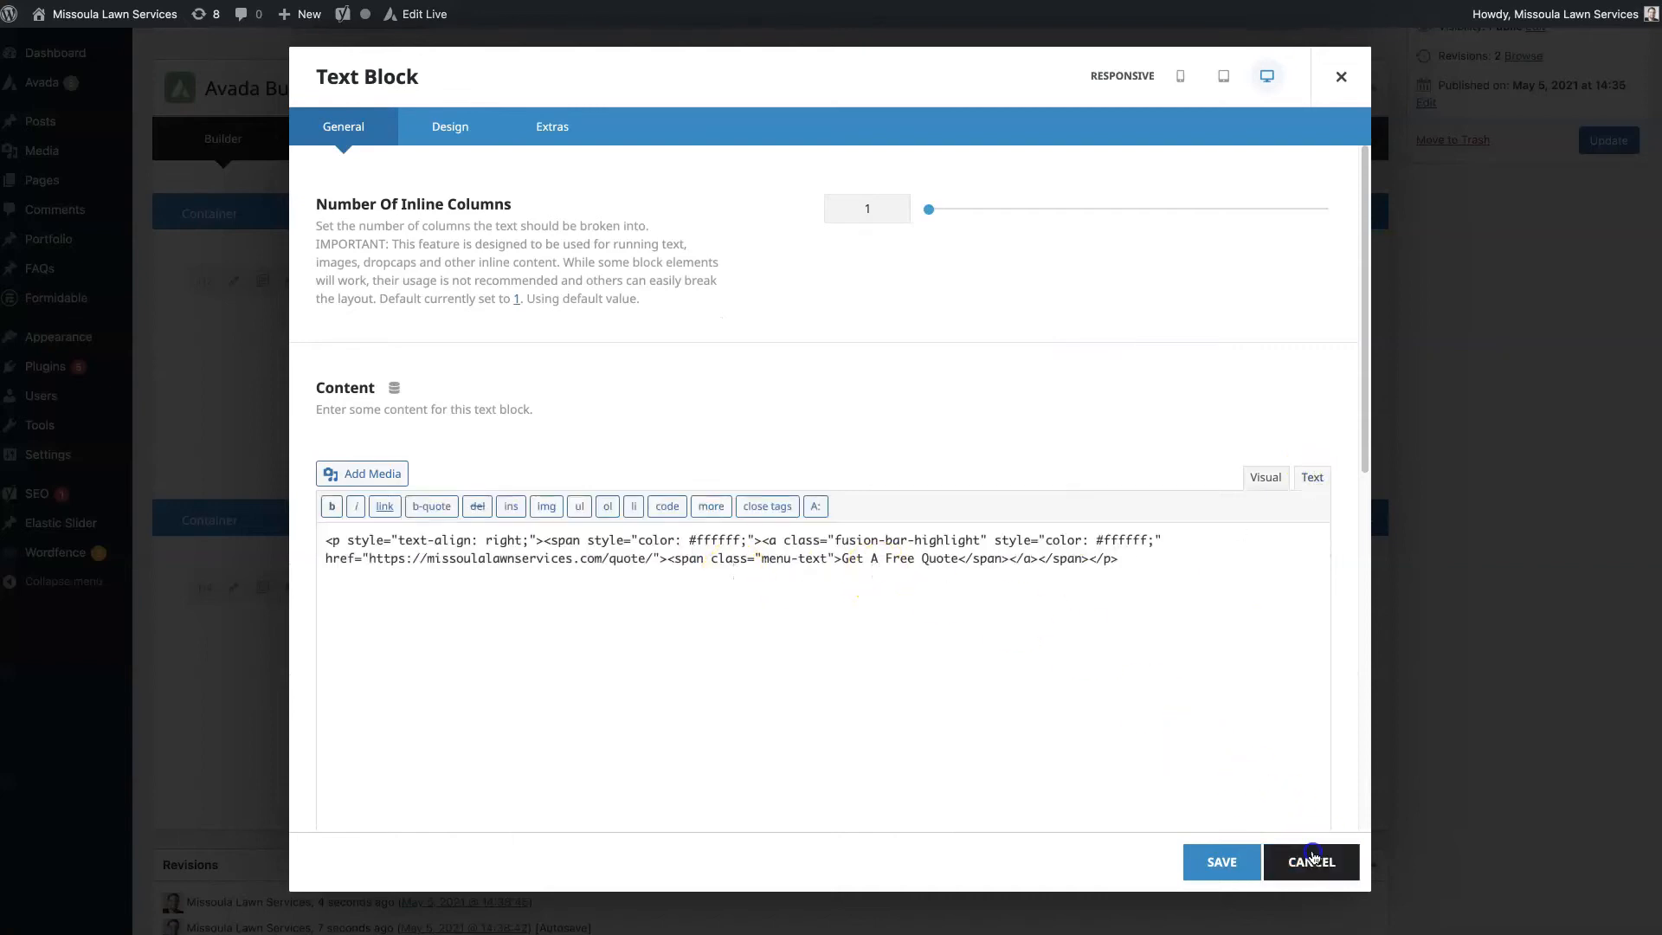
{"action": "left_click", "coordinate": [1311, 861]}
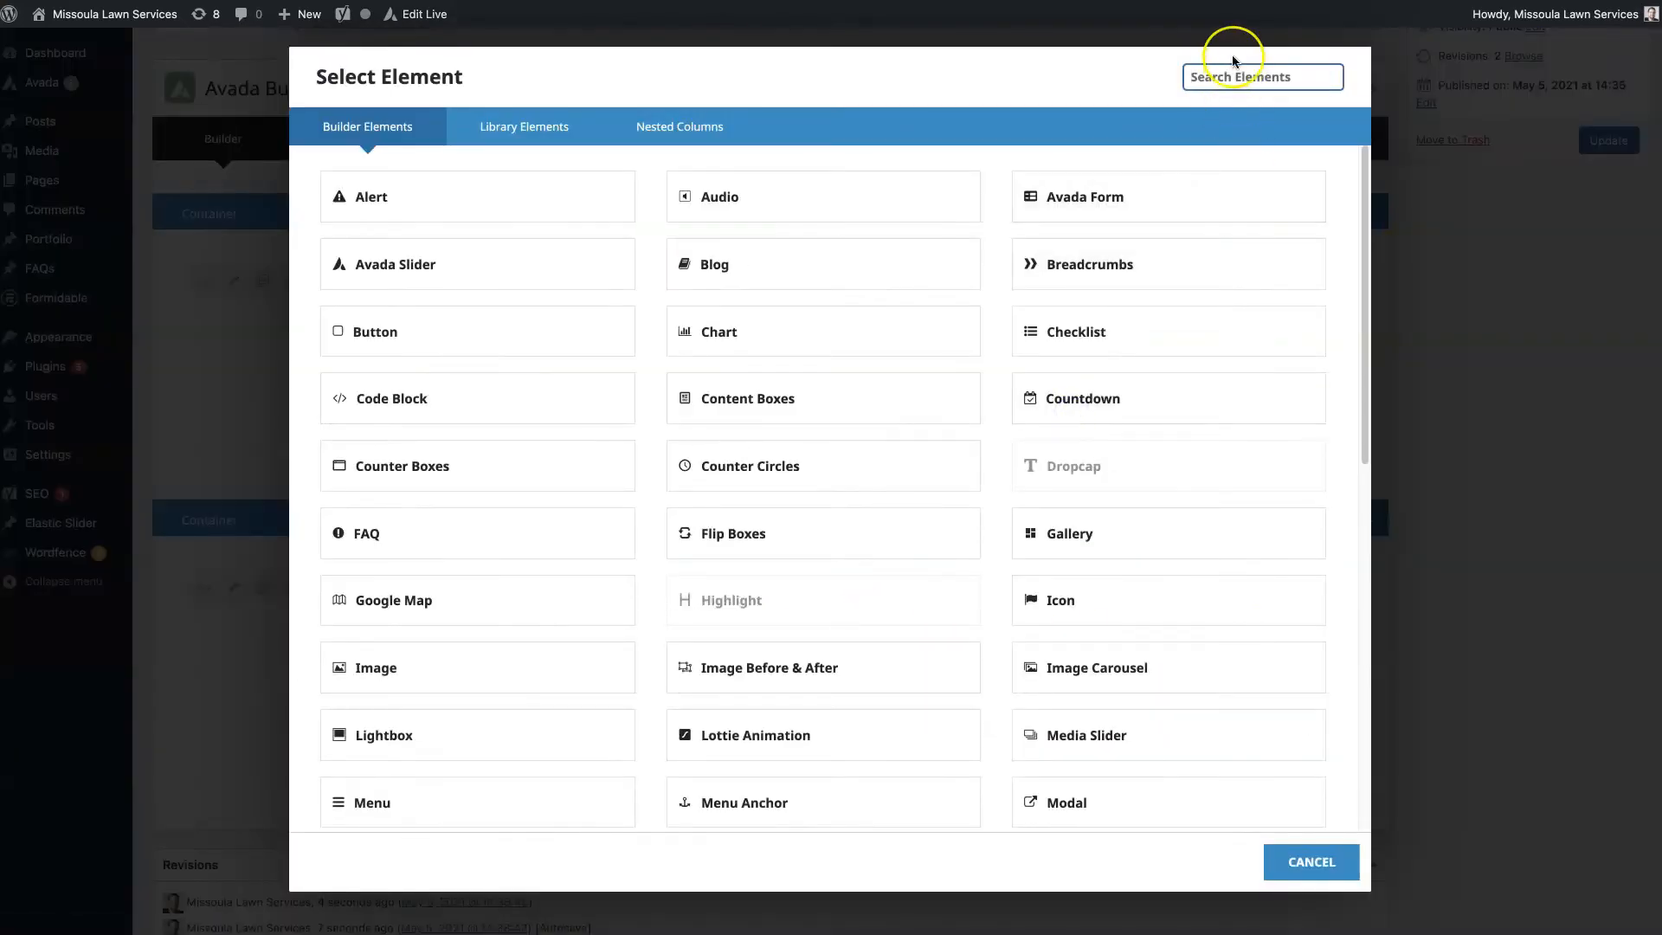
- Add a right-aligned 'GET A FREE QUOTE NOW!' button linking to the quote page and save it
{"action": "type", "text": "bu"}
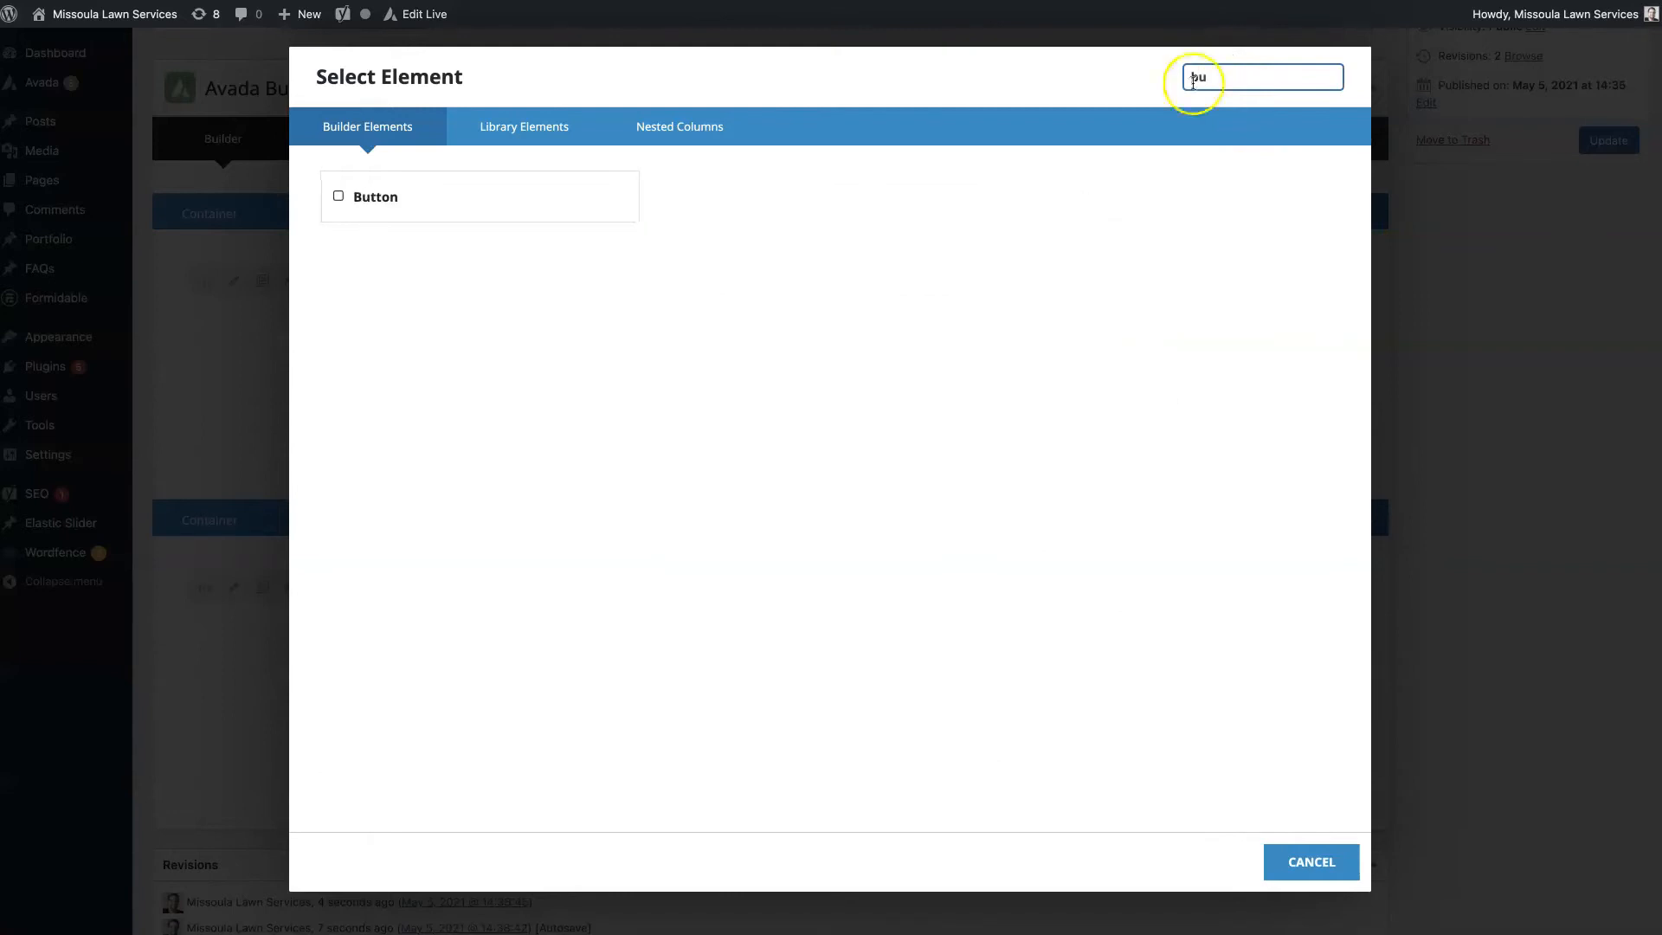
{"action": "left_click", "coordinate": [374, 195]}
{"action": "type", "text": "j"}
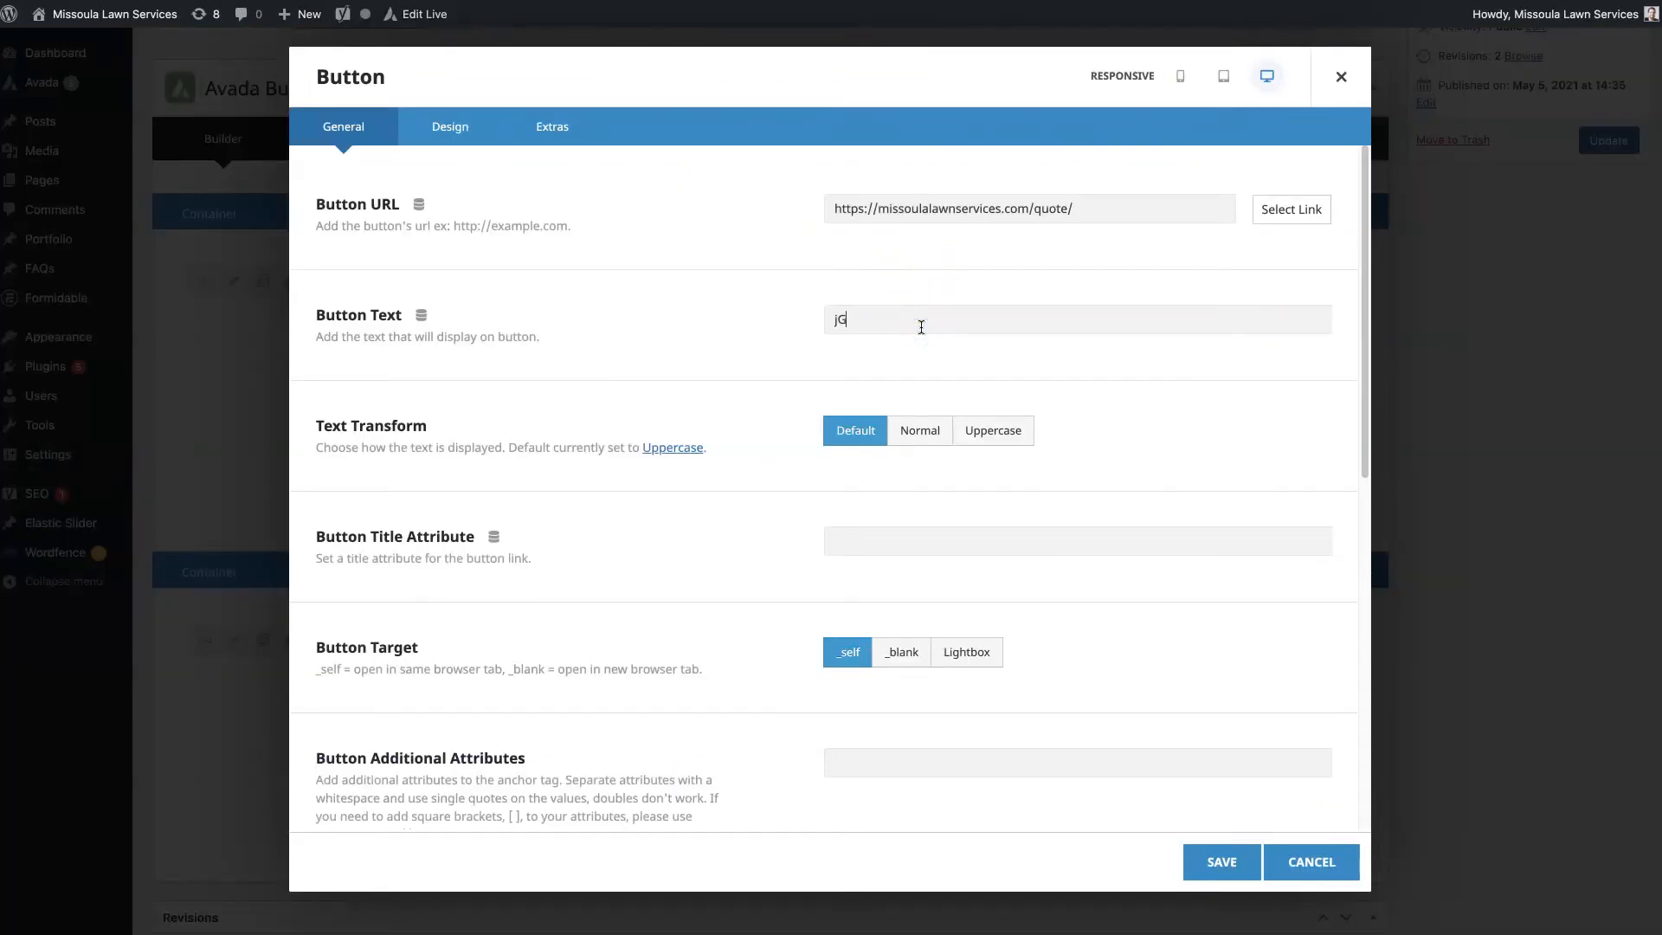
{"action": "type", "text": "Get A"}
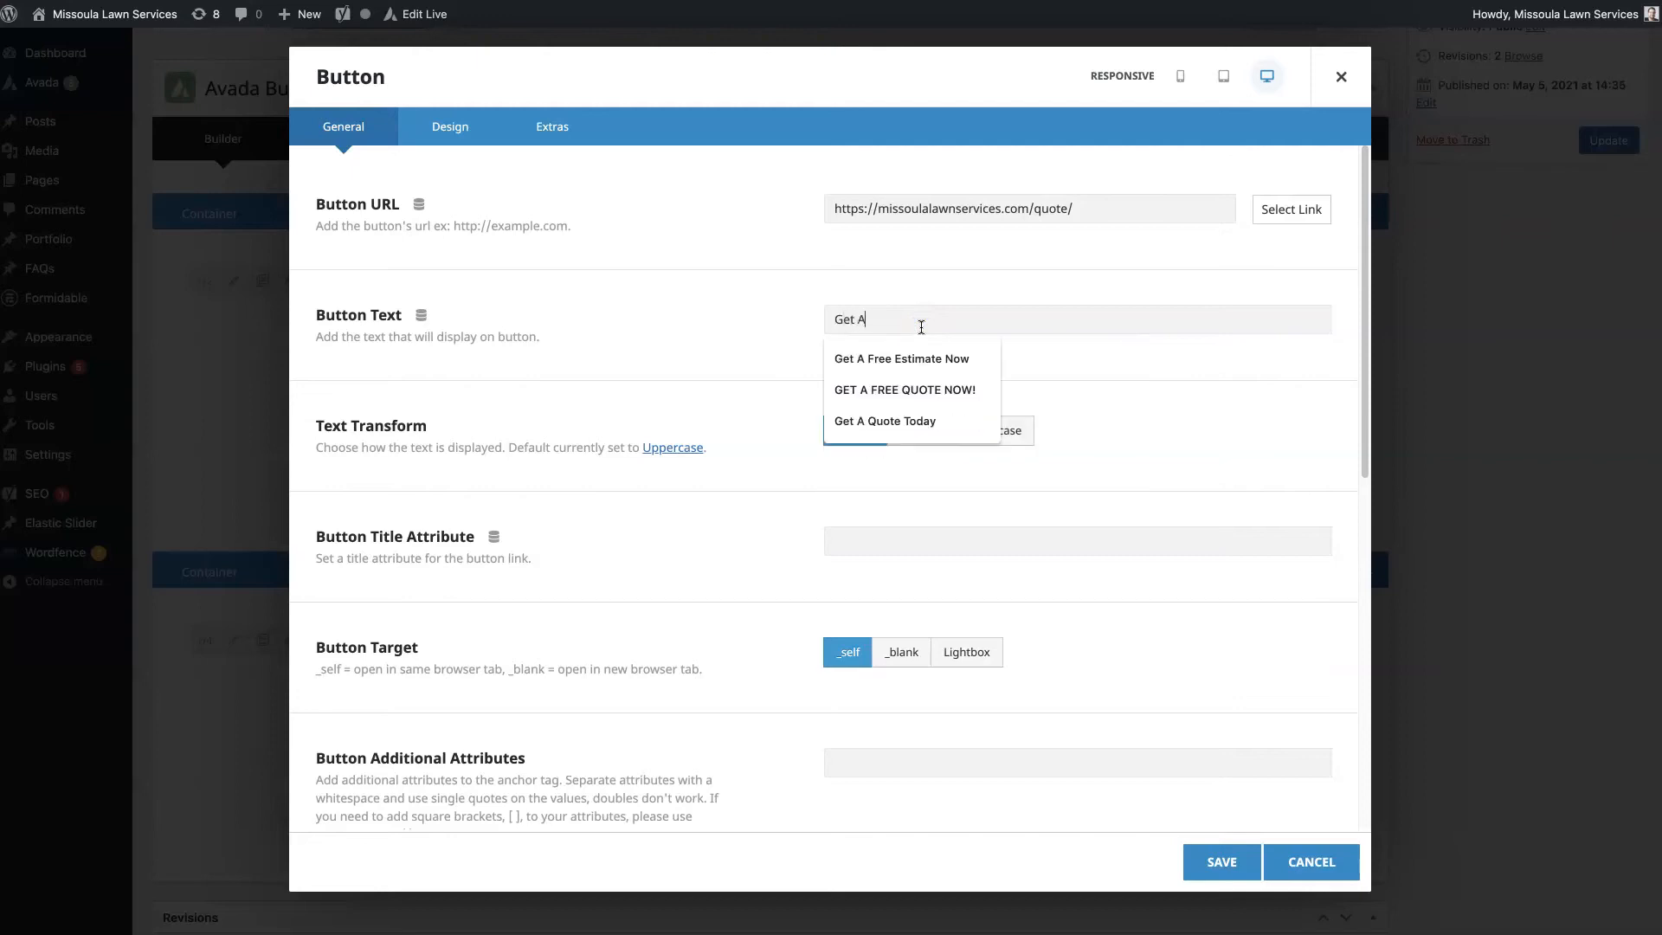
{"action": "left_click", "coordinate": [904, 389]}
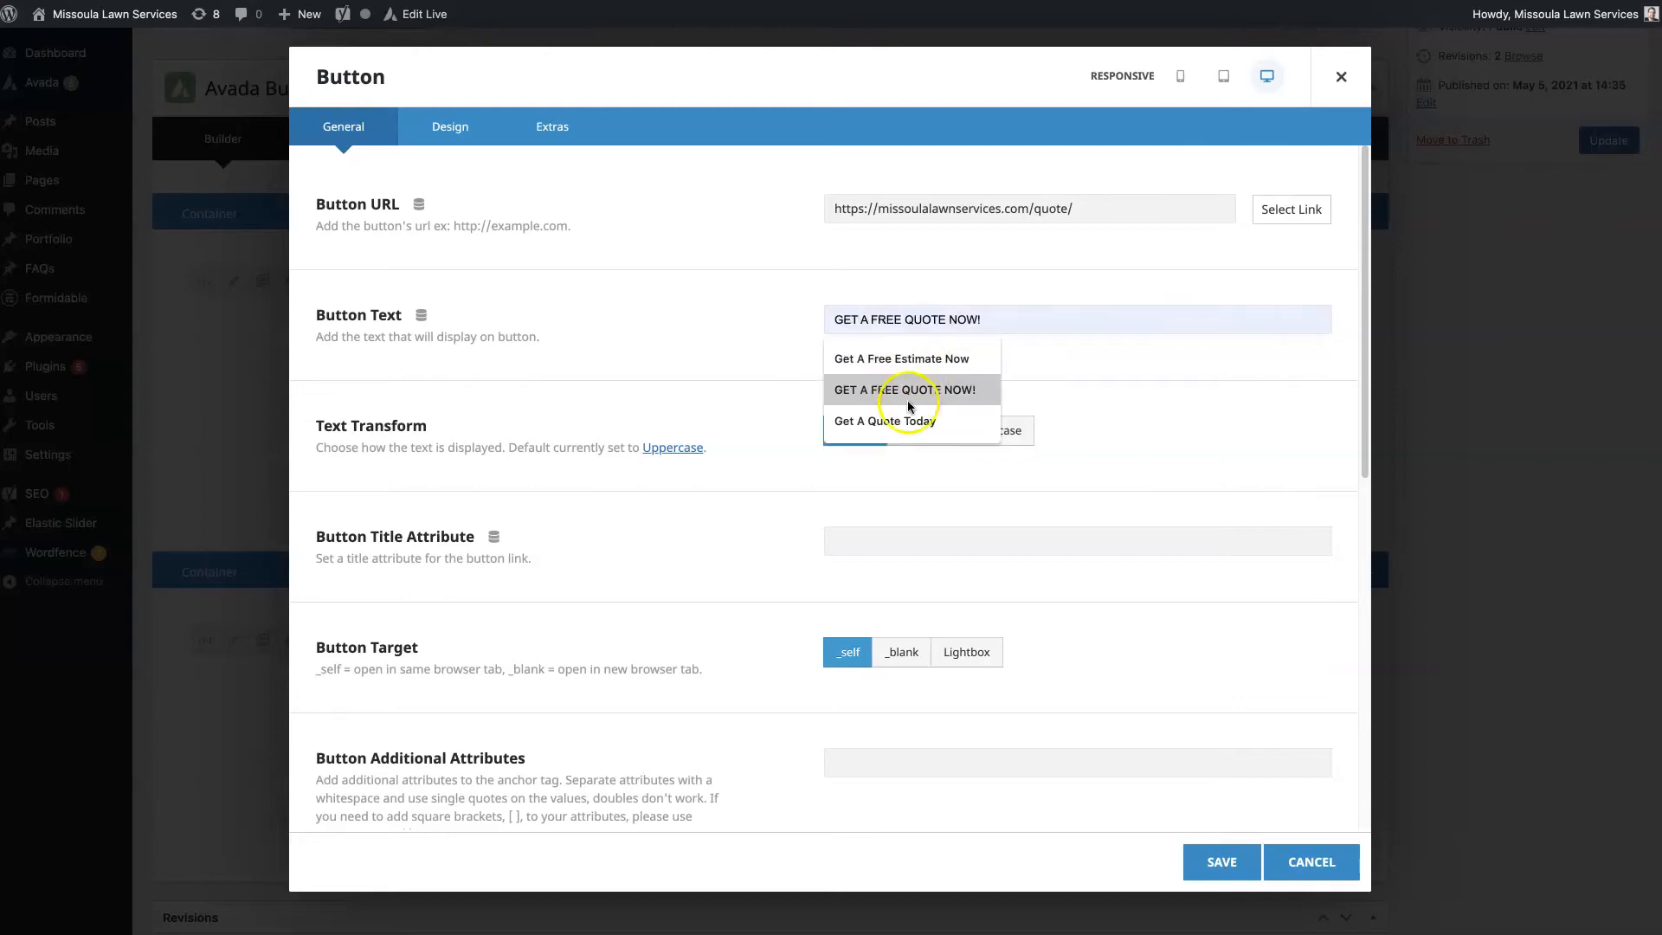
{"action": "scroll", "scroll_direction": "down", "scroll_amount": 3}
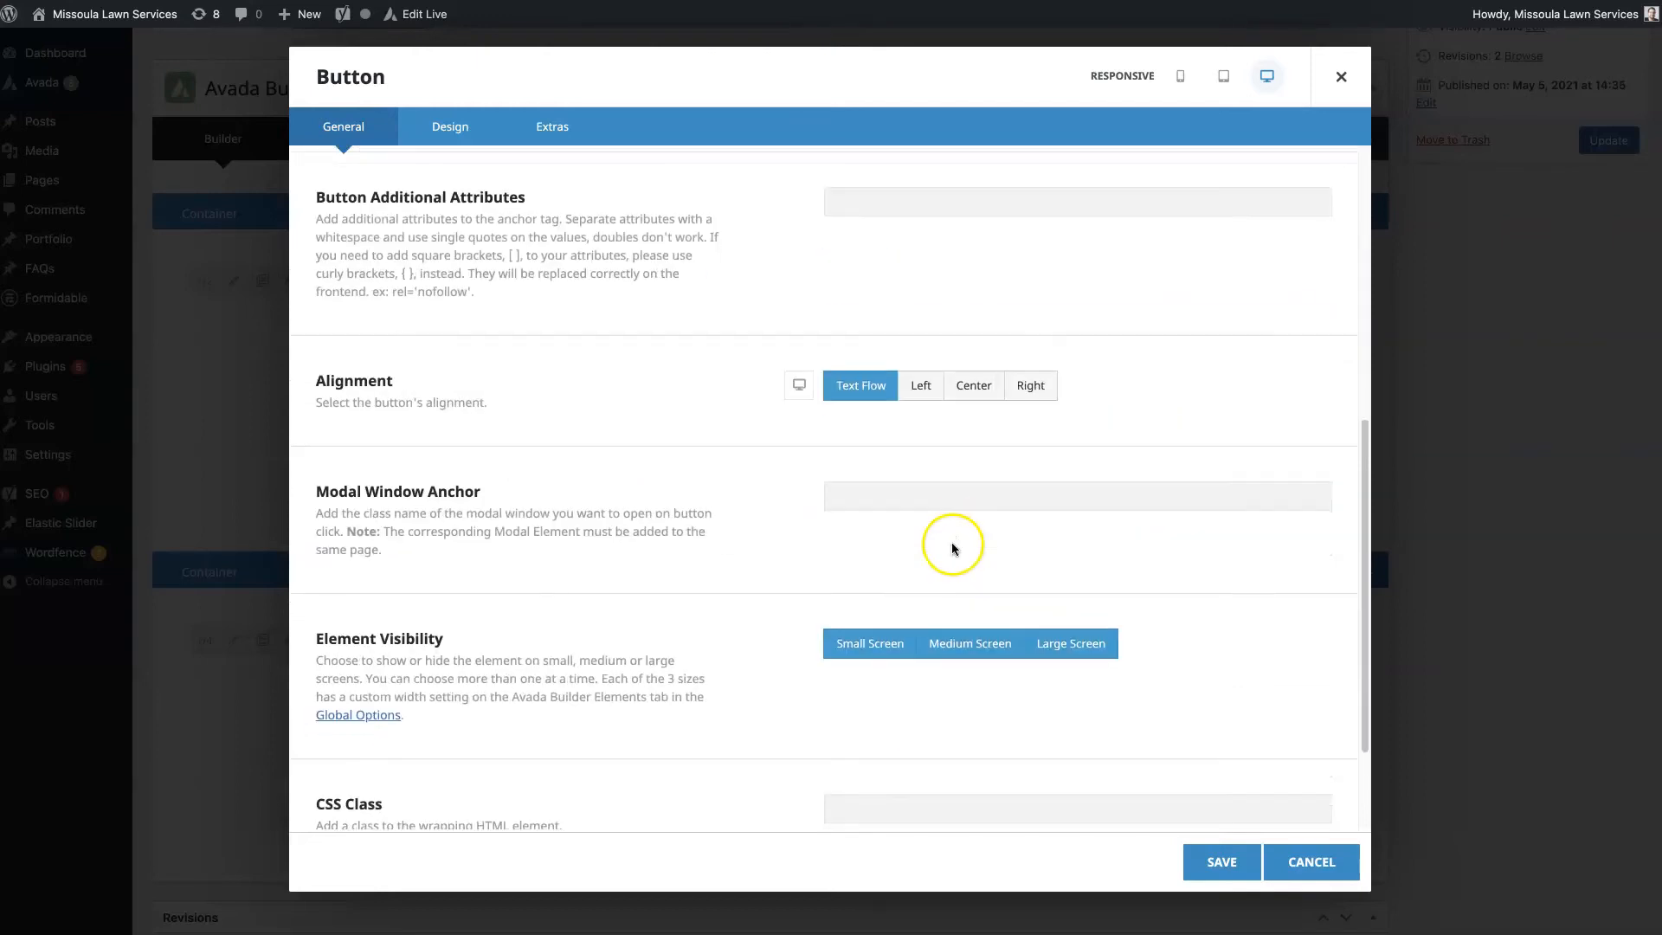
{"action": "left_click", "coordinate": [1029, 384]}
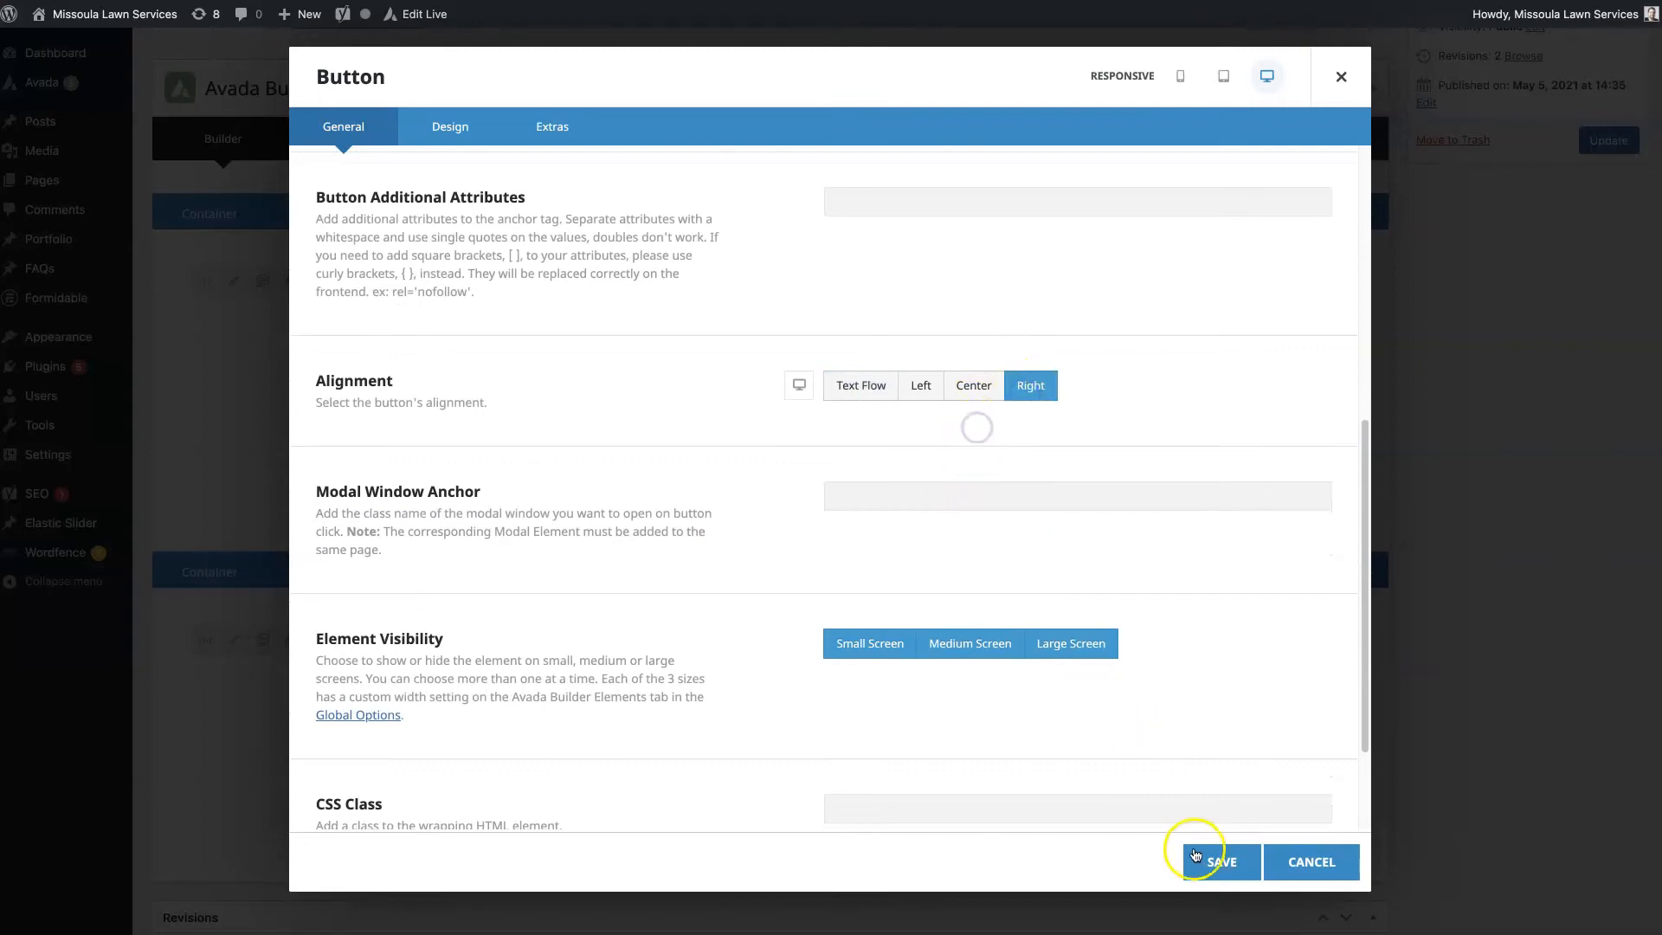
{"action": "left_click", "coordinate": [1219, 861]}
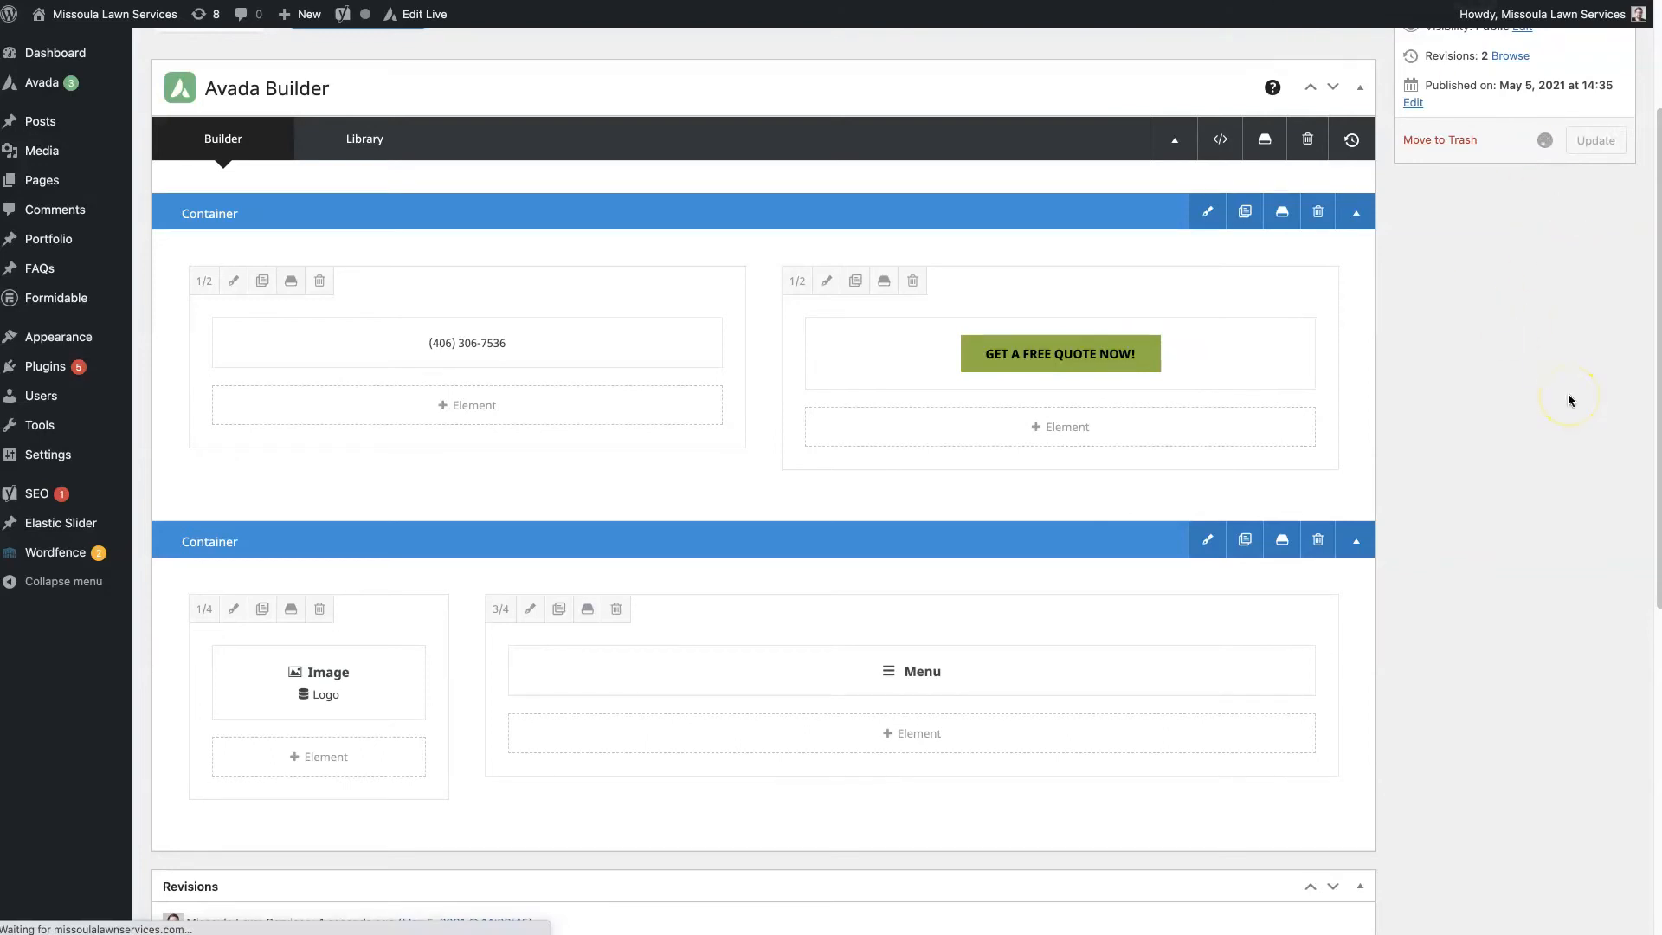
- Give the half-width header column 40px top padding in its Design settings
{"action": "left_click", "coordinate": [1593, 139]}
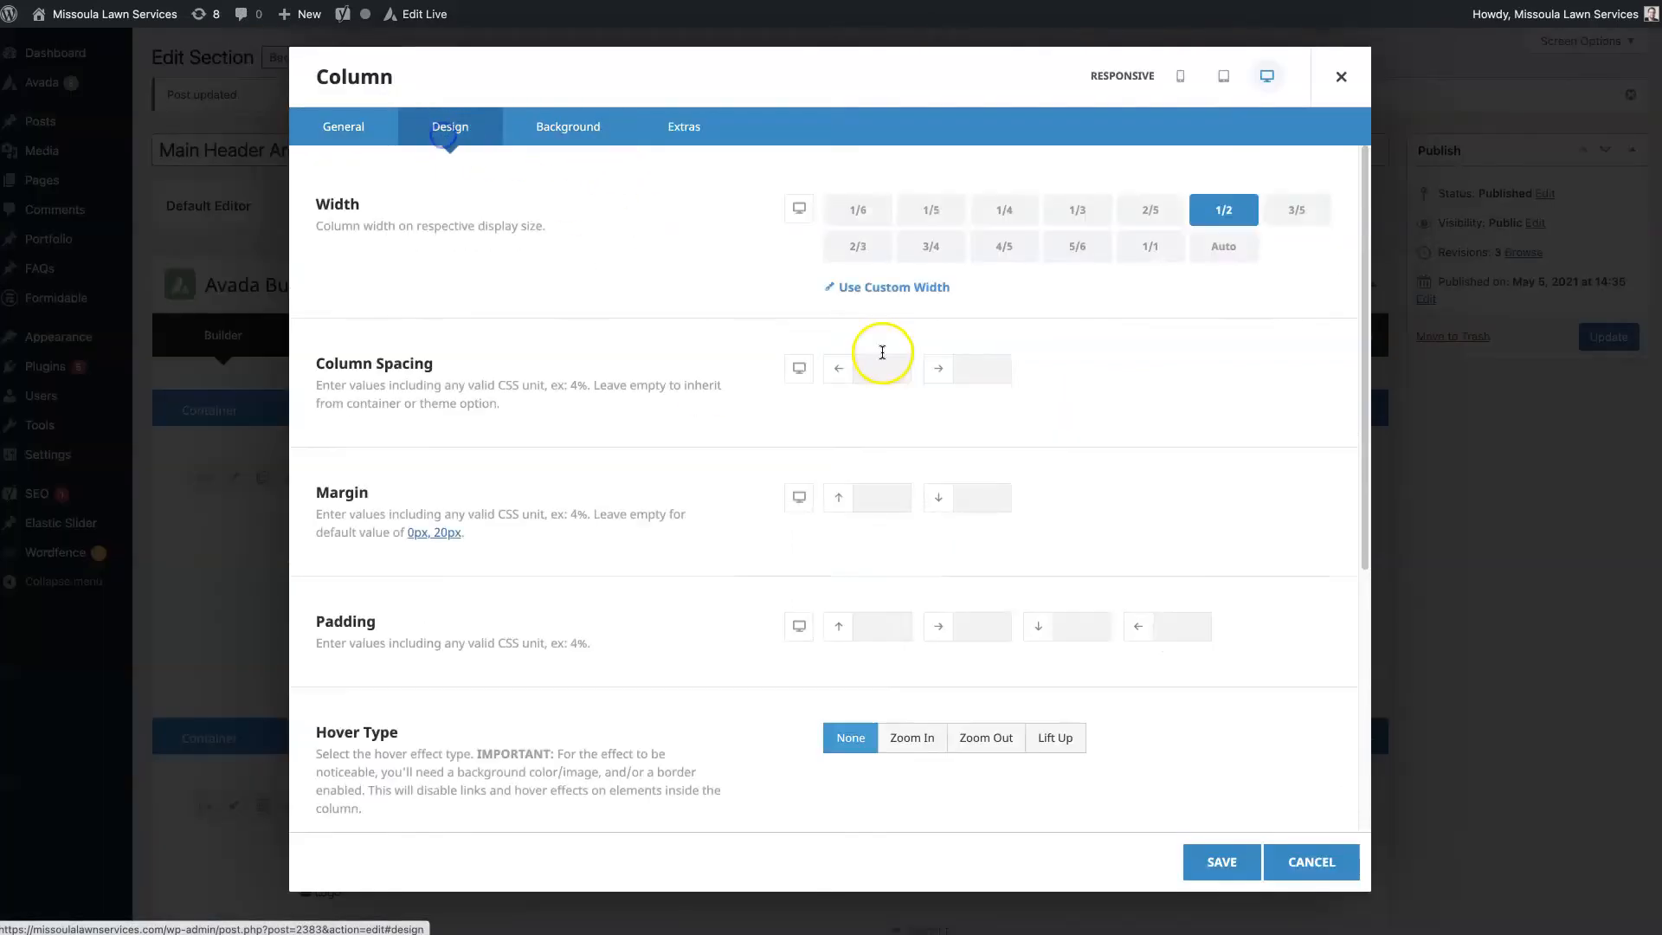
{"action": "left_click", "coordinate": [883, 626]}
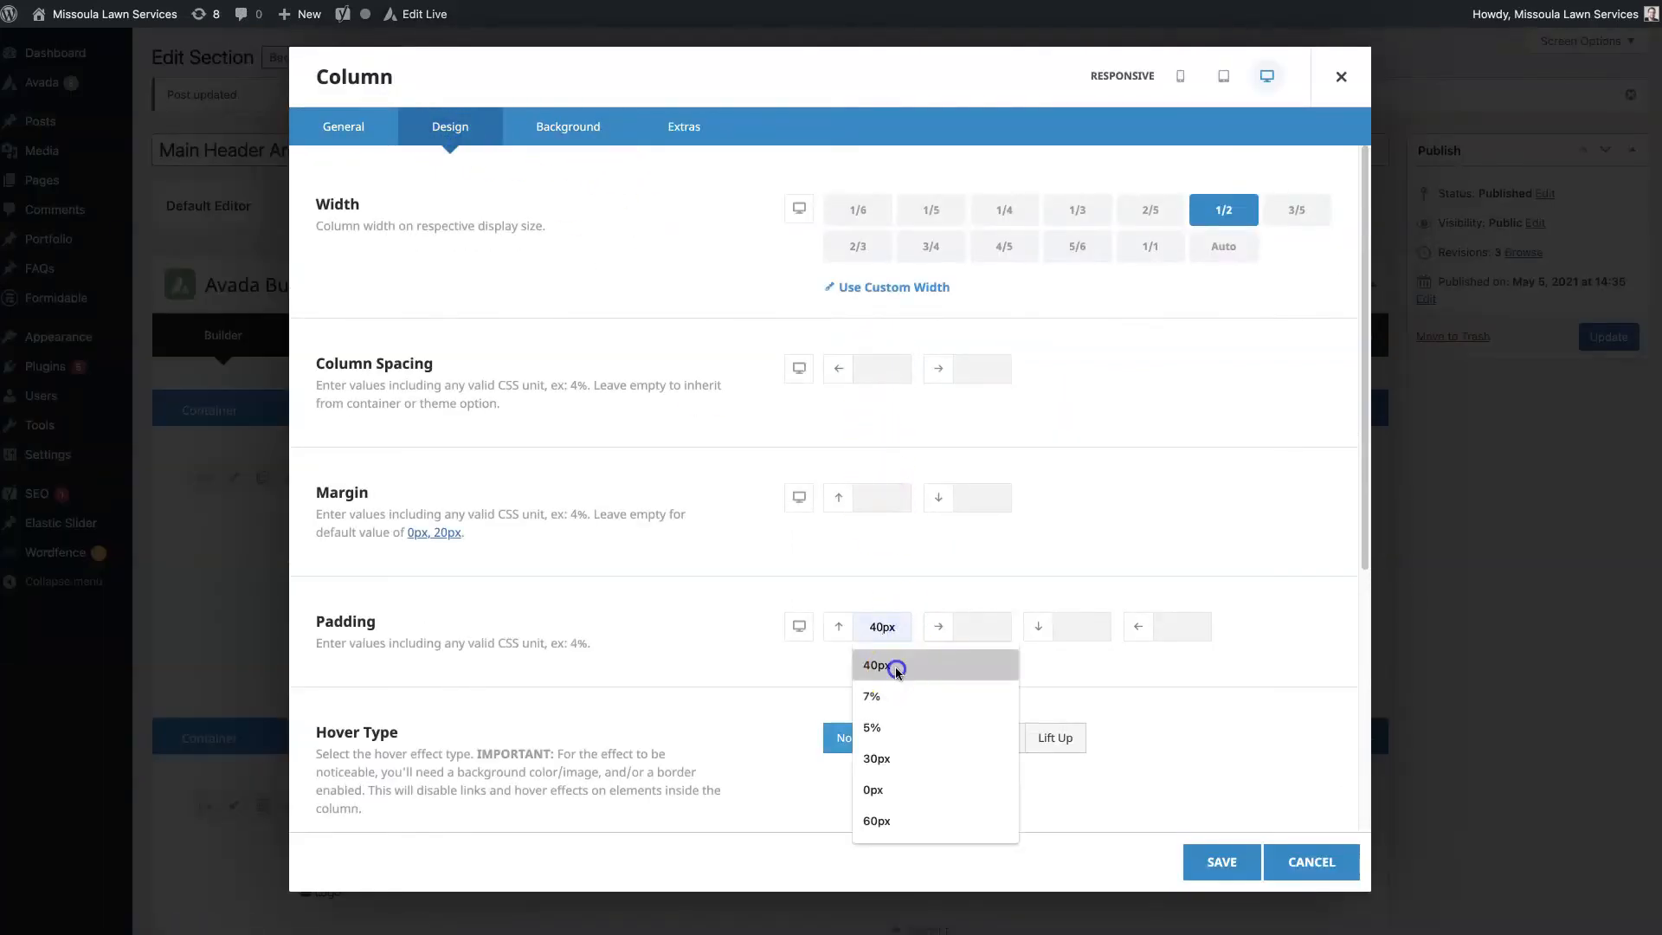
{"action": "left_click", "coordinate": [876, 665]}
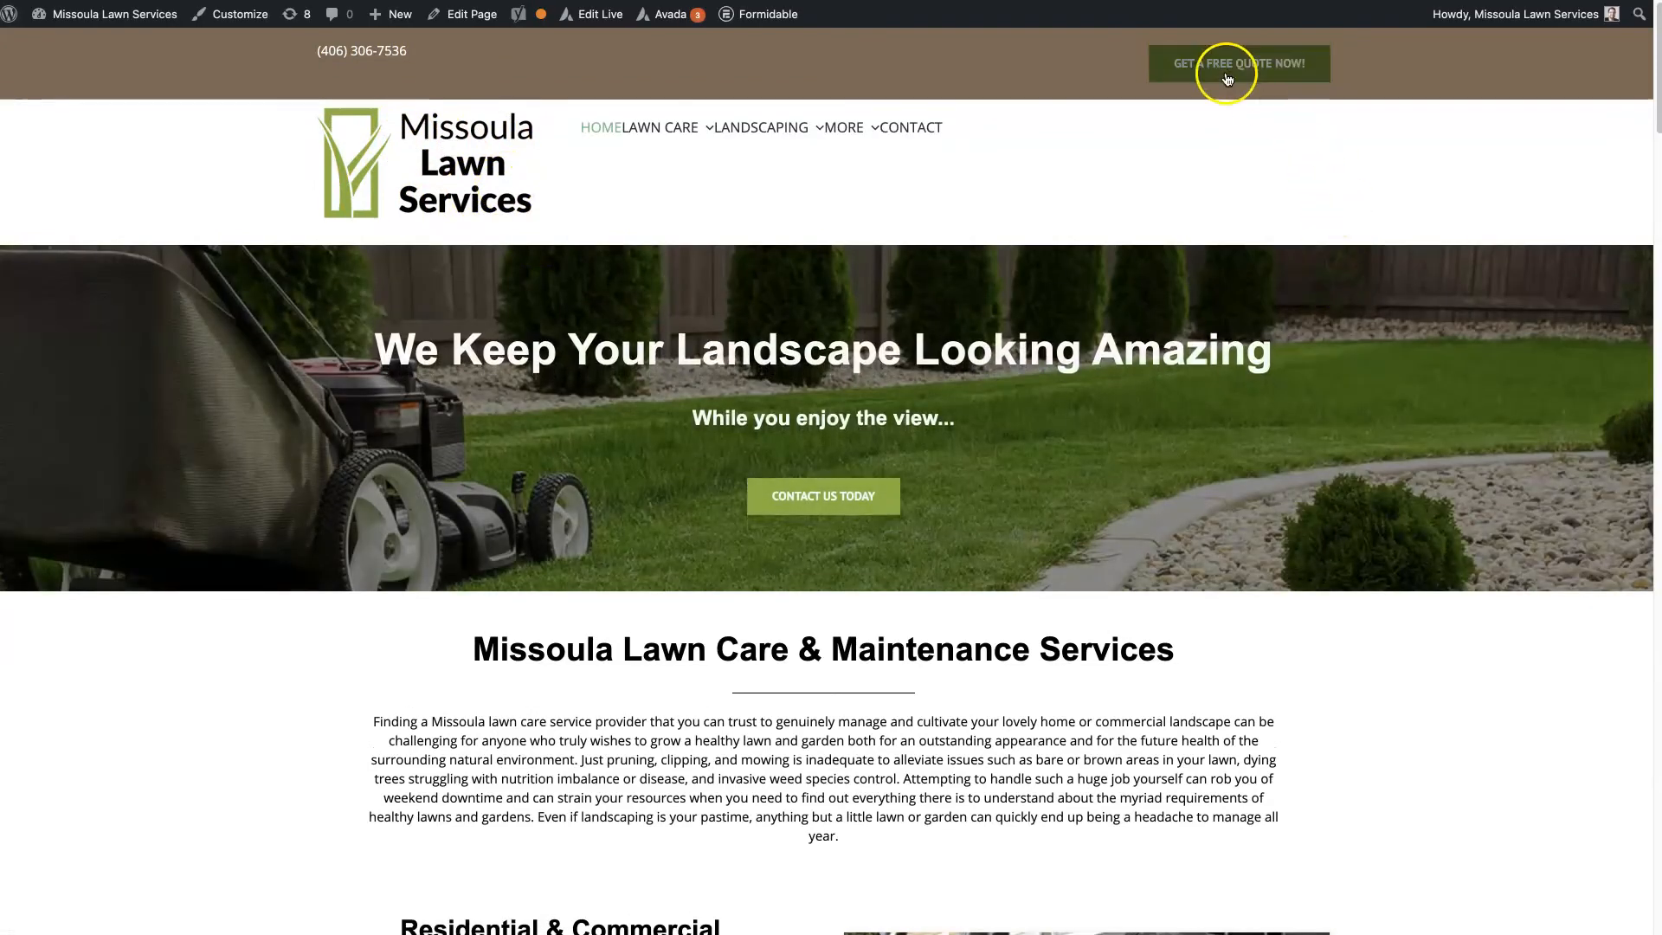
{"action": "mouse_move", "coordinate": [435, 195]}
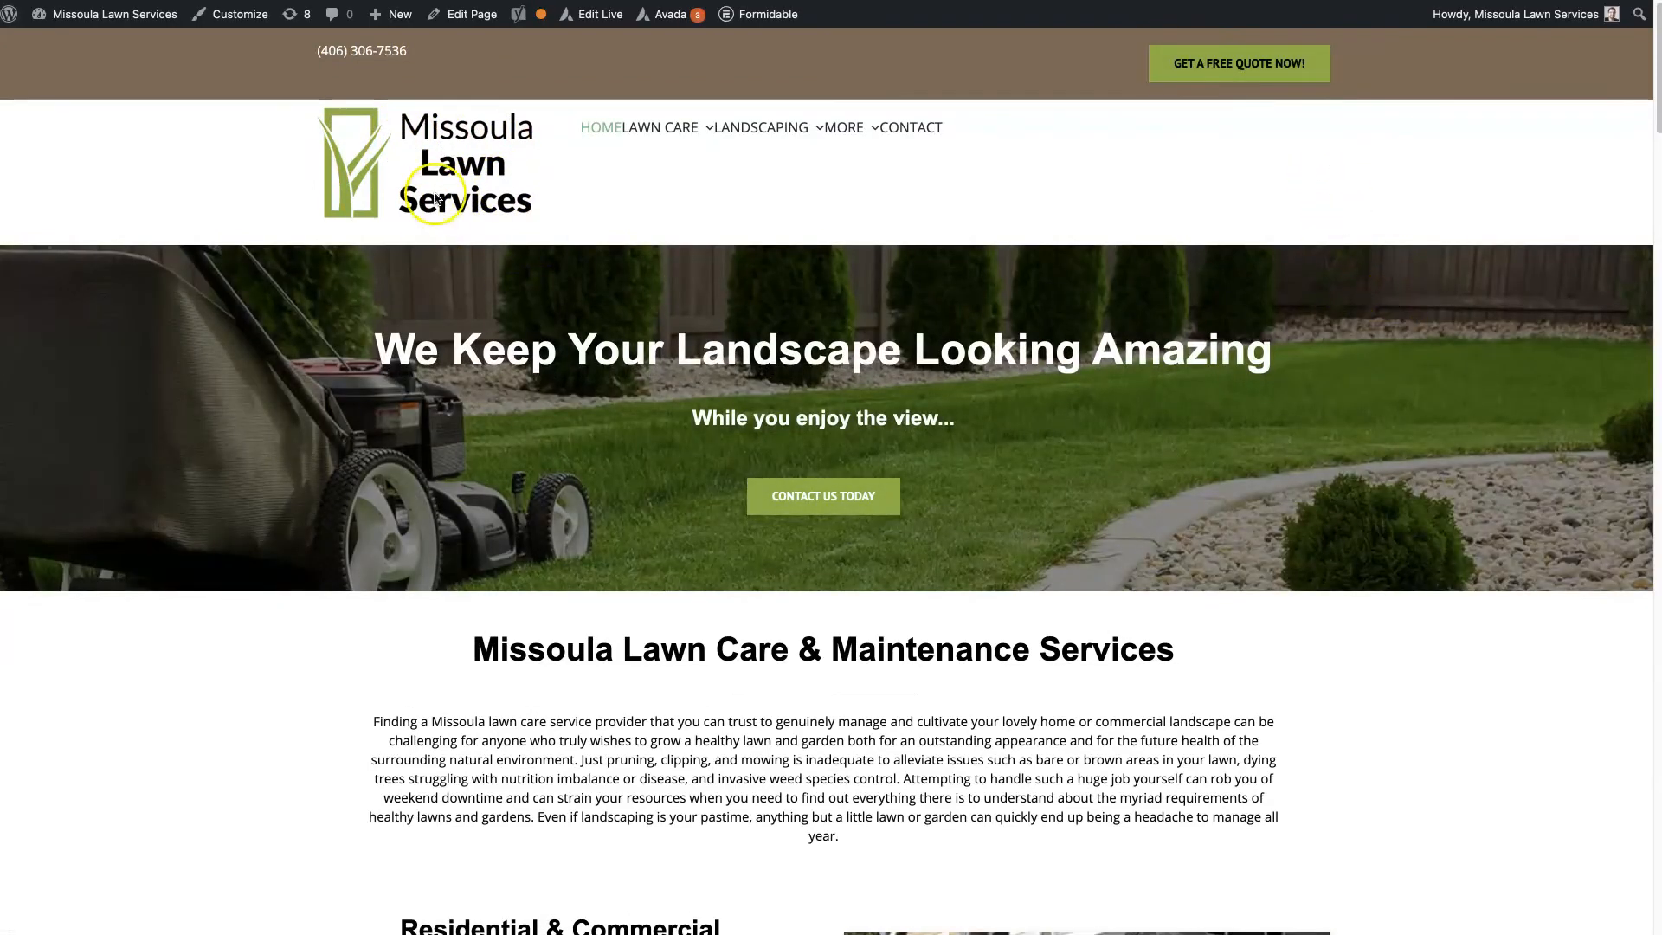
{"action": "mouse_move", "coordinate": [699, 54]}
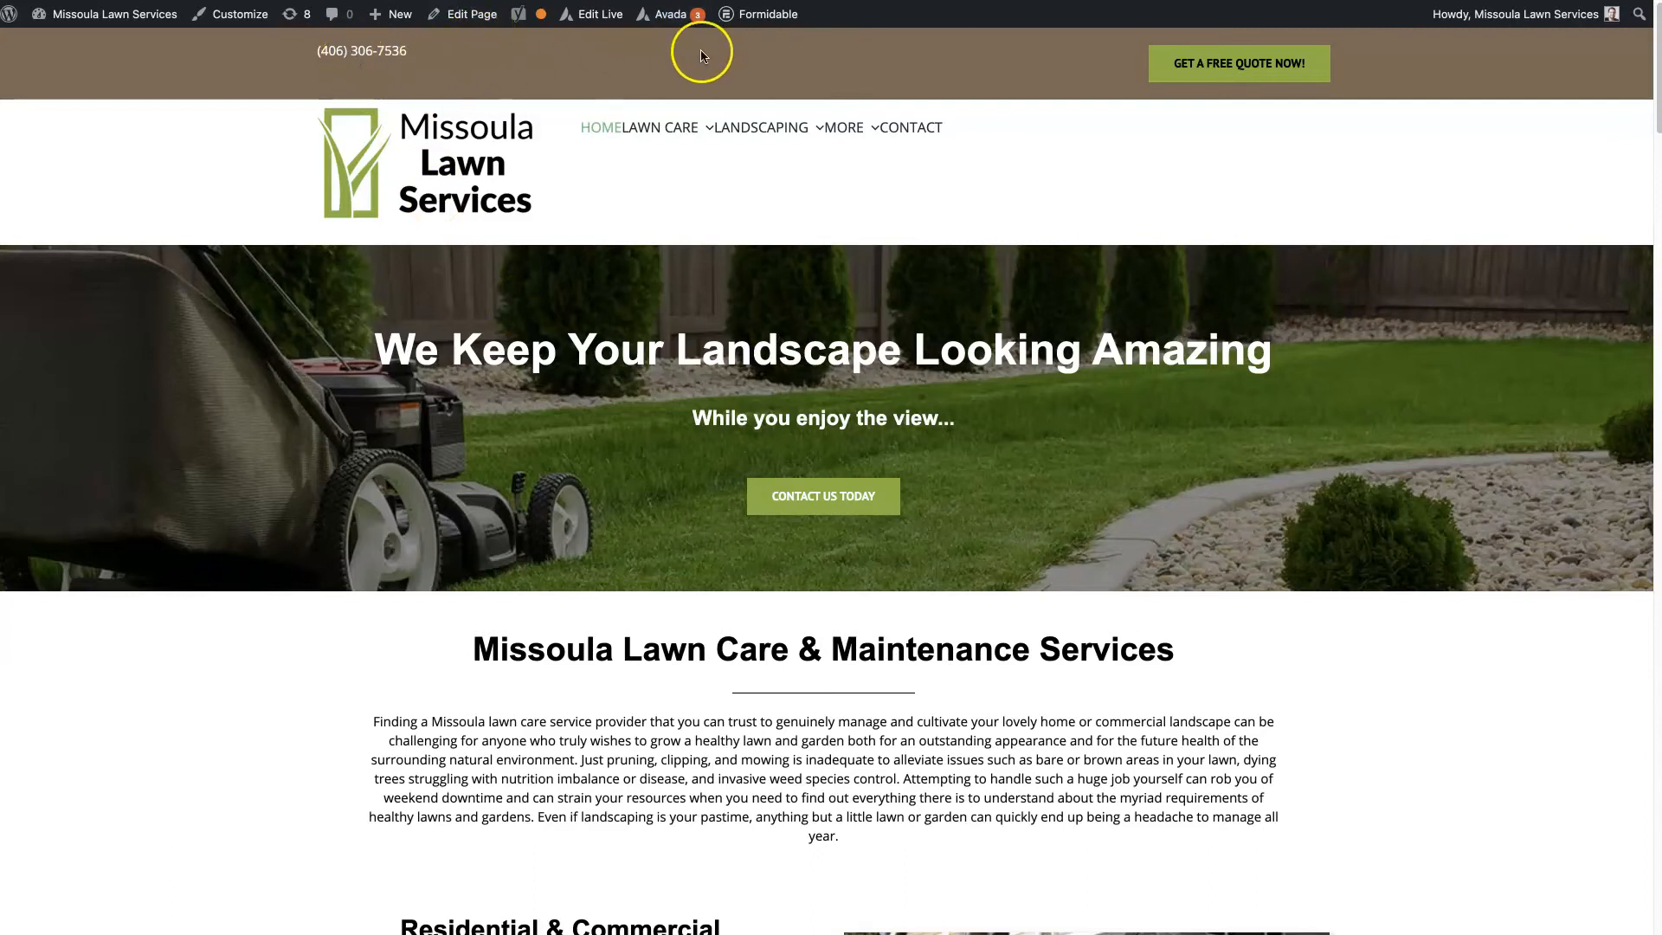
{"action": "mouse_move", "coordinate": [1367, 189]}
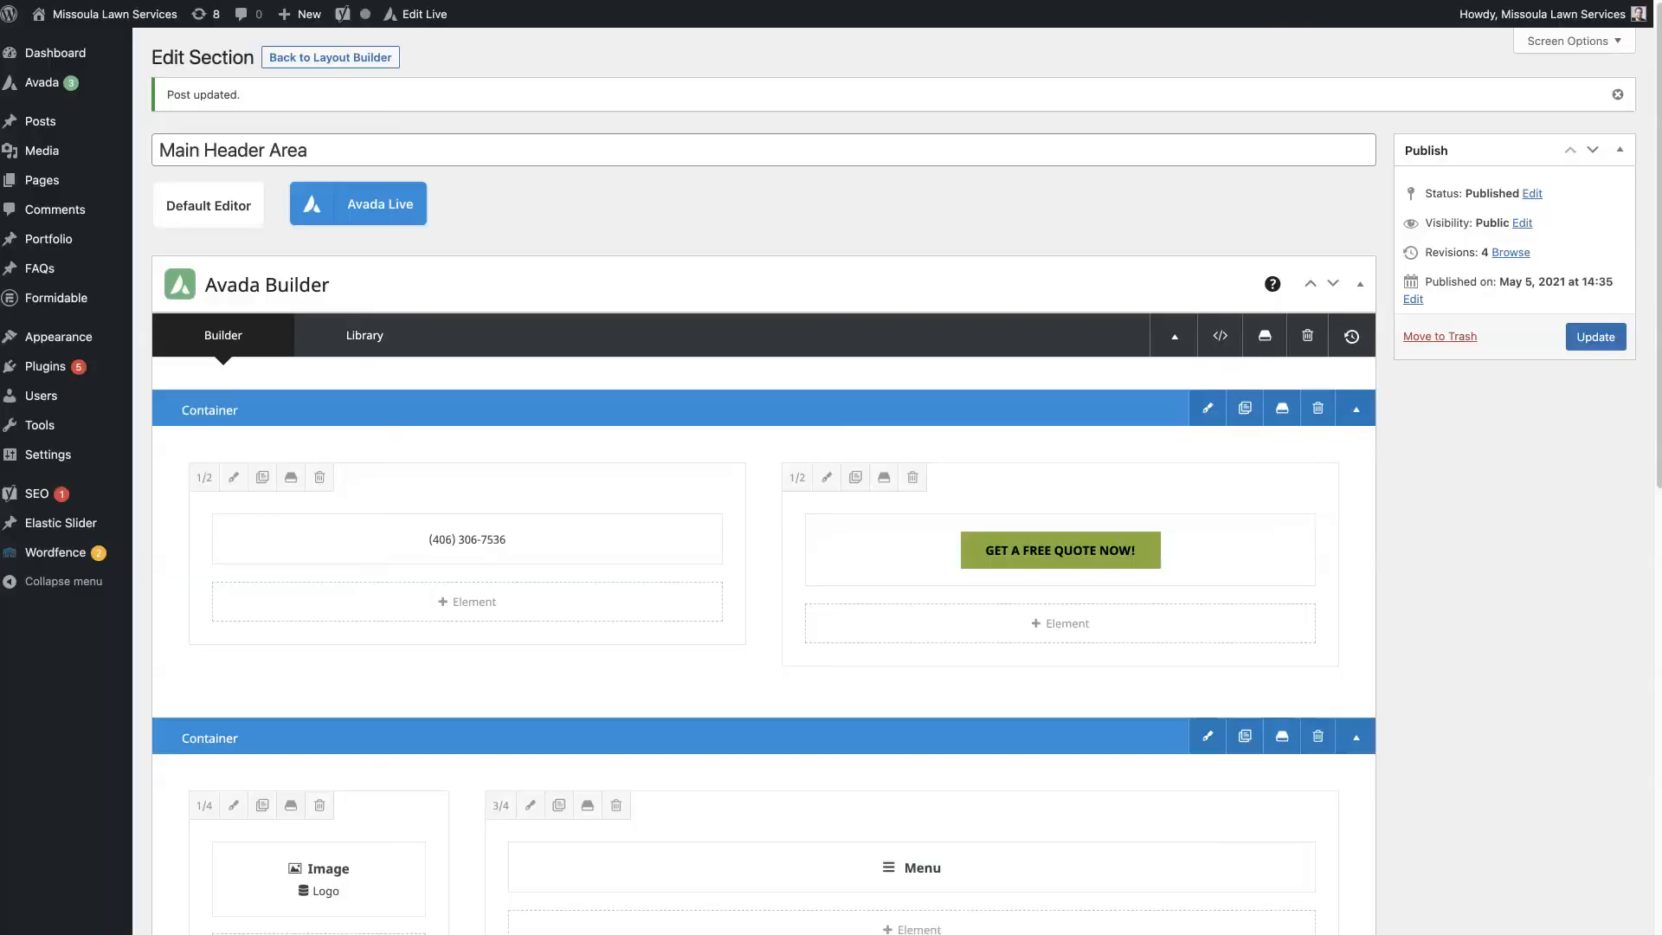
- Set the header menu's Main Menu Item Spacing to 20px and save it
{"action": "scroll", "scroll_direction": "down", "scroll_amount": 3}
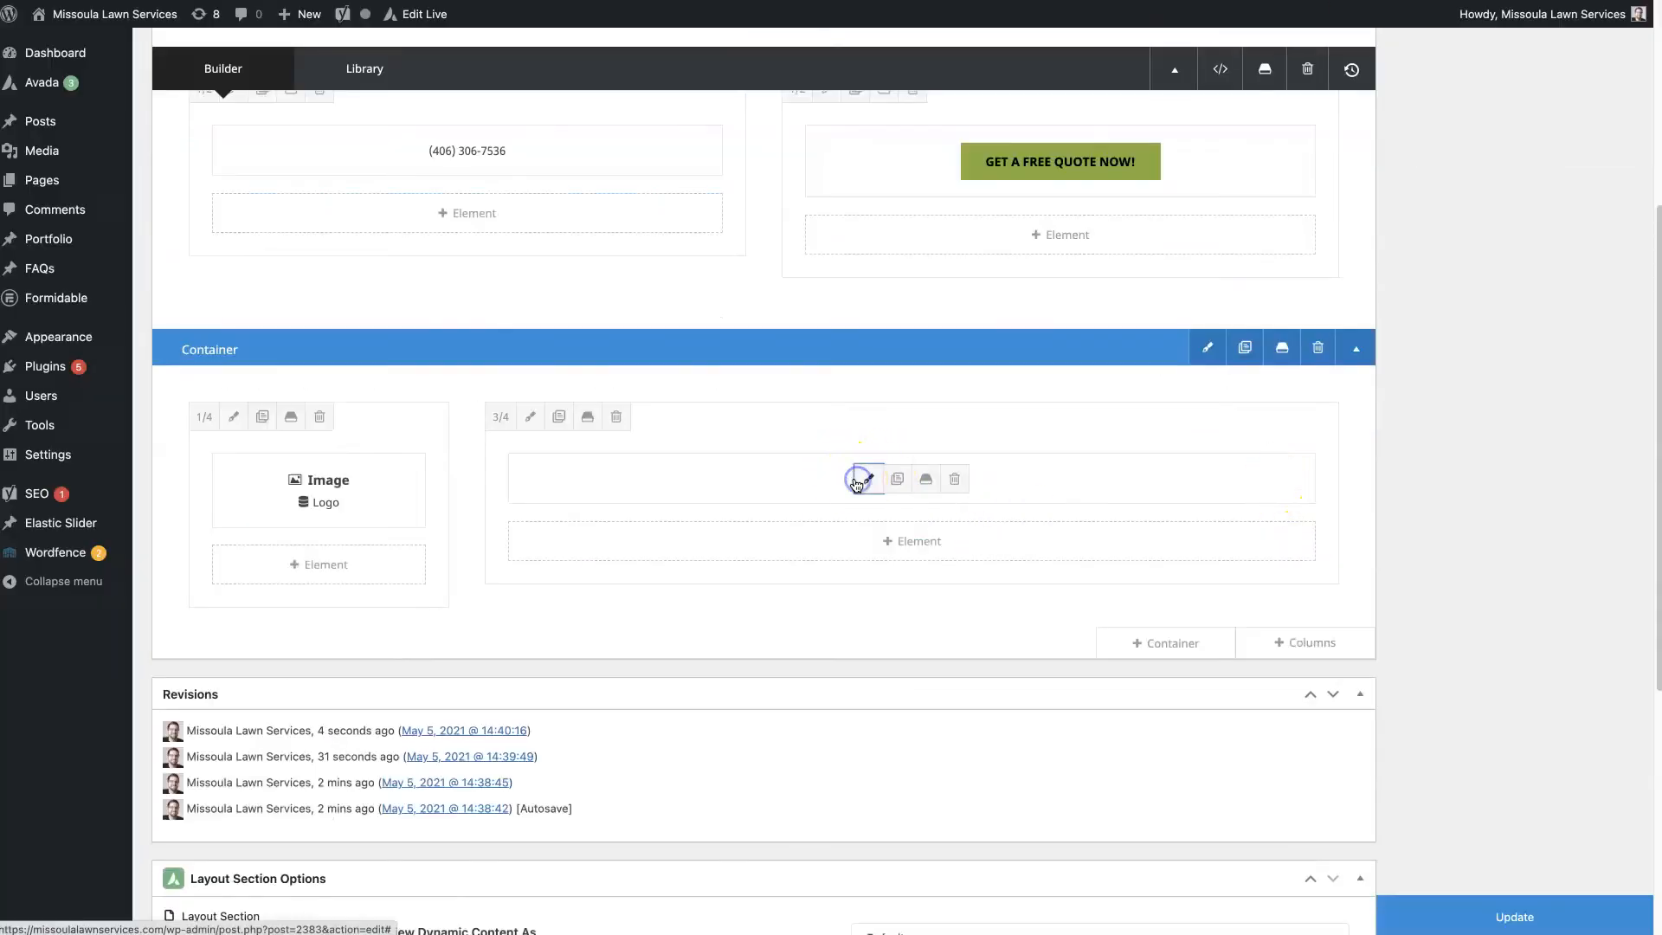
{"action": "left_click", "coordinate": [863, 478]}
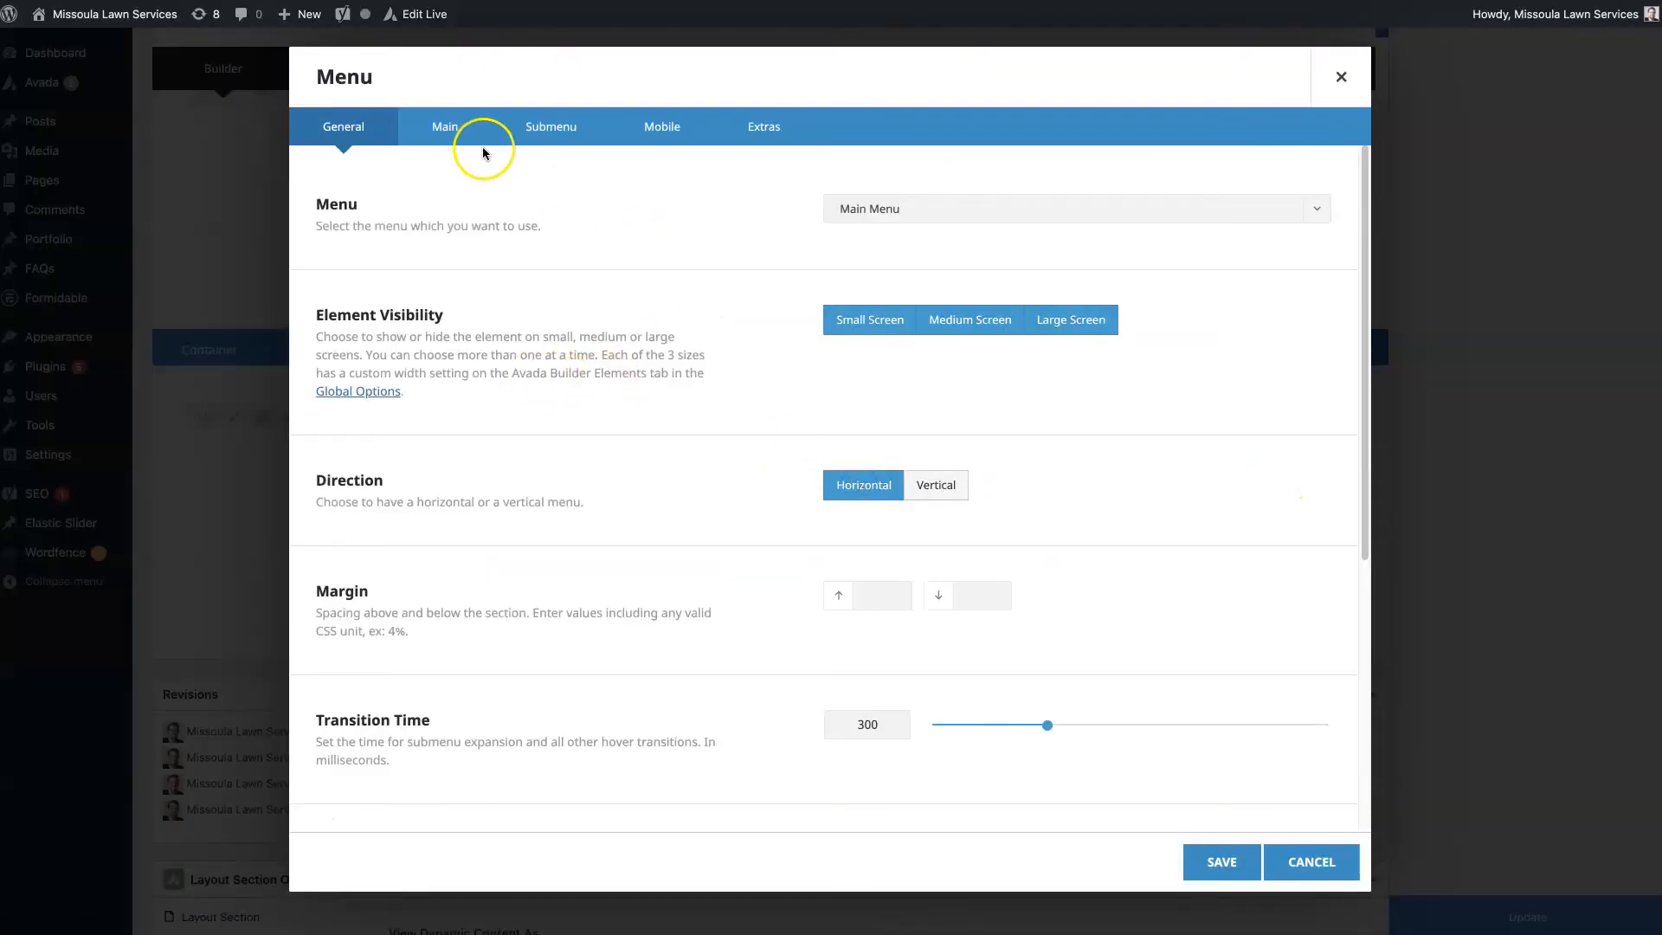
{"action": "left_click", "coordinate": [445, 126]}
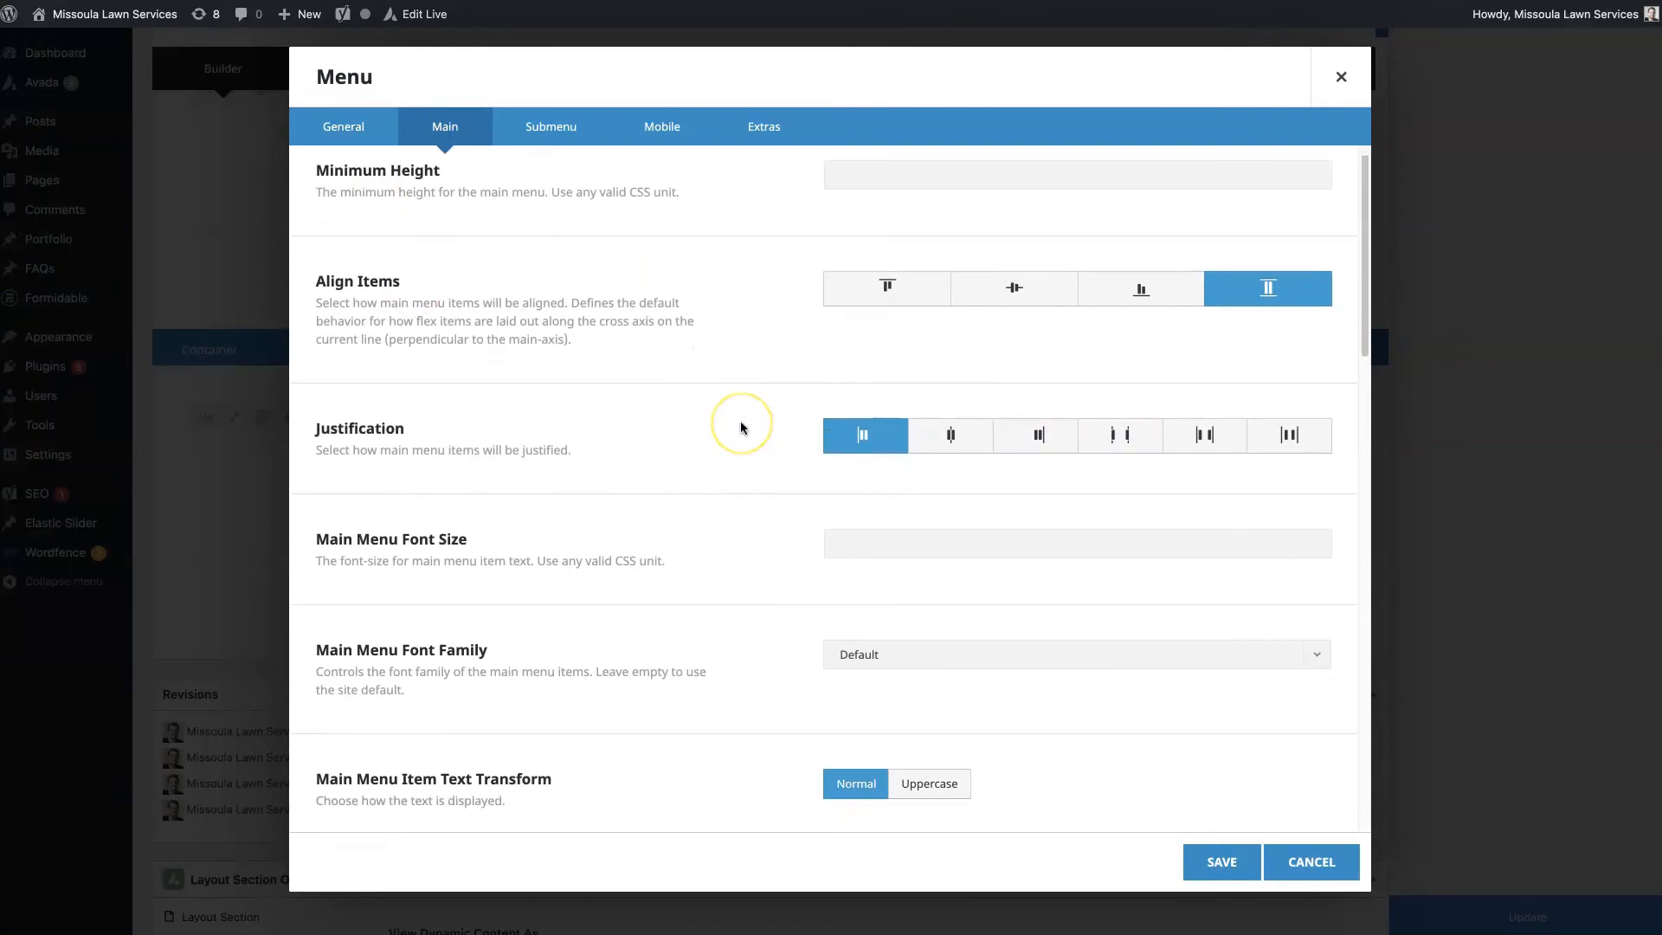
{"action": "scroll", "scroll_direction": "down", "scroll_amount": 3}
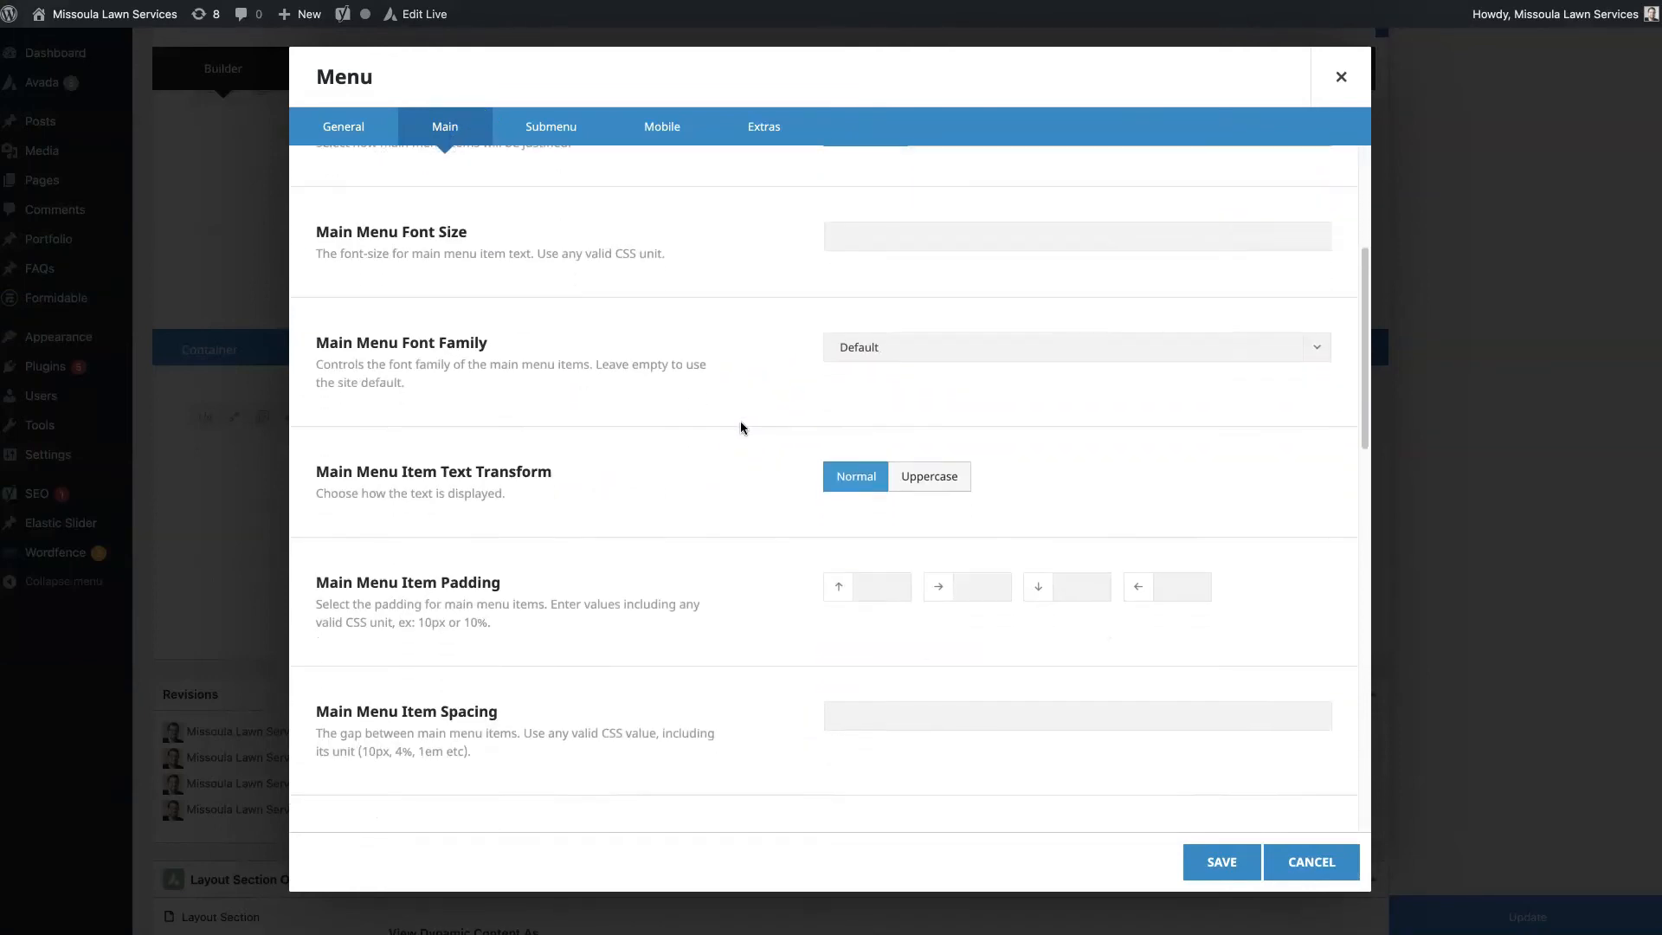
{"action": "scroll", "scroll_direction": "down", "scroll_amount": 3}
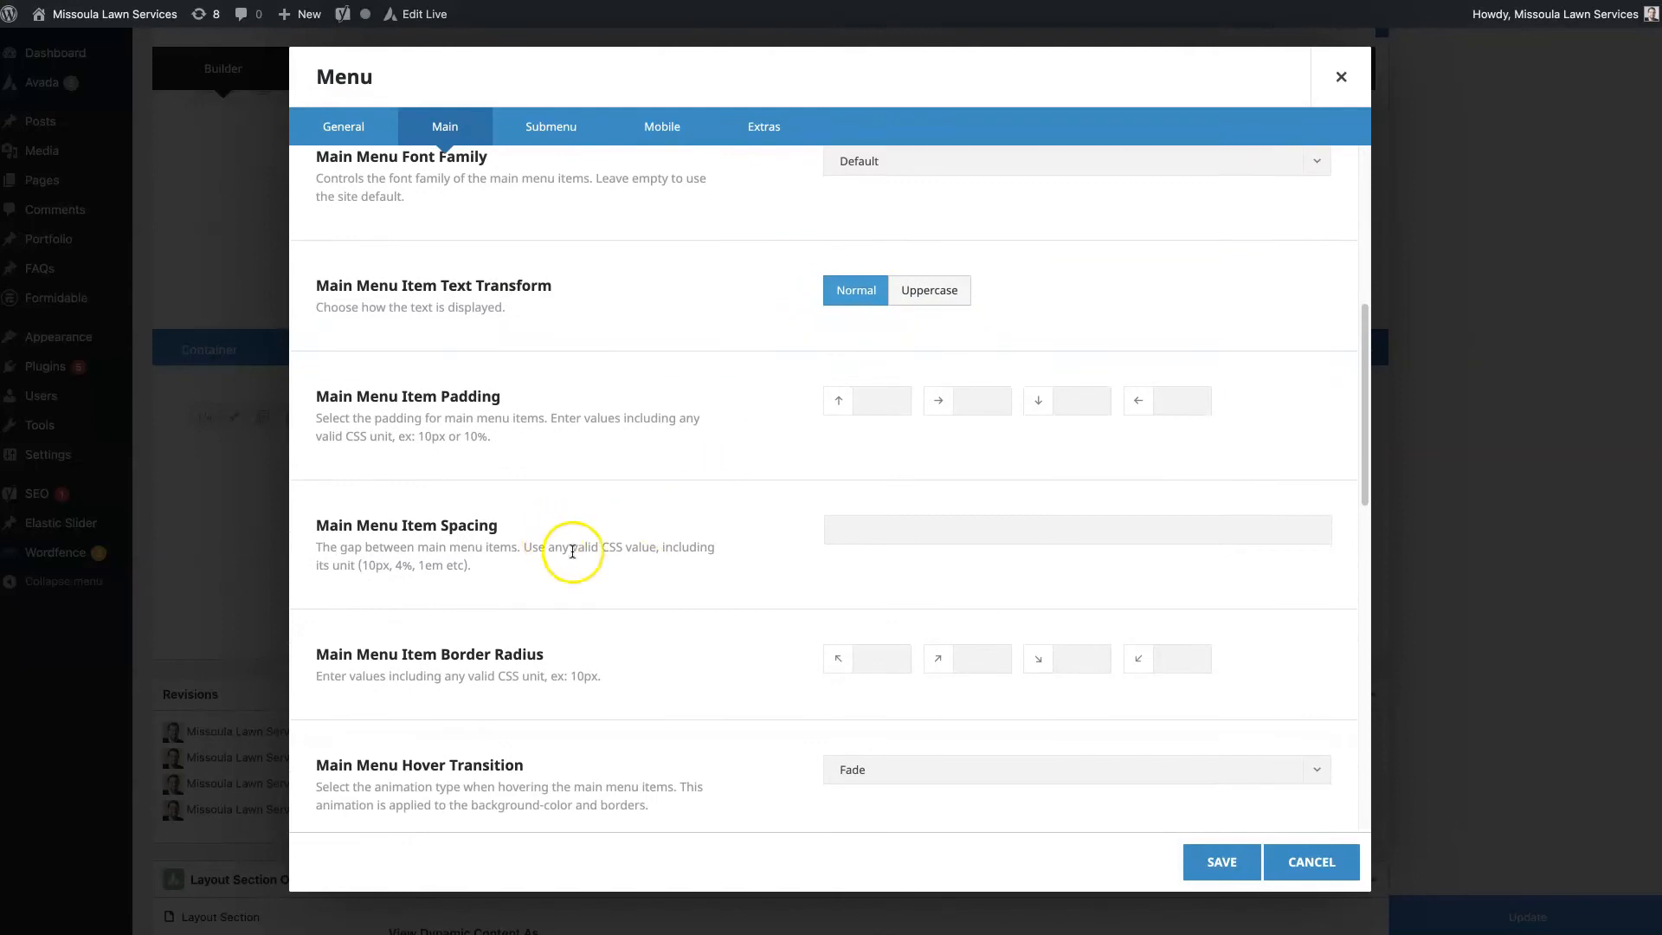
{"action": "left_click", "coordinate": [1075, 530]}
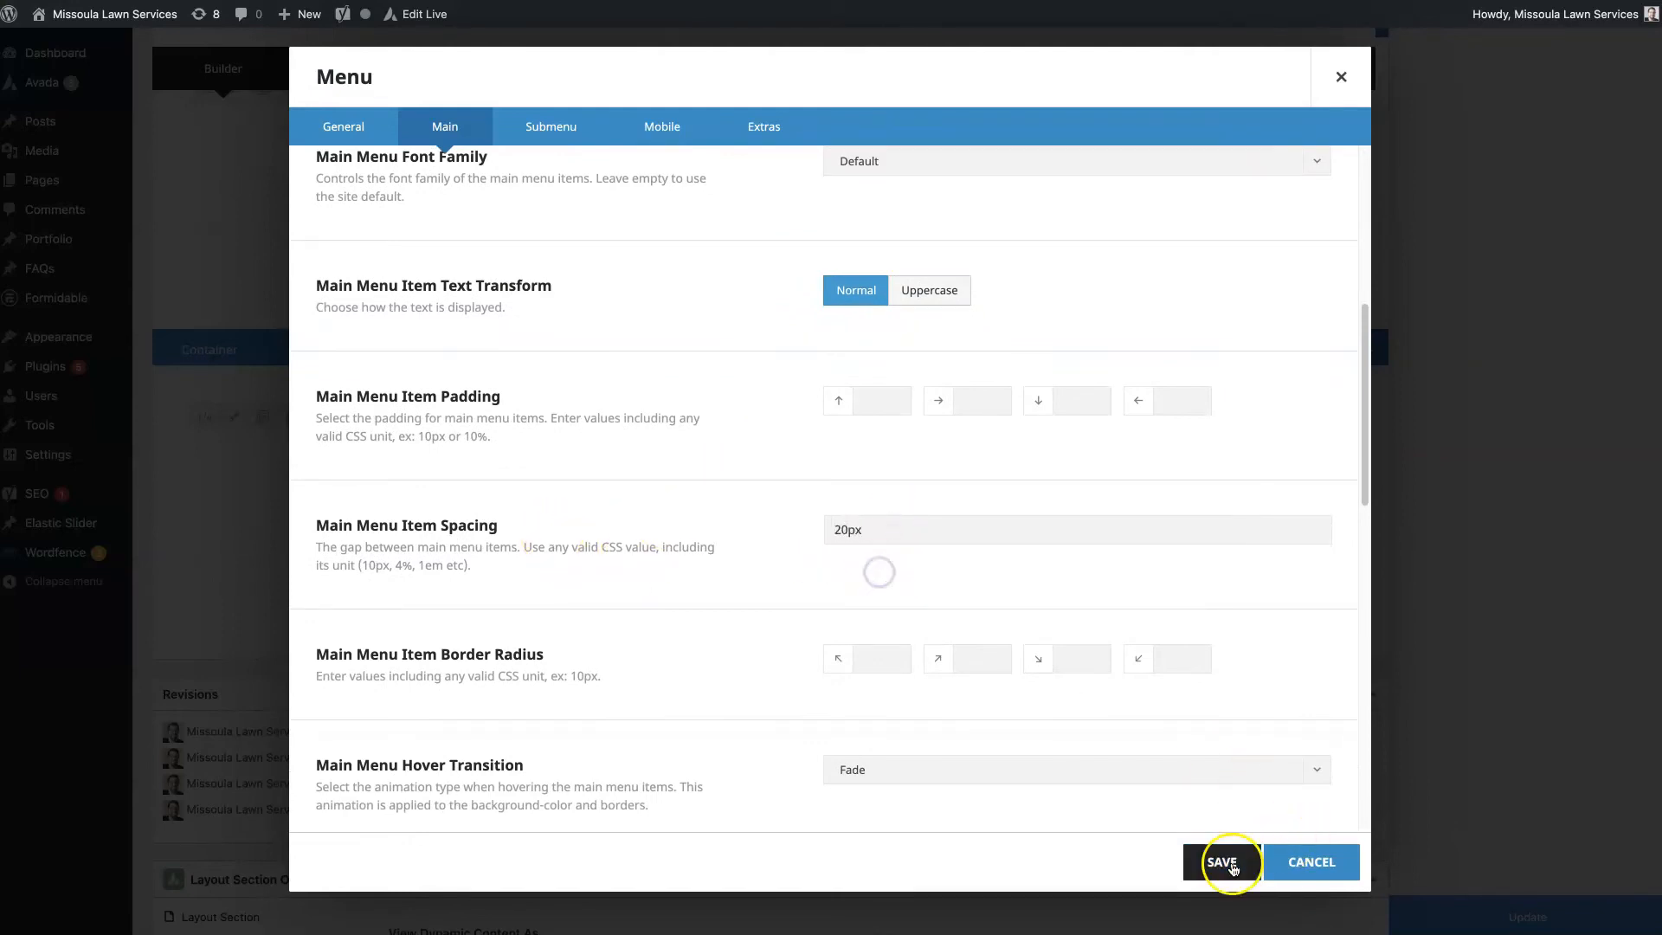
{"action": "left_click", "coordinate": [1221, 862]}
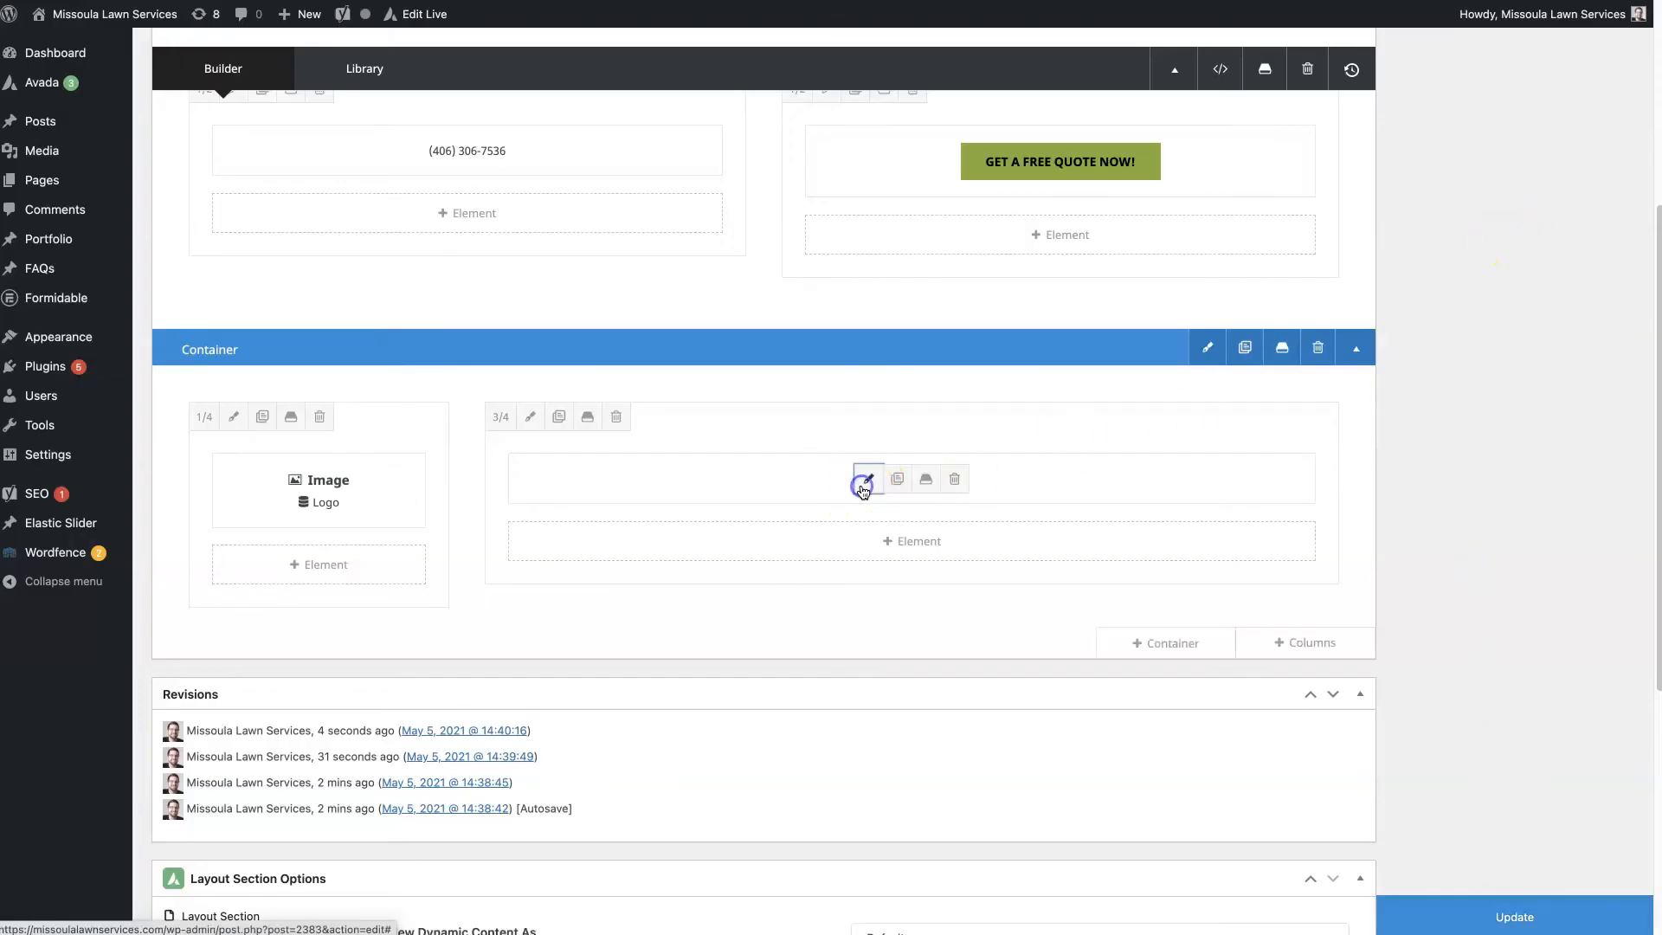
- Browse the Menu element's submenu and main options, then close without further changes
{"action": "left_click", "coordinate": [867, 478]}
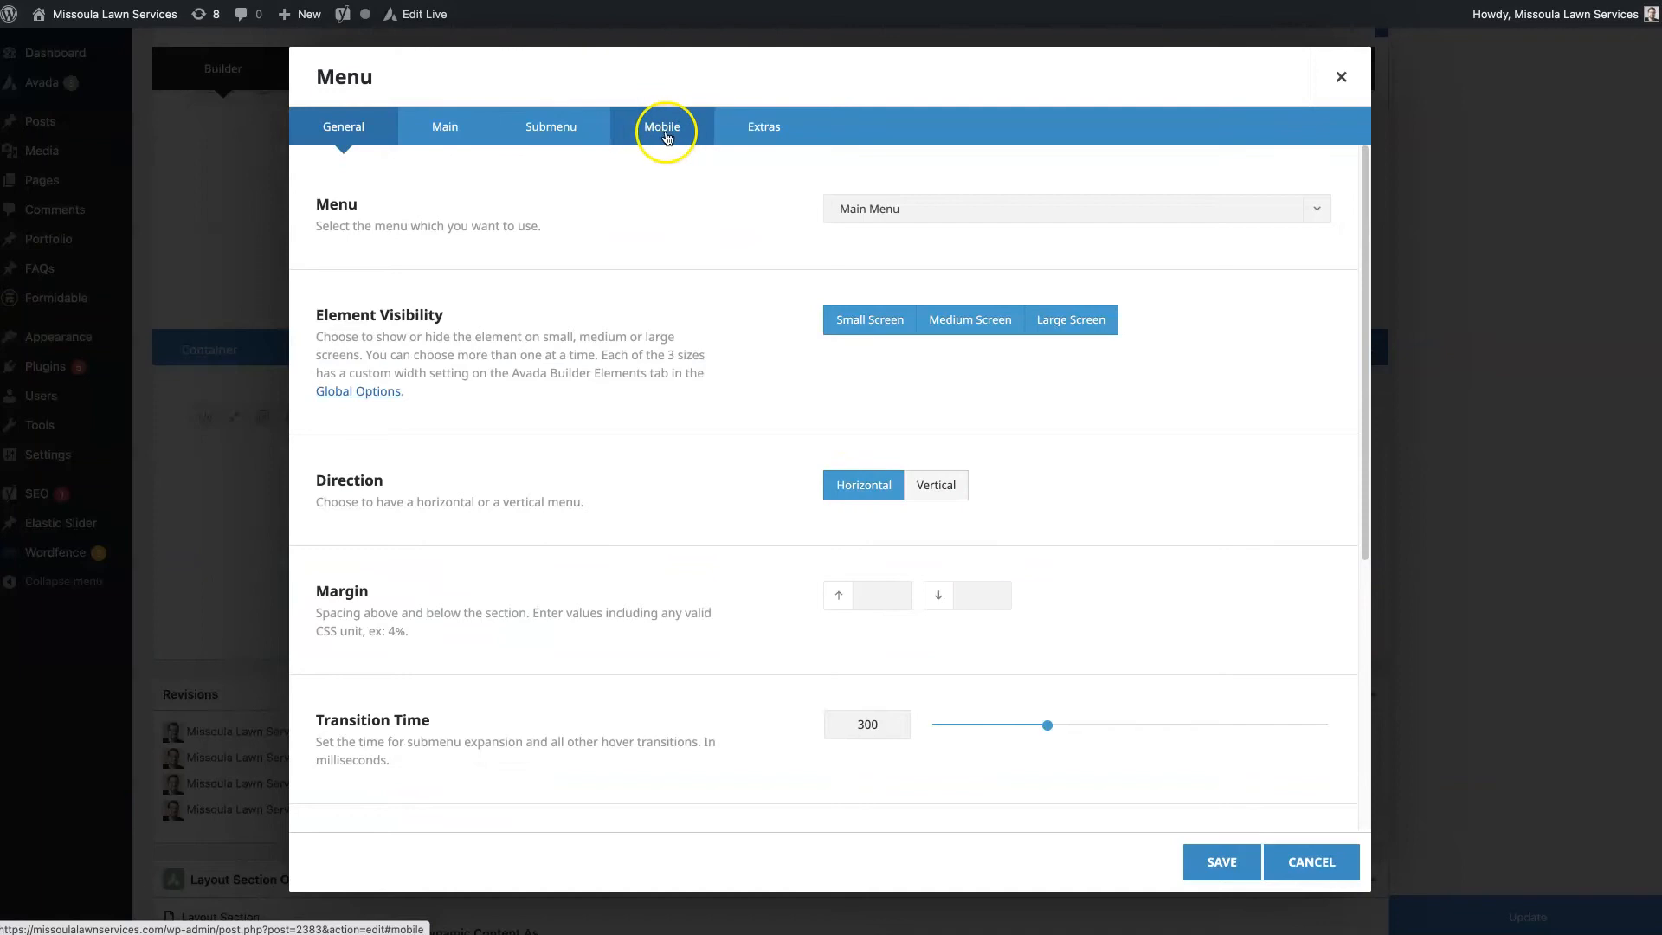
{"action": "left_click", "coordinate": [1220, 862]}
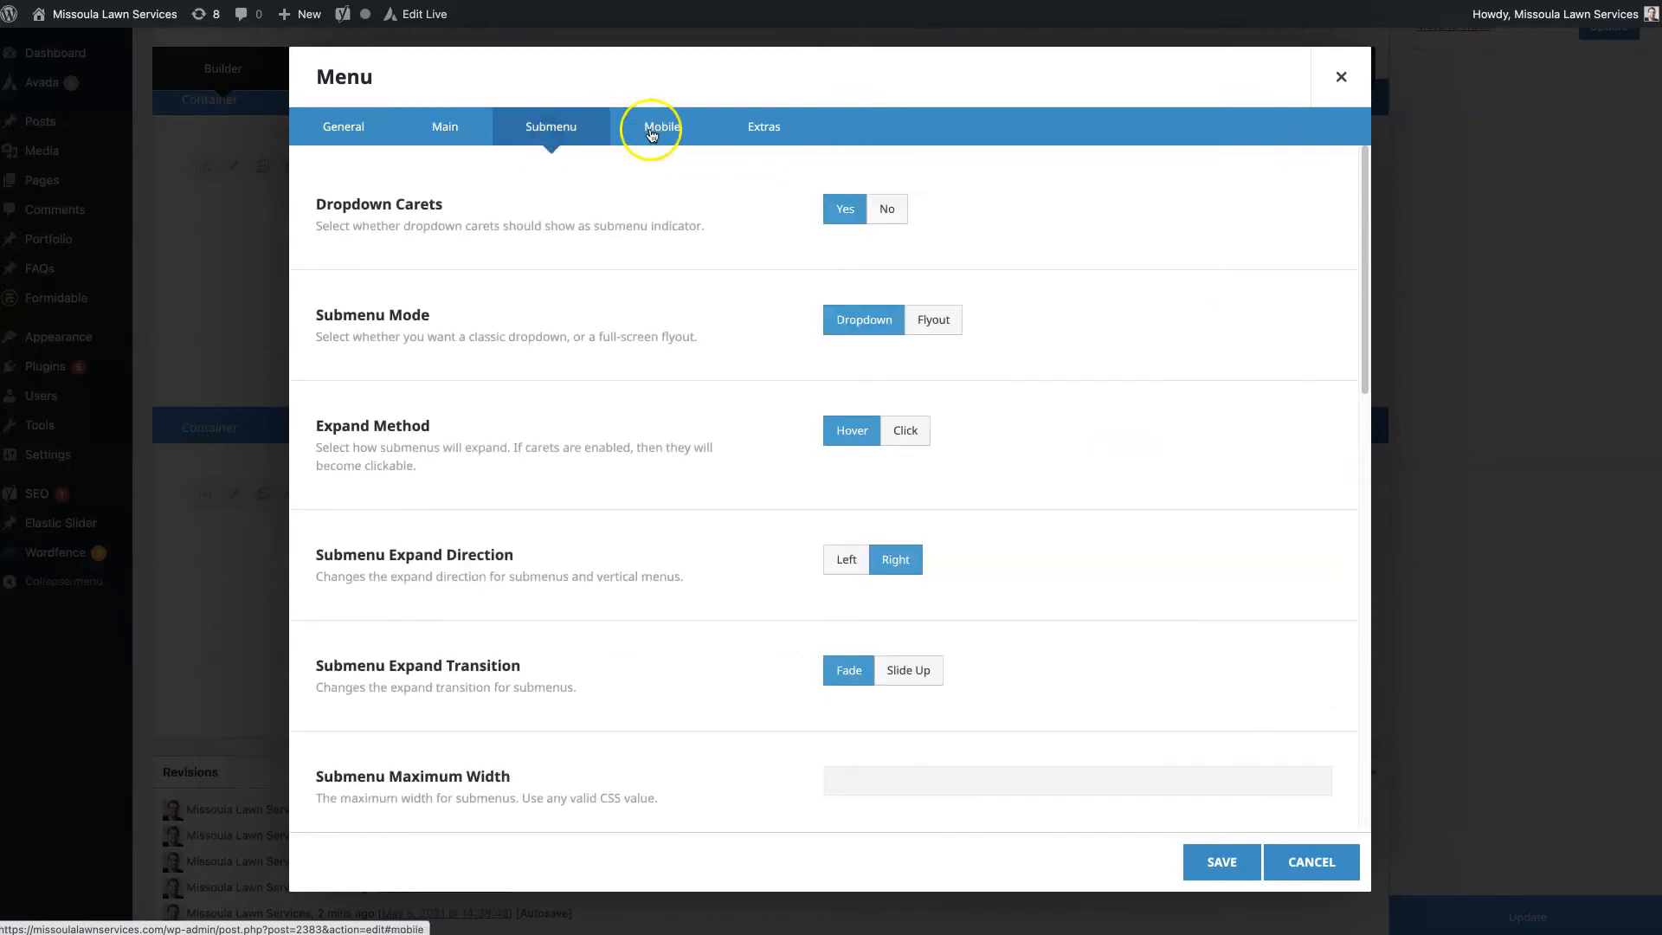
{"action": "left_click", "coordinate": [343, 126]}
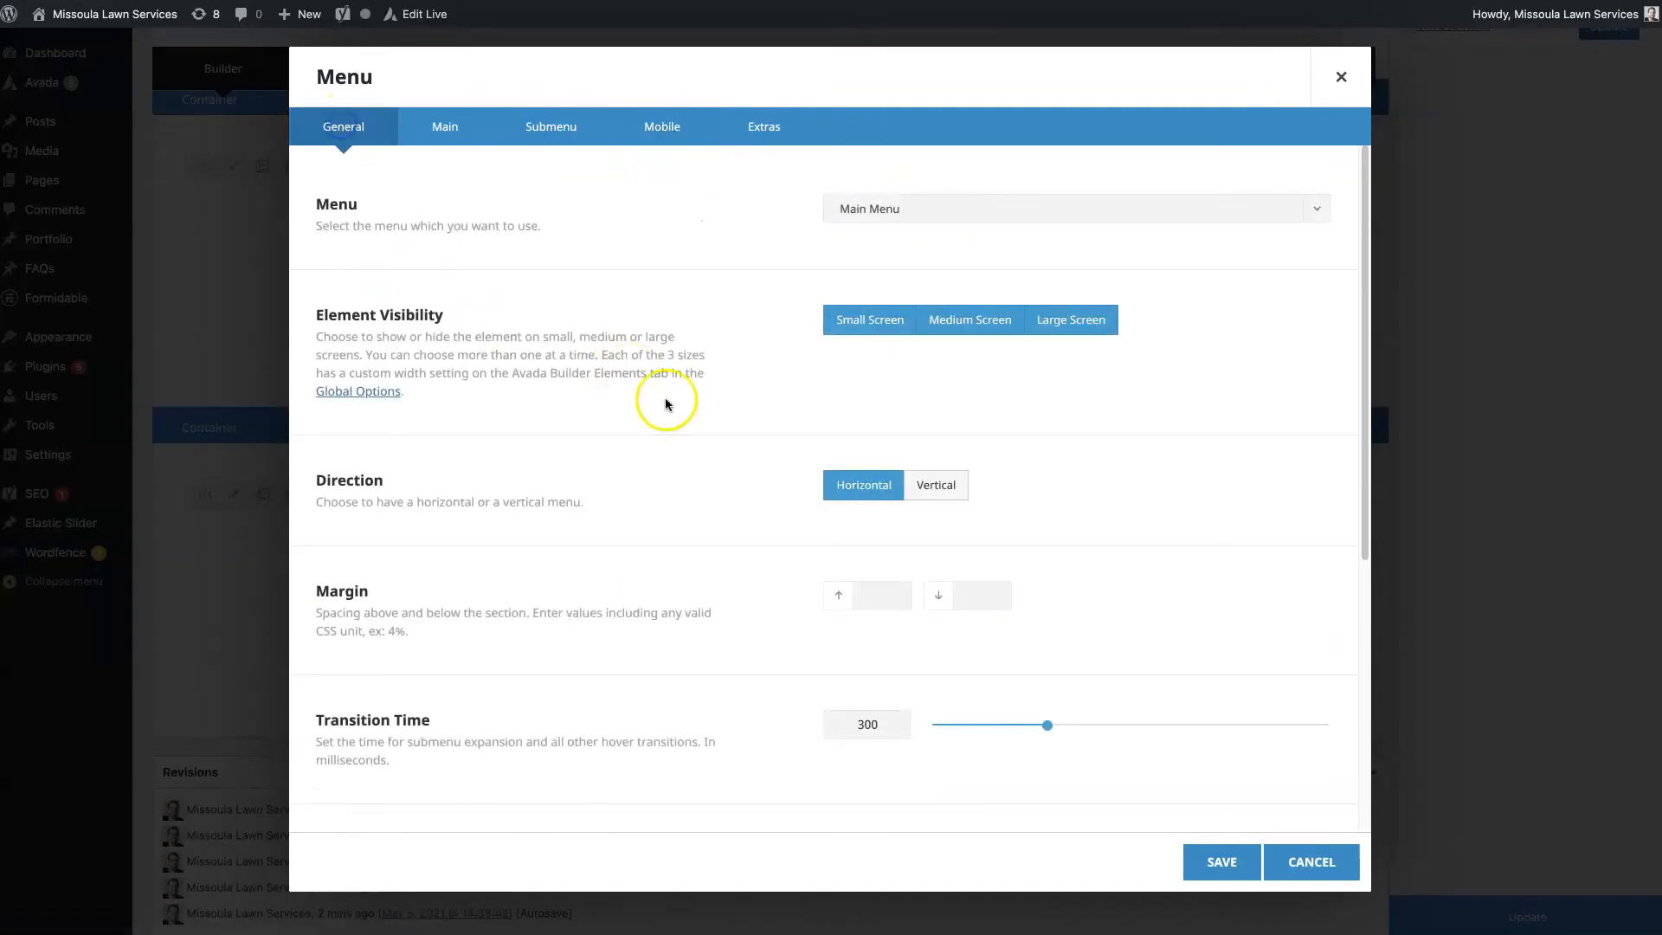
{"action": "left_click", "coordinate": [445, 126]}
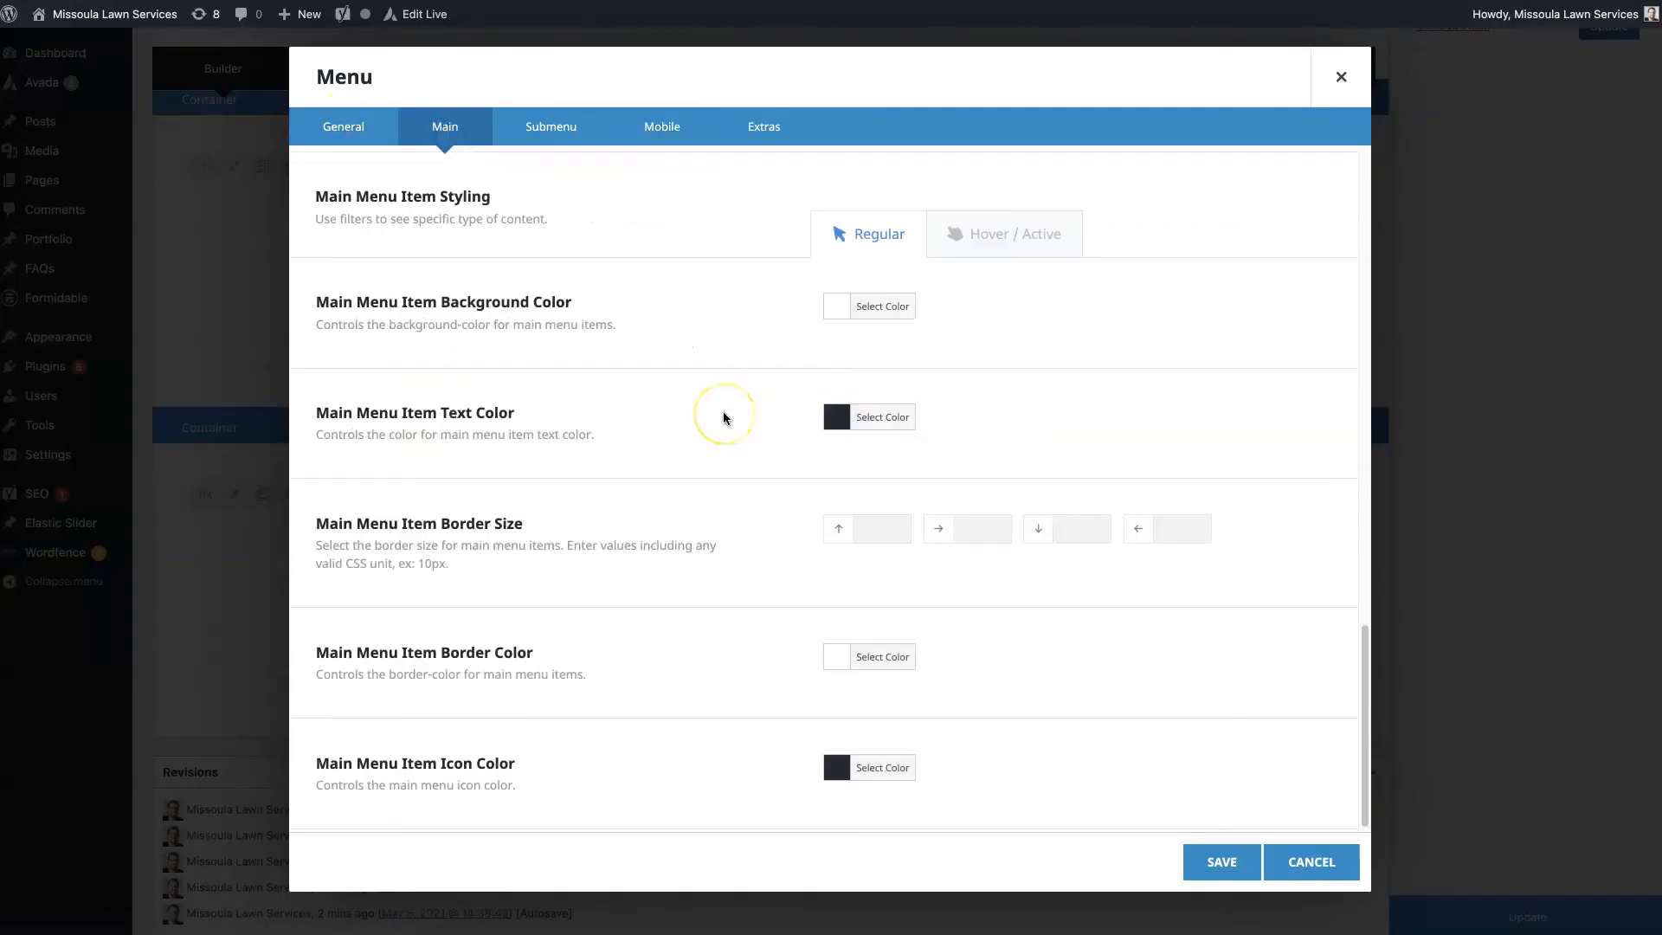
{"action": "scroll", "scroll_direction": "up", "scroll_amount": 3}
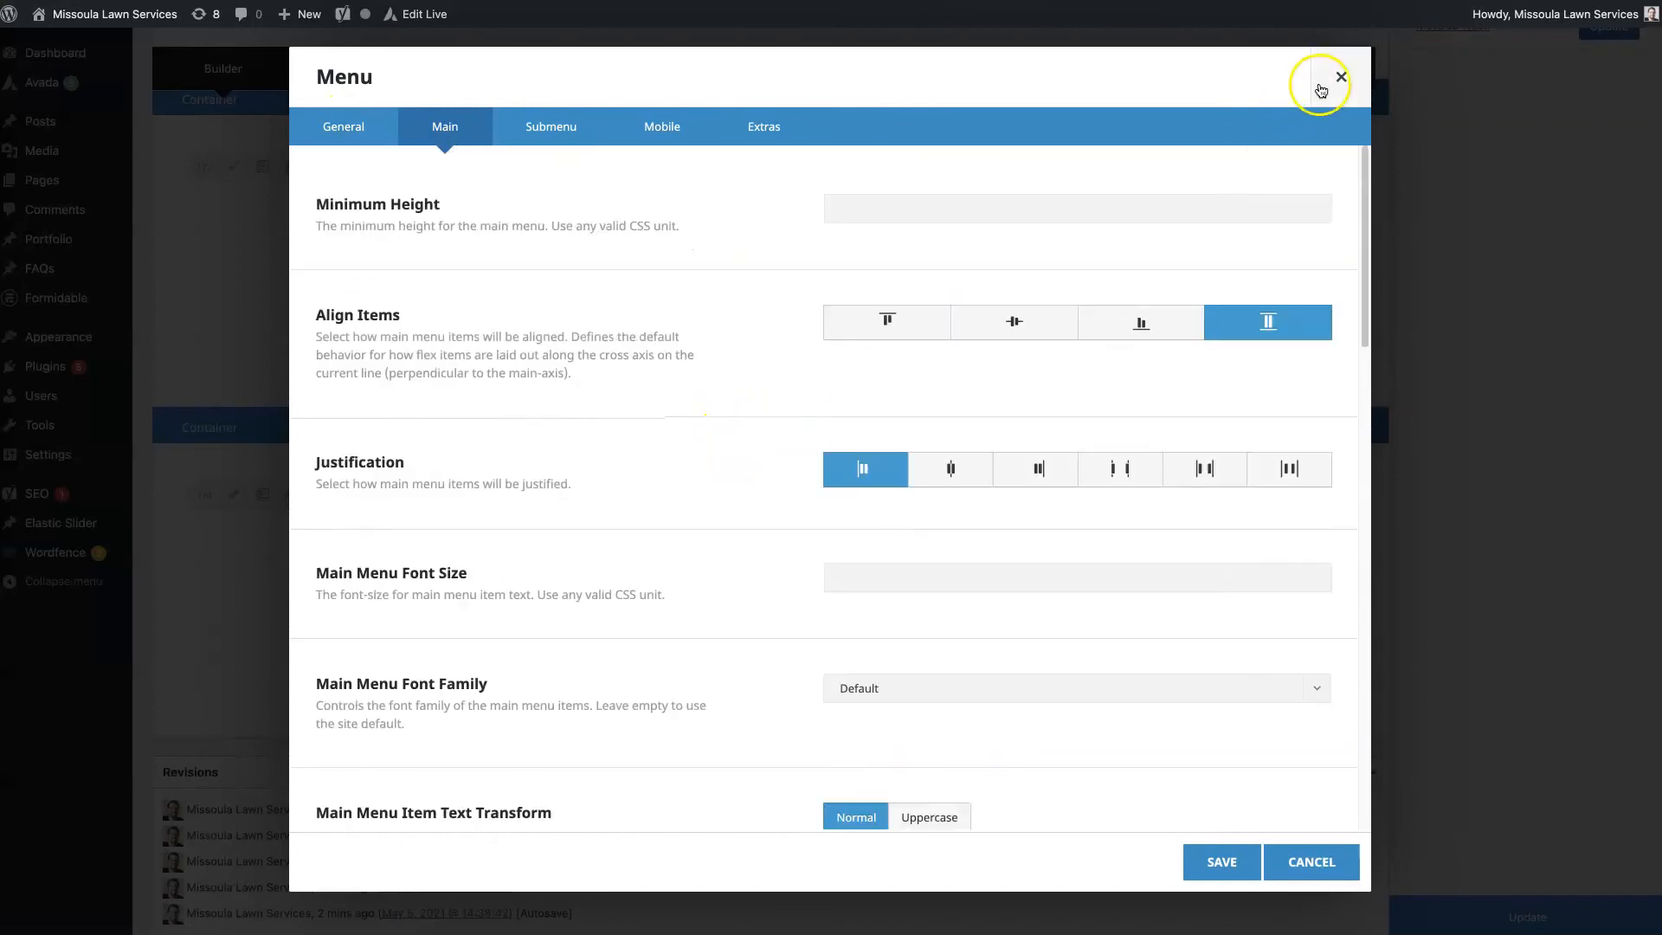
{"action": "left_click", "coordinate": [1340, 78]}
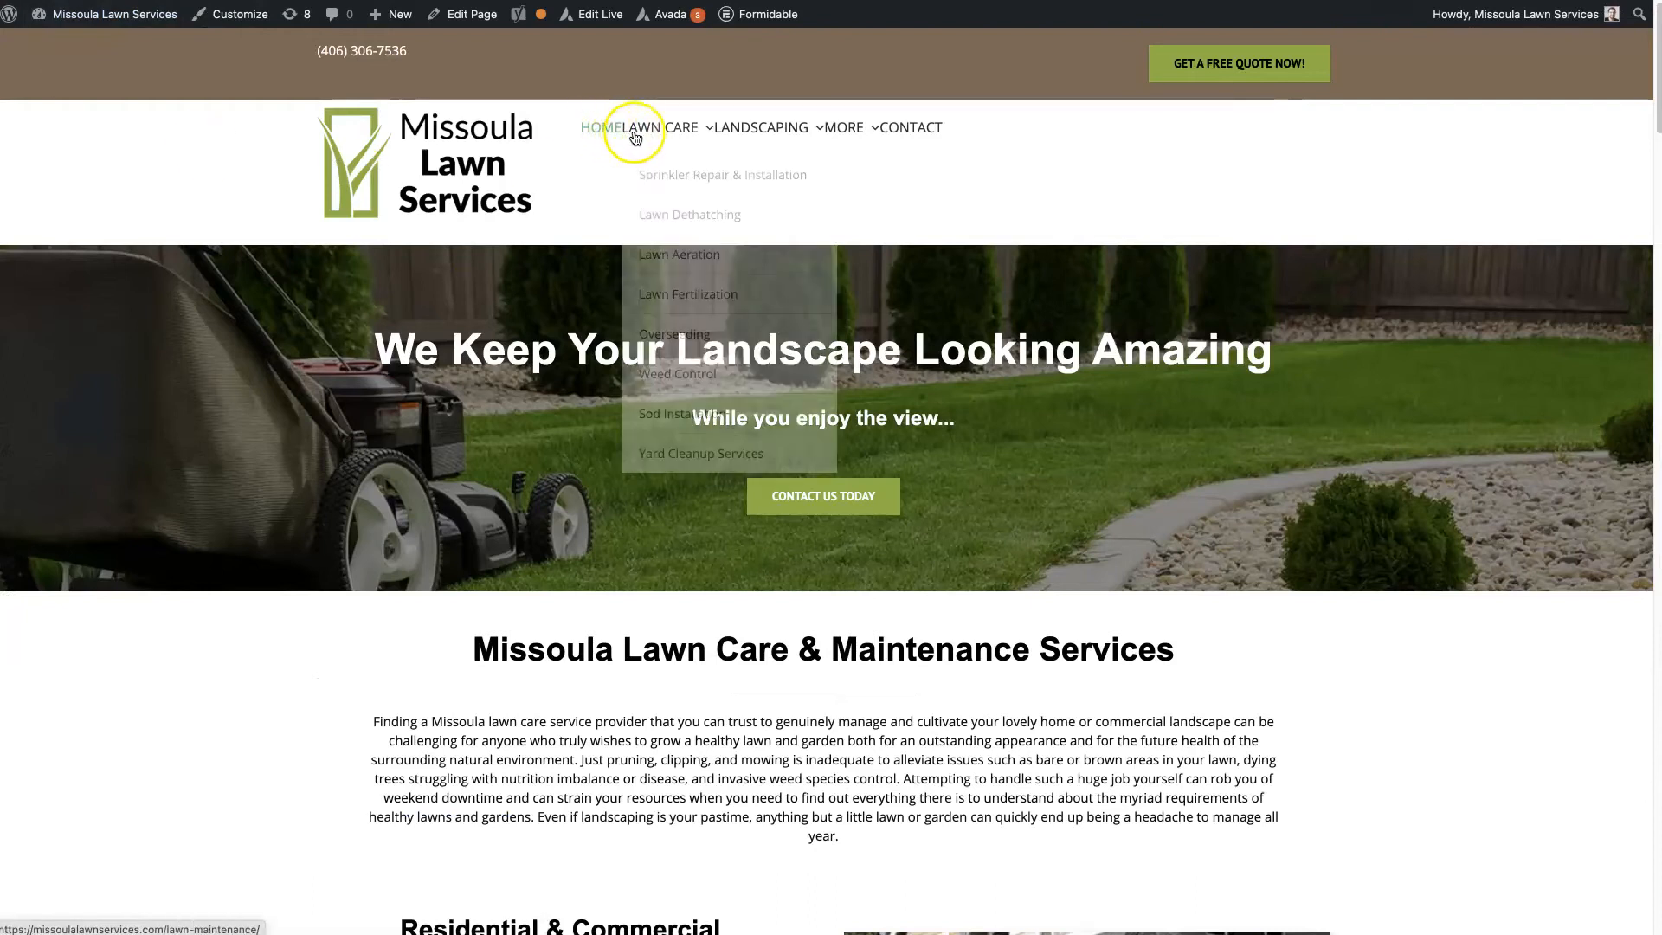
{"action": "mouse_move", "coordinate": [702, 210]}
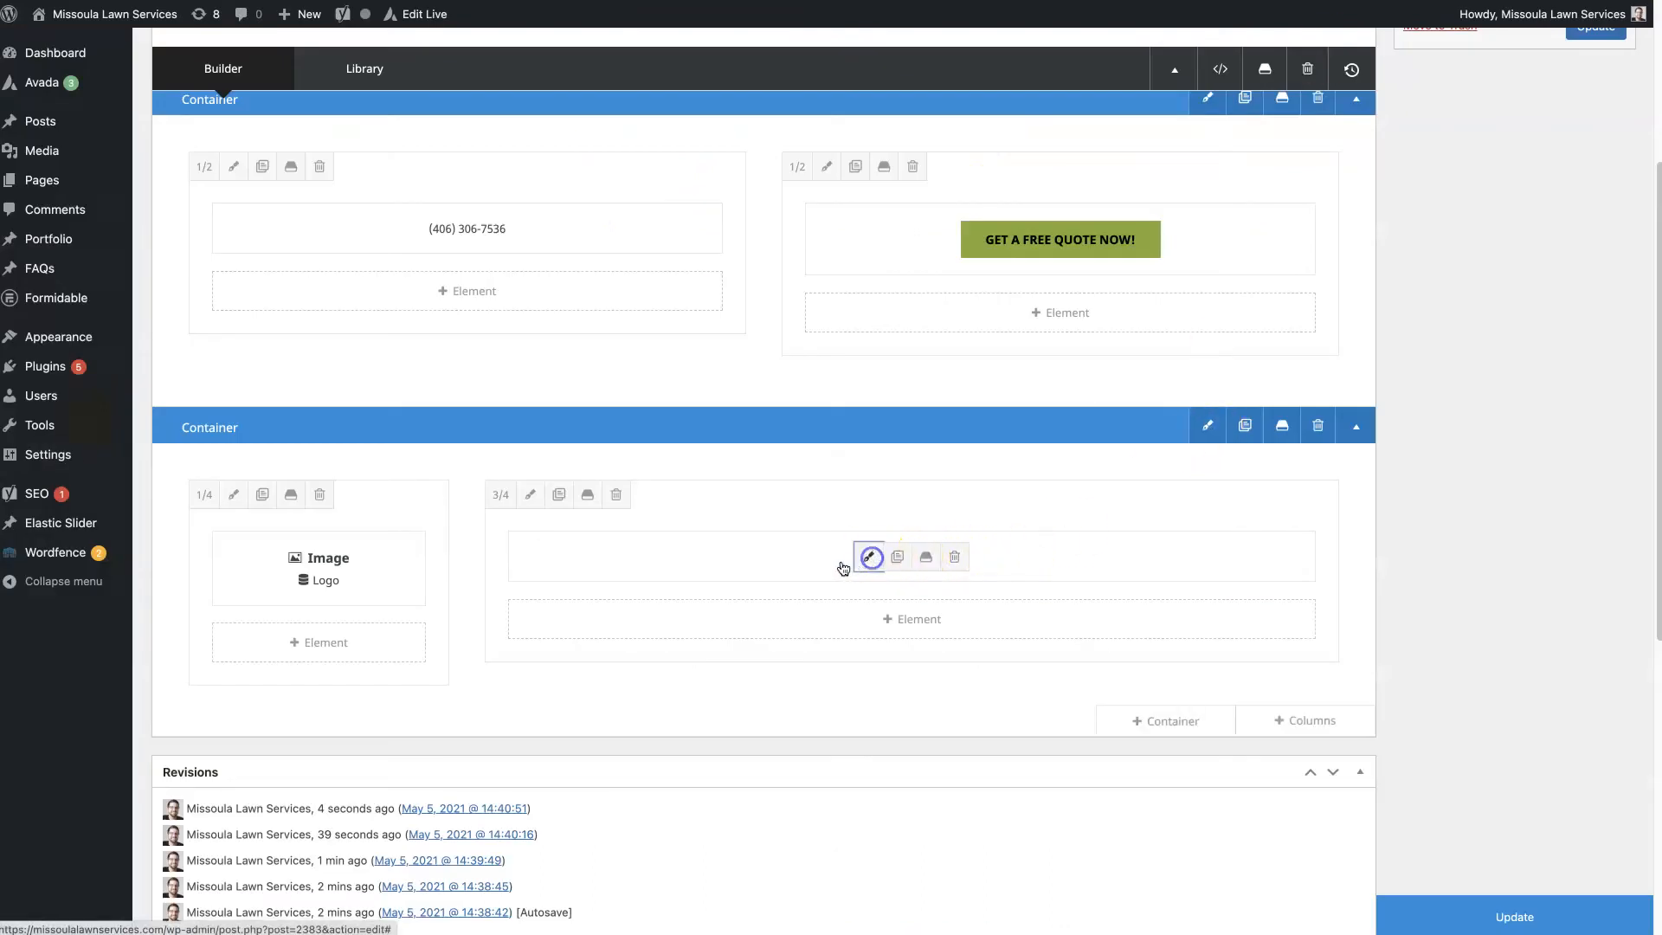
- Scroll through the Menu element's main styling options once more
{"action": "left_click", "coordinate": [869, 555]}
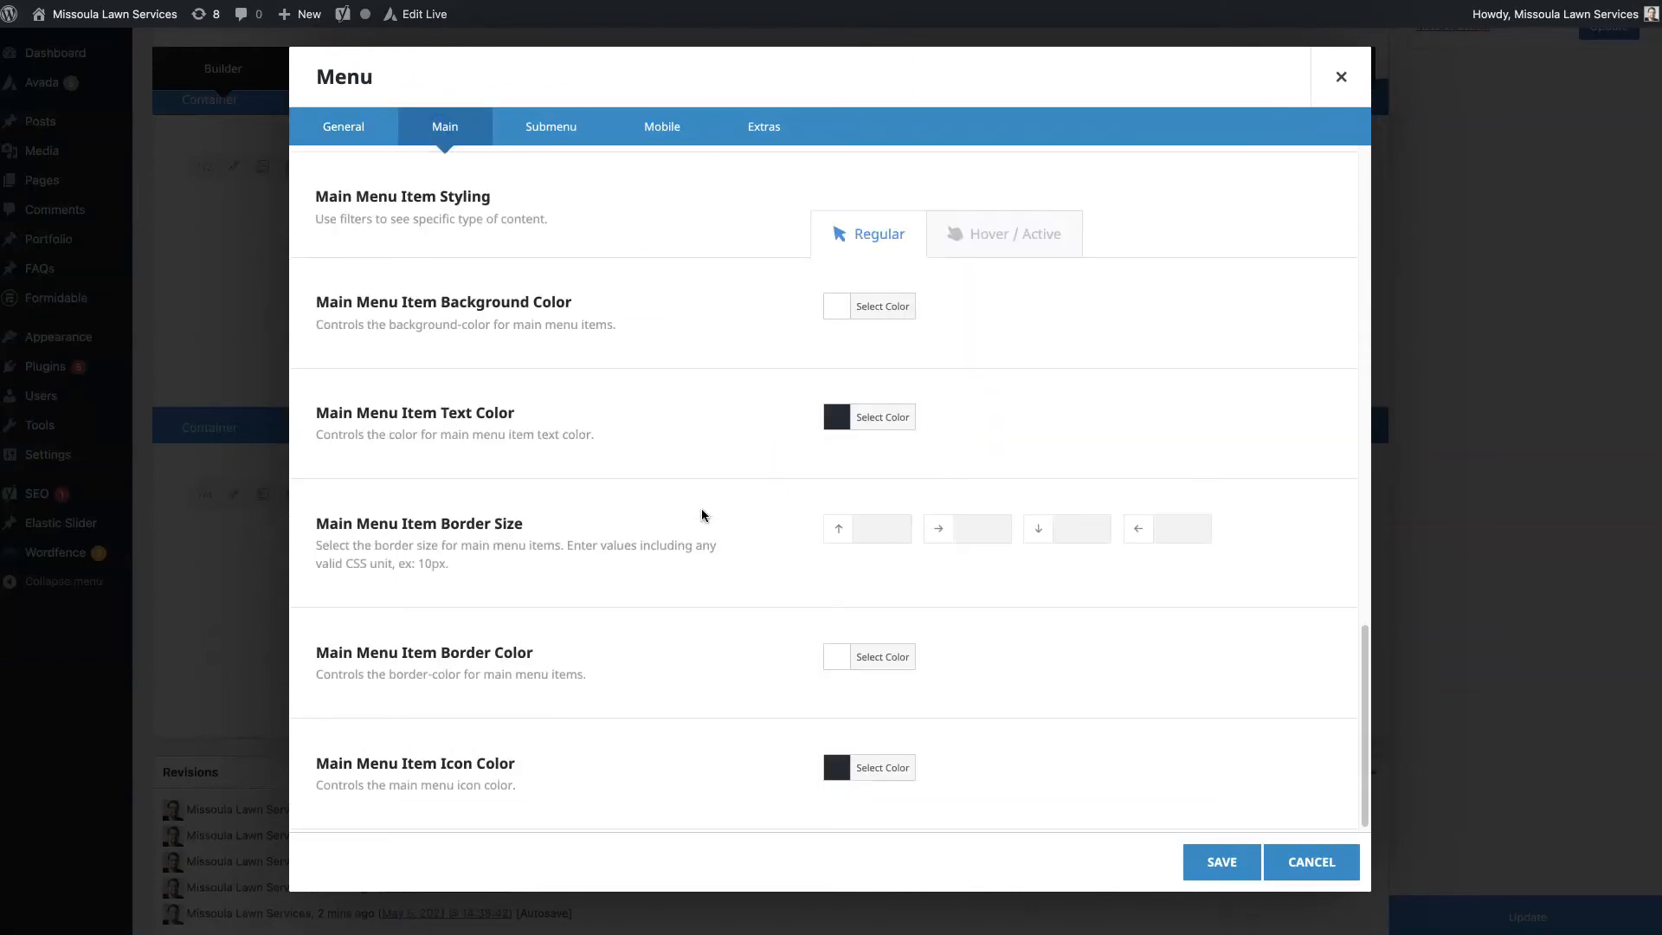
{"action": "scroll", "scroll_direction": "down", "scroll_amount": 3}
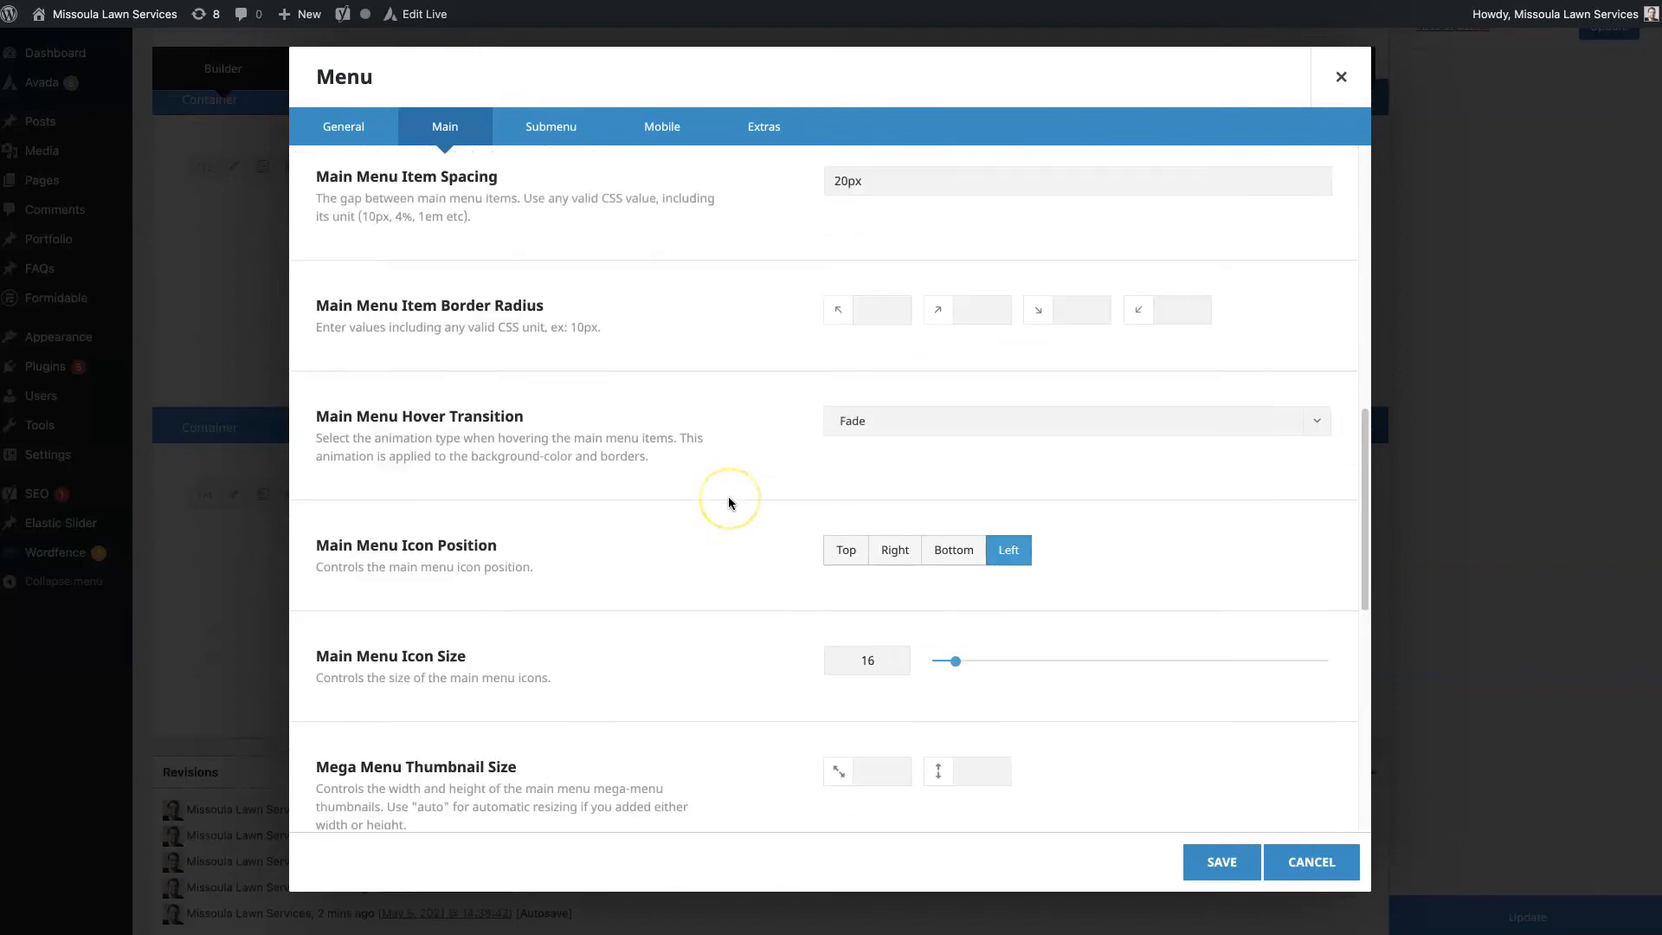
{"action": "scroll", "scroll_direction": "up", "scroll_amount": 3}
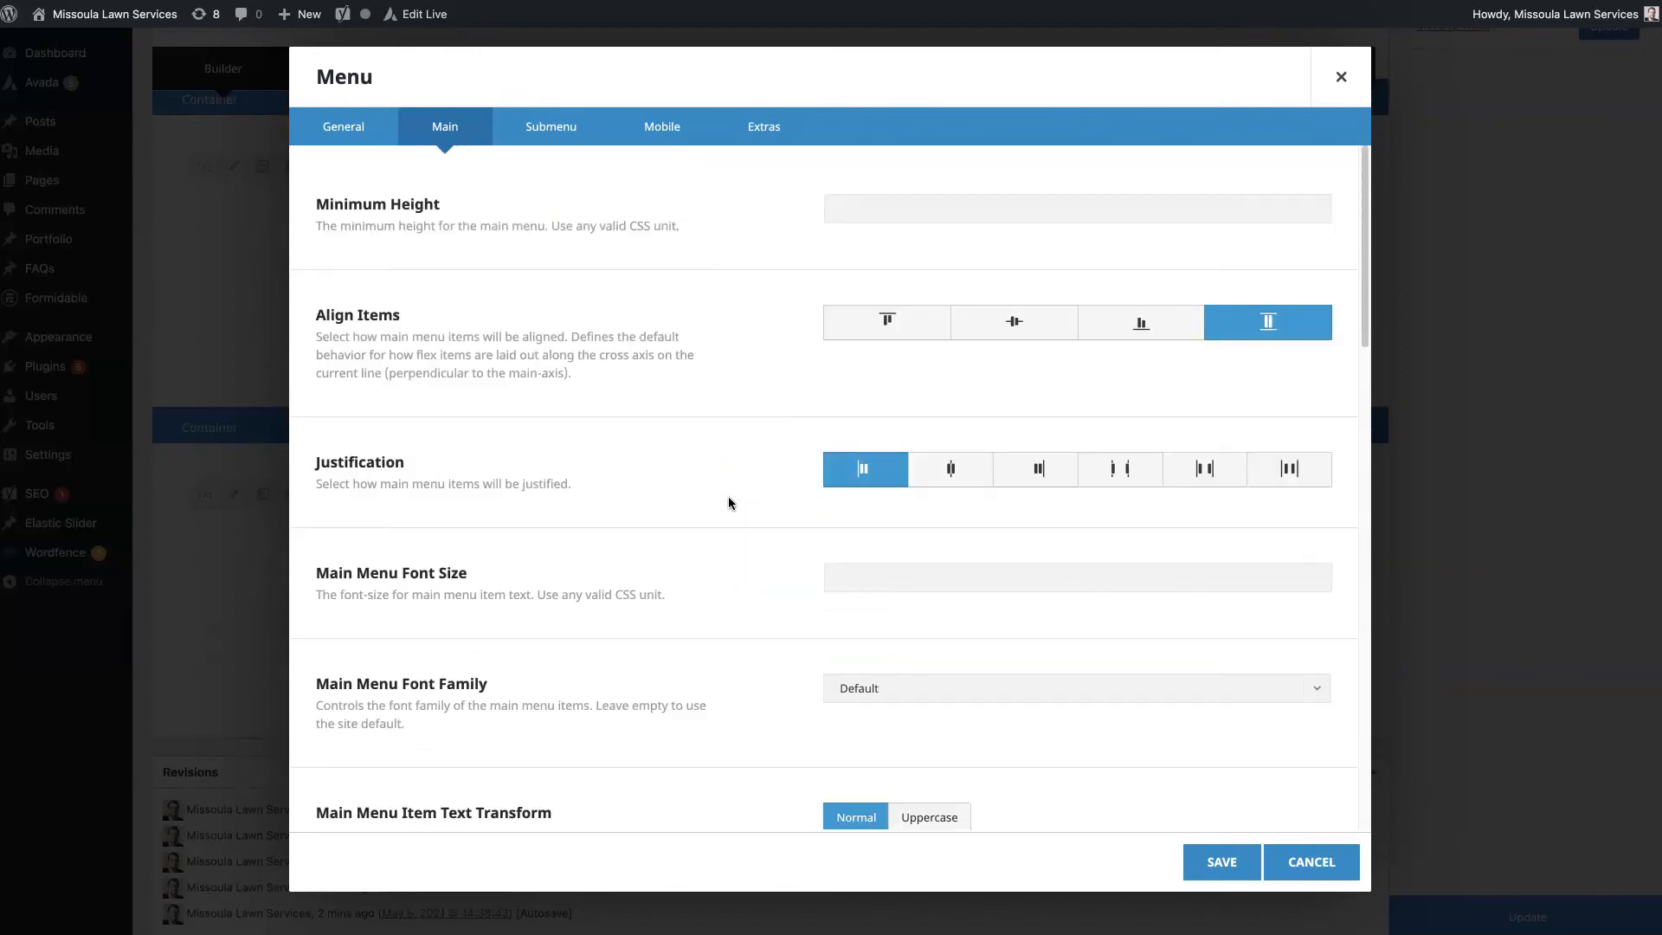
{"action": "mouse_move", "coordinate": [793, 435]}
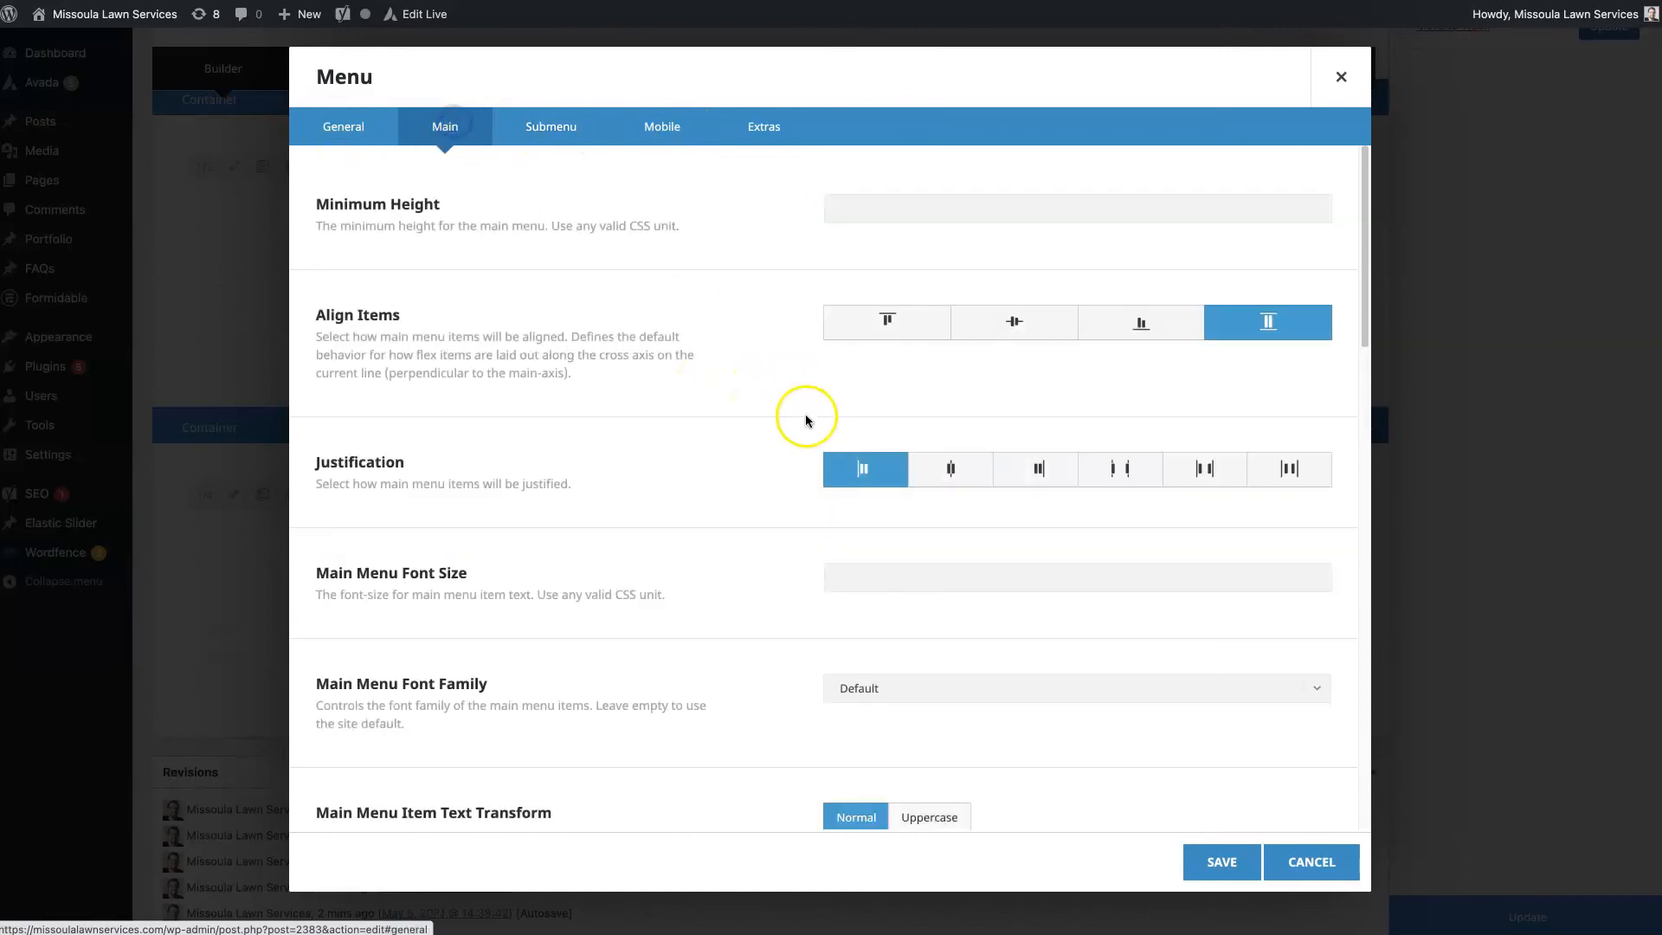
{"action": "scroll", "scroll_direction": "down", "scroll_amount": 3}
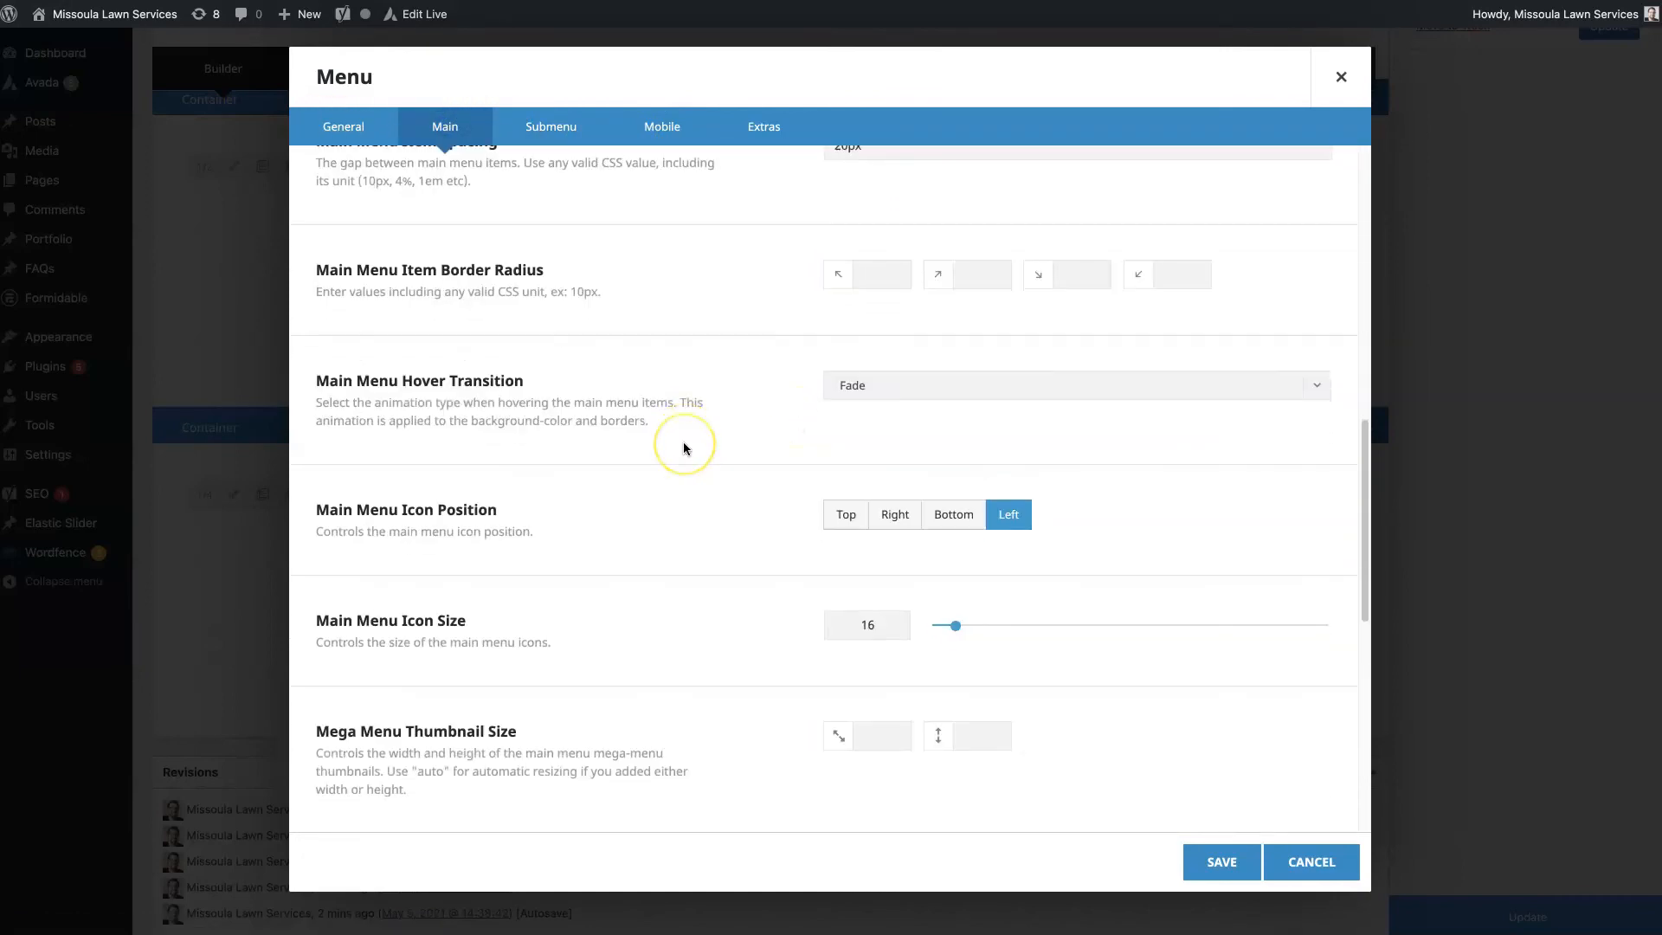
{"action": "scroll", "scroll_direction": "down", "scroll_amount": 3}
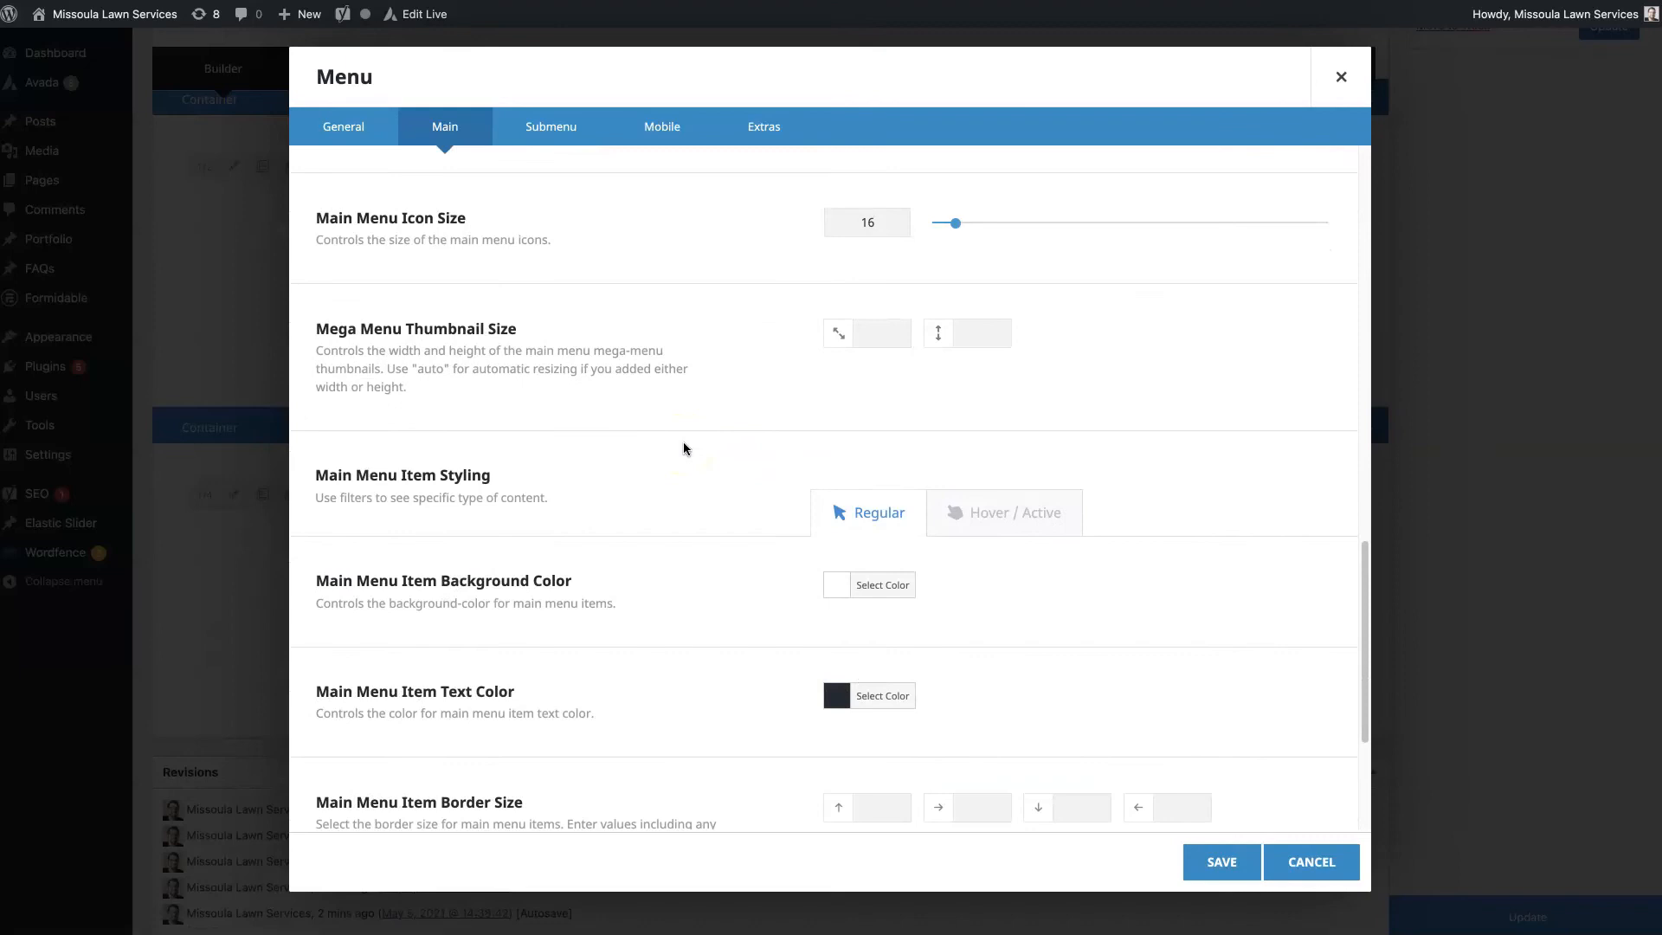
{"action": "scroll", "scroll_direction": "down", "scroll_amount": 3}
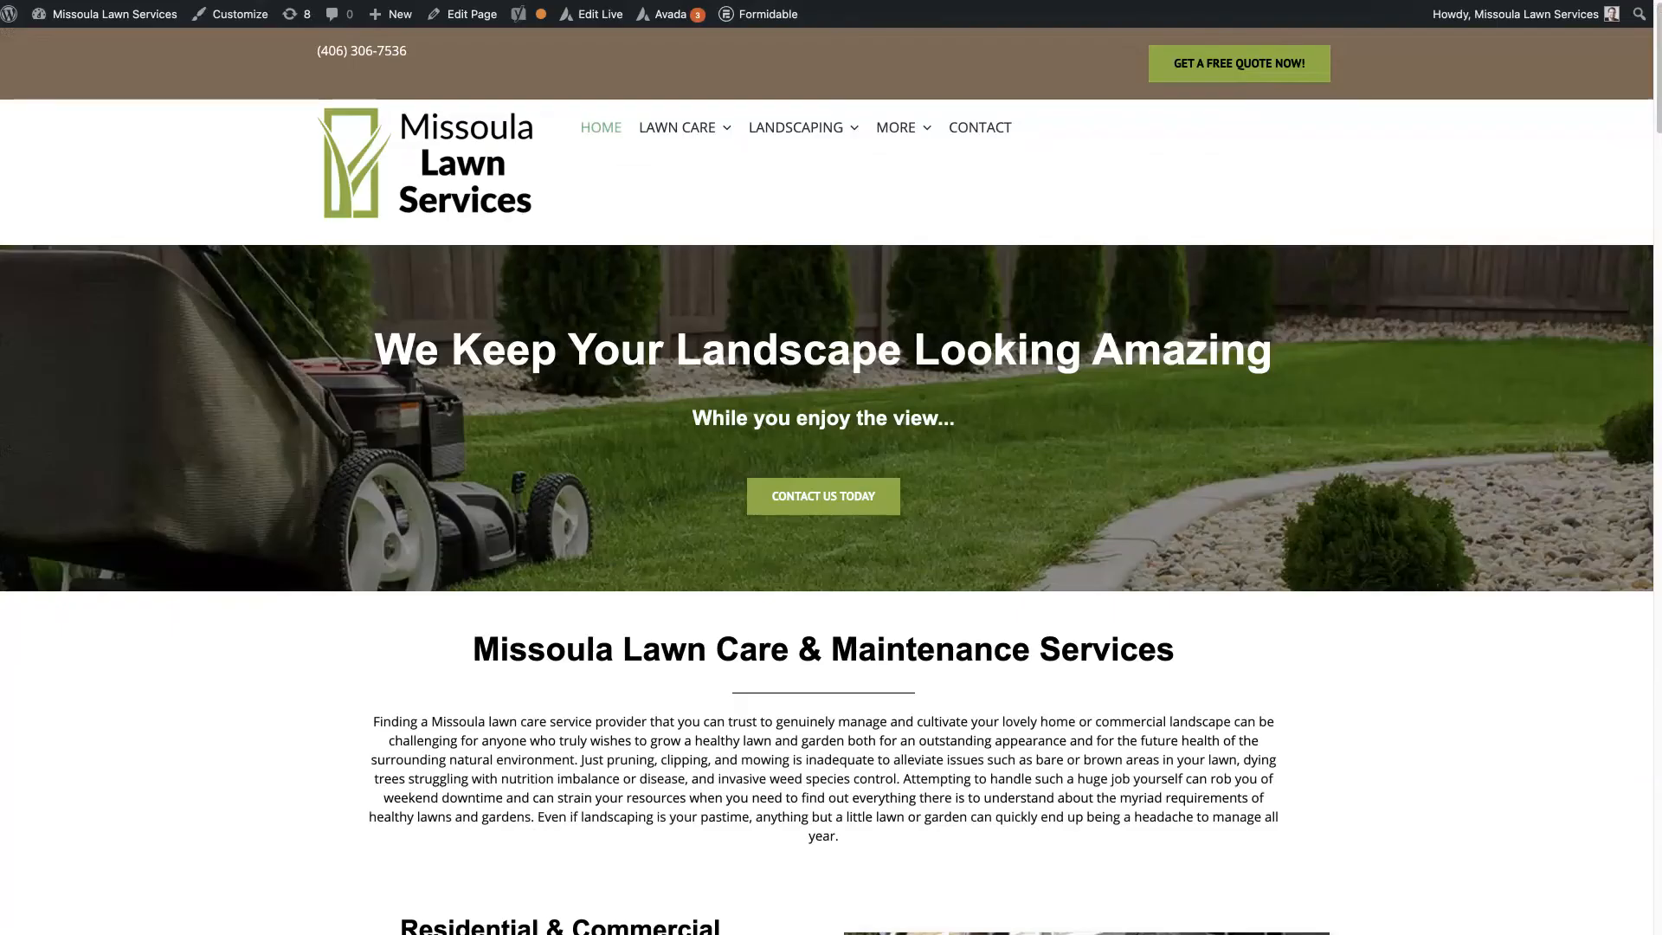
{"action": "left_click", "coordinate": [677, 127]}
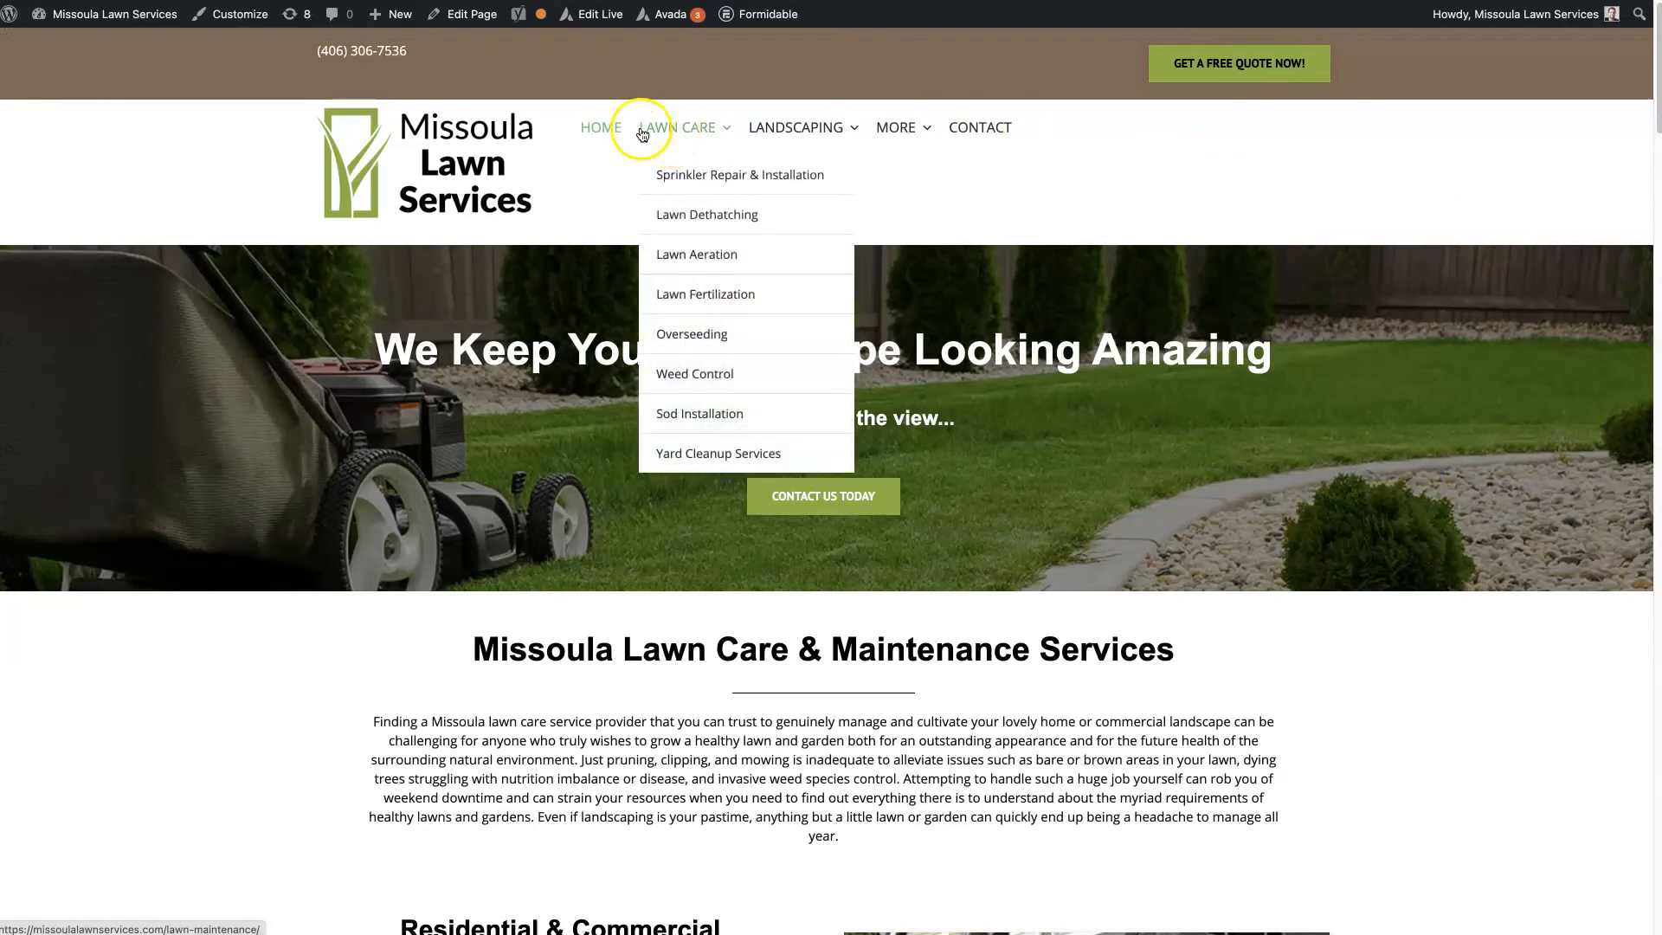
{"action": "mouse_move", "coordinate": [1315, 205]}
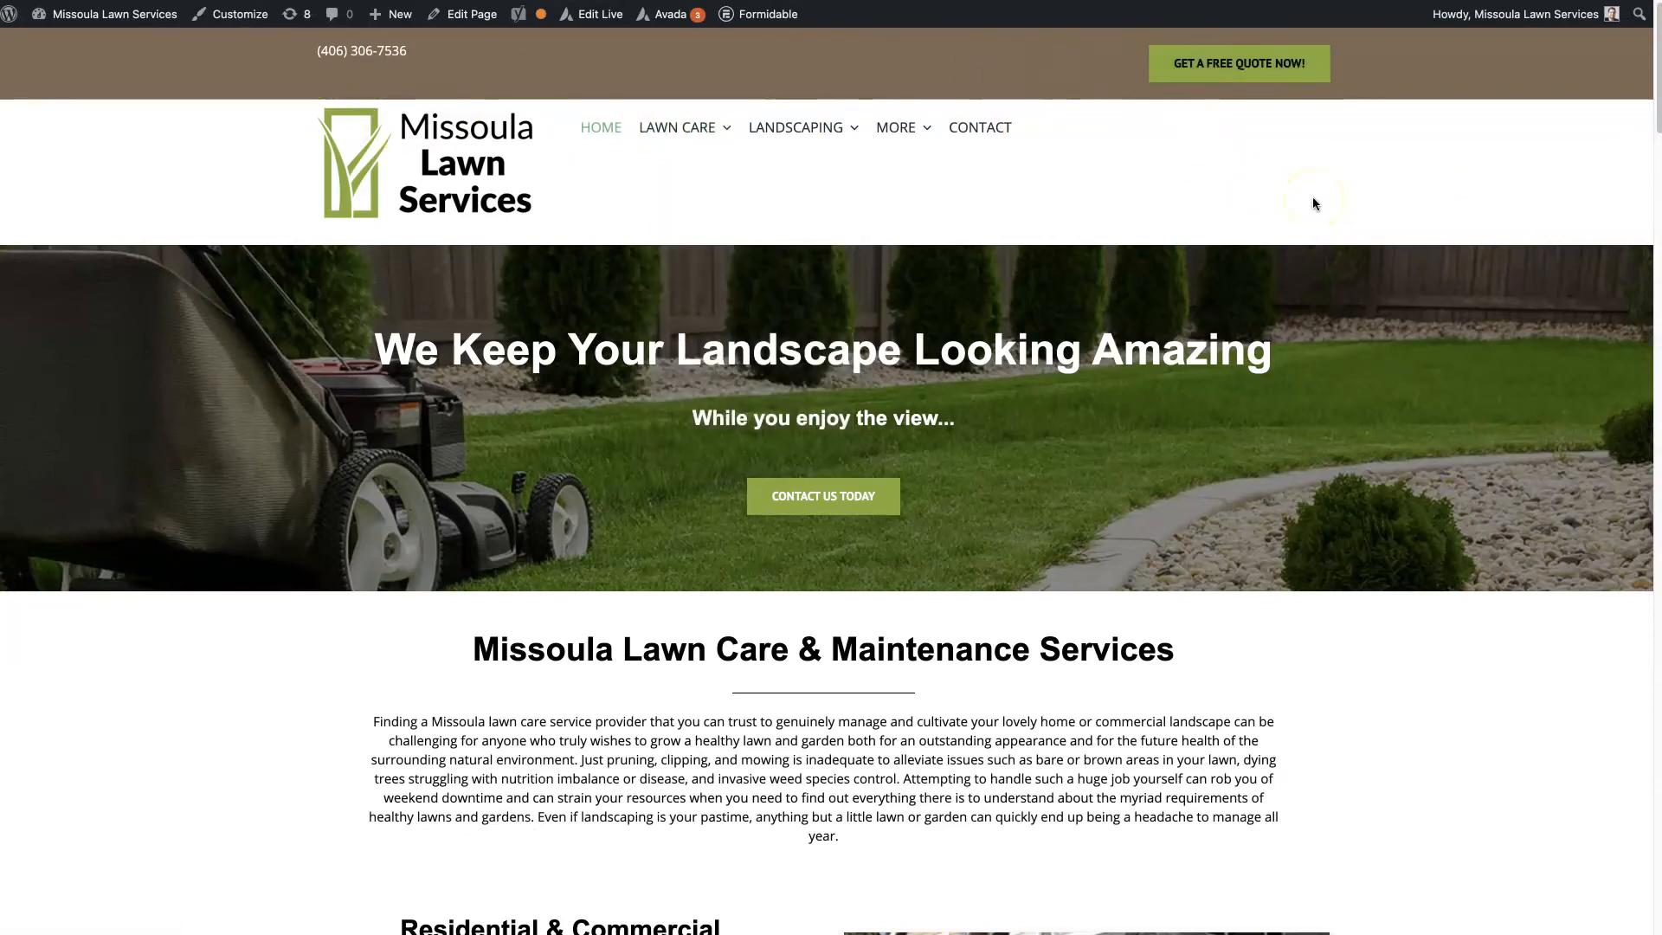
{"action": "mouse_move", "coordinate": [405, 85]}
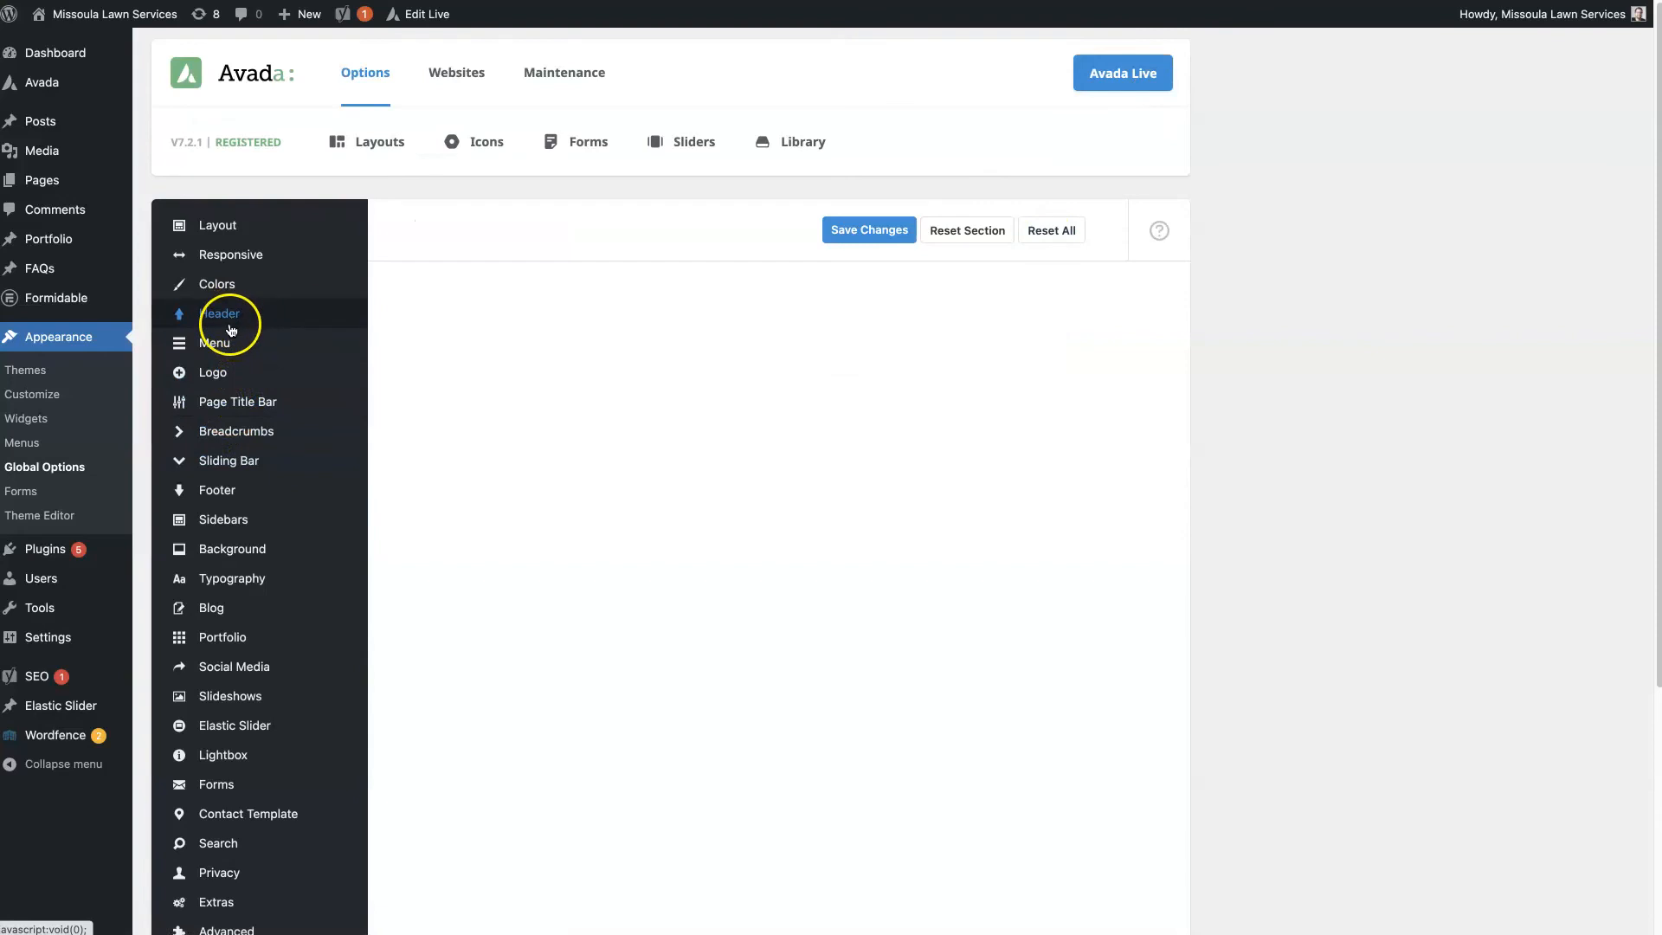
- View Avada's Header options, which note the global header override disables them
{"action": "left_click", "coordinate": [218, 225]}
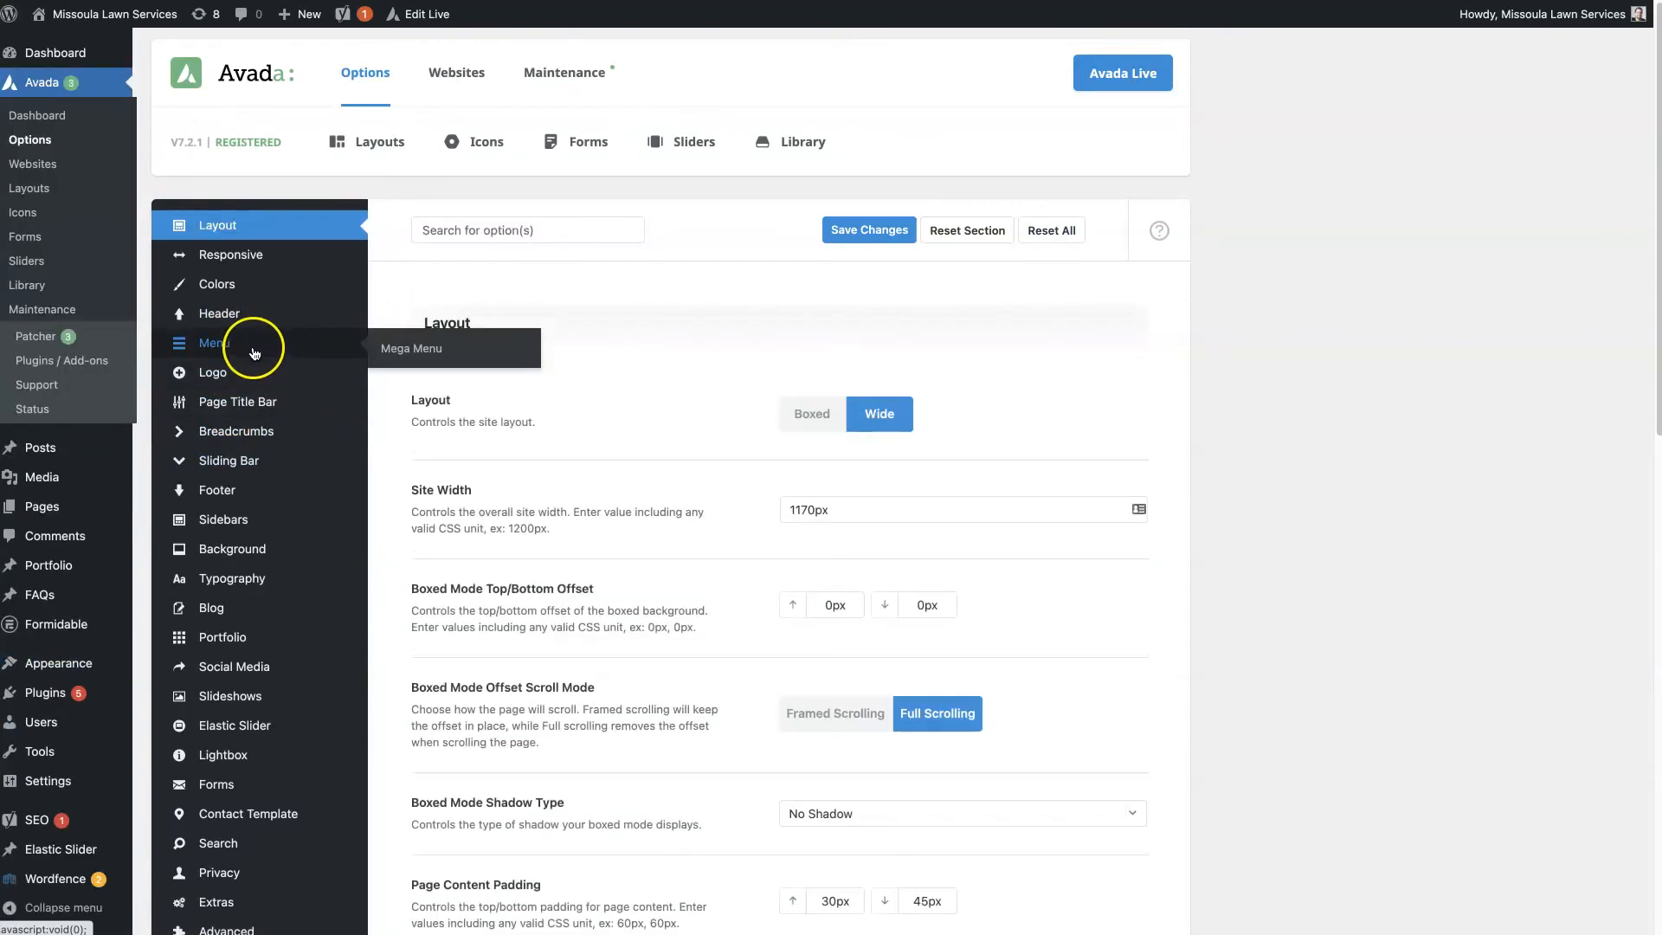
{"action": "left_click", "coordinate": [220, 313]}
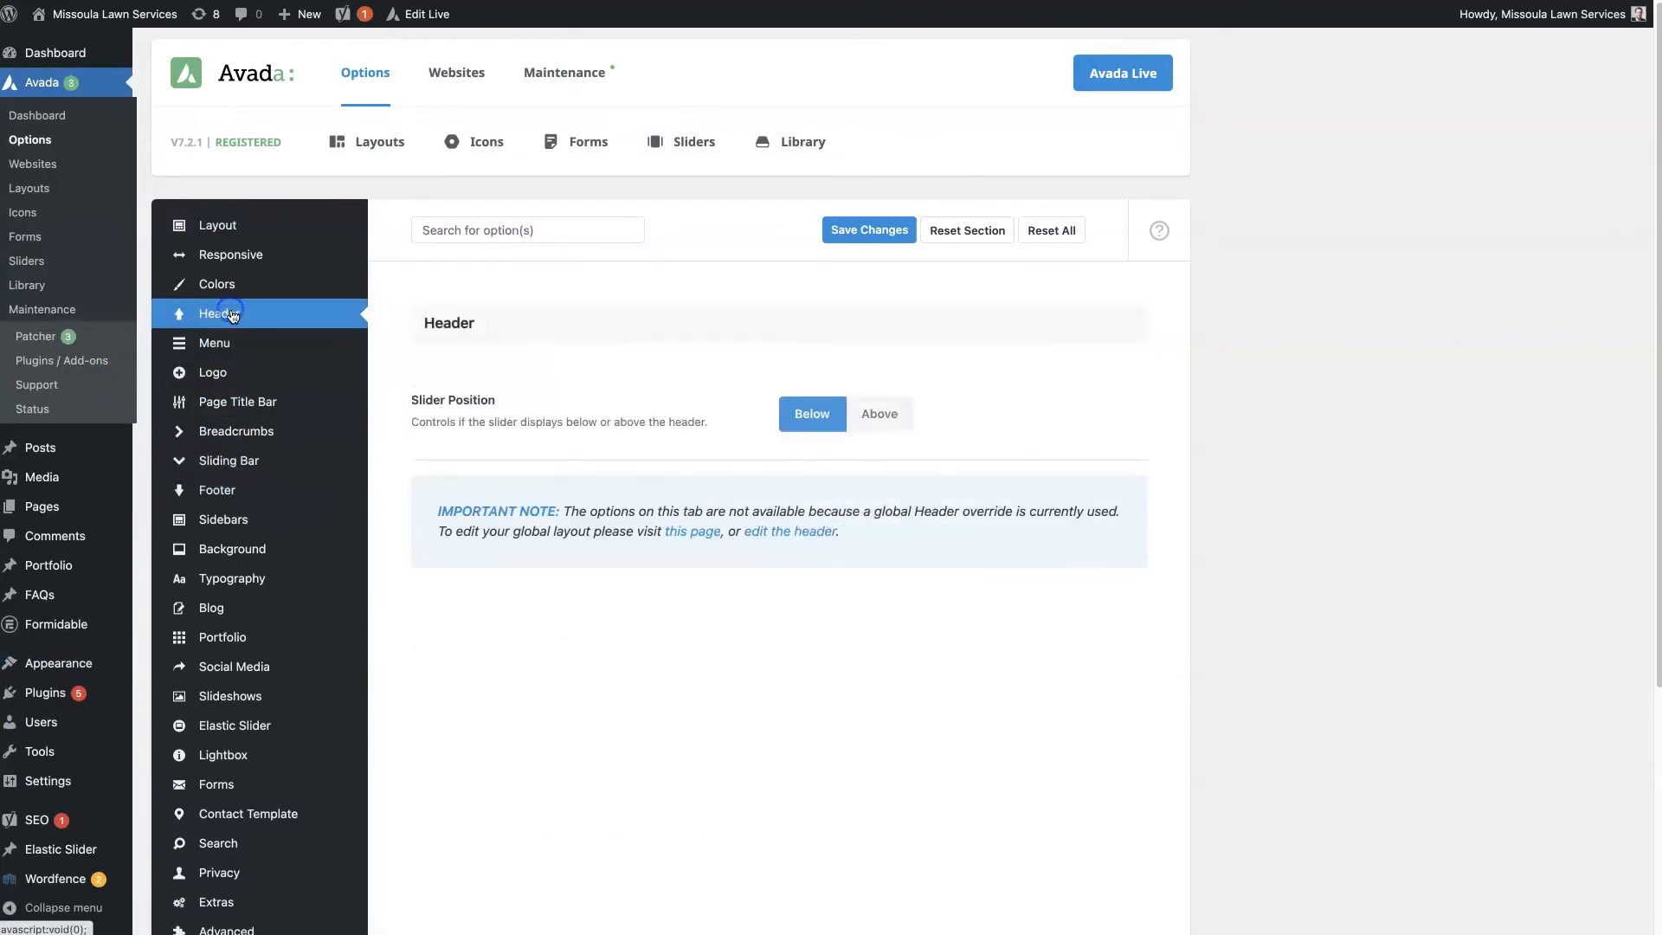
{"action": "mouse_move", "coordinate": [665, 549]}
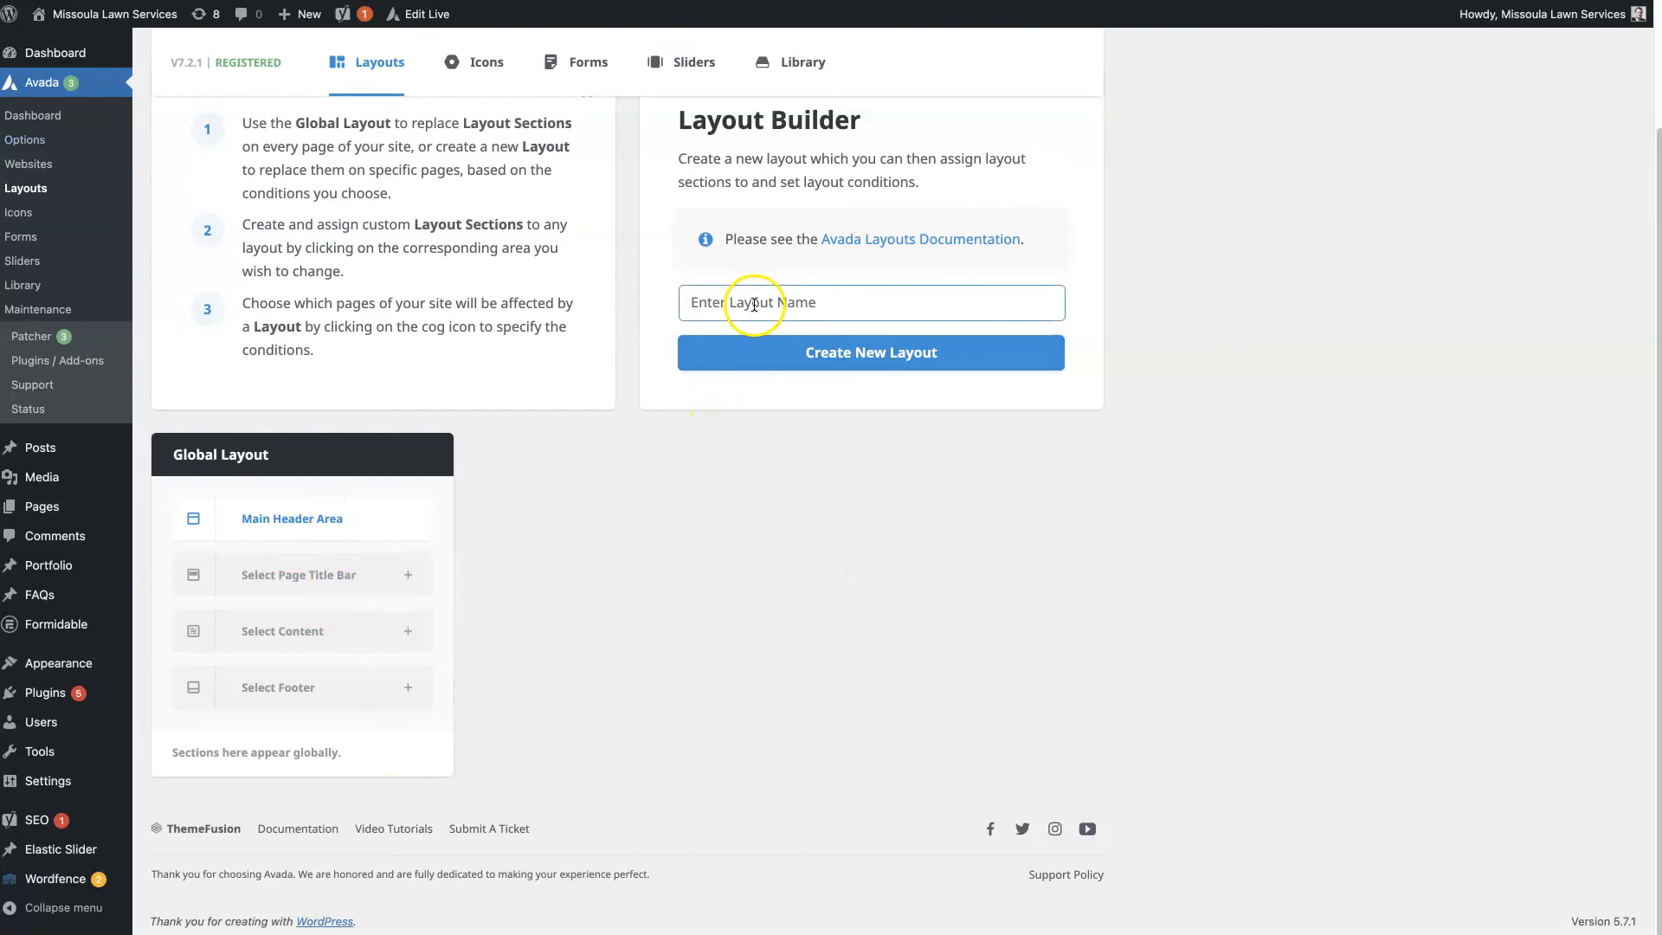
- Create a 'Product Pages' layout and assign the existing Main Header Area as its header
{"action": "type", "text": "Product Pages"}
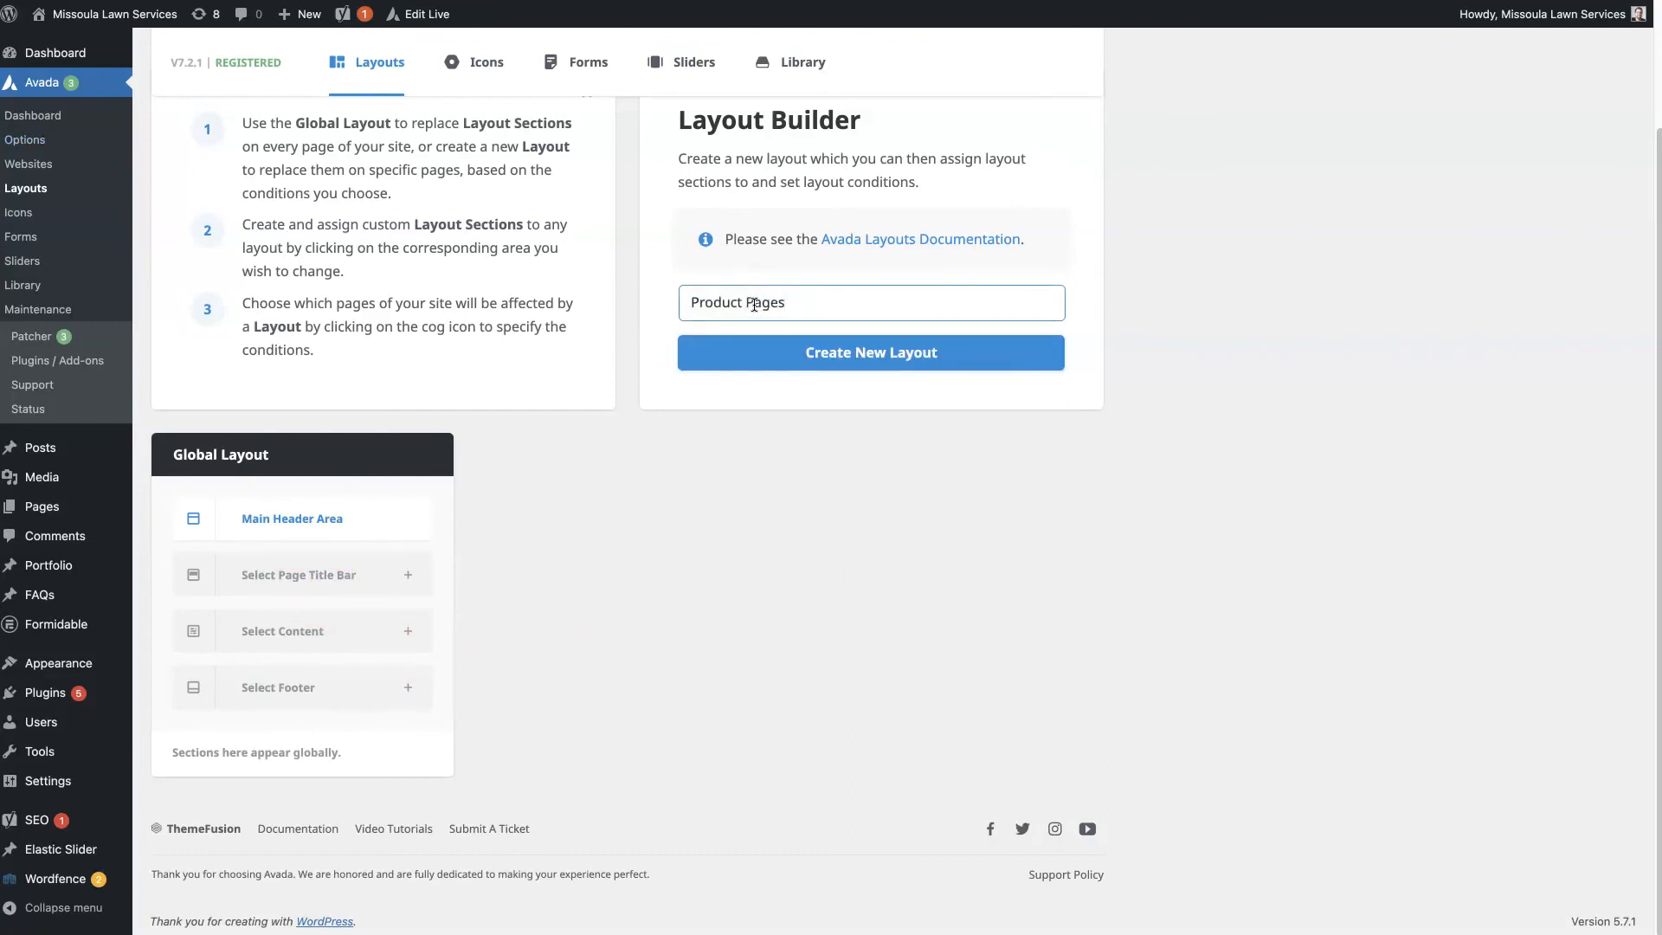
{"action": "left_click", "coordinate": [869, 352]}
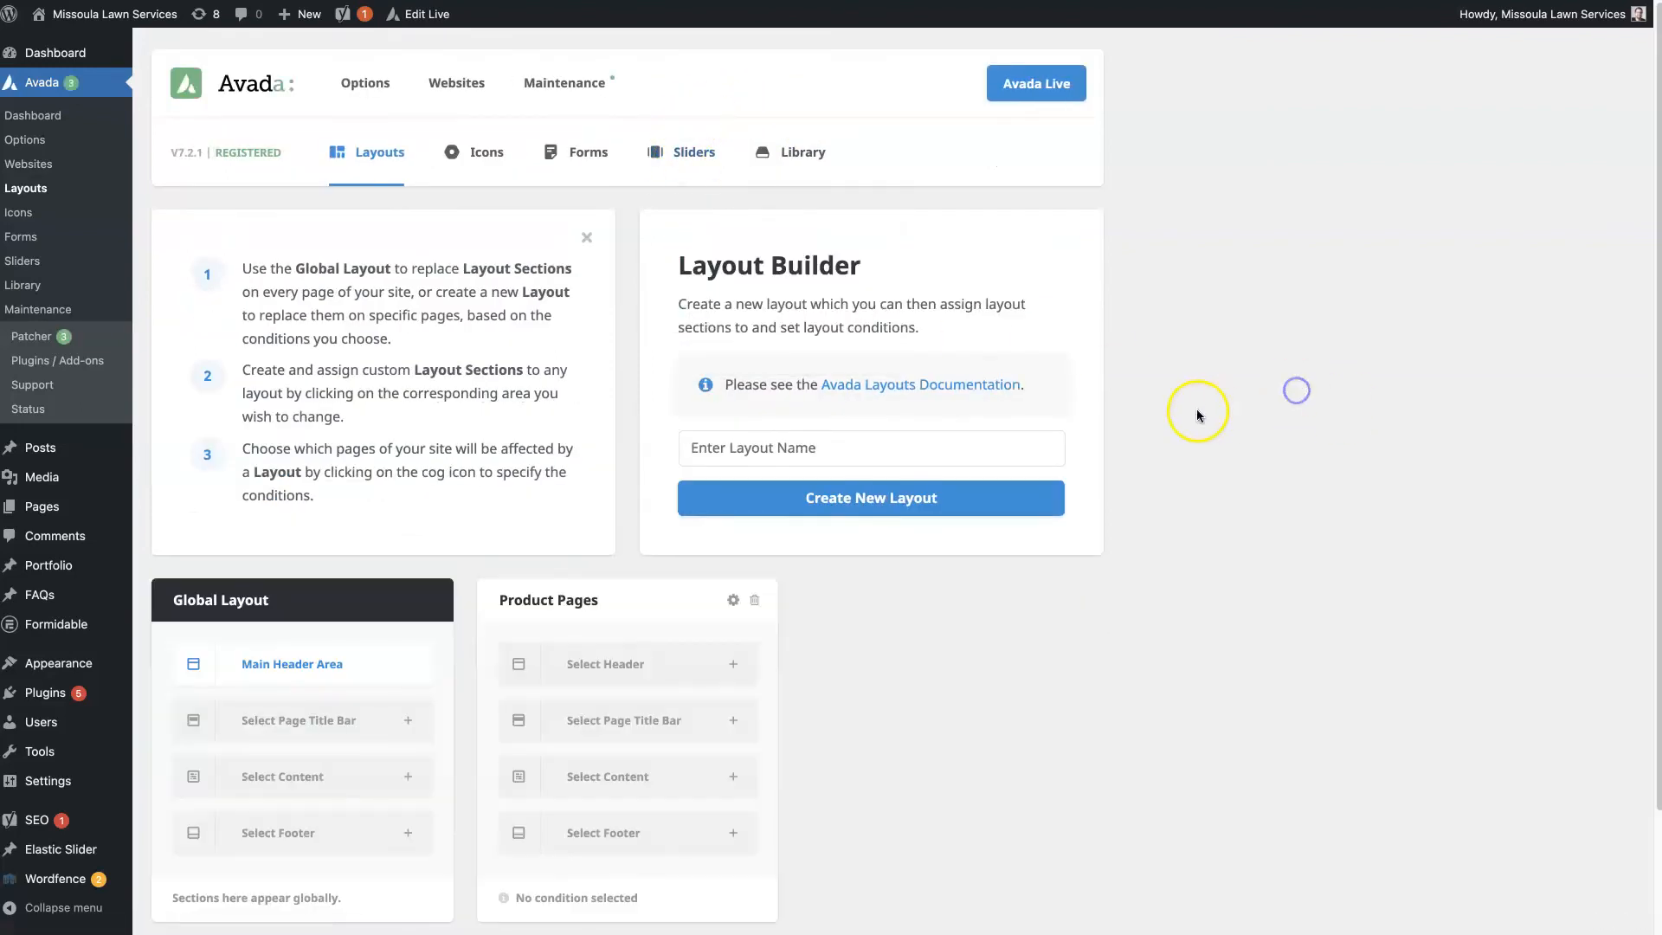
{"action": "scroll", "scroll_direction": "down", "scroll_amount": 3}
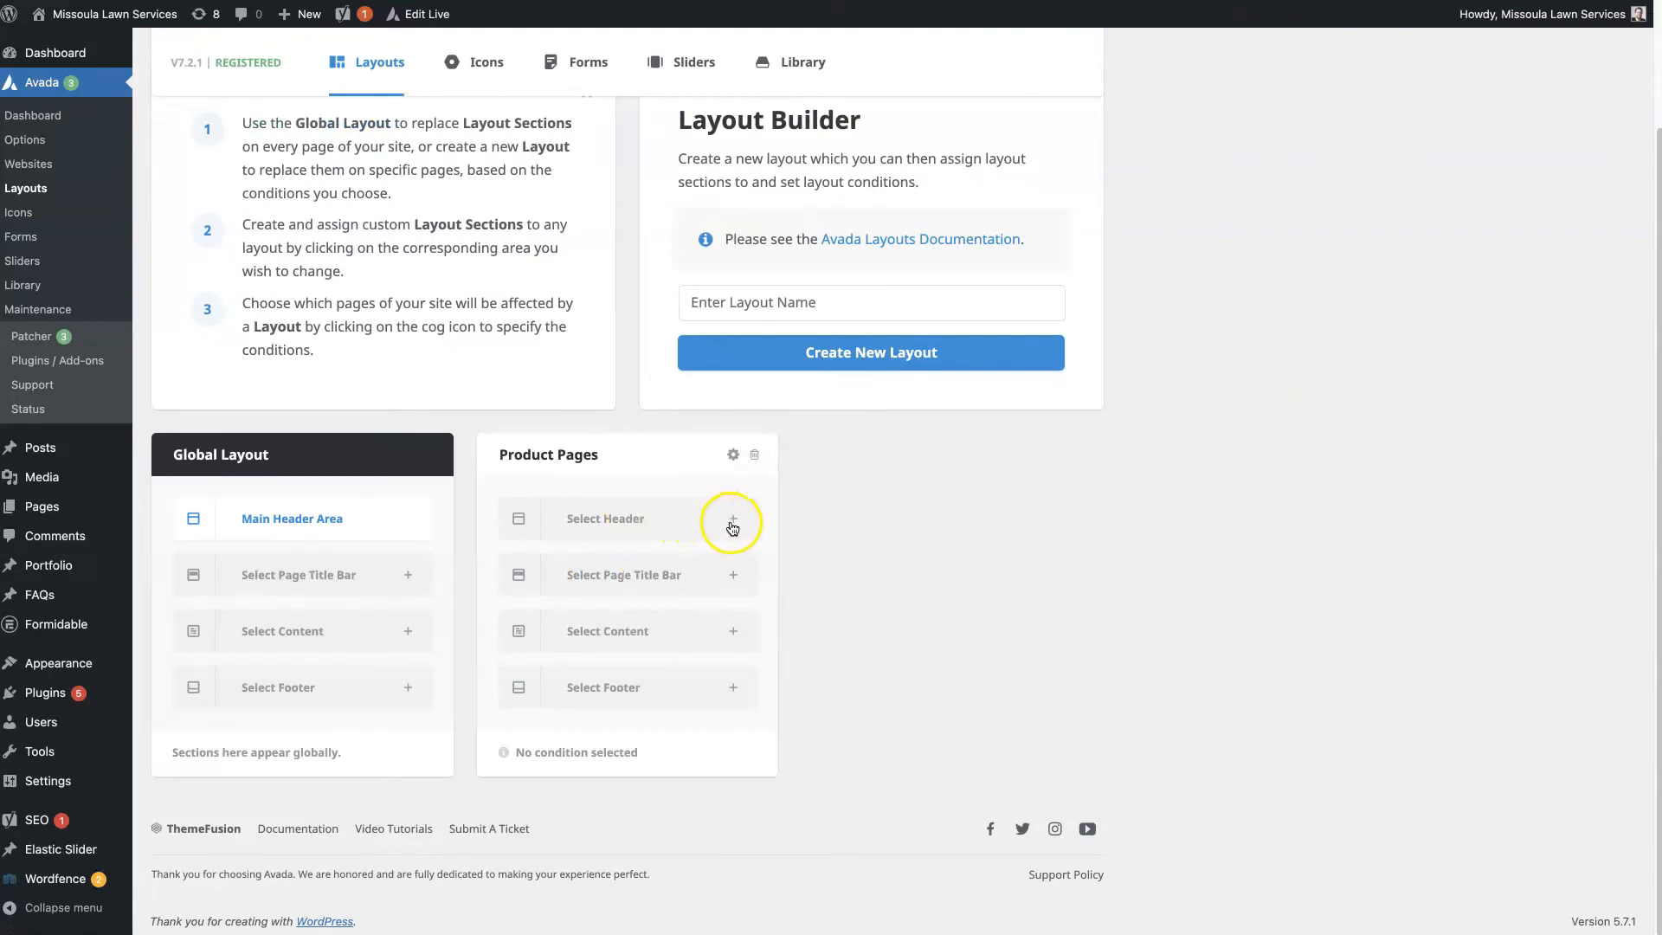
{"action": "left_click", "coordinate": [733, 518]}
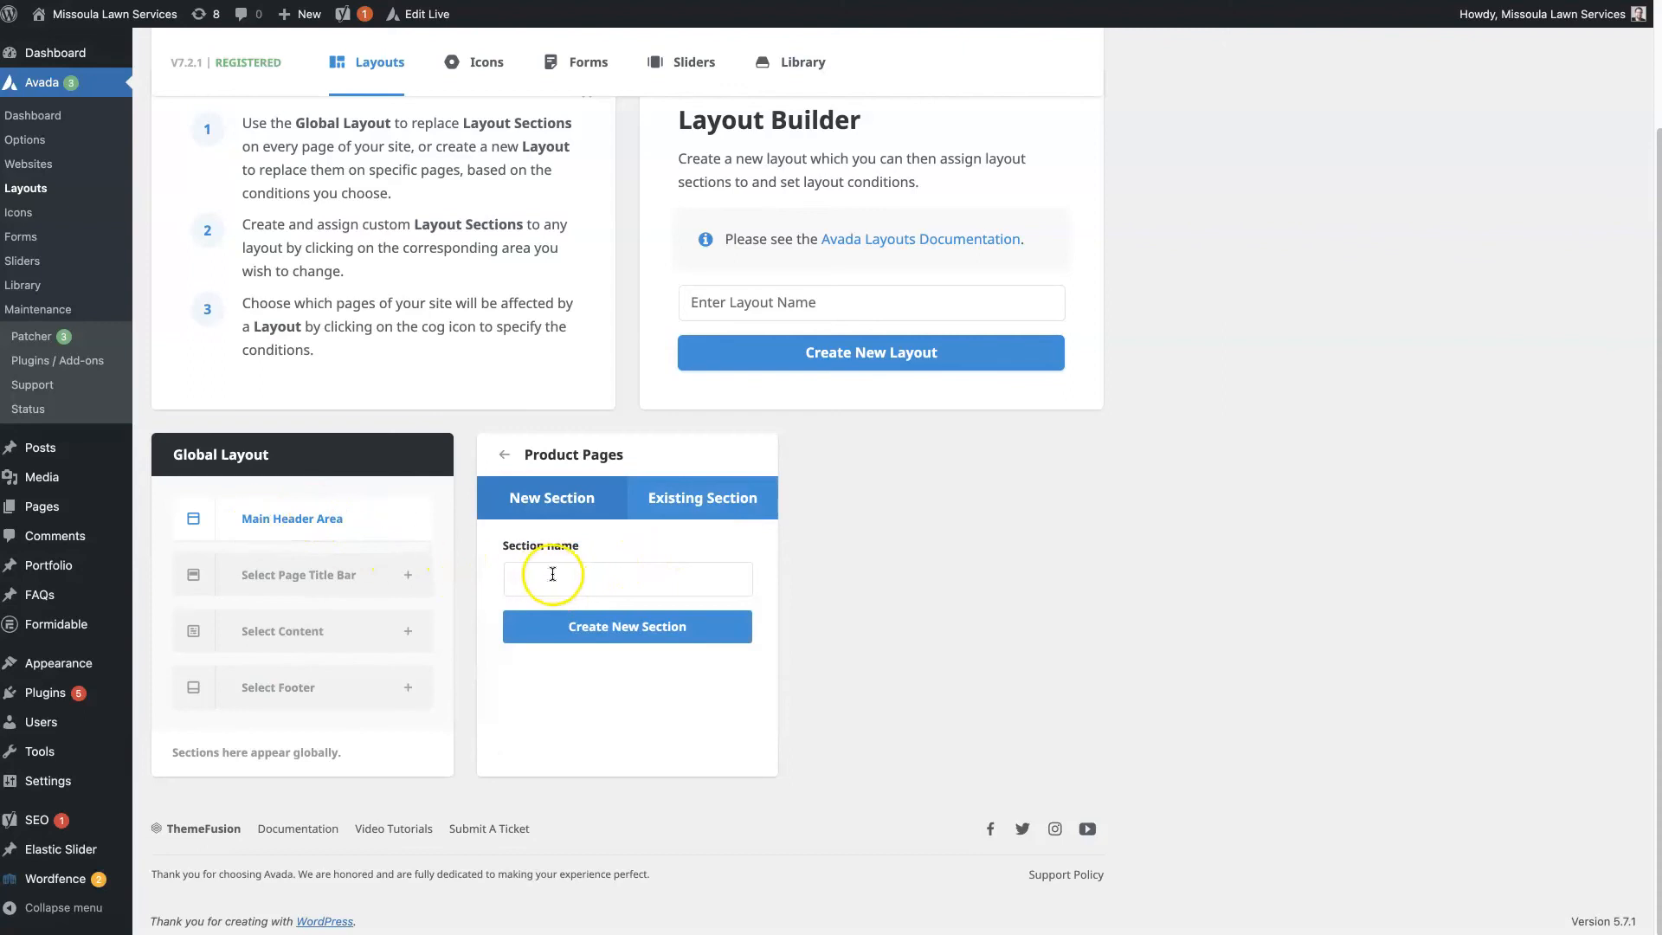
{"action": "left_click", "coordinate": [701, 497]}
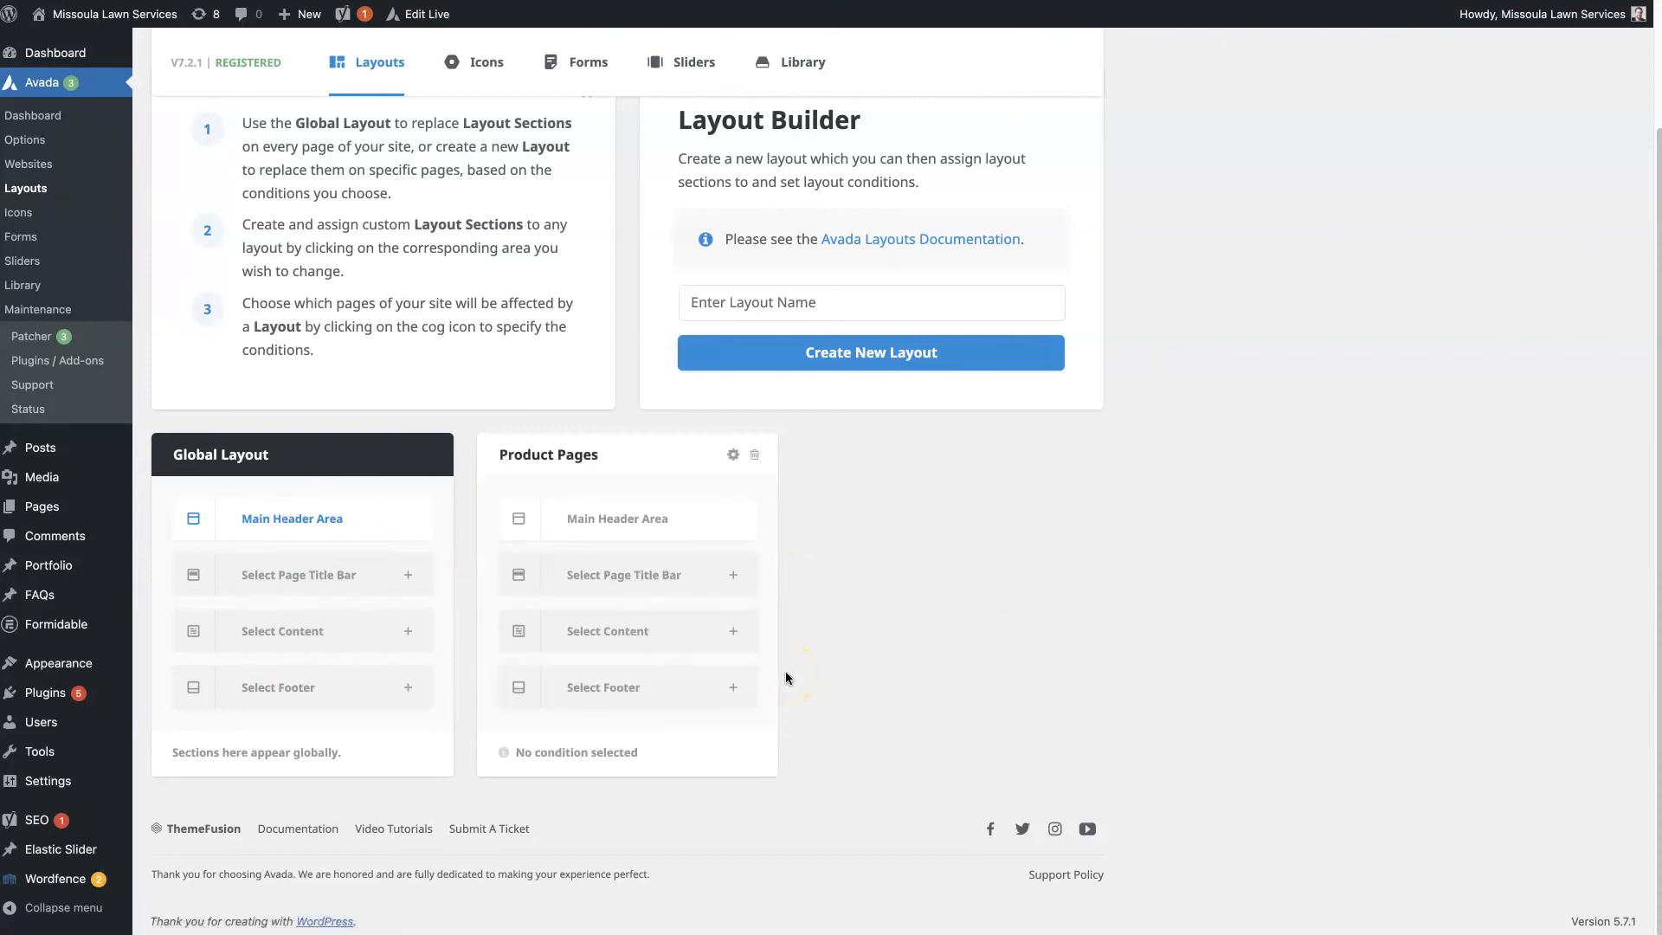
{"action": "mouse_move", "coordinate": [734, 454]}
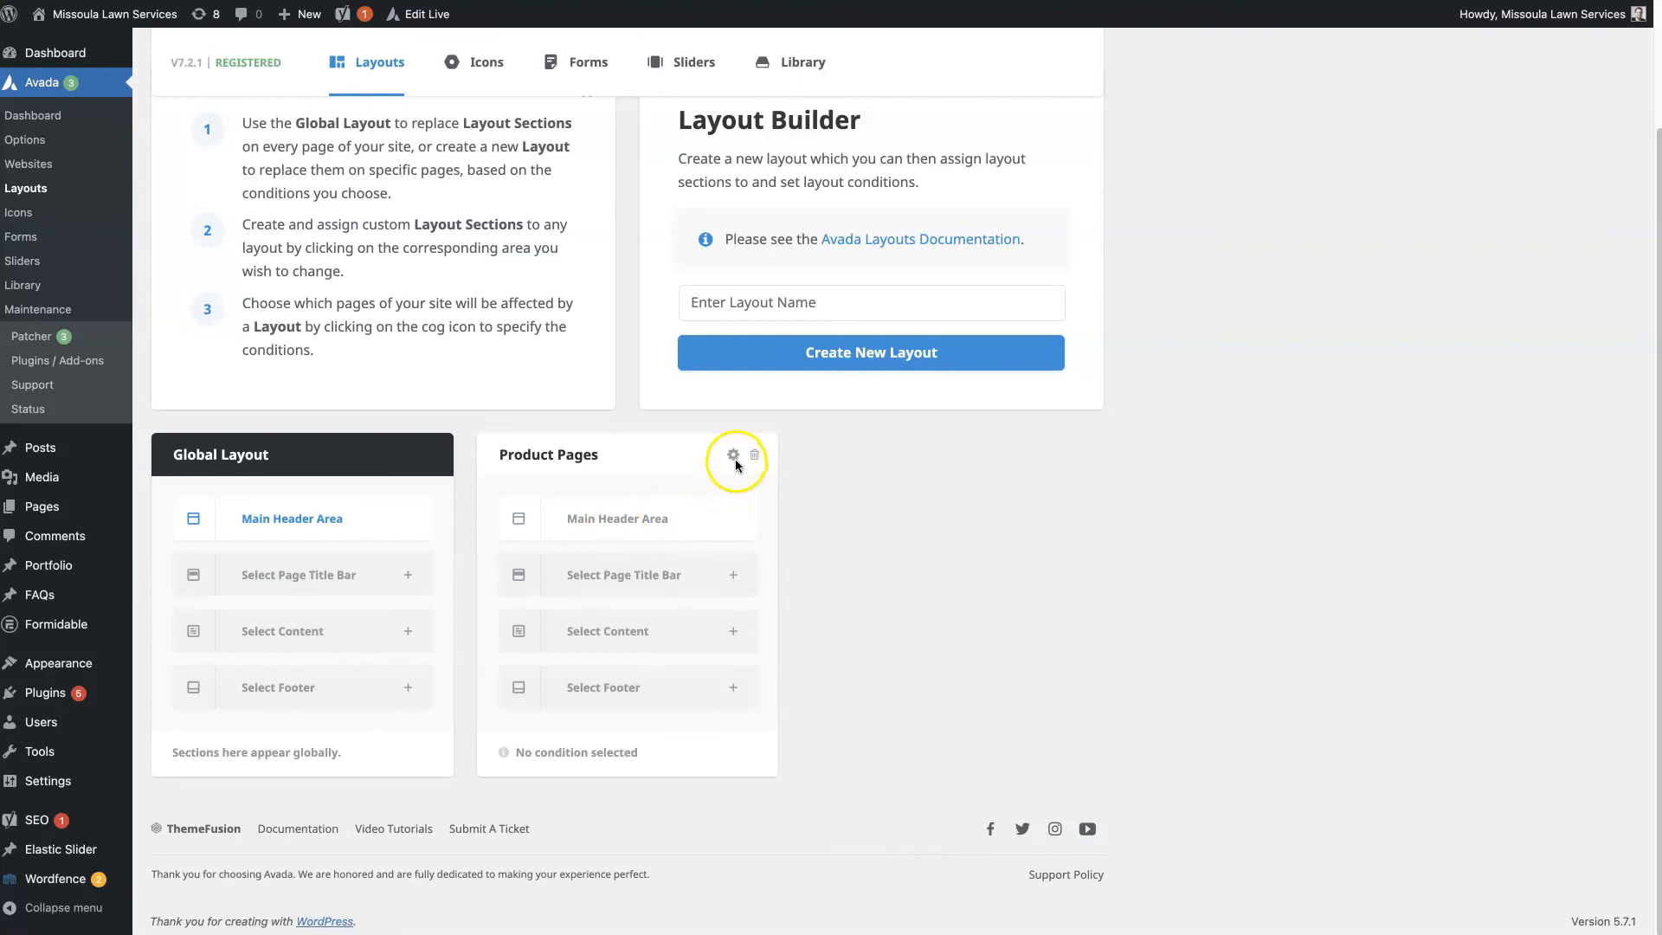
- Set the Product Pages layout's display condition to All Posts
{"action": "left_click", "coordinate": [734, 456]}
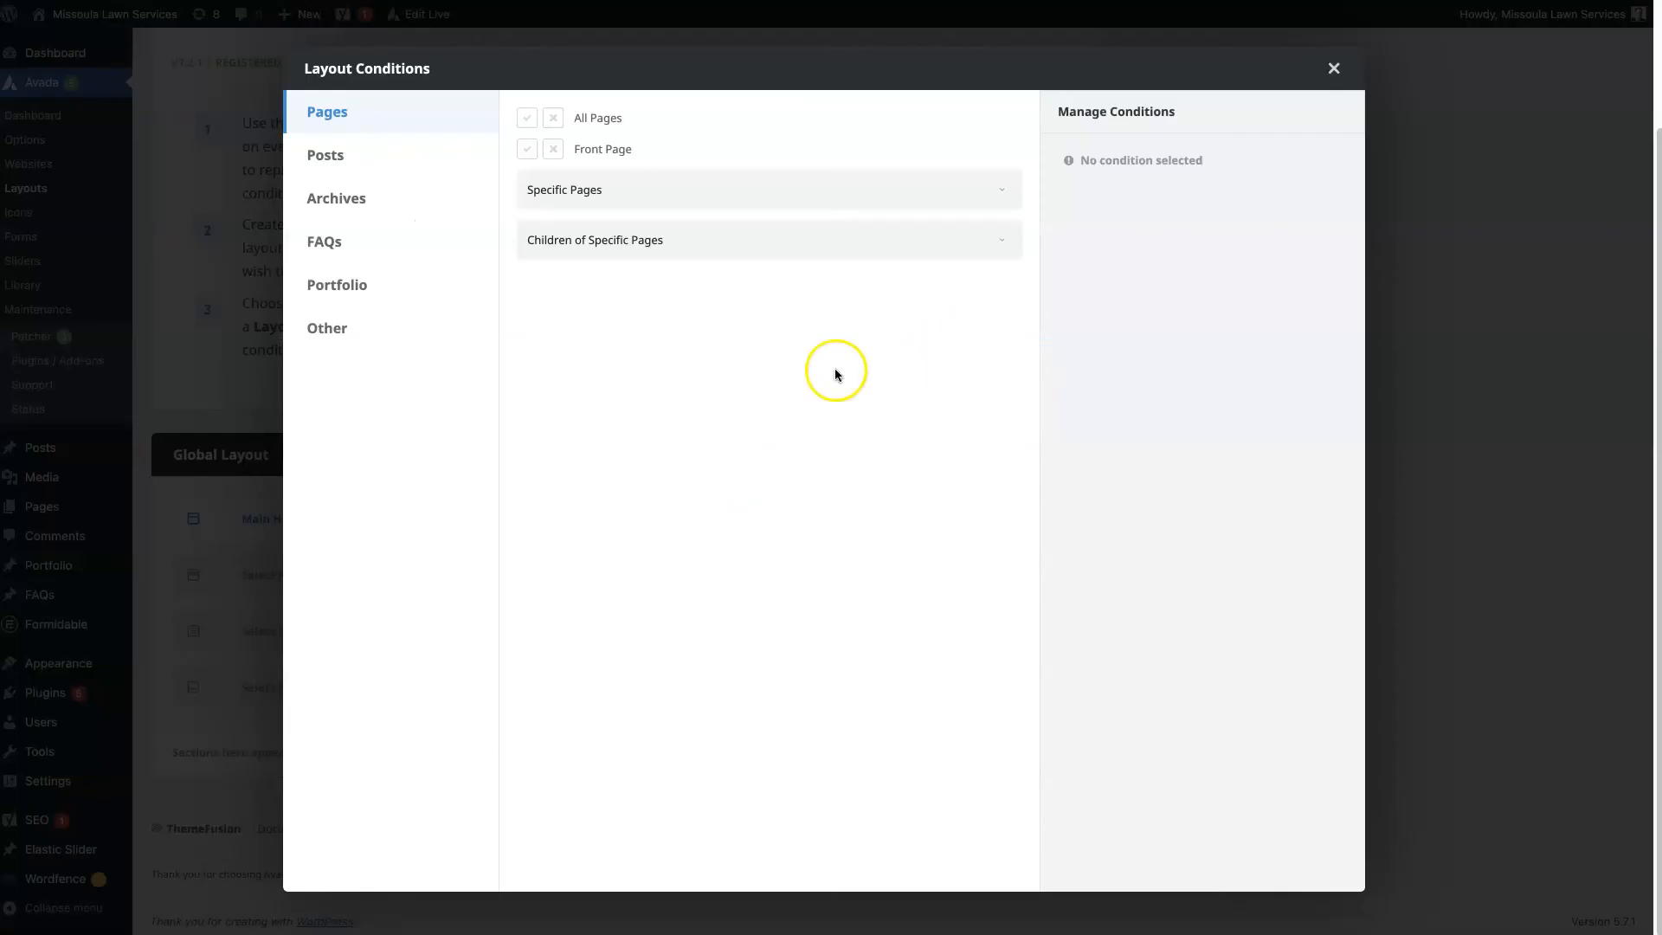
{"action": "left_click", "coordinate": [326, 154]}
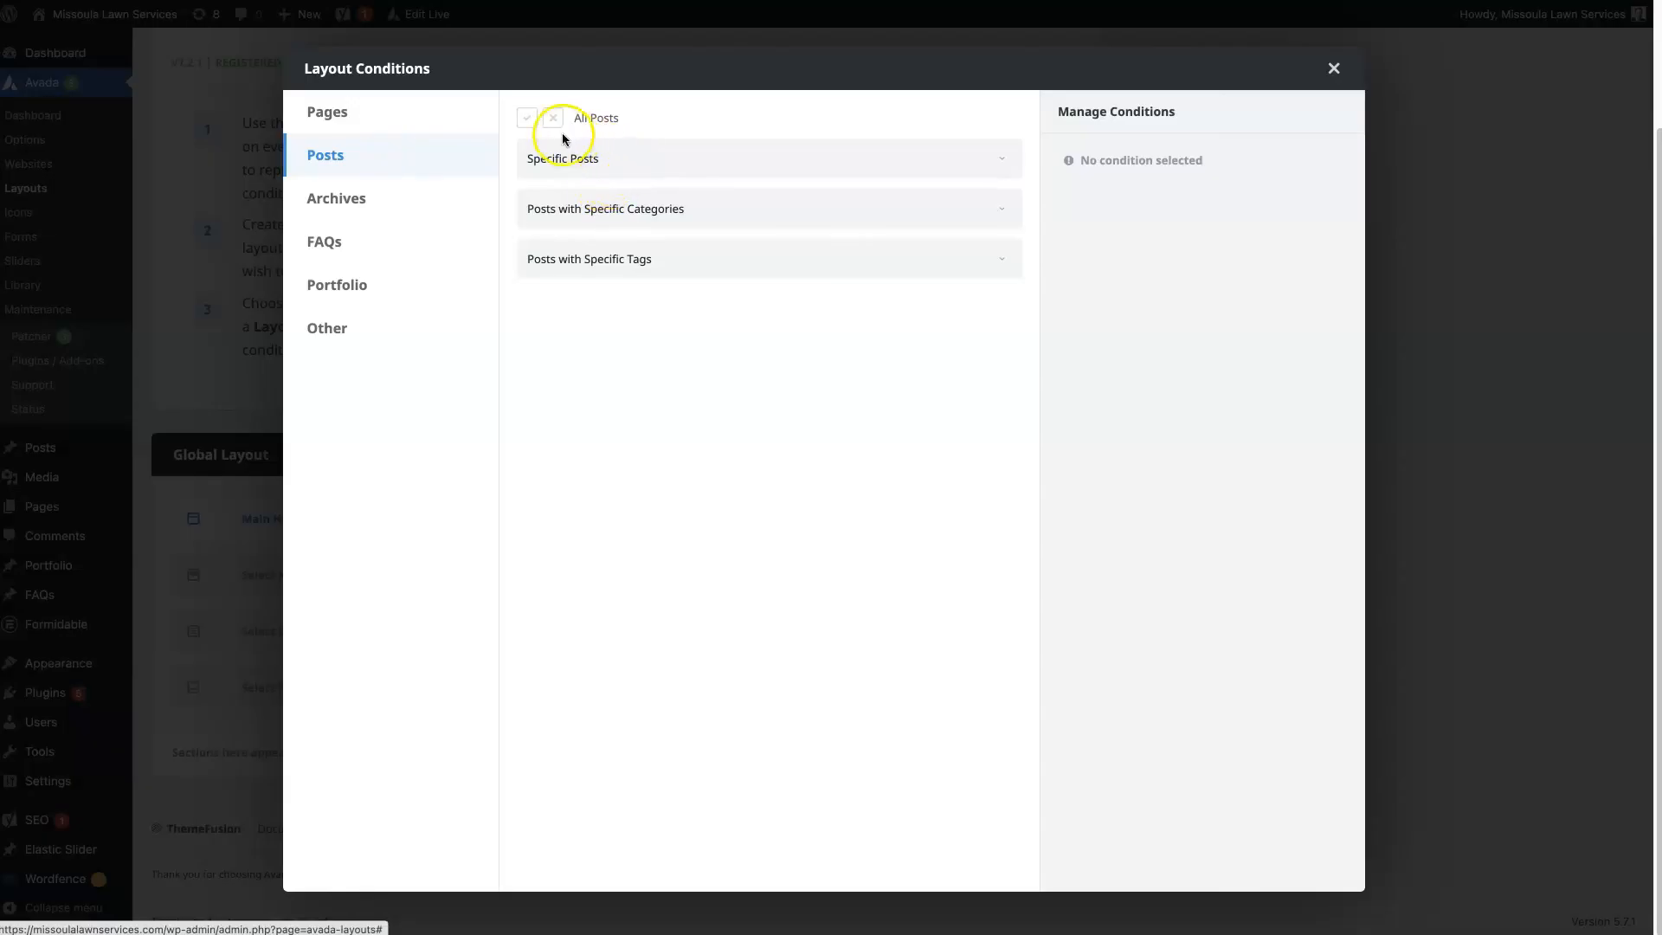
{"action": "left_click", "coordinate": [527, 118]}
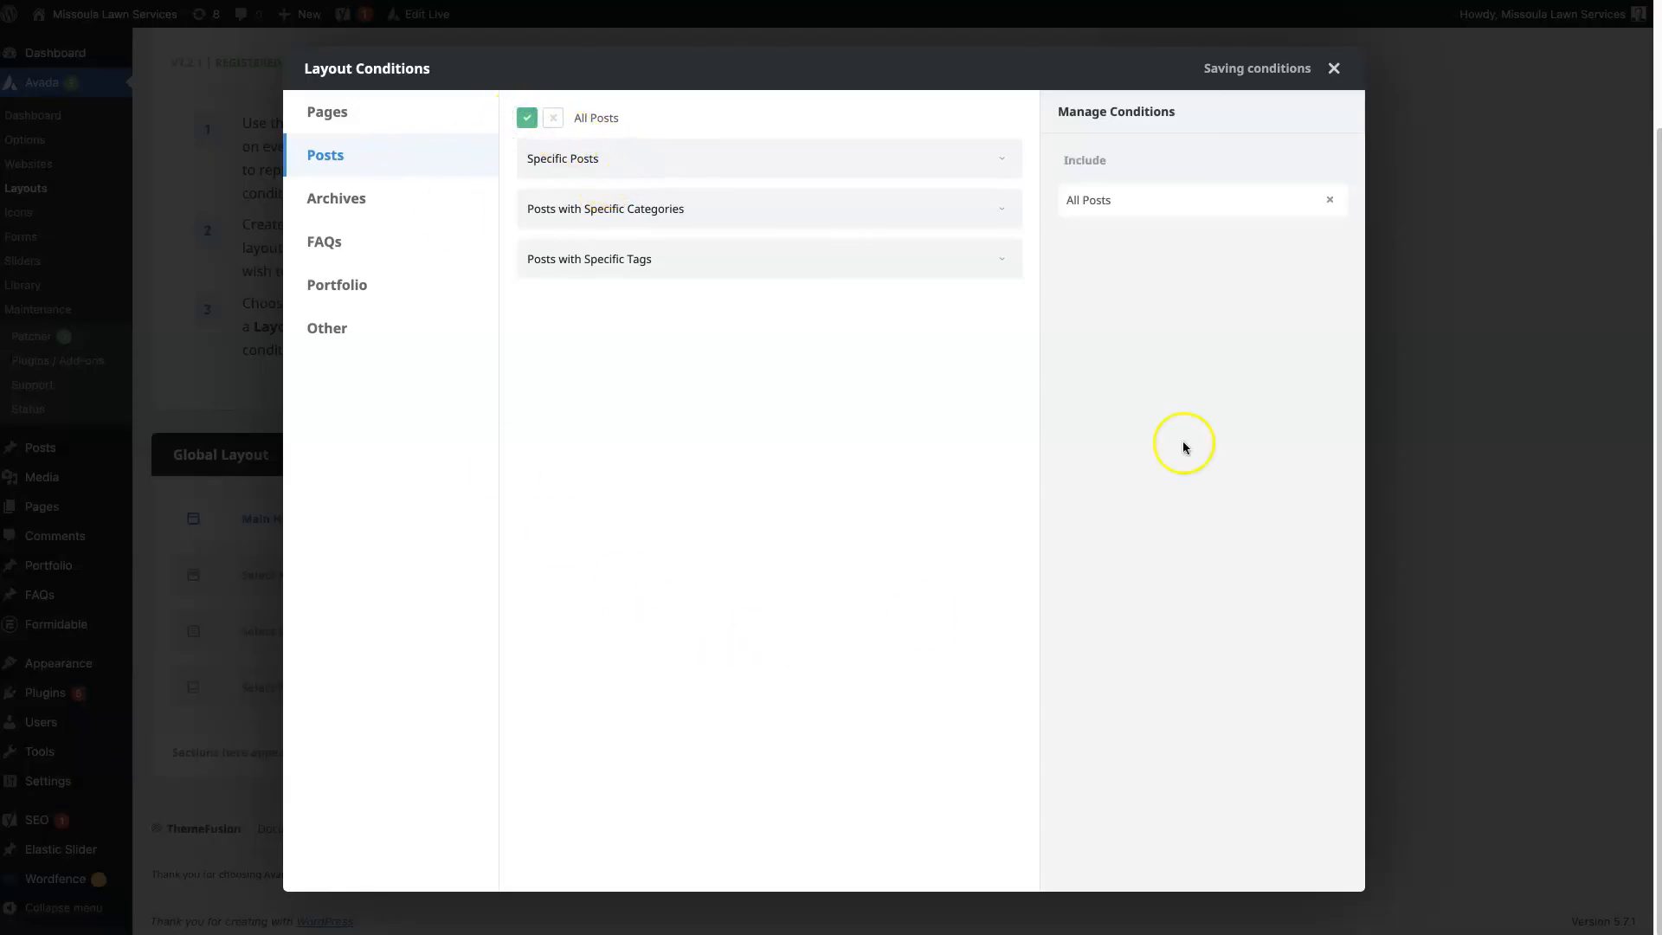
{"action": "left_click", "coordinate": [1334, 68]}
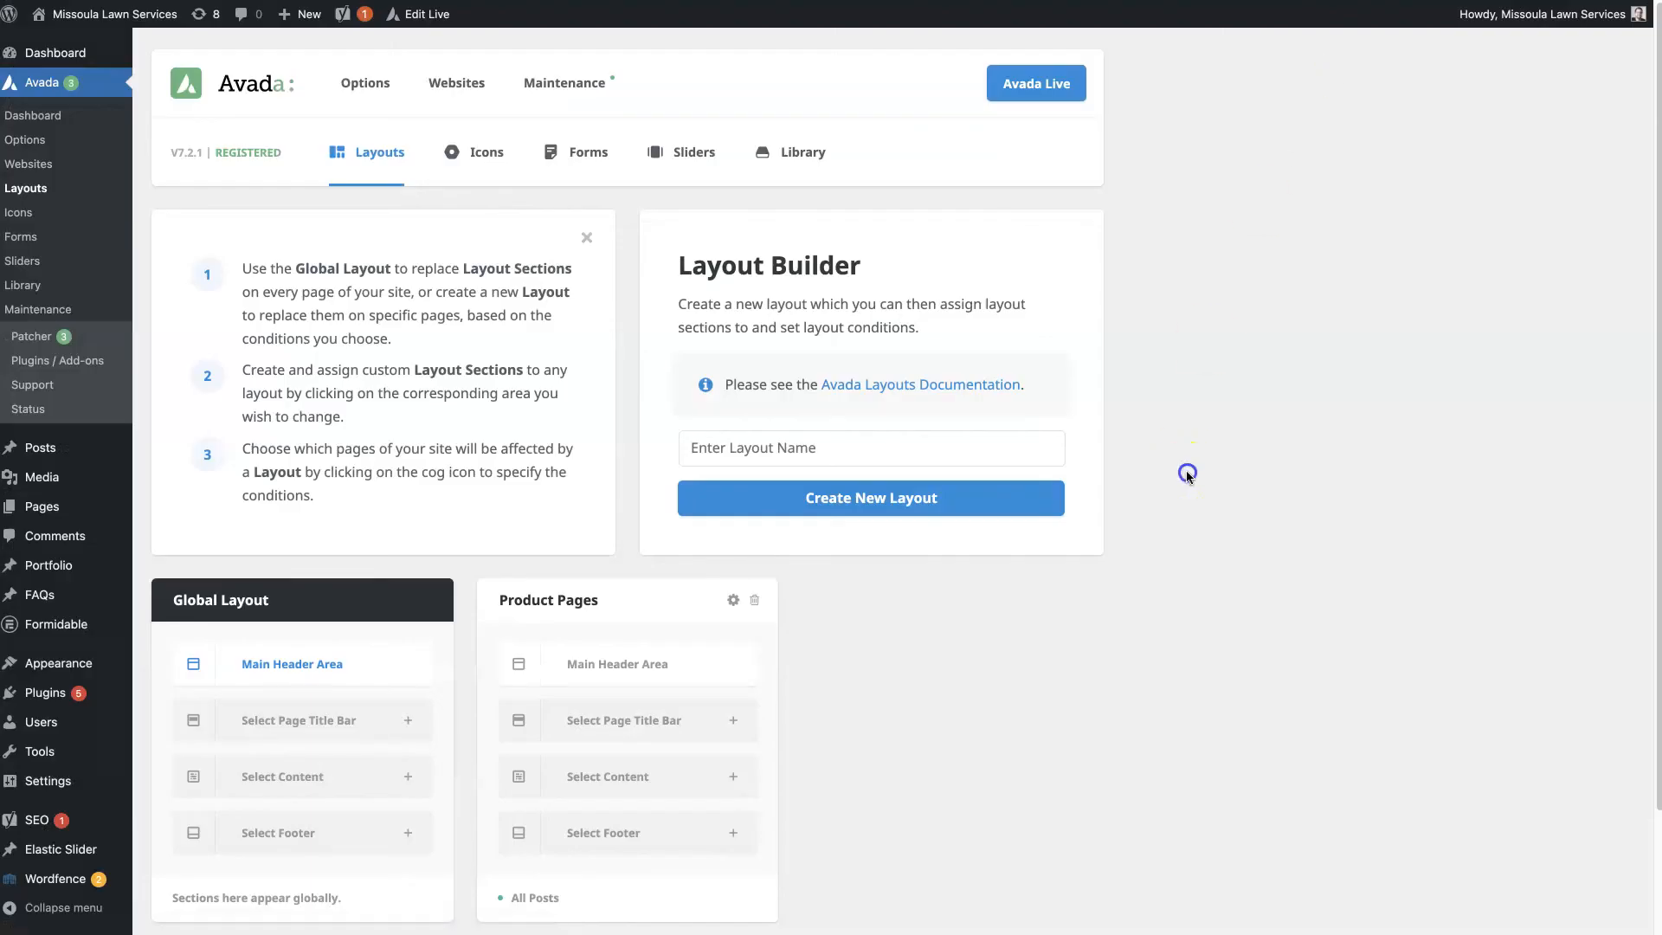
{"action": "scroll", "scroll_direction": "down", "scroll_amount": 3}
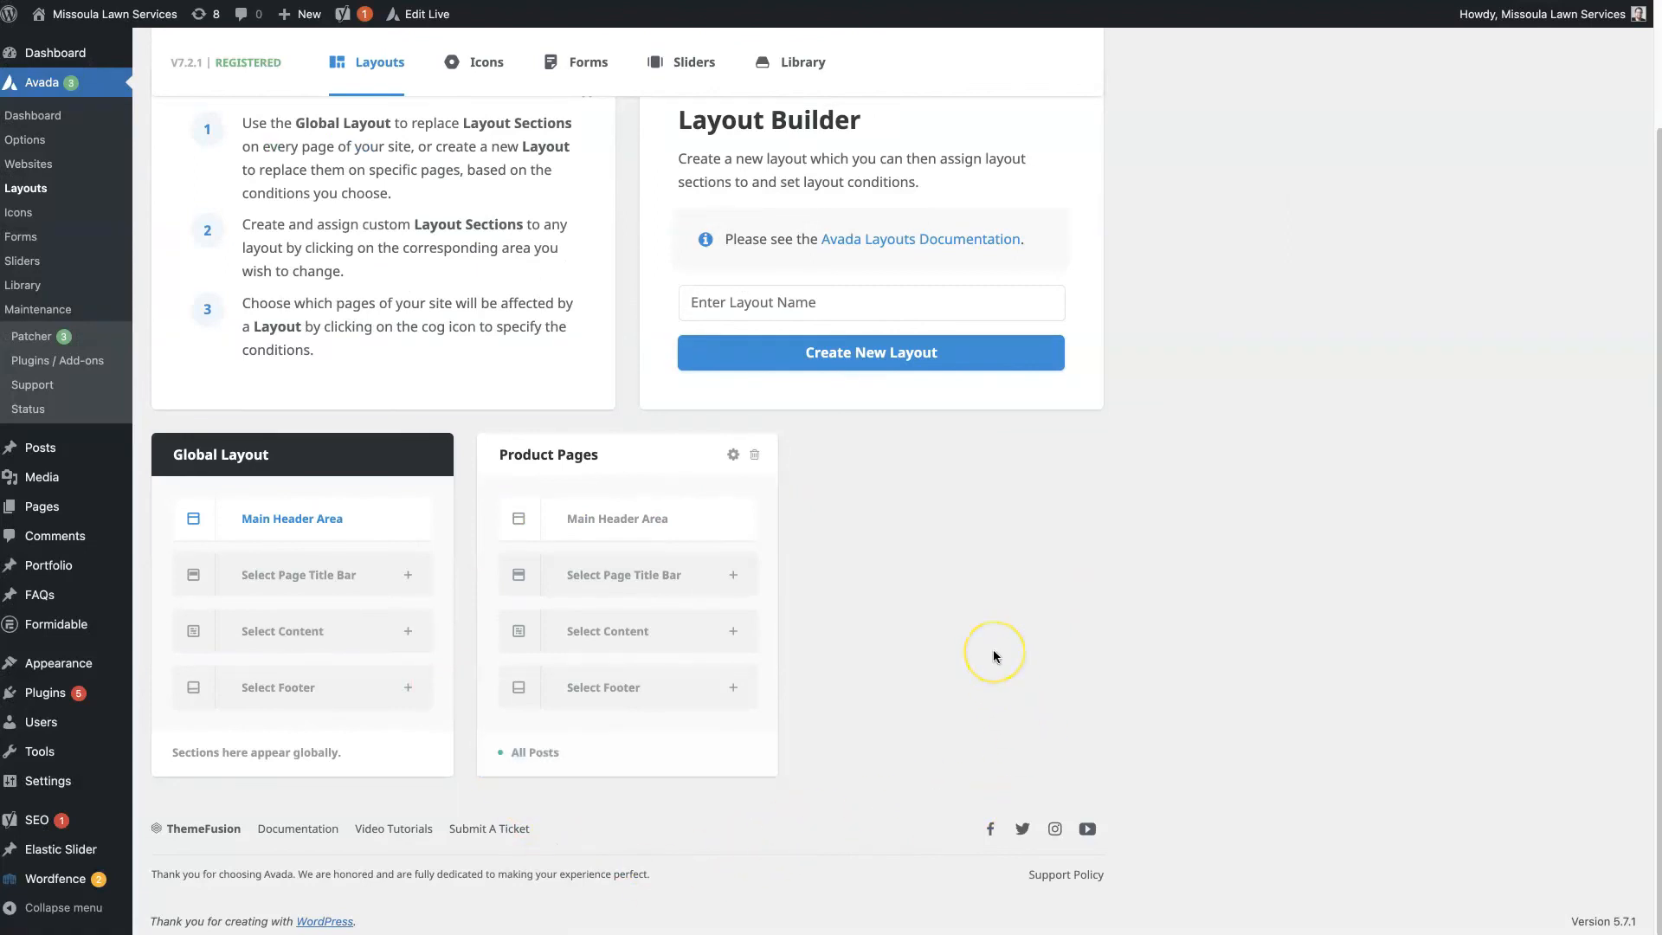
{"action": "mouse_move", "coordinate": [1299, 500]}
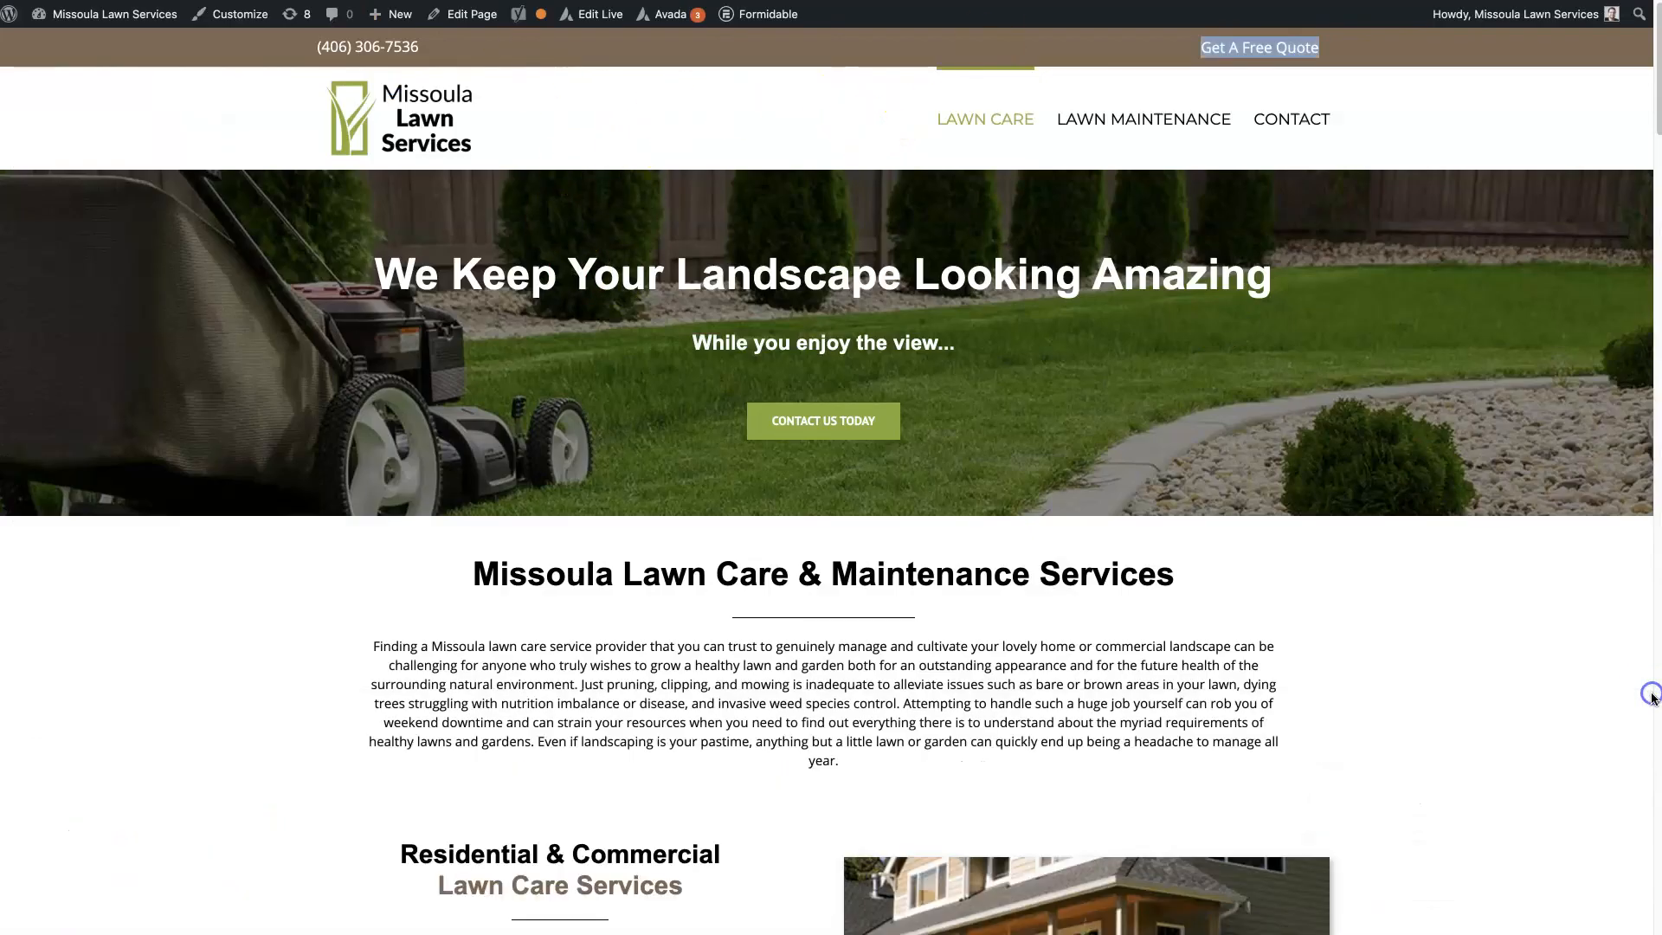
{"action": "mouse_move", "coordinate": [1380, 716]}
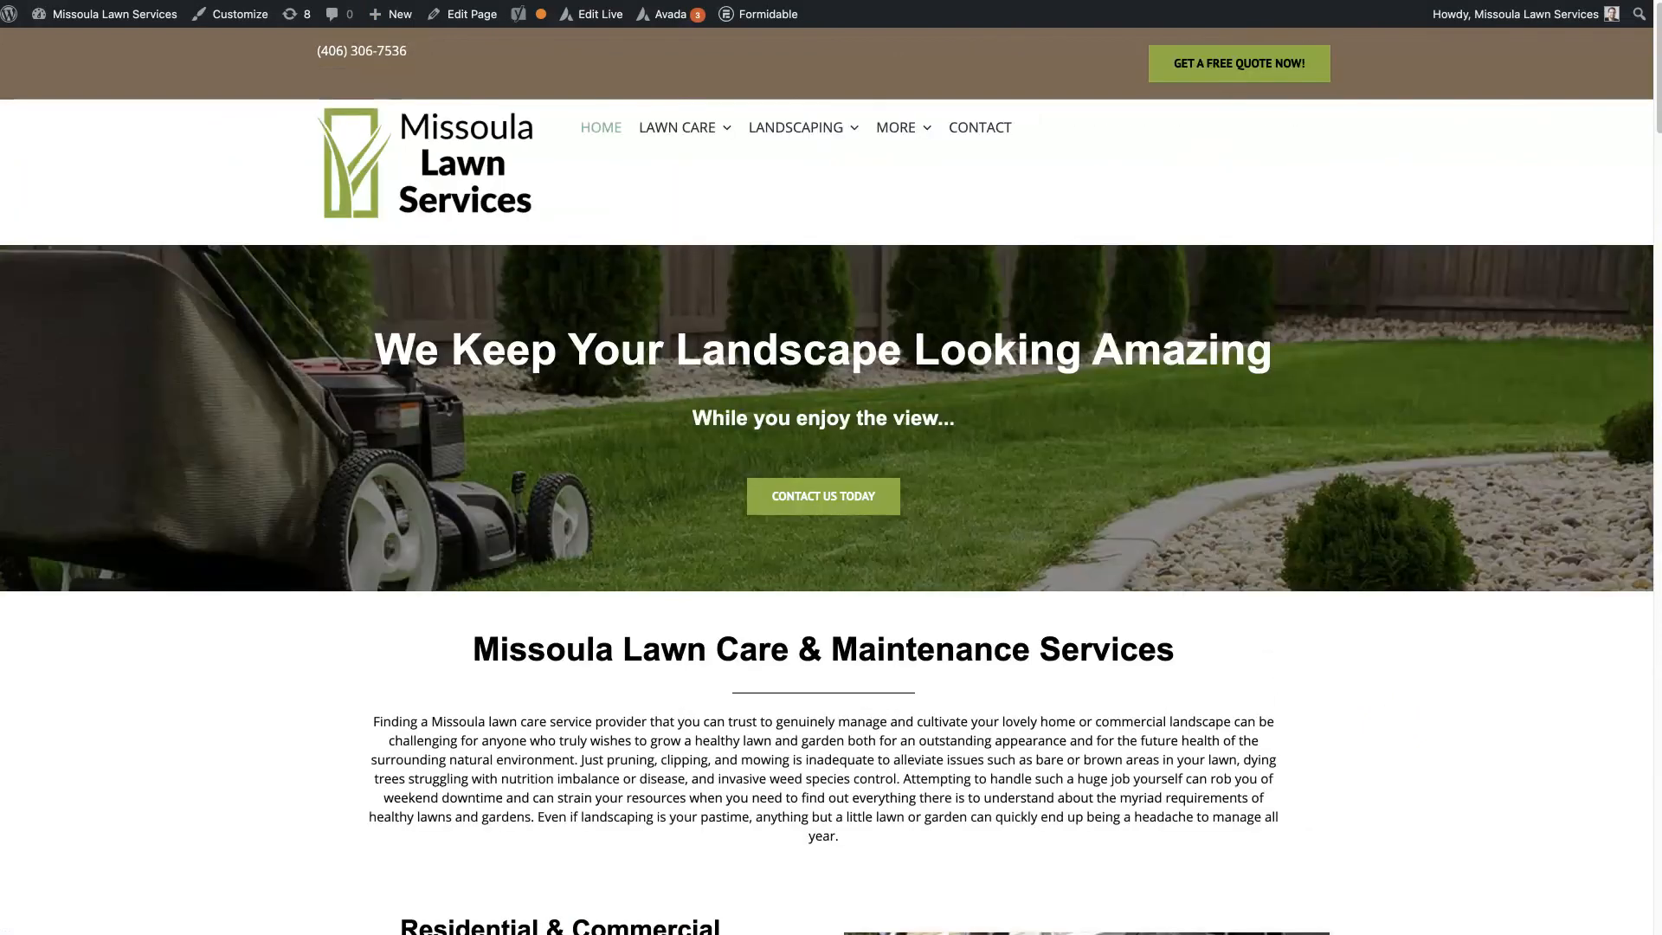
{"action": "mouse_move", "coordinate": [1401, 228]}
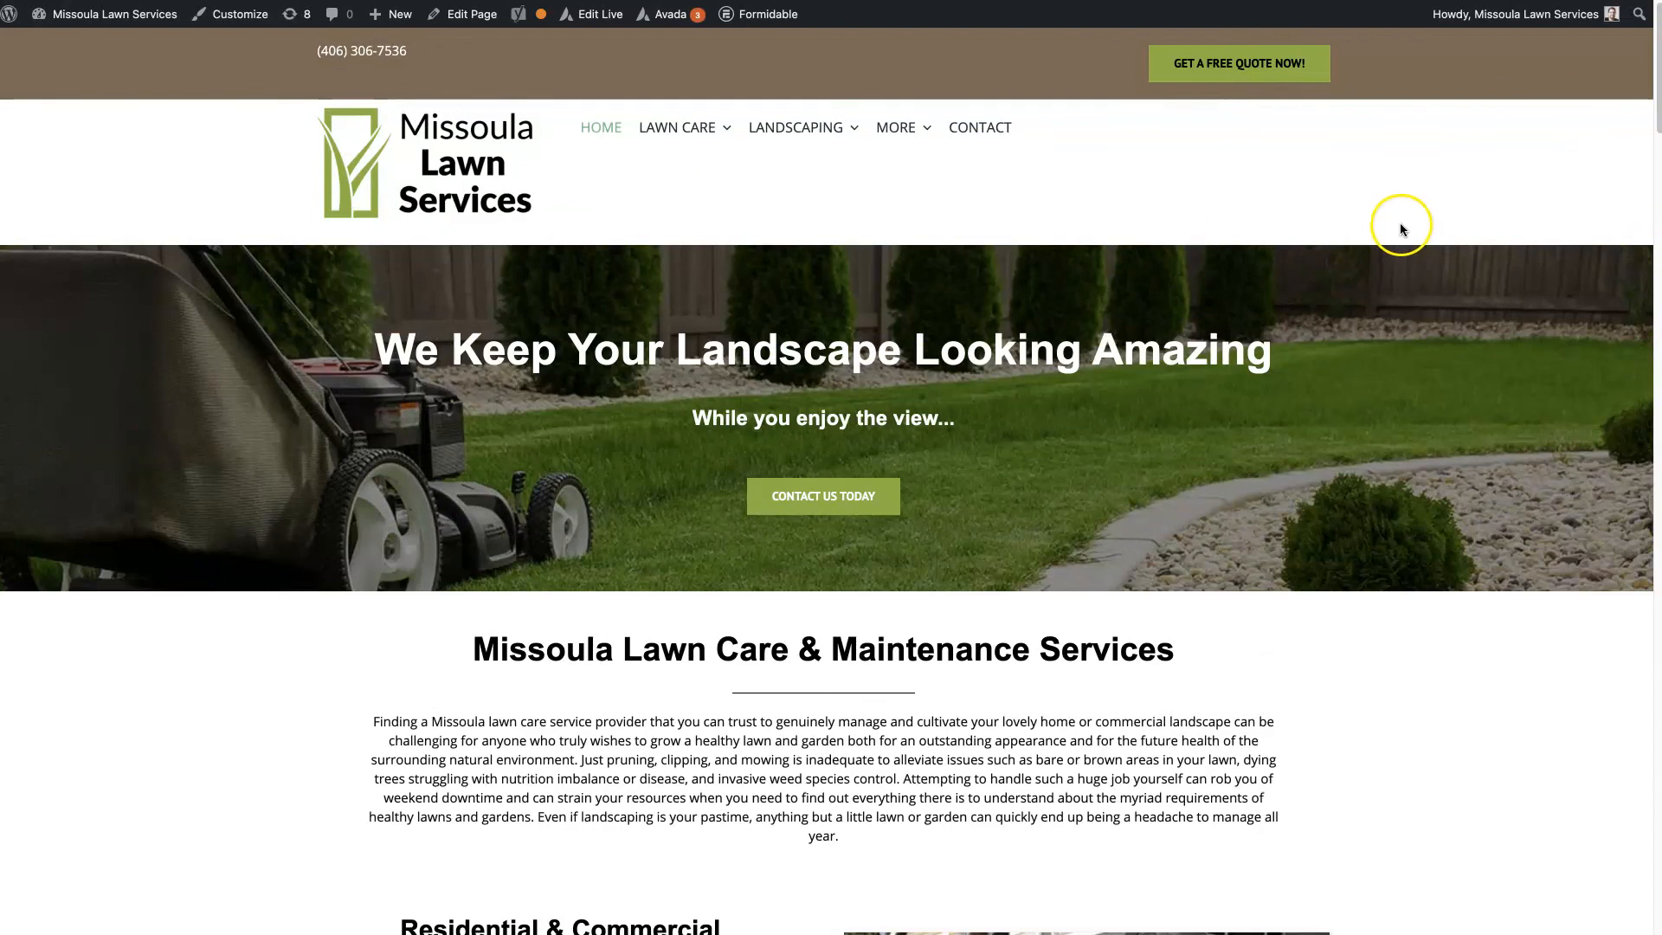
{"action": "mouse_move", "coordinate": [1619, 282]}
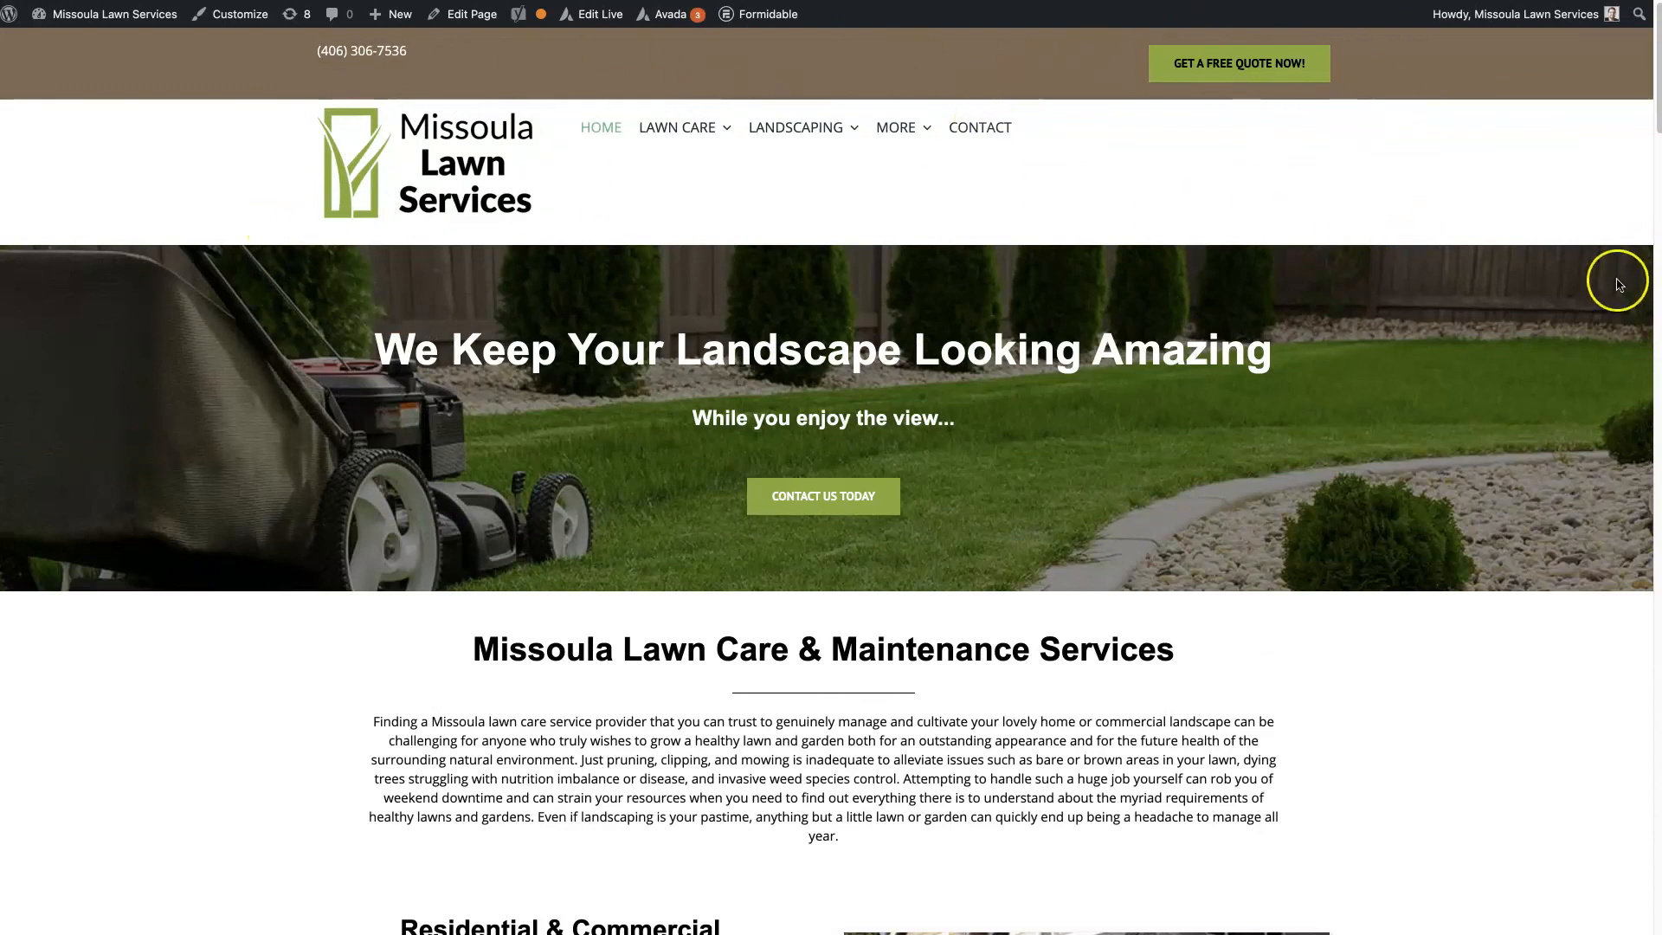
{"action": "mouse_move", "coordinate": [1546, 191]}
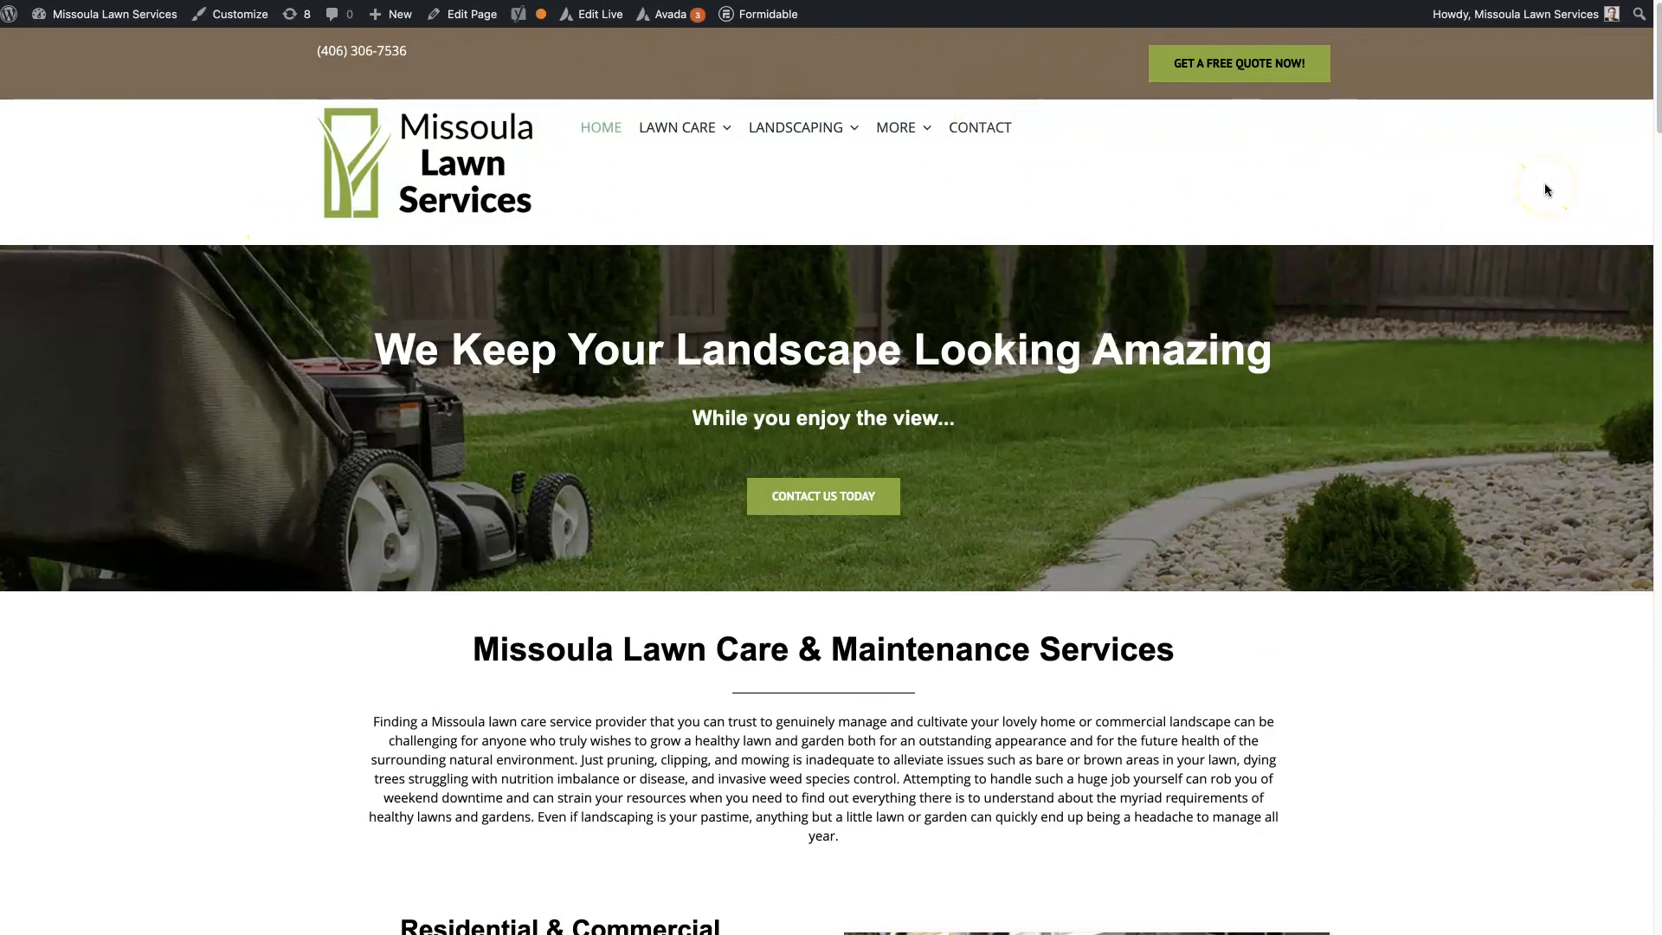